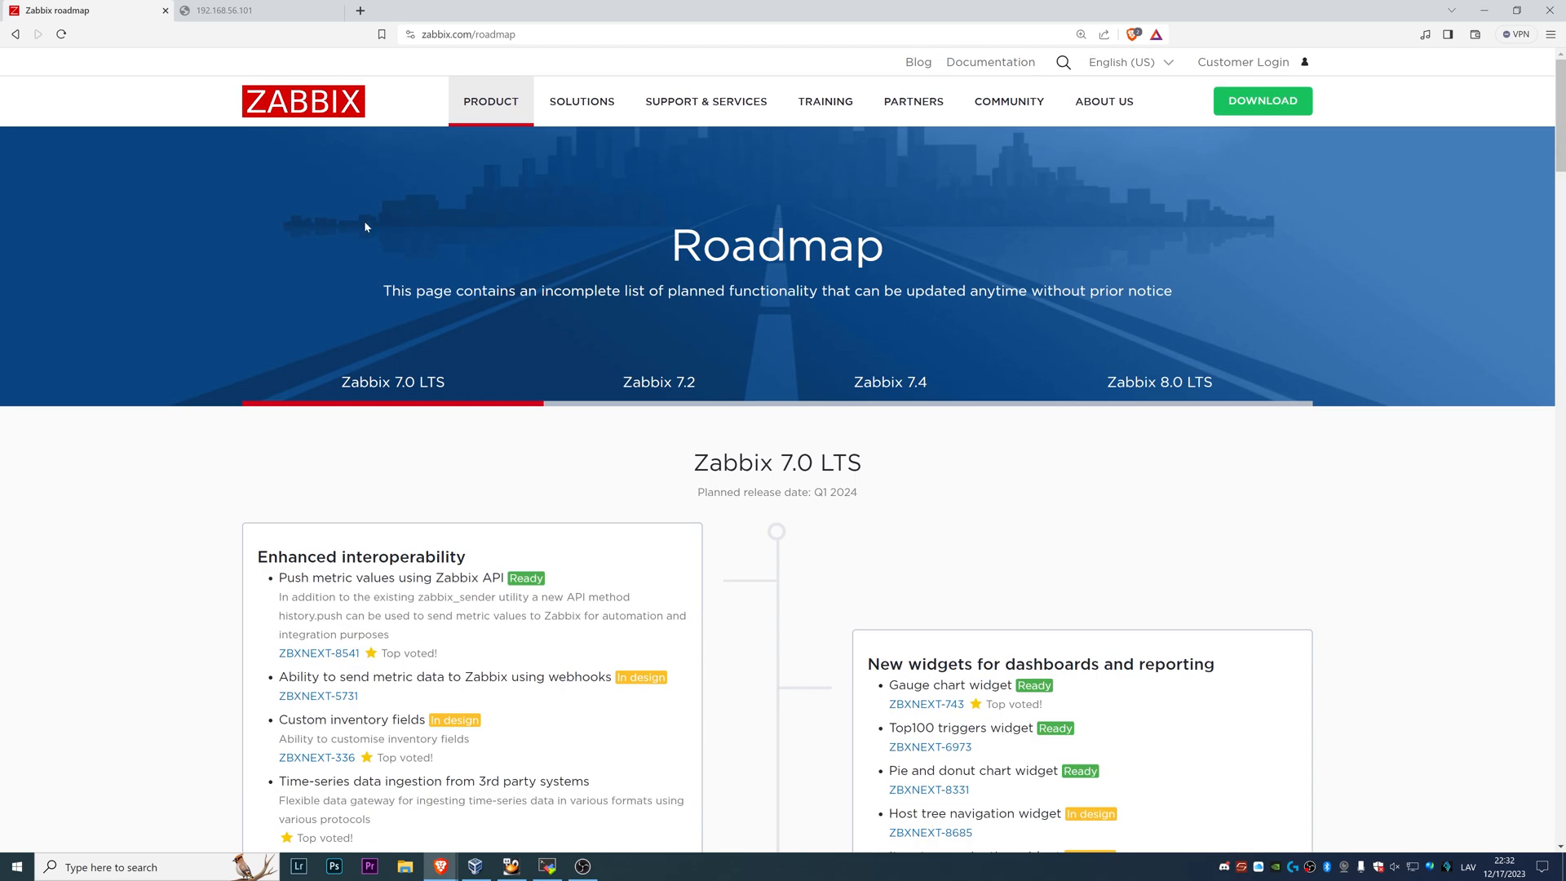
Step: Open Jira issue ZBXNEXT-8541 'Support of history.push API method' and scroll to its comments
{"action": "scroll", "scroll_direction": "down", "scroll_amount": 3}
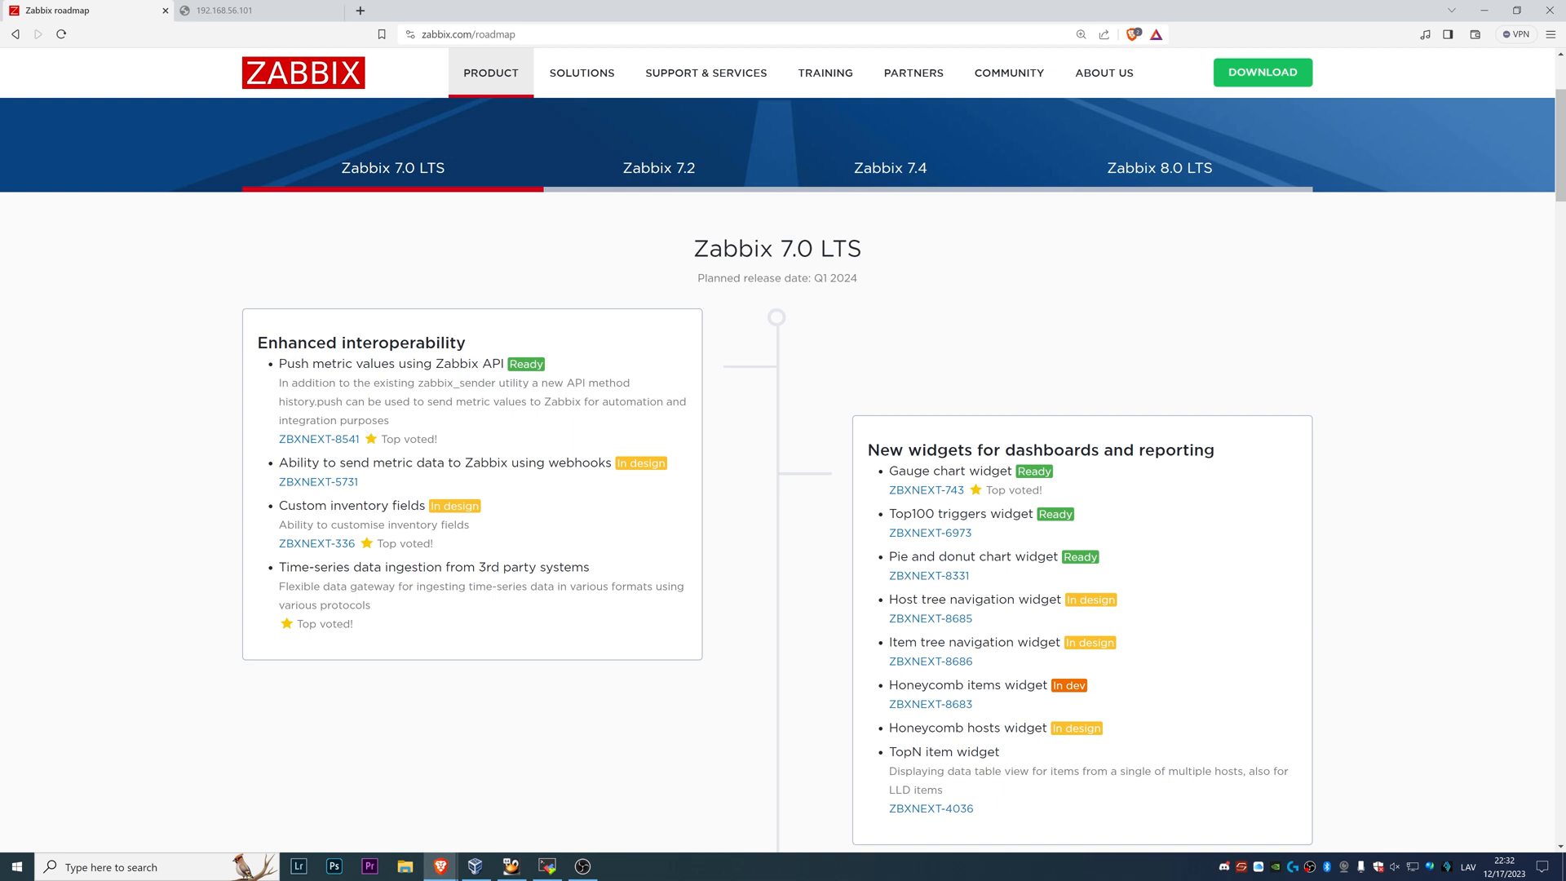
{"action": "mouse_move", "coordinate": [319, 439]}
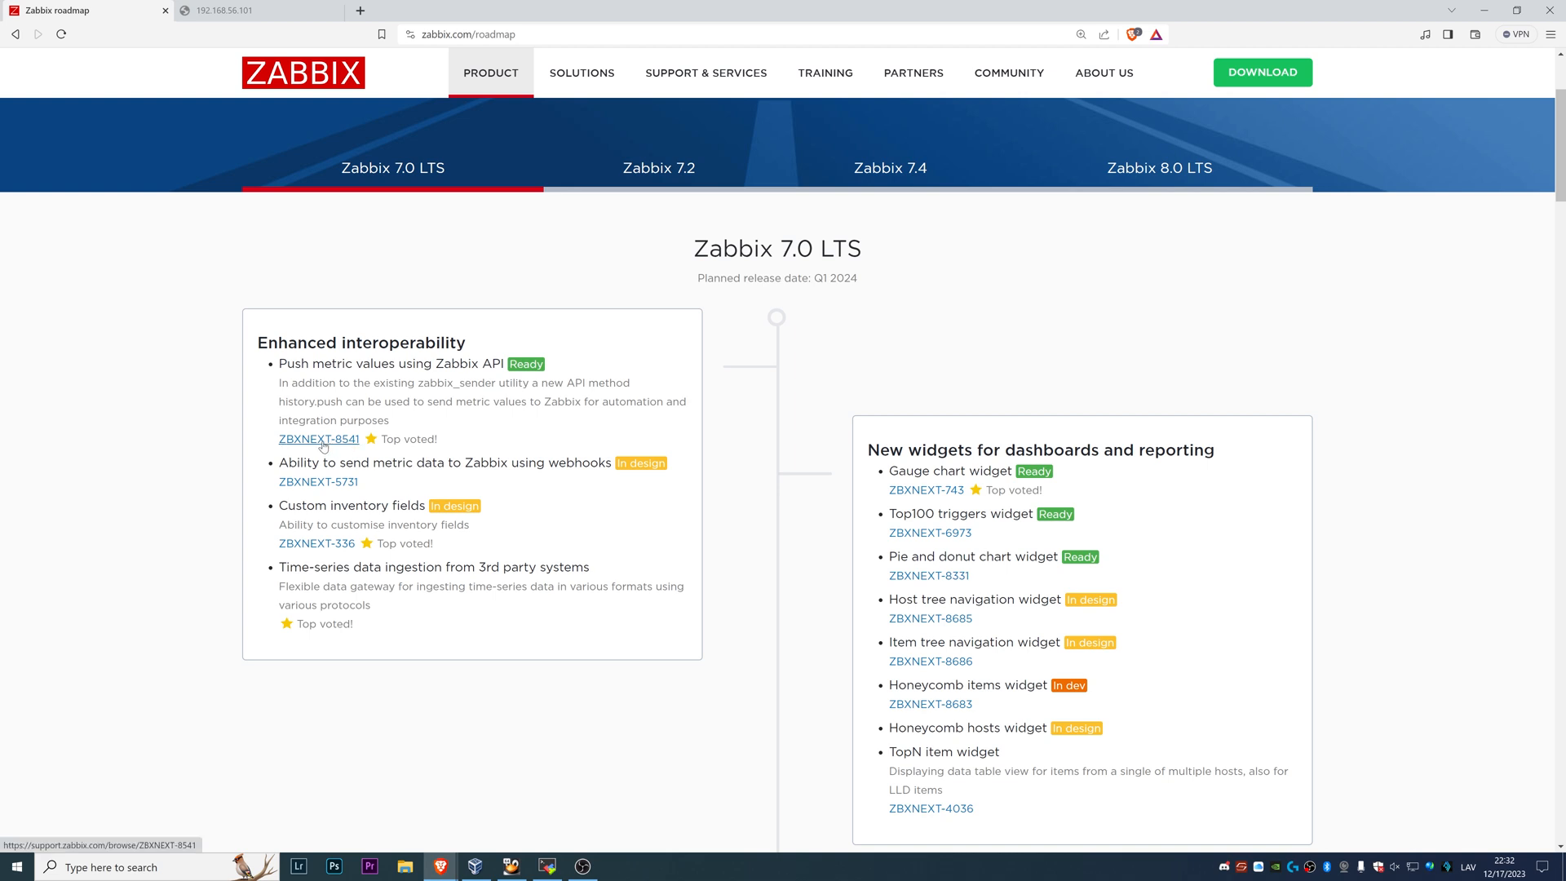
{"action": "left_click", "coordinate": [317, 439]}
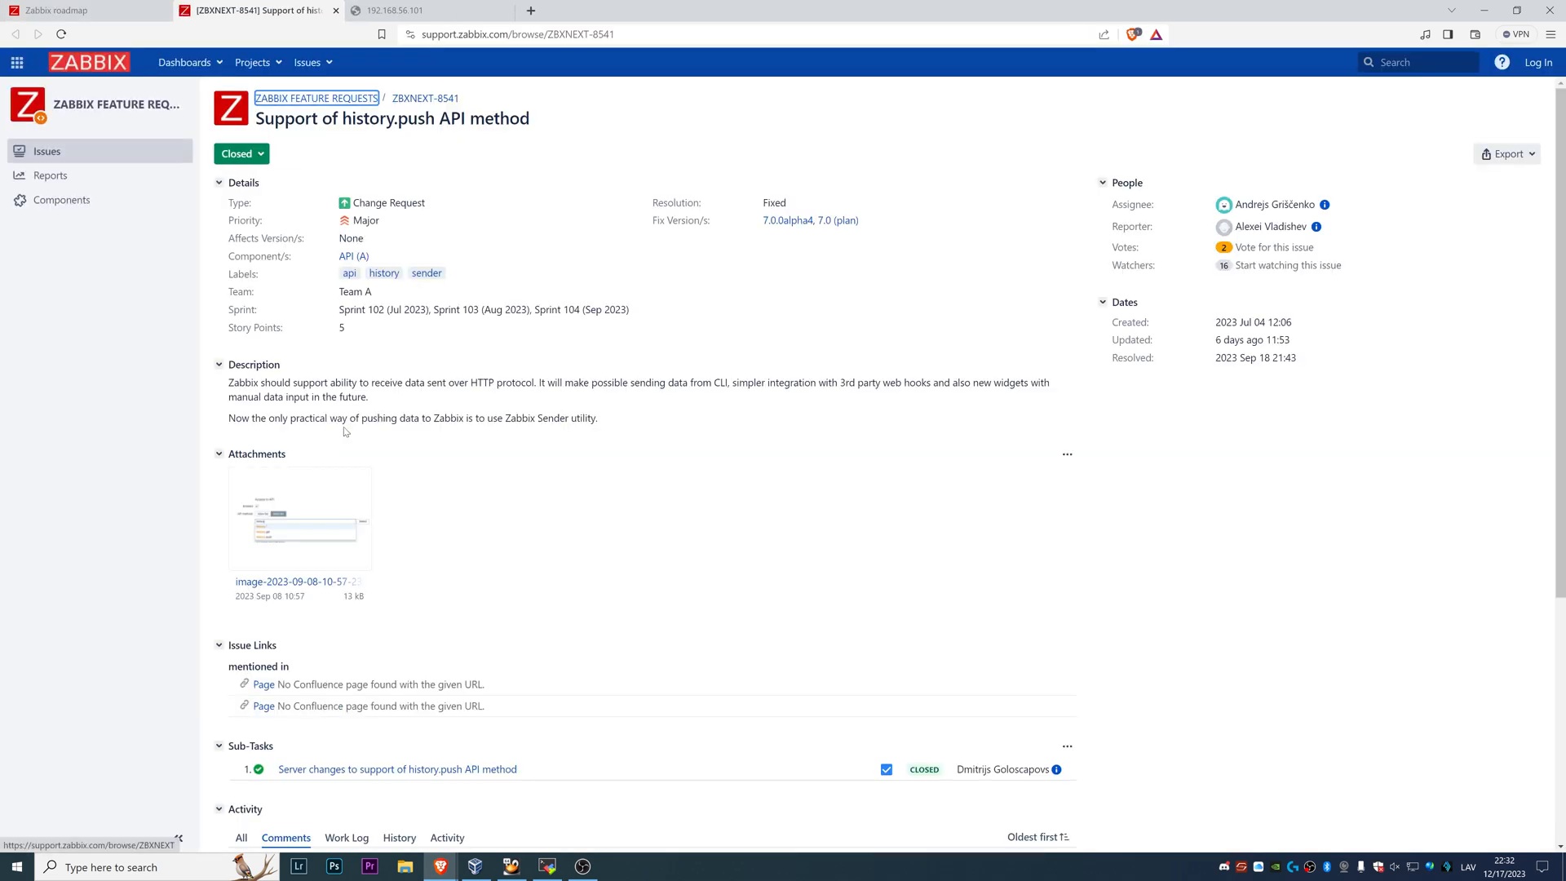
{"action": "mouse_move", "coordinate": [396, 293]}
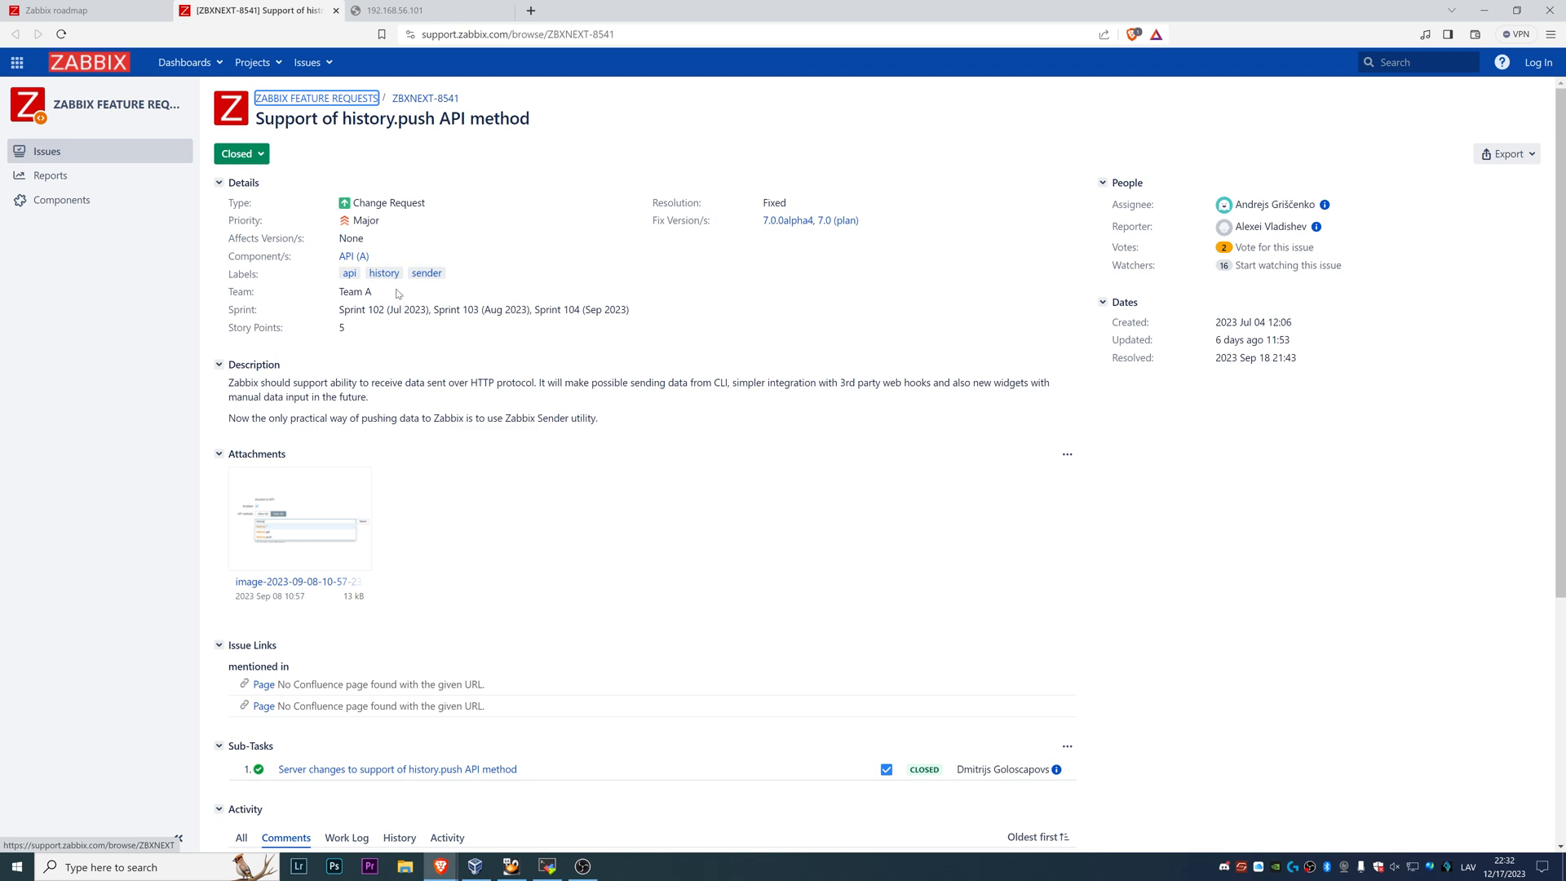
{"action": "mouse_move", "coordinate": [486, 277]}
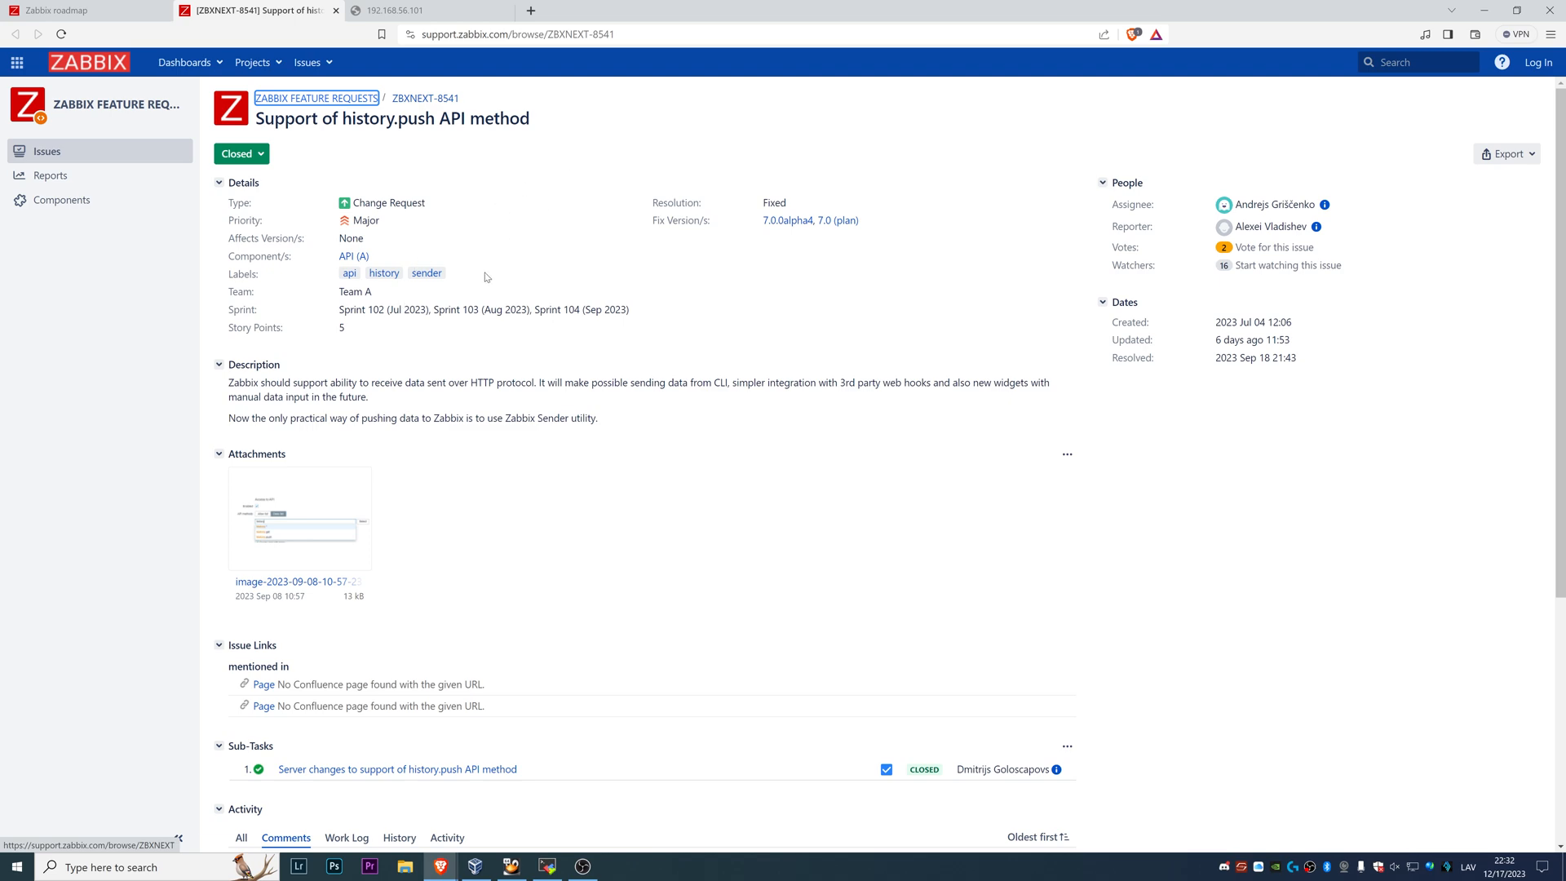
{"action": "scroll", "scroll_direction": "down", "scroll_amount": 3}
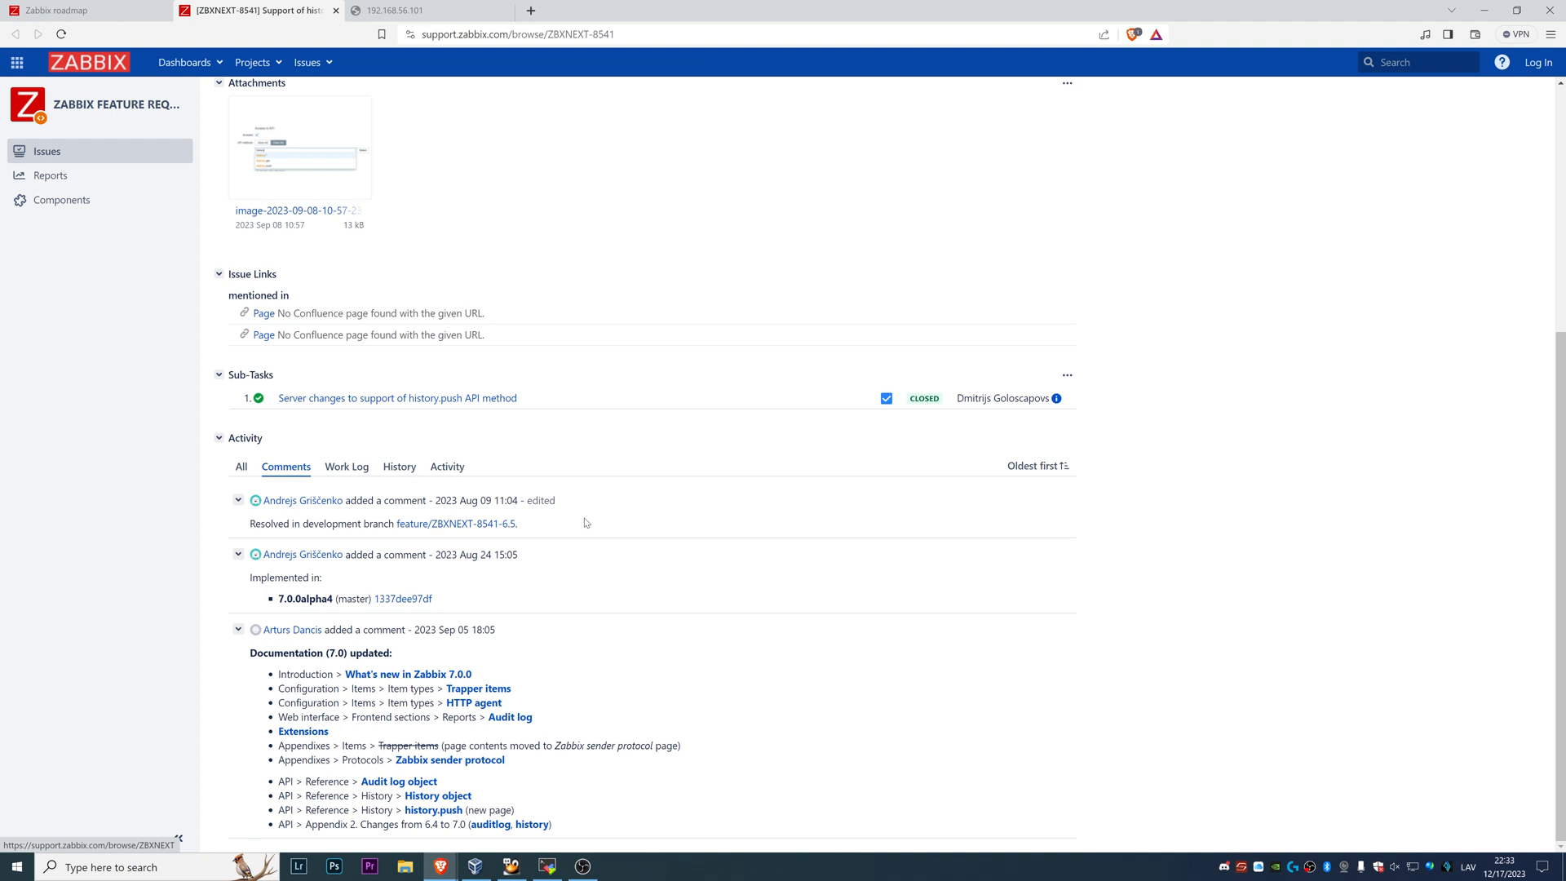
{"action": "mouse_move", "coordinate": [521, 510]}
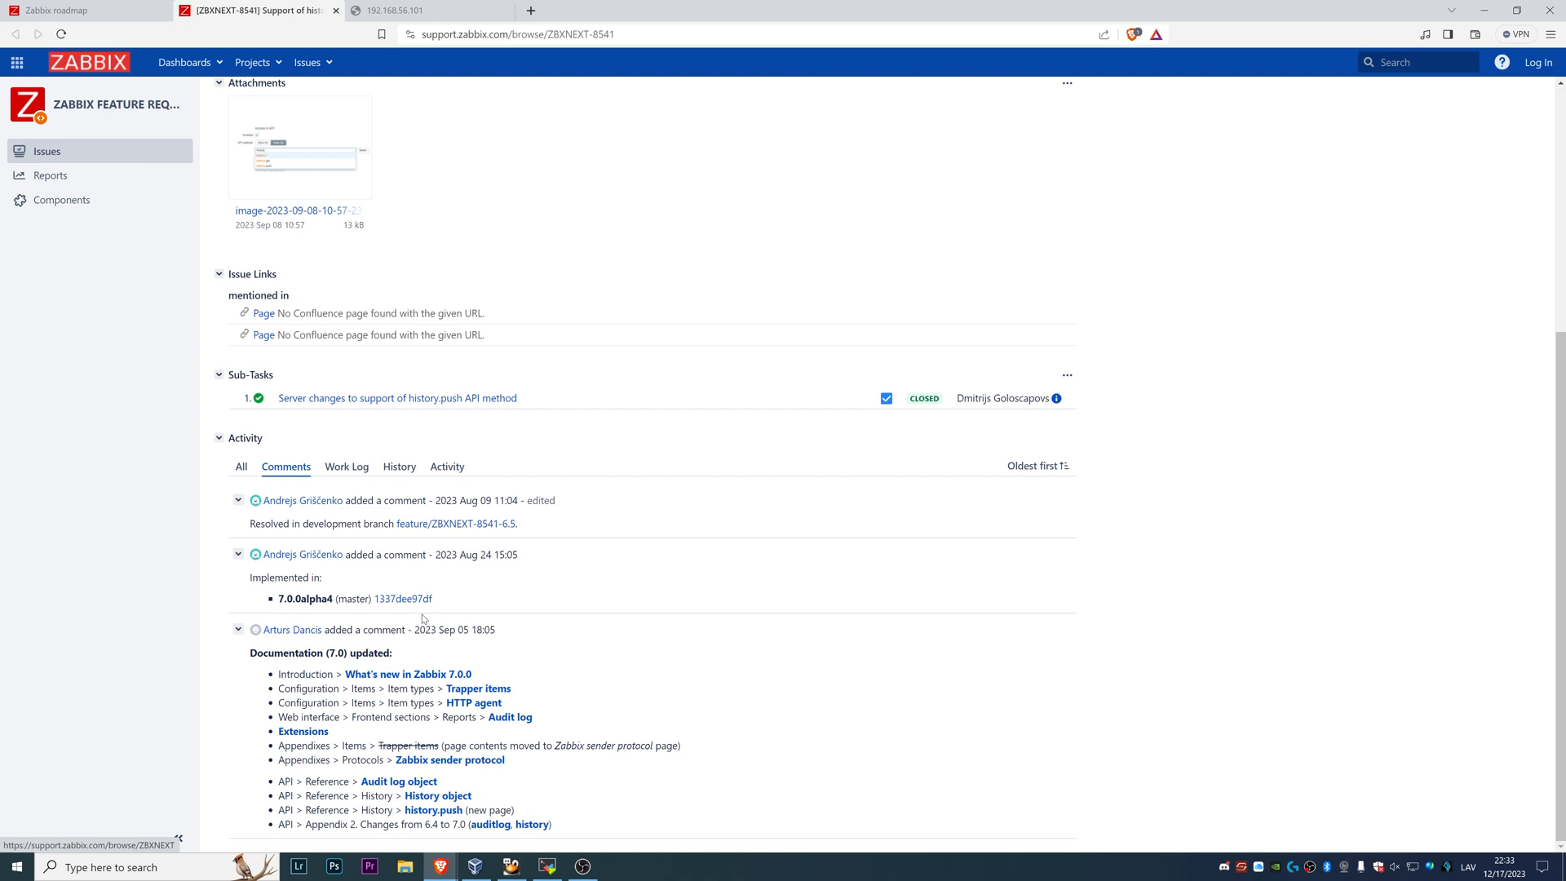
{"action": "mouse_move", "coordinate": [408, 673]}
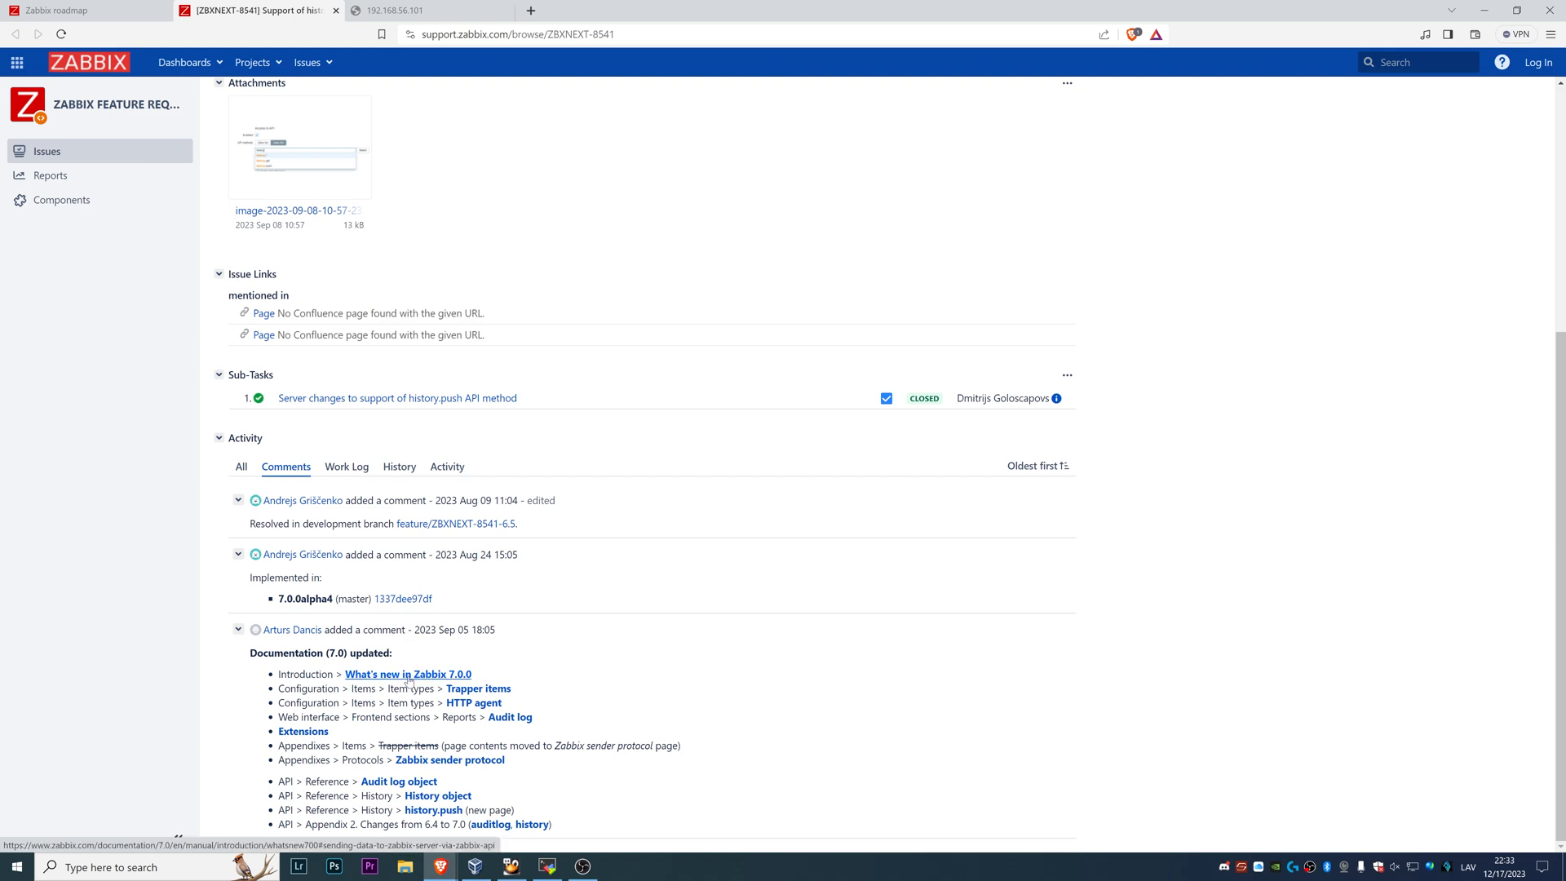
Step: Open the 'What's new in Zabbix 7.0' API data-sending notes, then return to the roadmap tab
{"action": "left_click", "coordinate": [407, 673]}
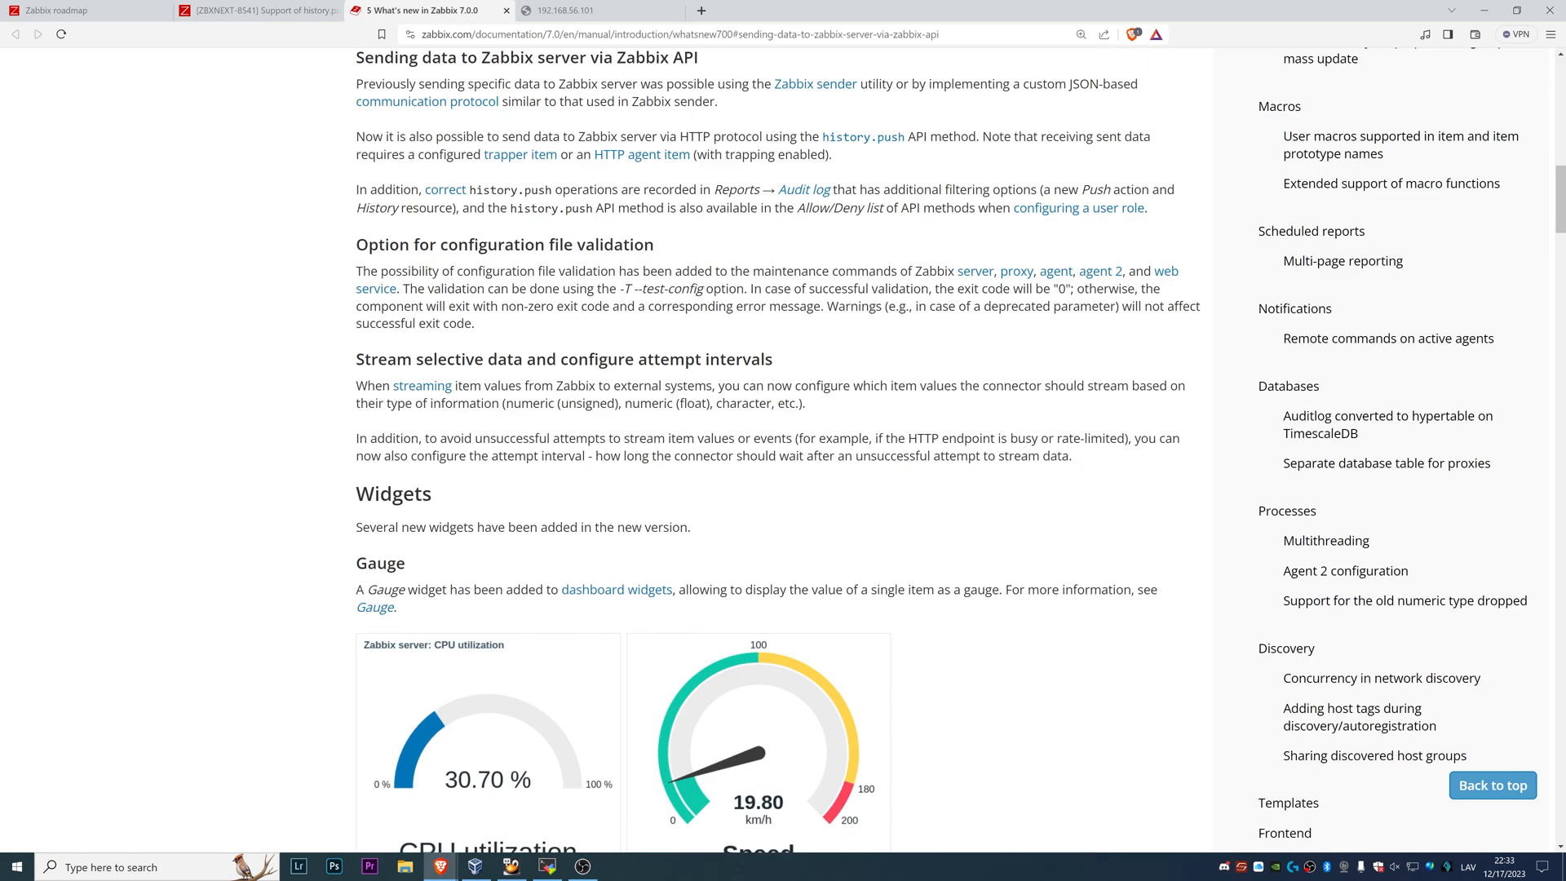
{"action": "left_click", "coordinate": [70, 10]}
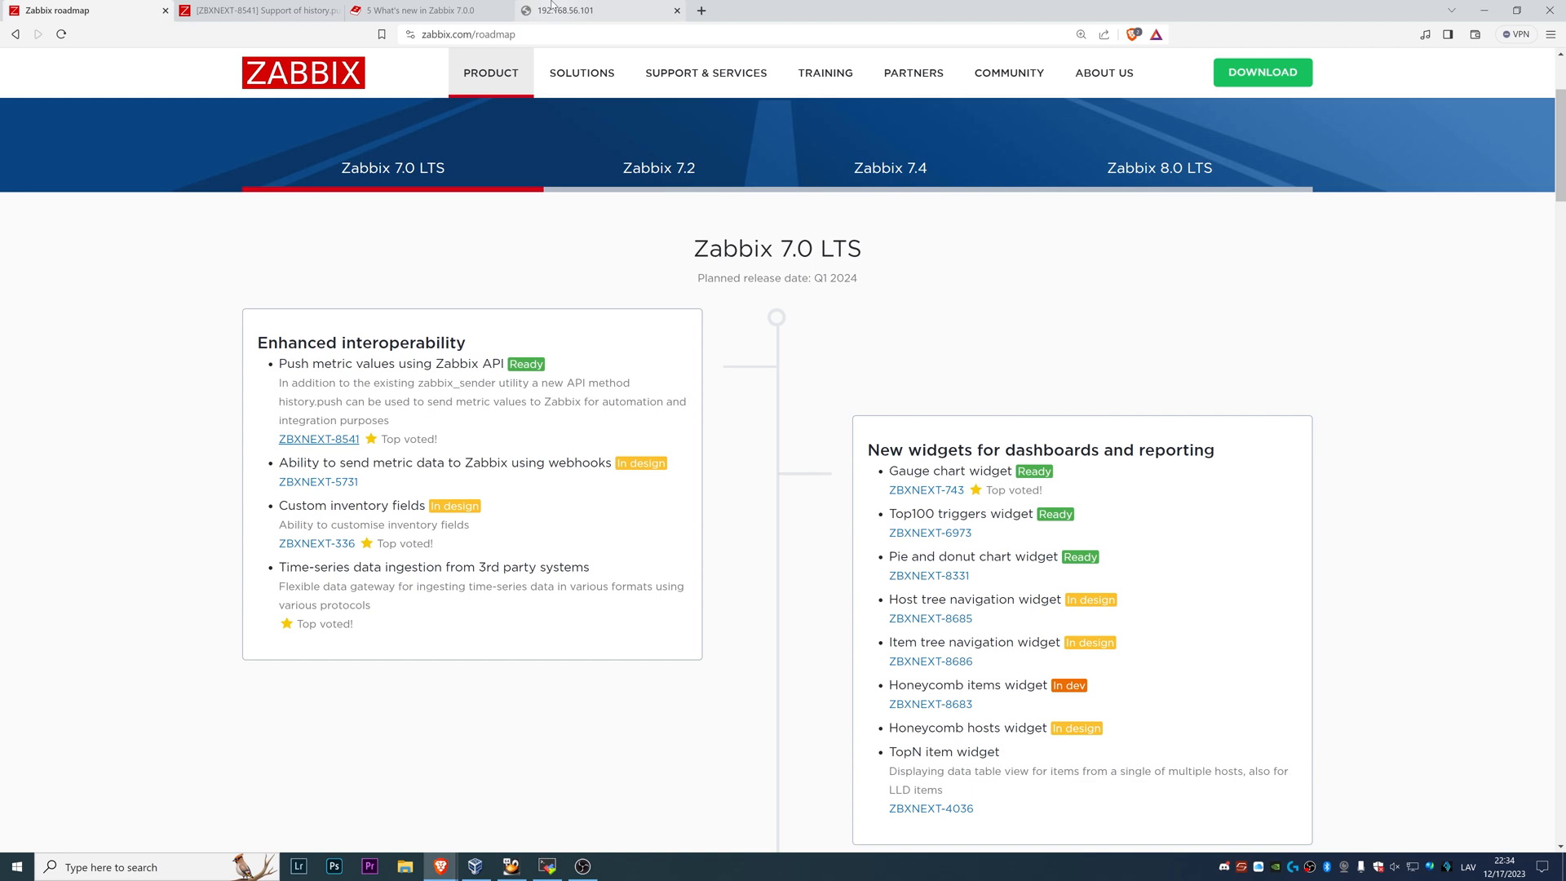
Step: Glance at the What's new page, then go back to the ZBXNEXT-8541 issue tab
{"action": "left_click", "coordinate": [419, 10]}
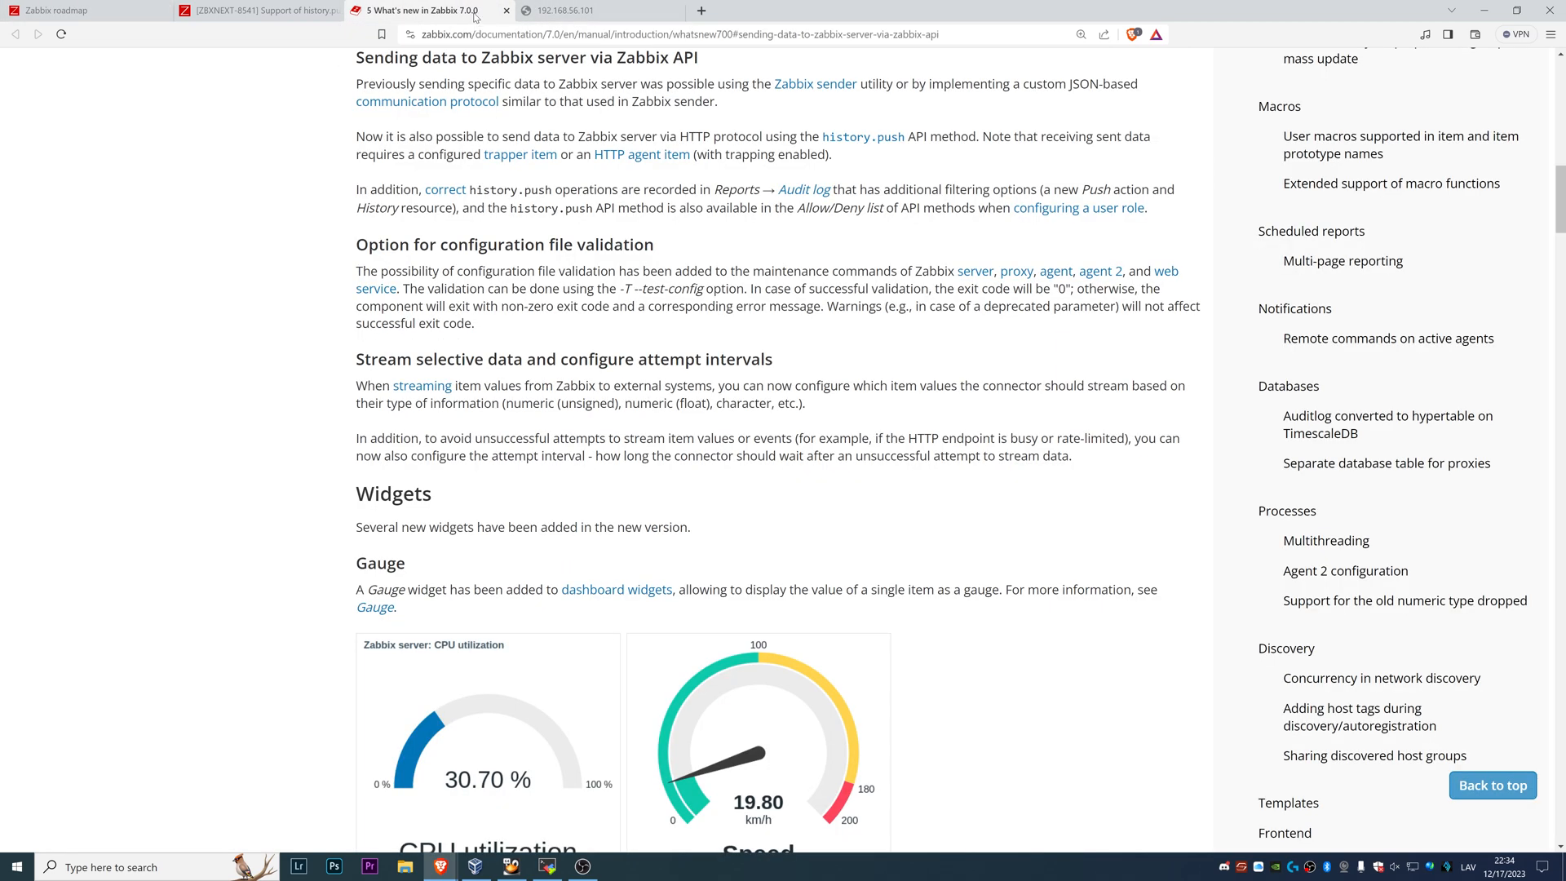
{"action": "left_click", "coordinate": [255, 11]}
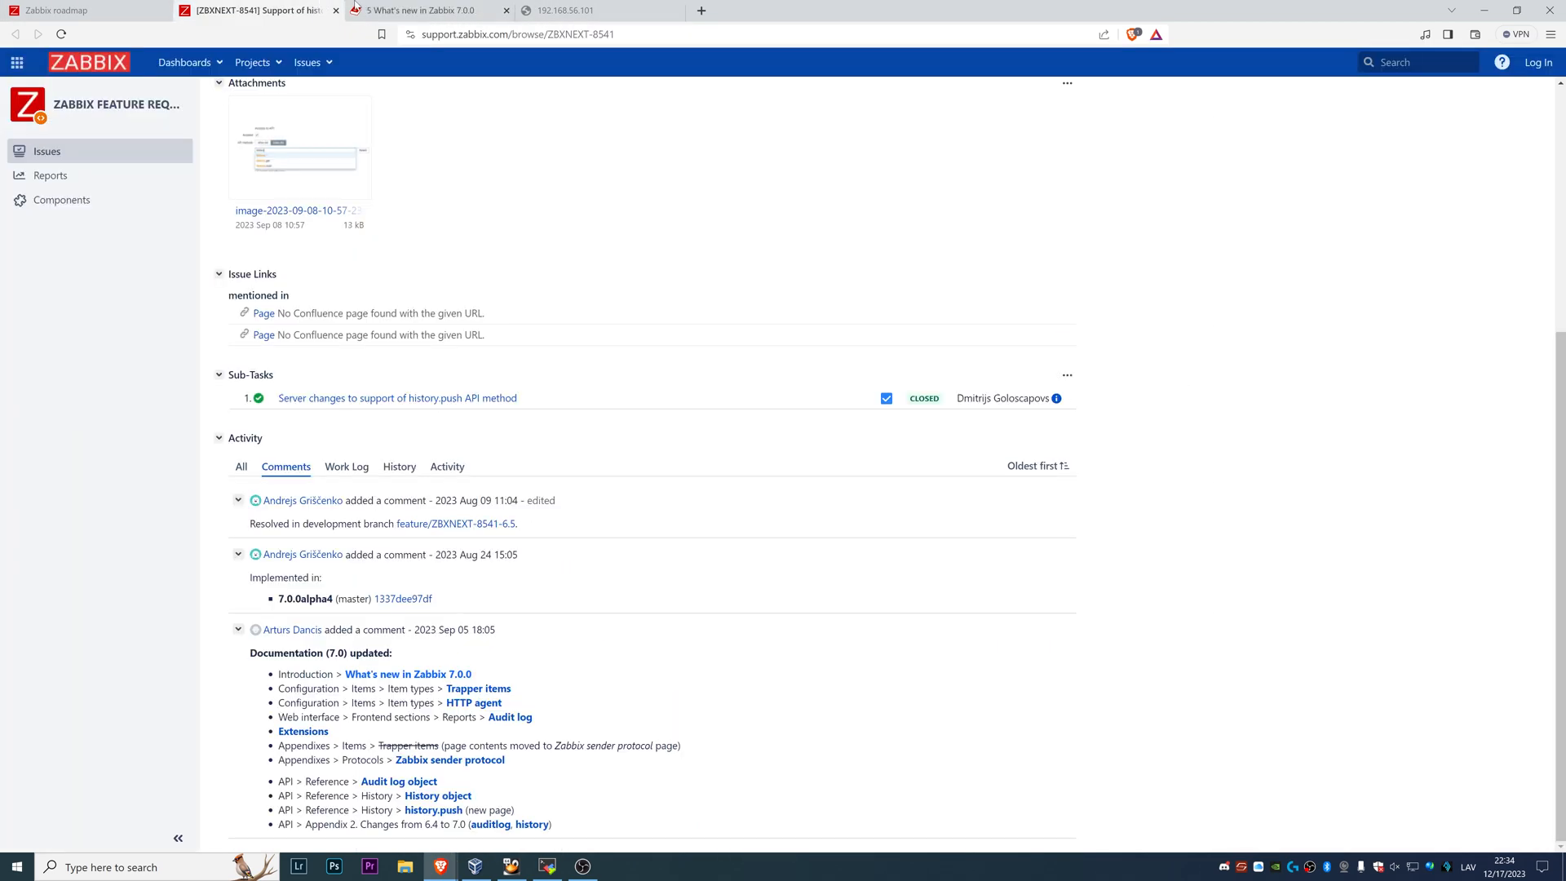
{"action": "mouse_move", "coordinate": [598, 542]}
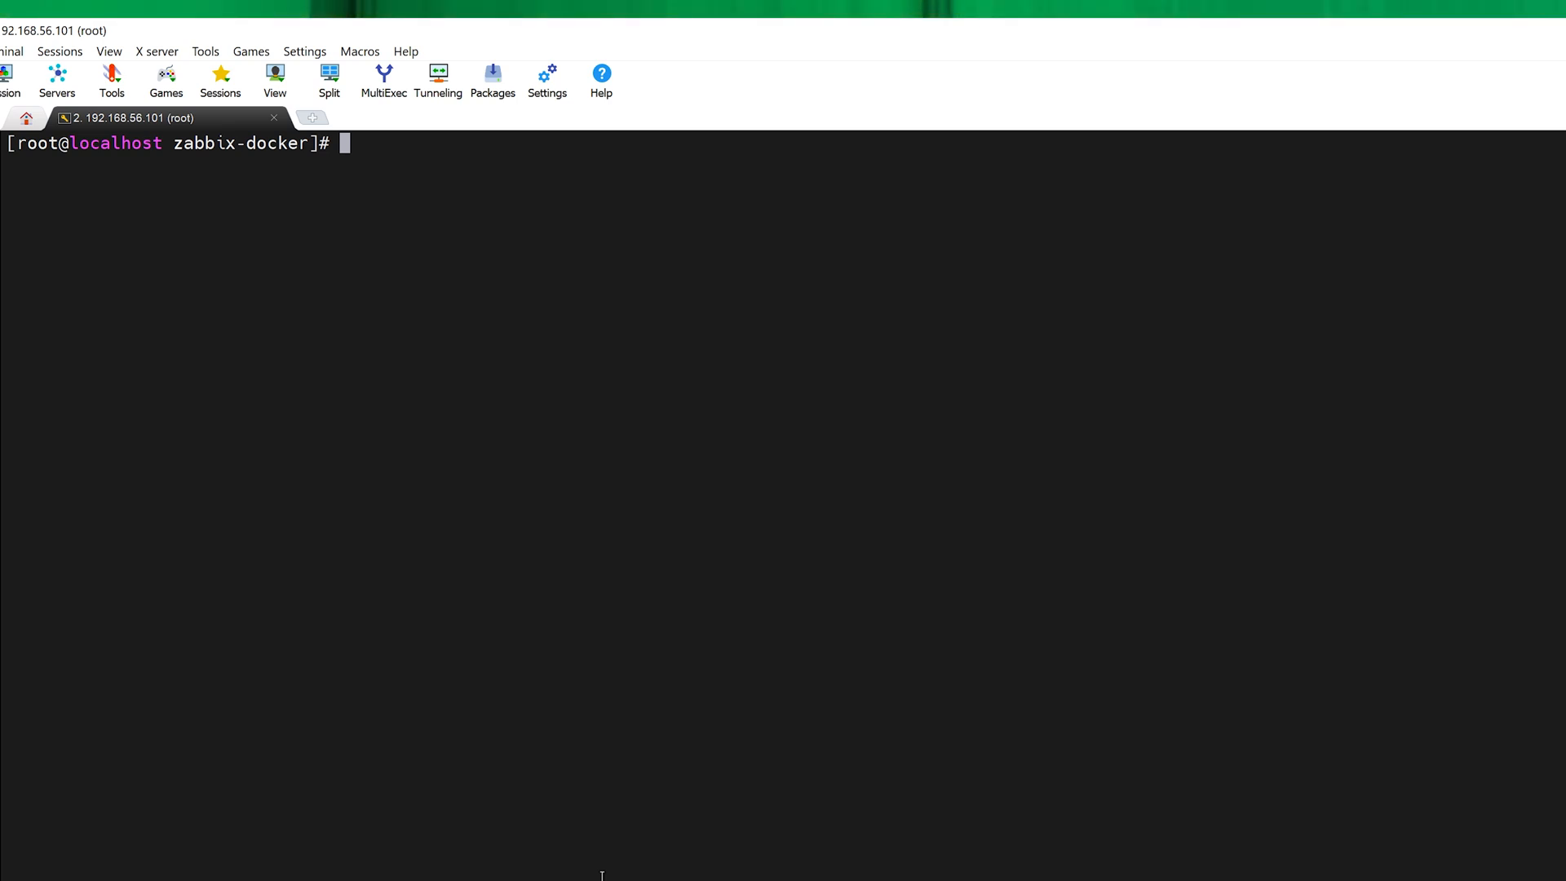
Step: Run docker-compose up -d with docker-compose_v3_alpine_pgsql_latest.yaml and check containers with docker ps
{"action": "type", "text": "docker-compose -f"}
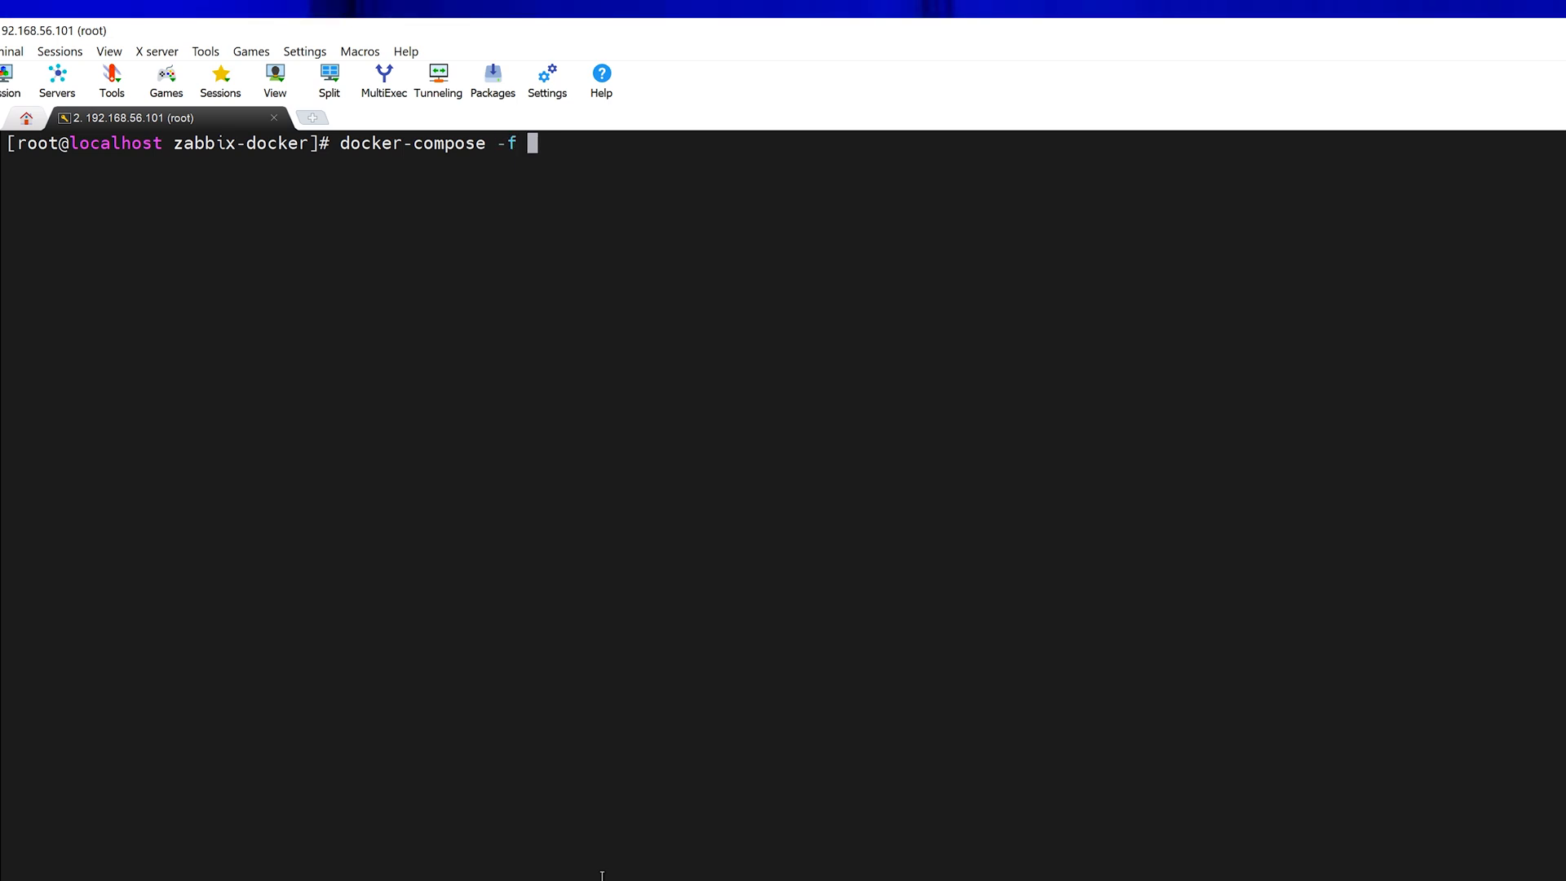
{"action": "type", "text": "docker-compose_v3"}
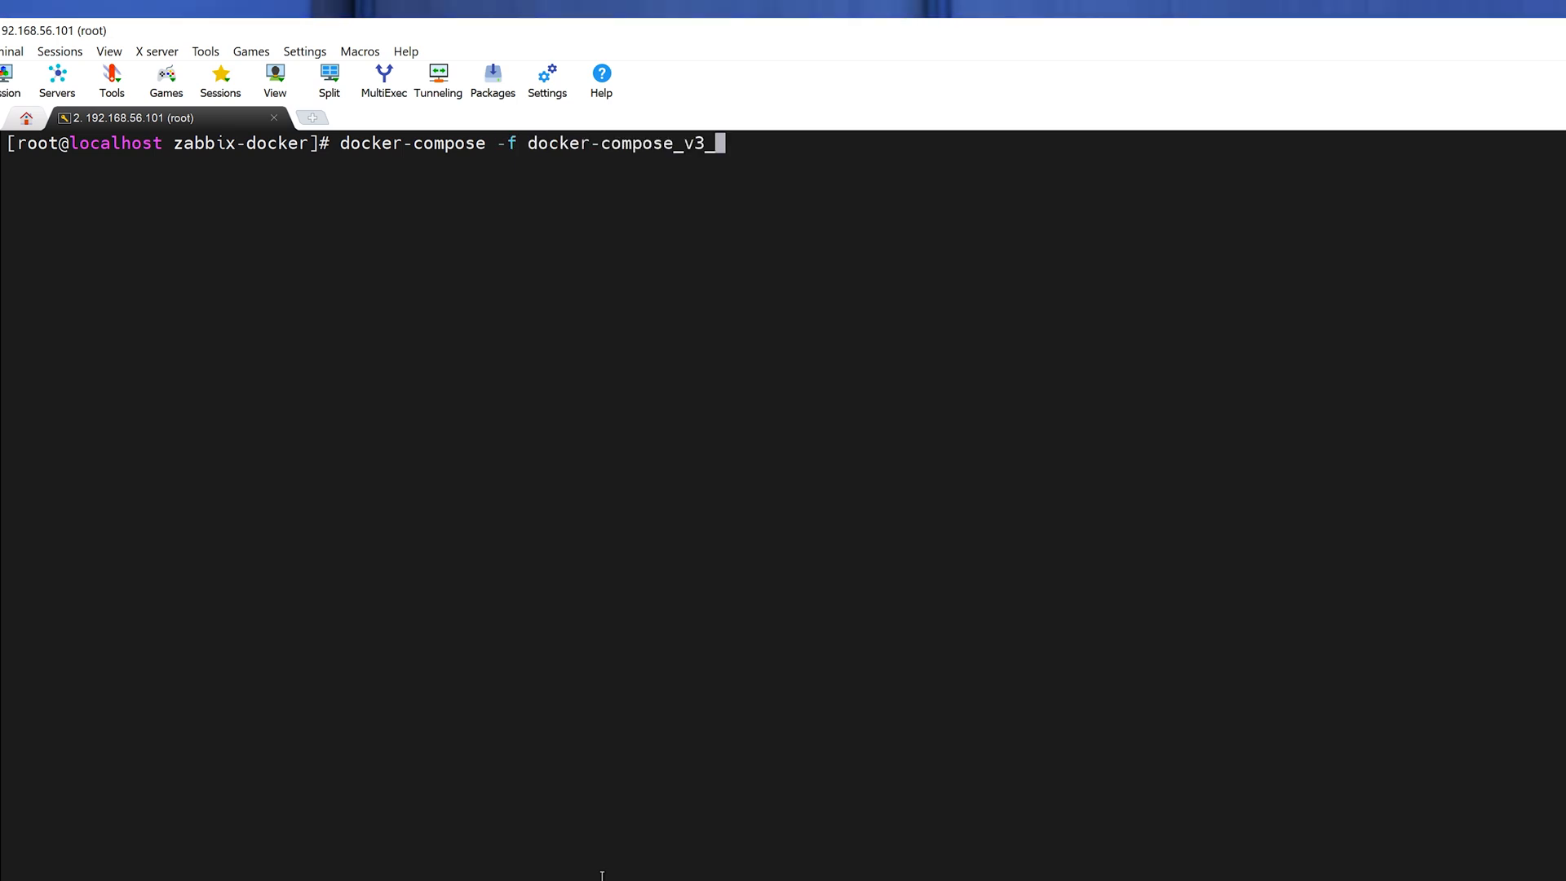
{"action": "type", "text": "_alpine"}
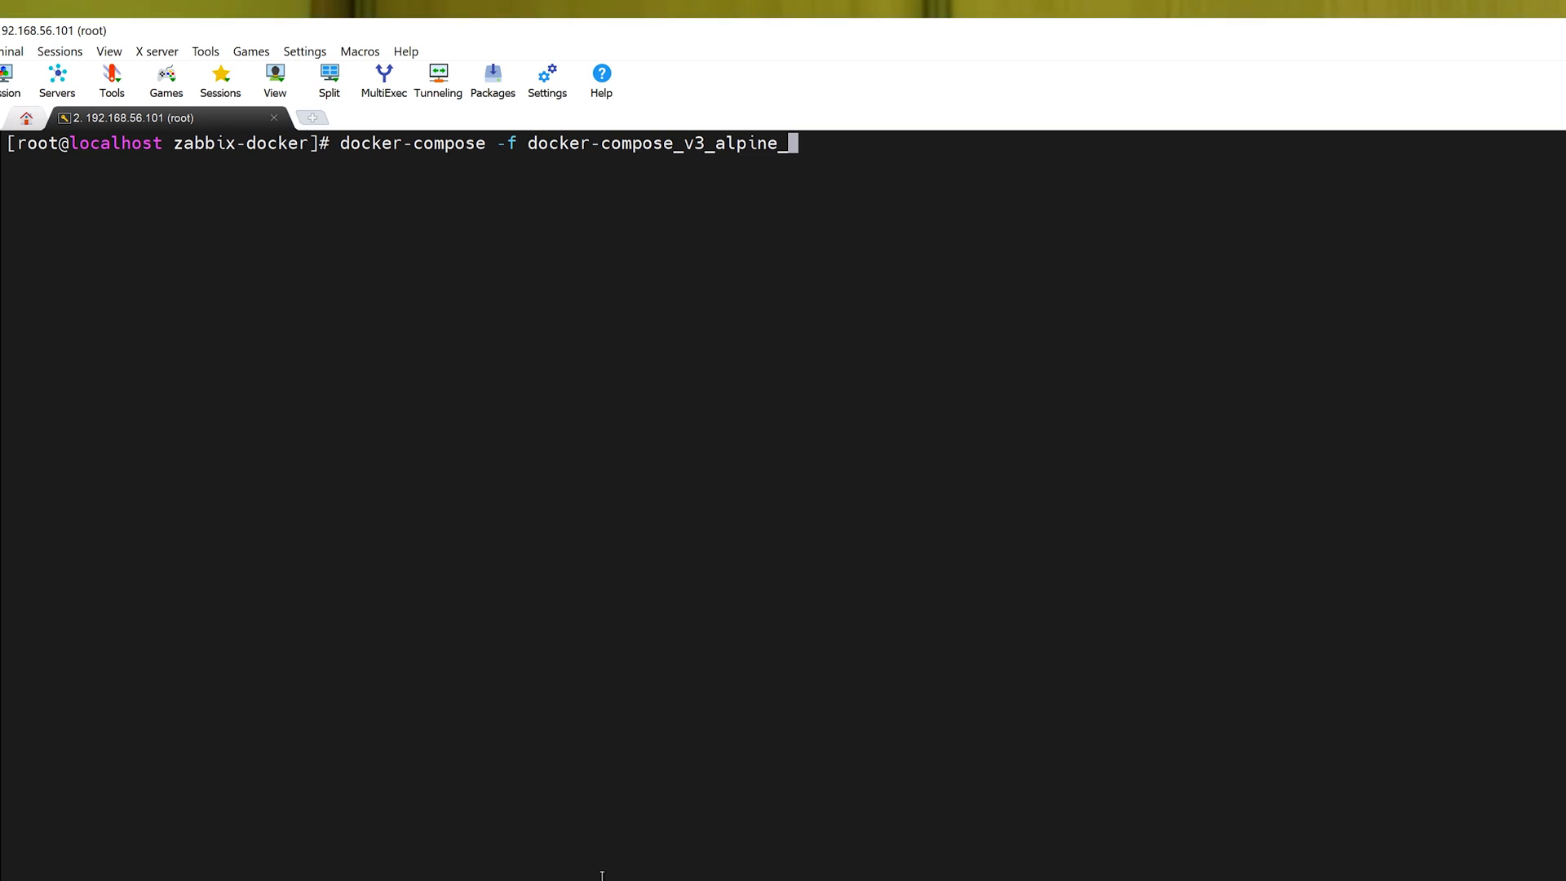
{"action": "type", "text": "_pgsql_latest.yaml up -d"}
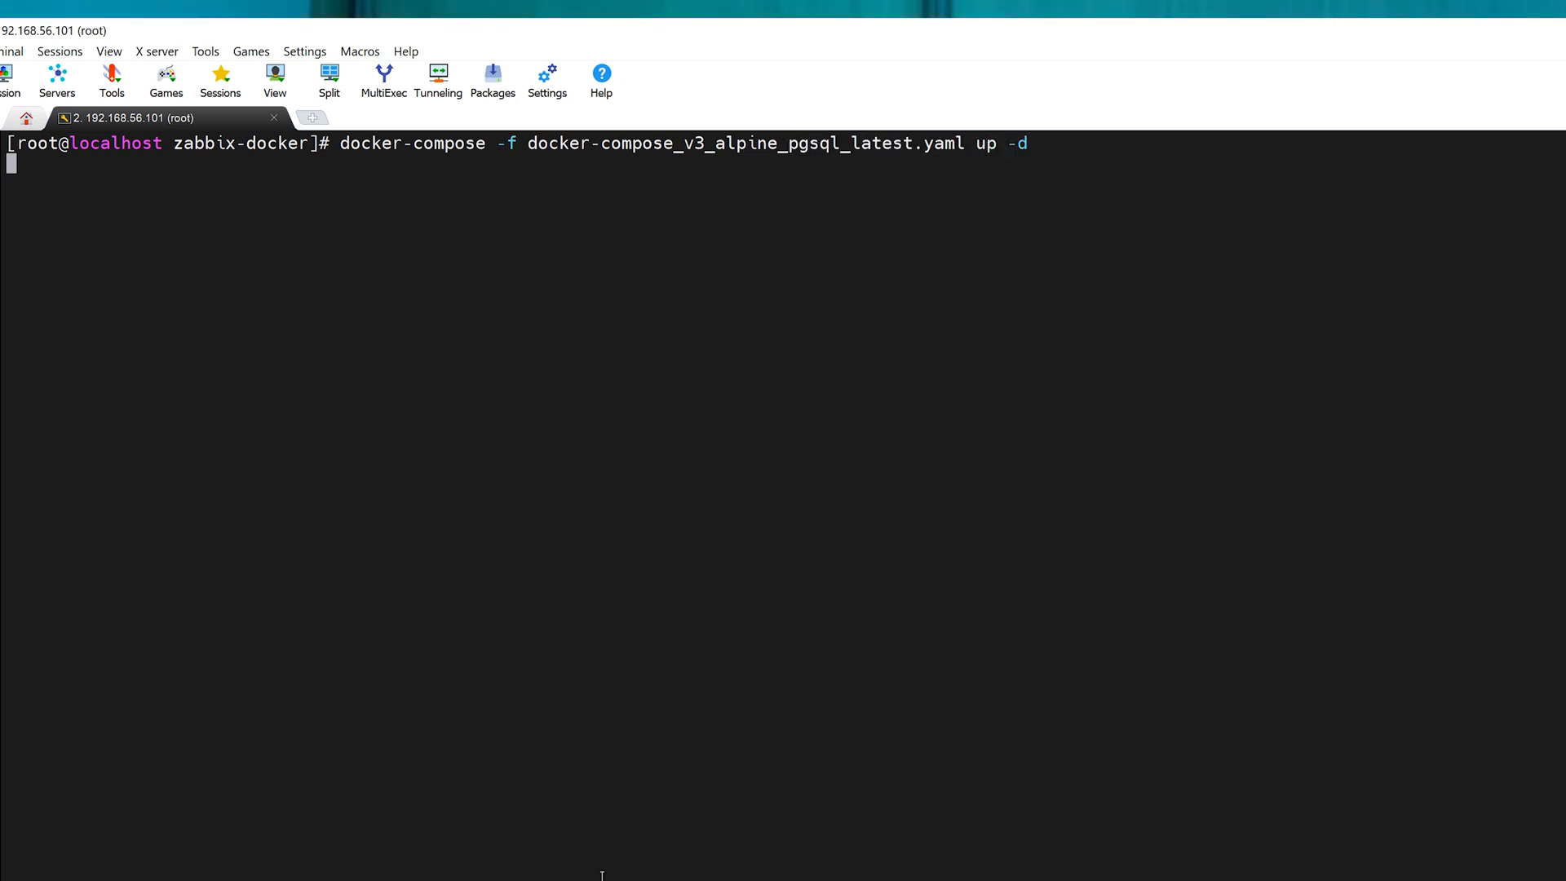
{"action": "key", "text": "Return"}
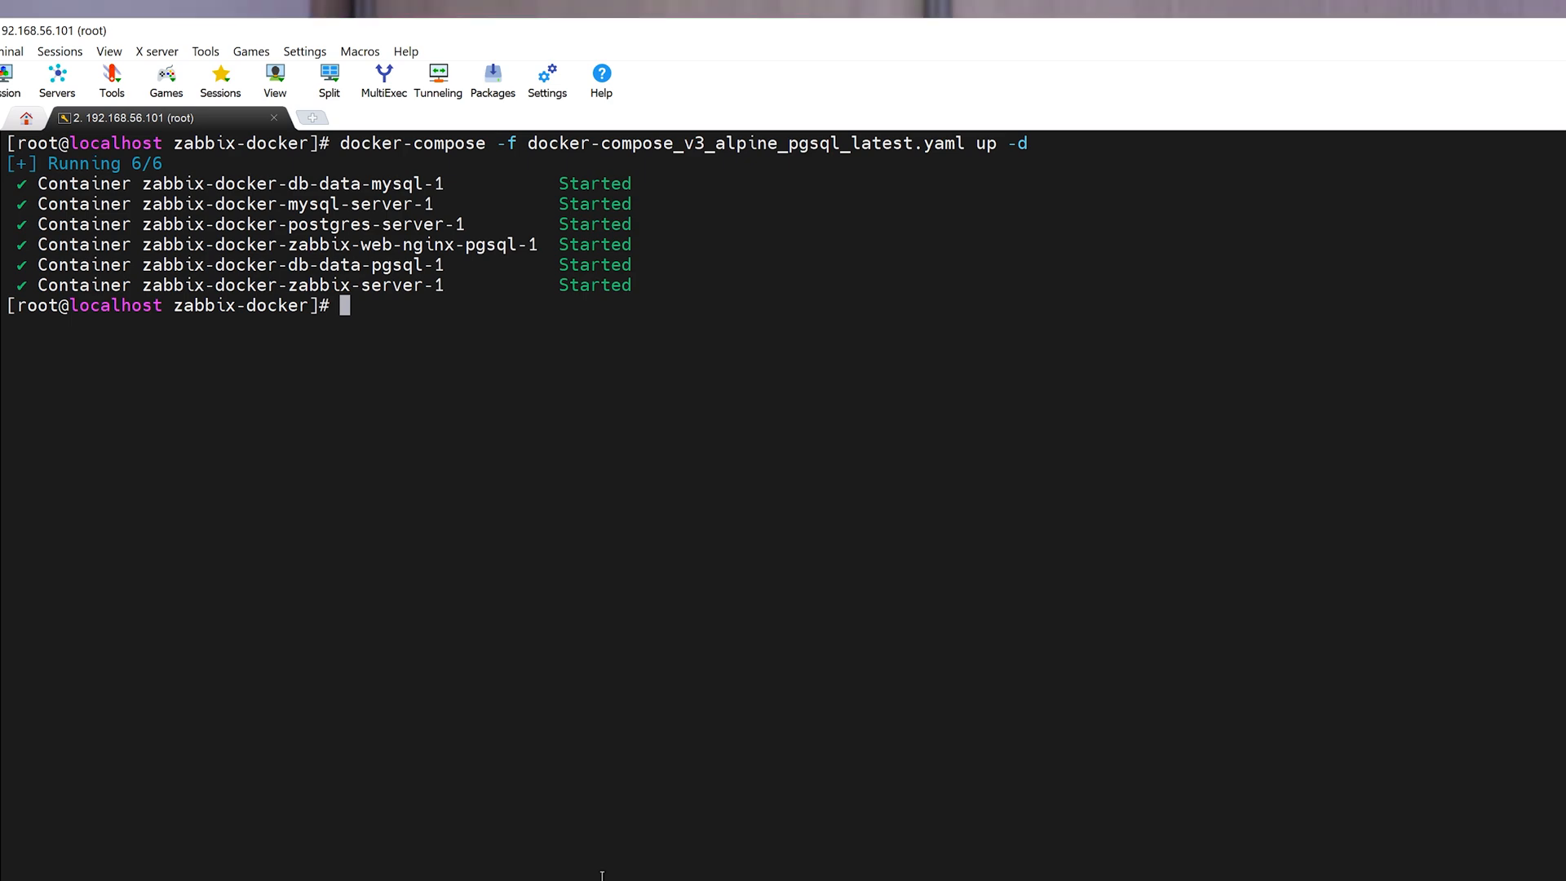
{"action": "type", "text": "docker ps"}
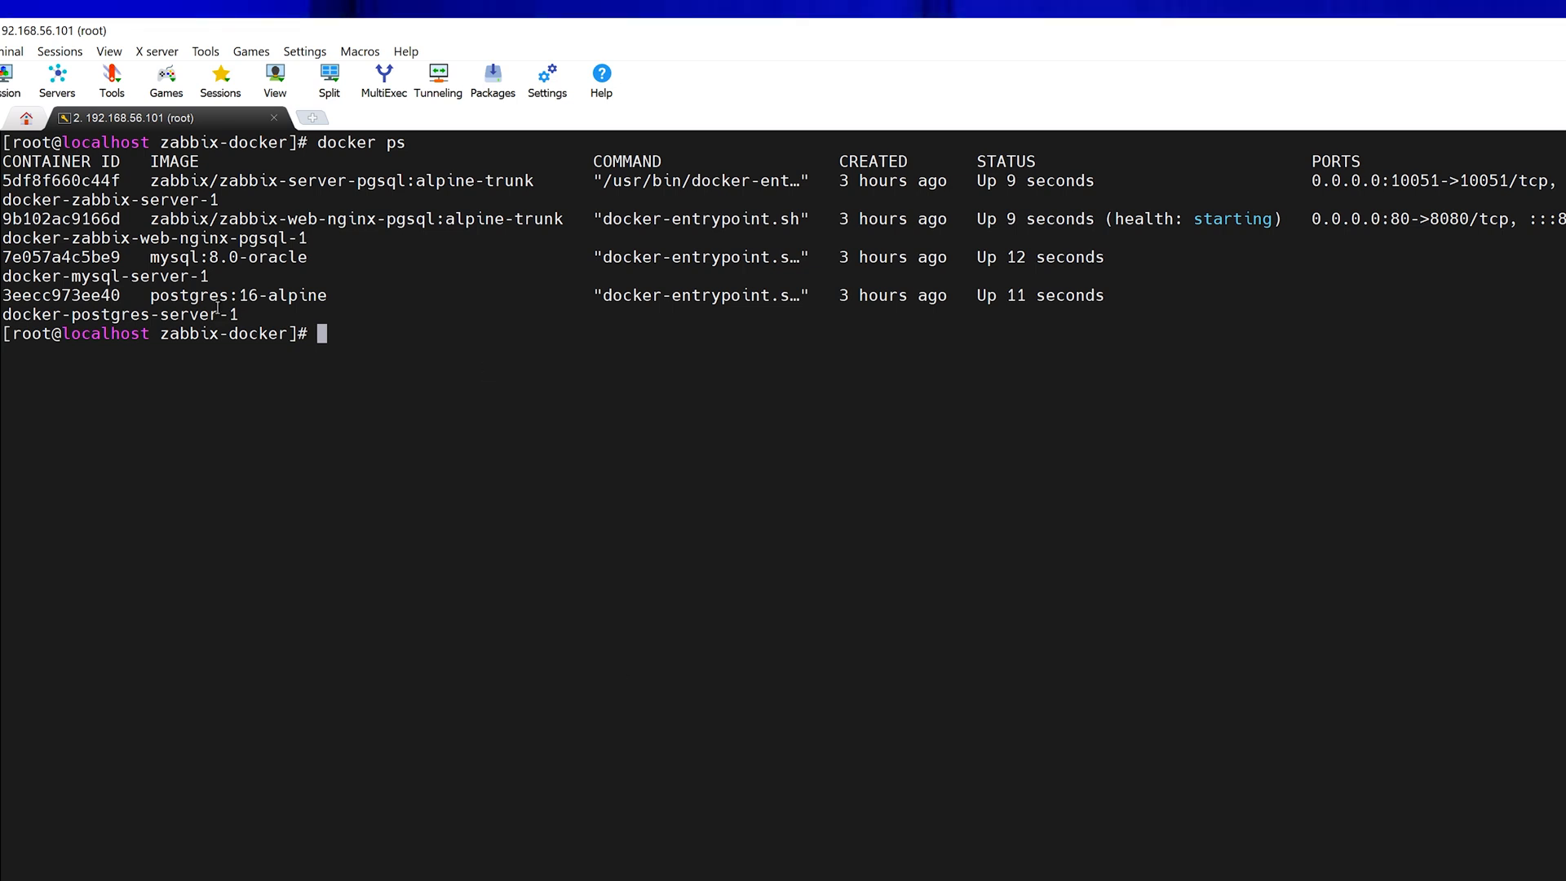
{"action": "double_click", "coordinate": [195, 257]}
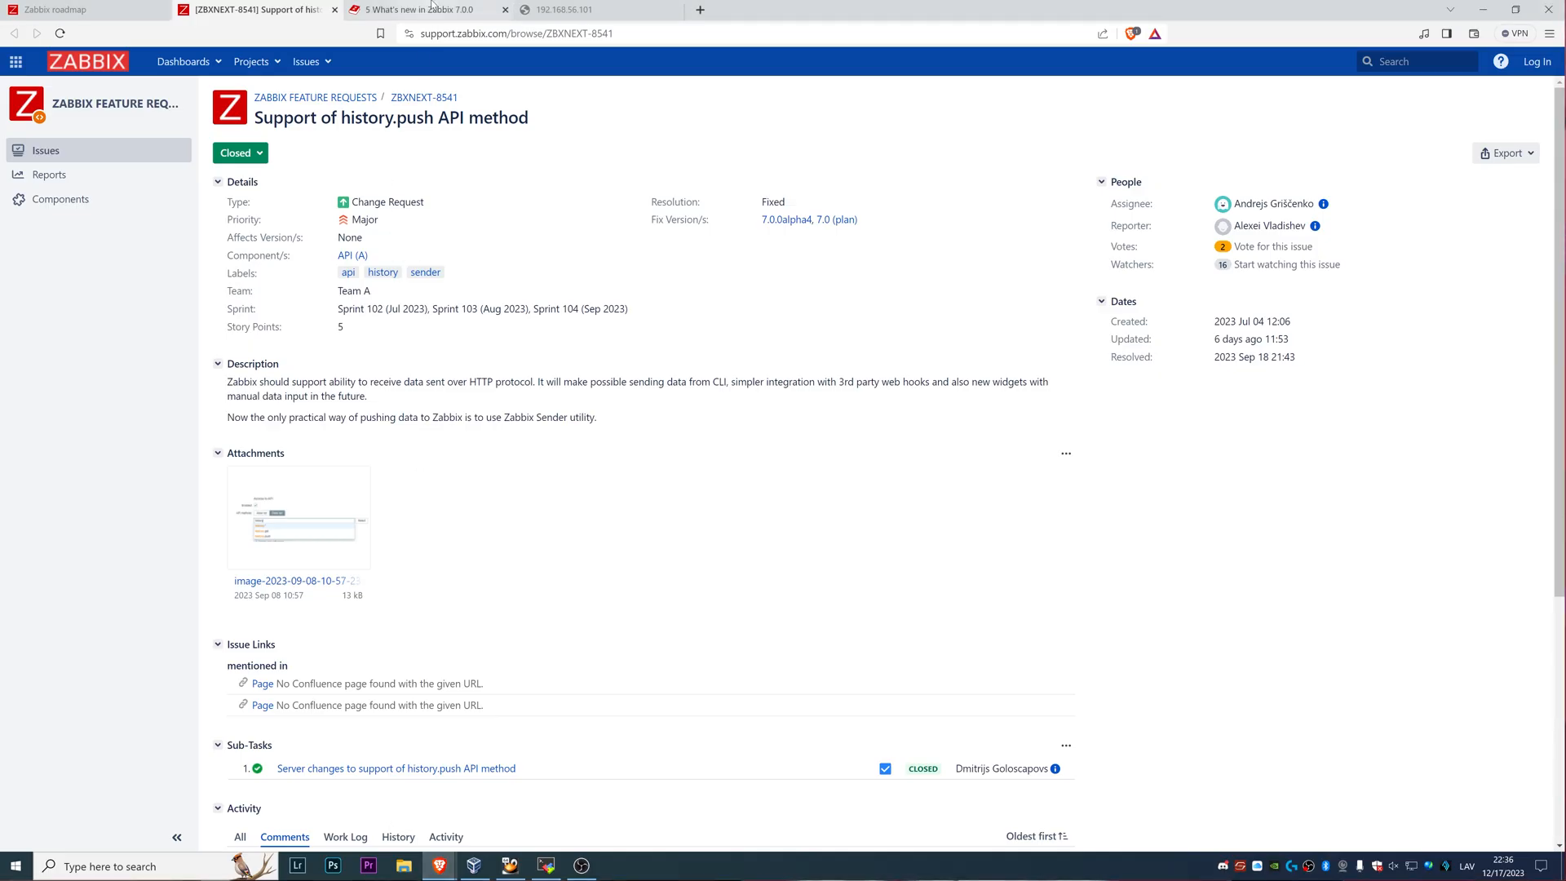
Step: Switch from the Jira issue to the 'Composed installation: Dashboard' tab
{"action": "left_click", "coordinate": [577, 9]}
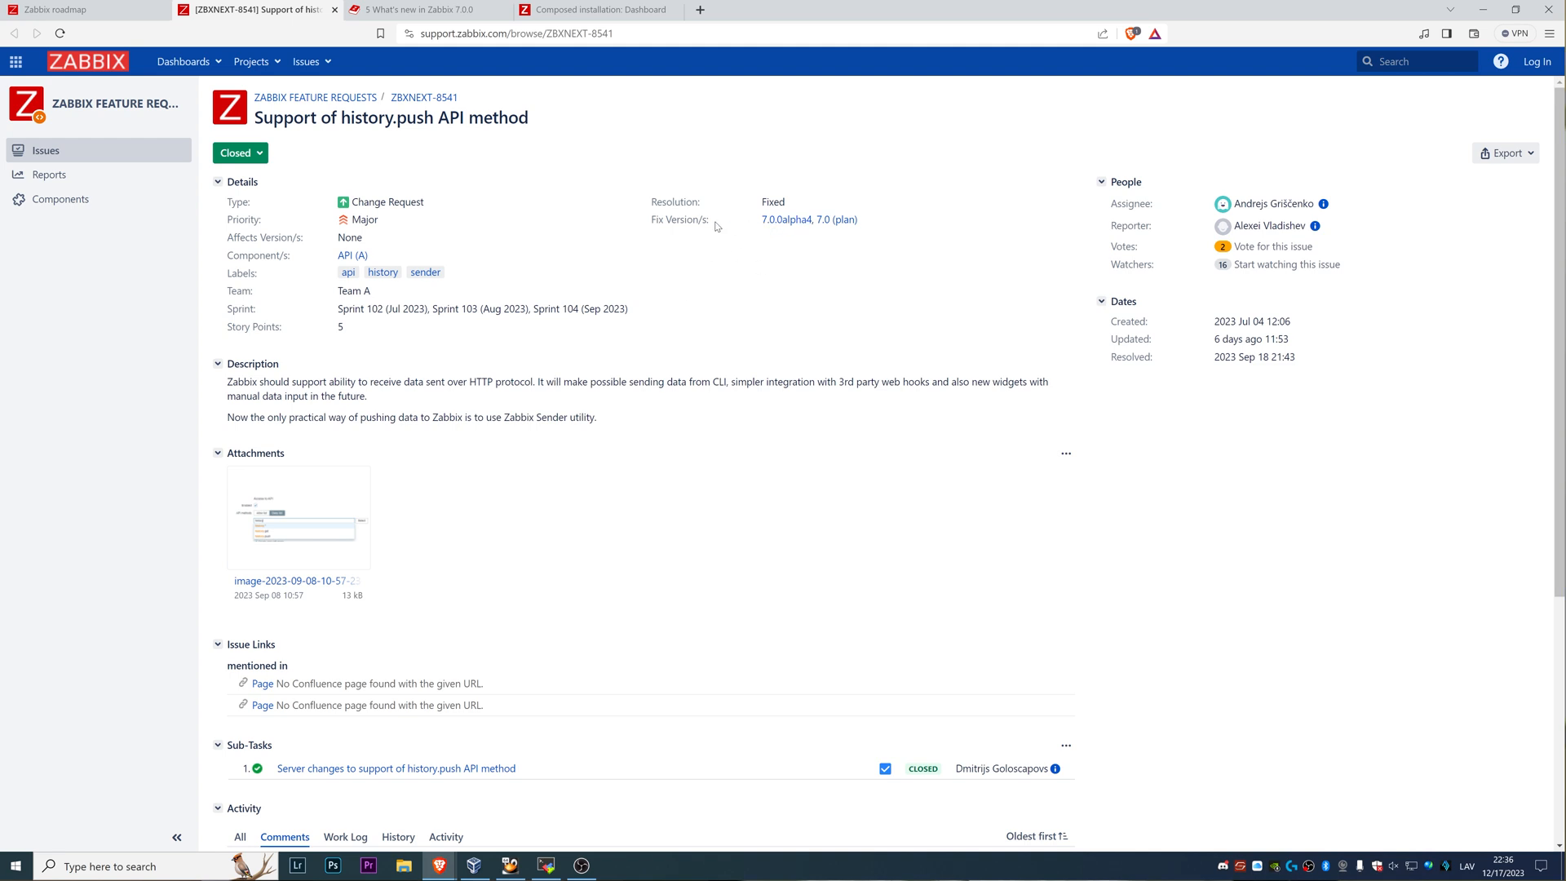
{"action": "left_click_drag", "start_coordinate": [679, 218], "coordinate": [859, 219]}
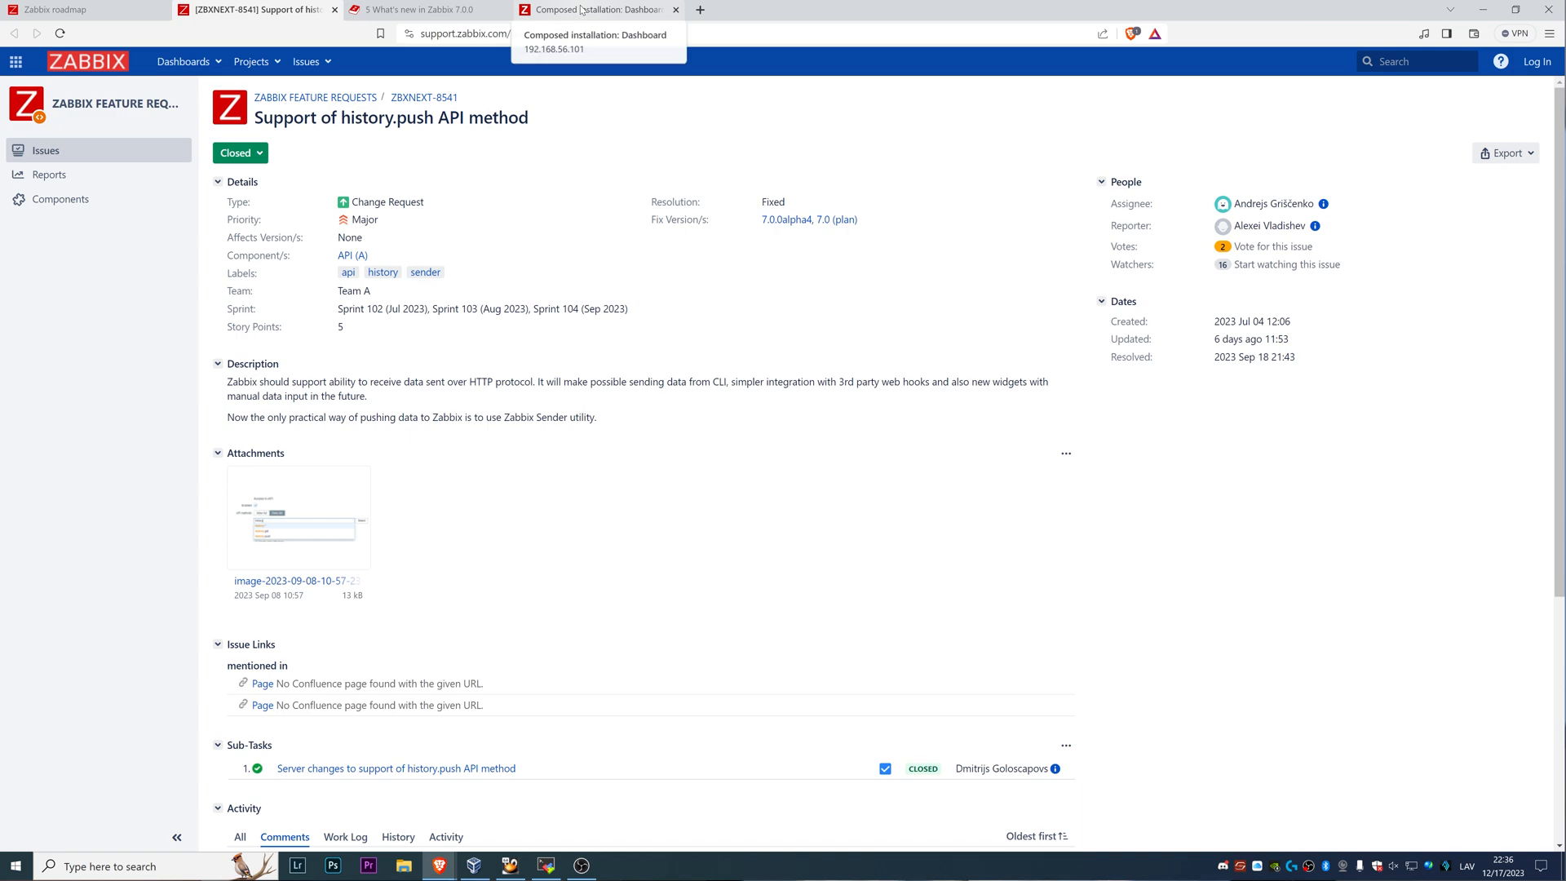
{"action": "left_click", "coordinate": [600, 9]}
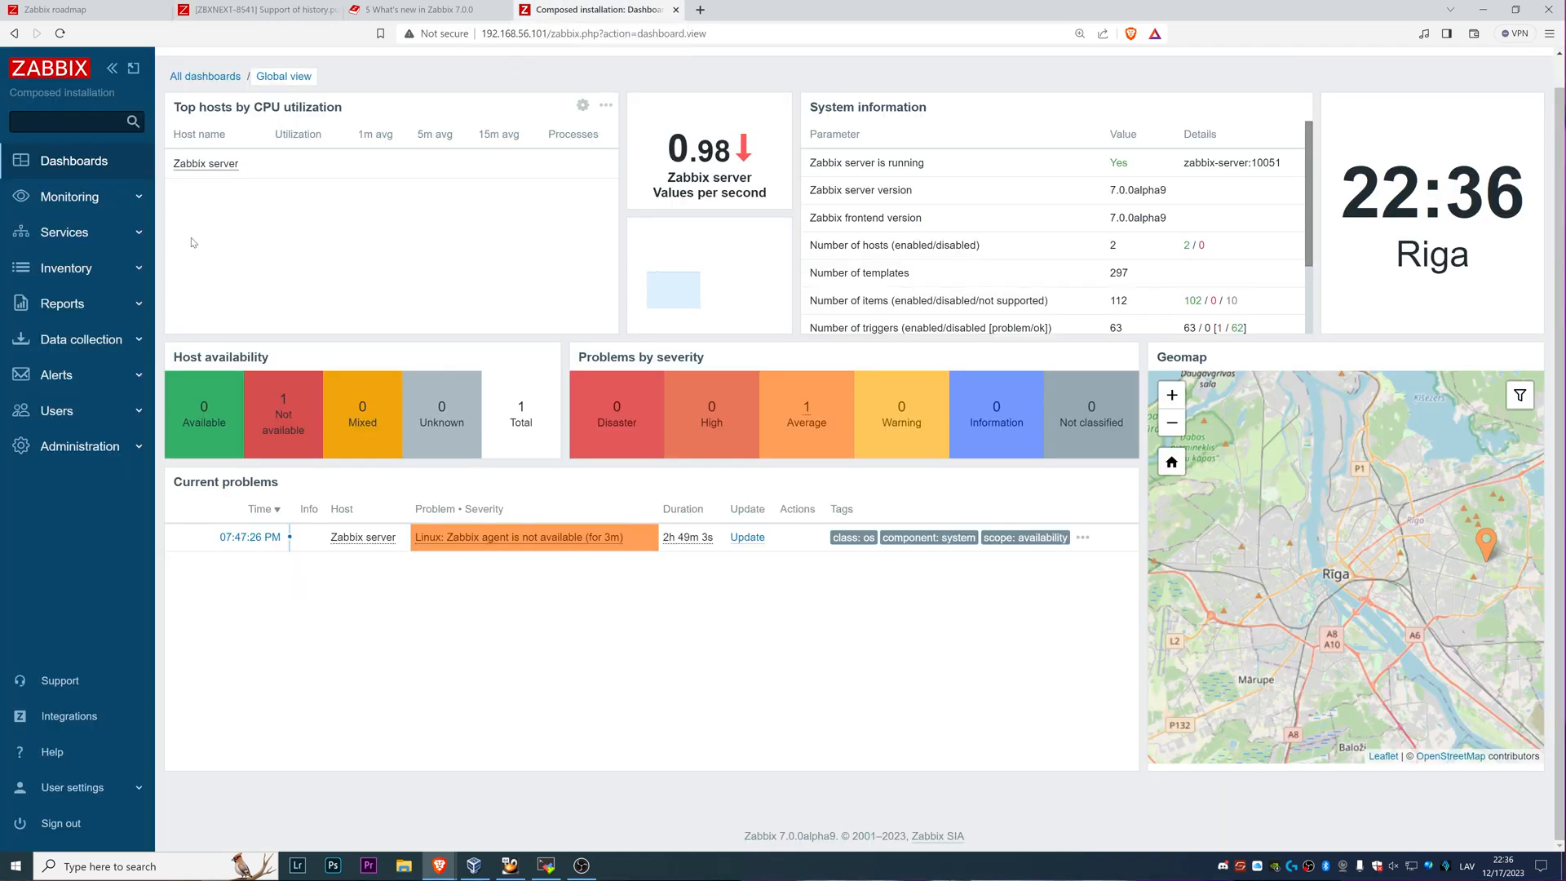
Step: Delete the old test host from the Data collection hosts list
{"action": "left_click", "coordinate": [80, 339]}
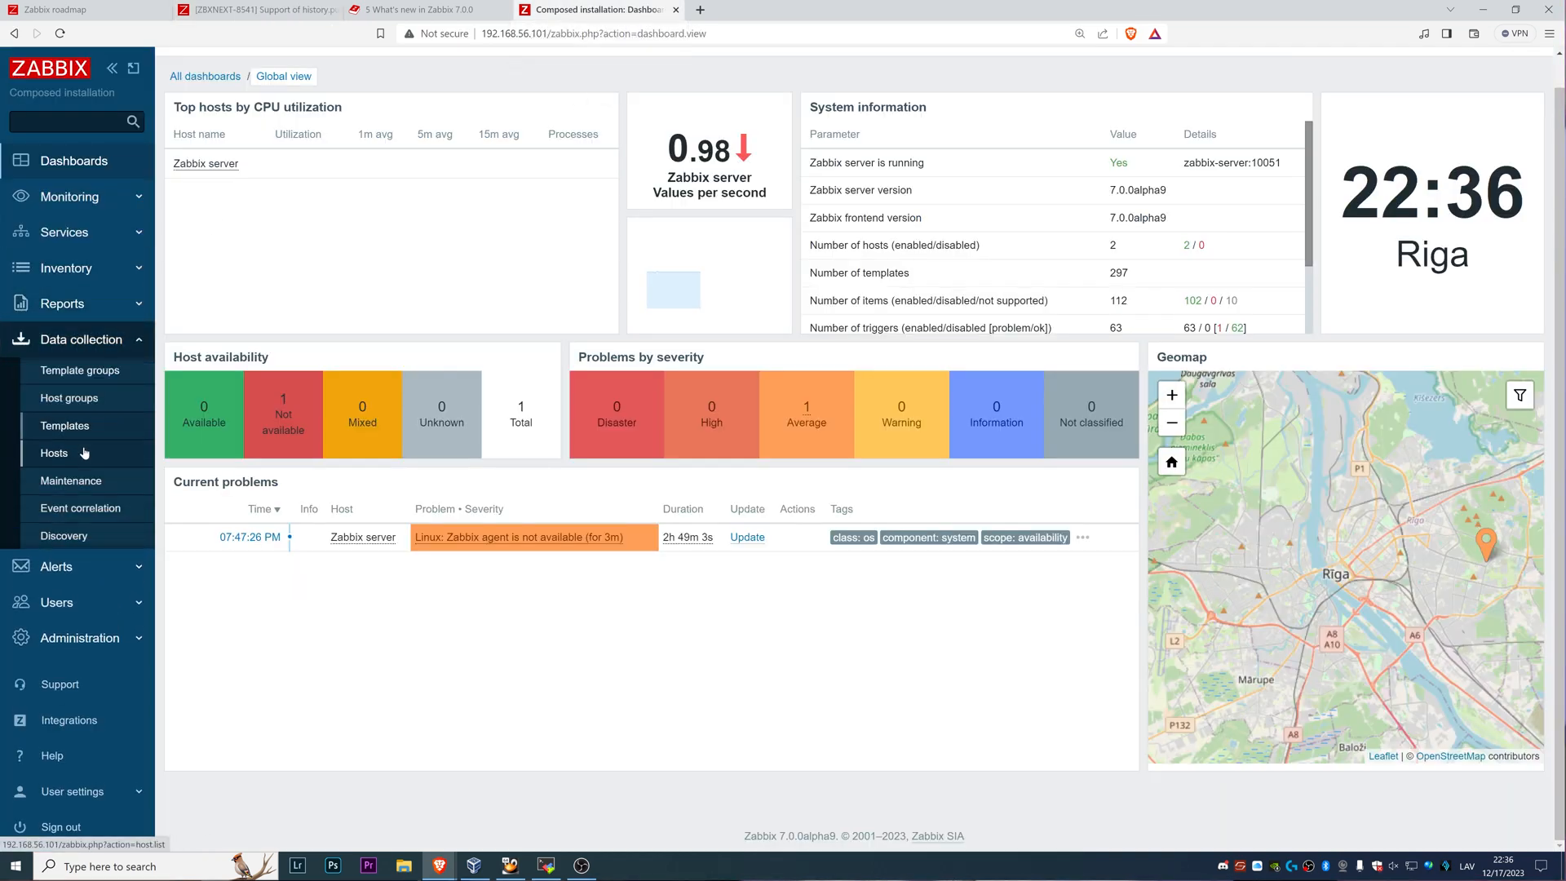
{"action": "left_click", "coordinate": [54, 453]}
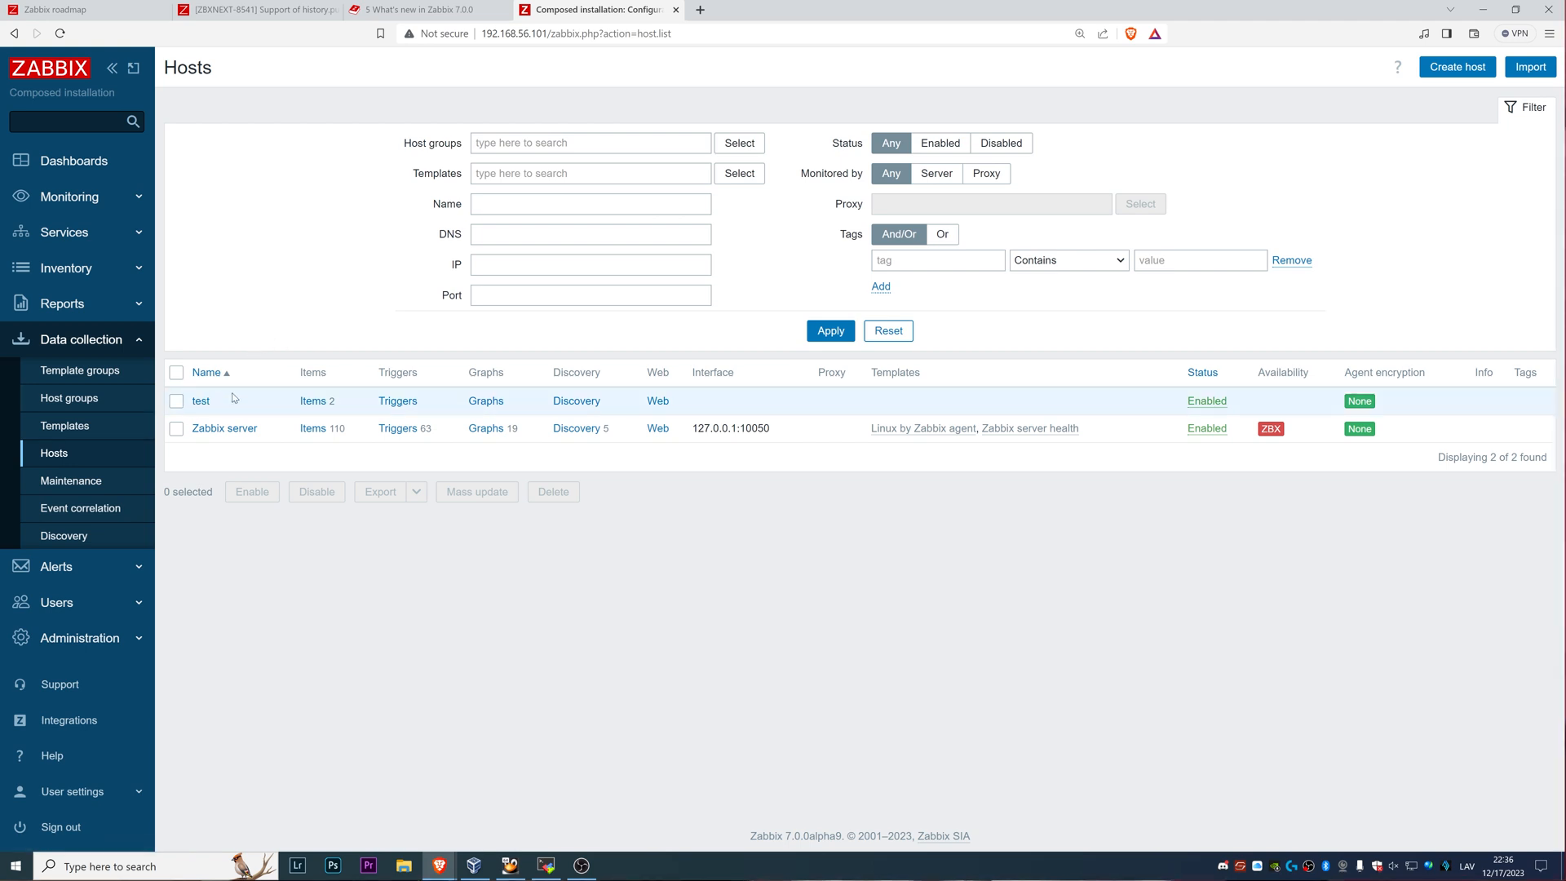
{"action": "left_click", "coordinate": [552, 491]}
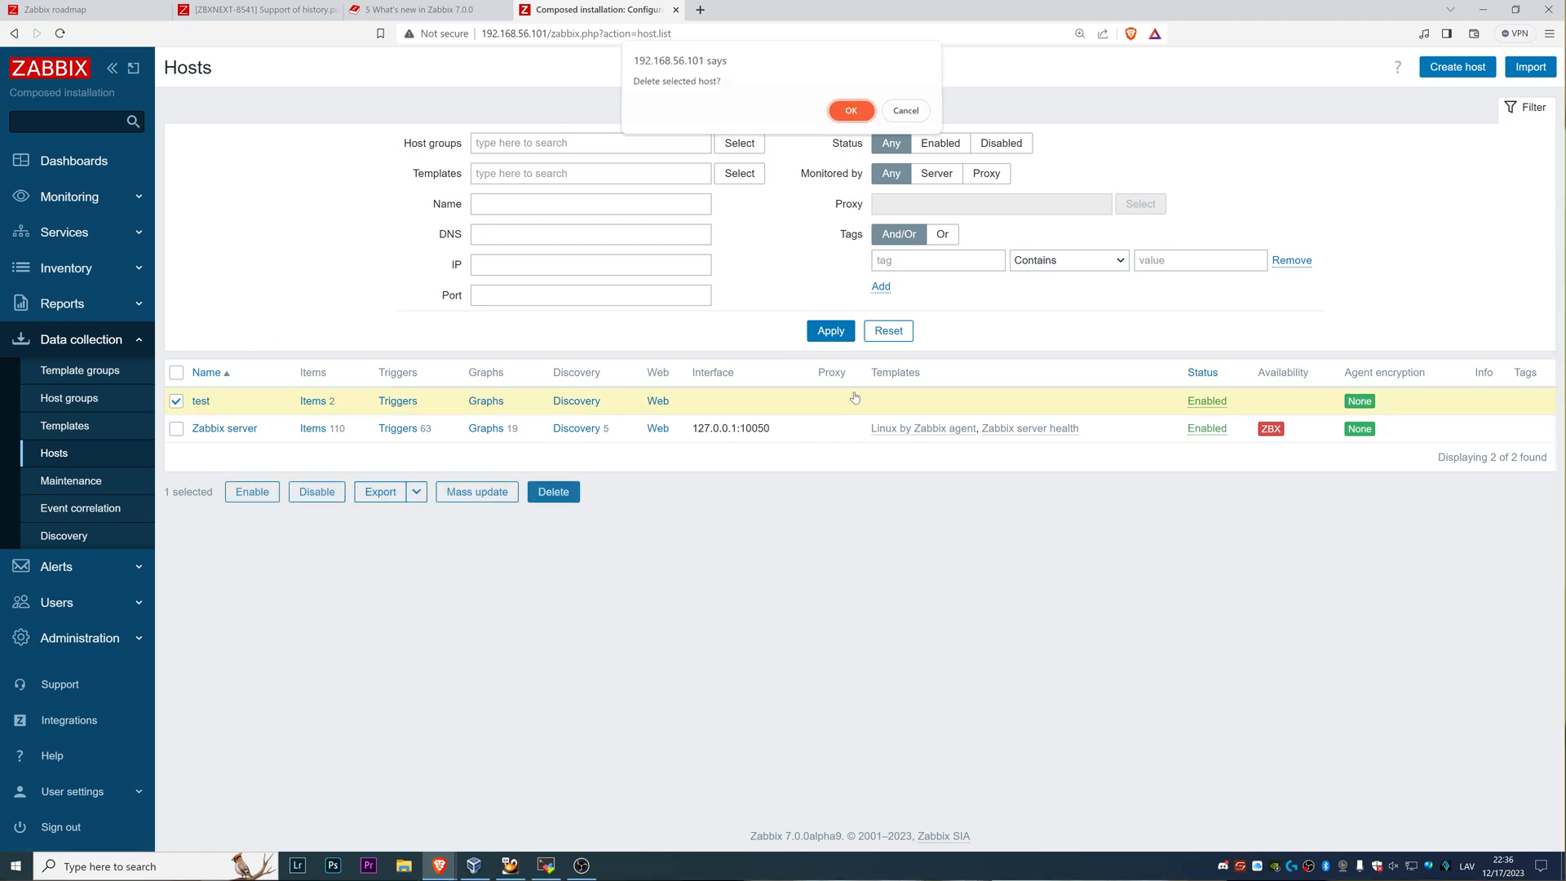
{"action": "left_click", "coordinate": [849, 110]}
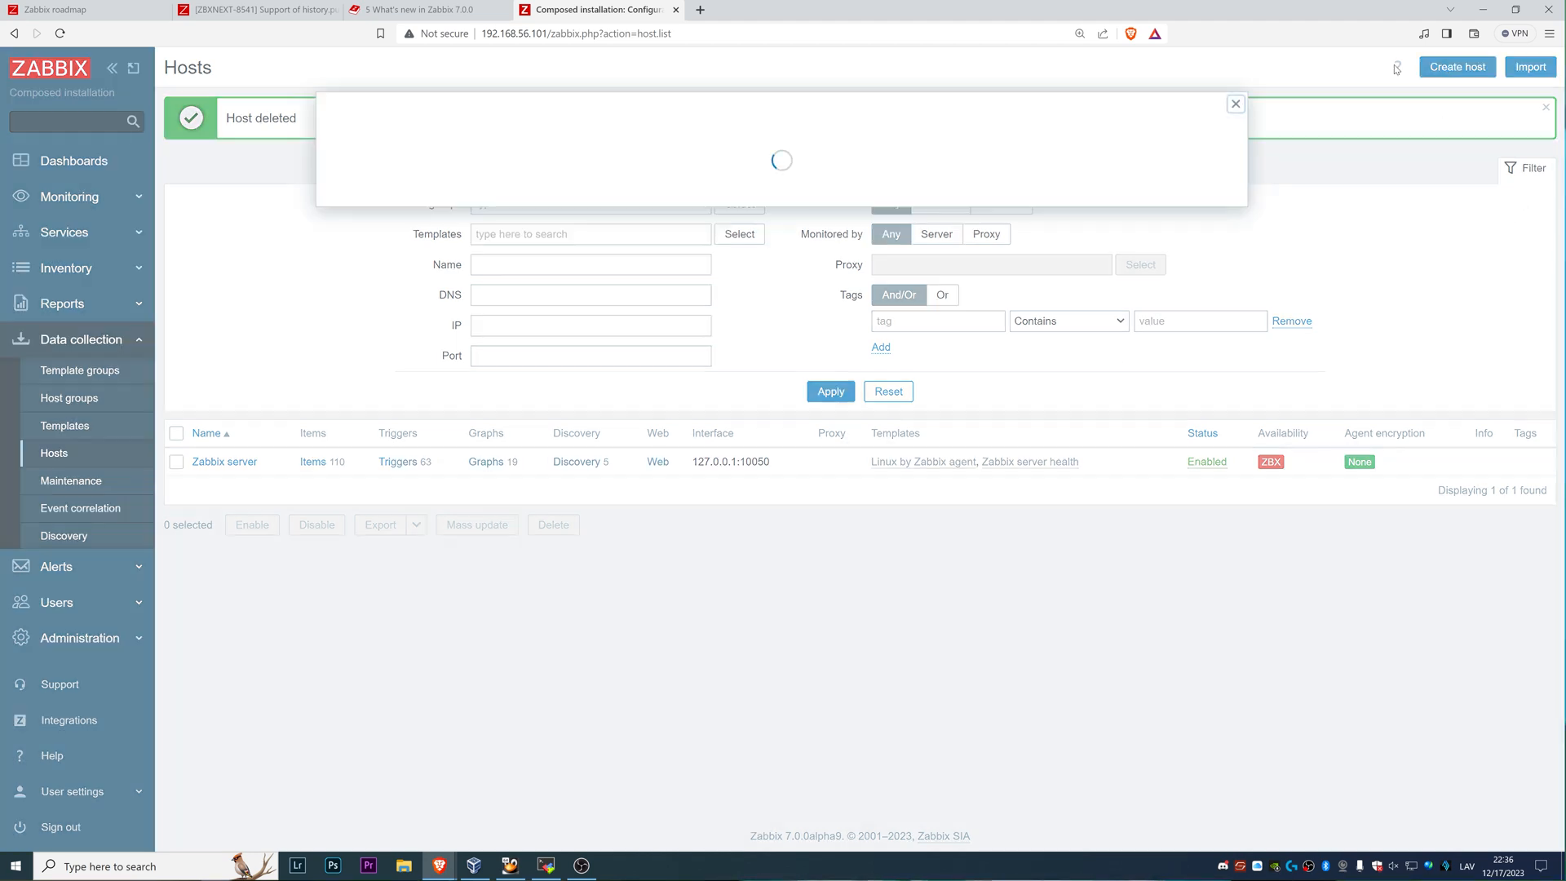
Step: Create host 'youtube' in the Linux servers group
{"action": "type", "text": "youtube"}
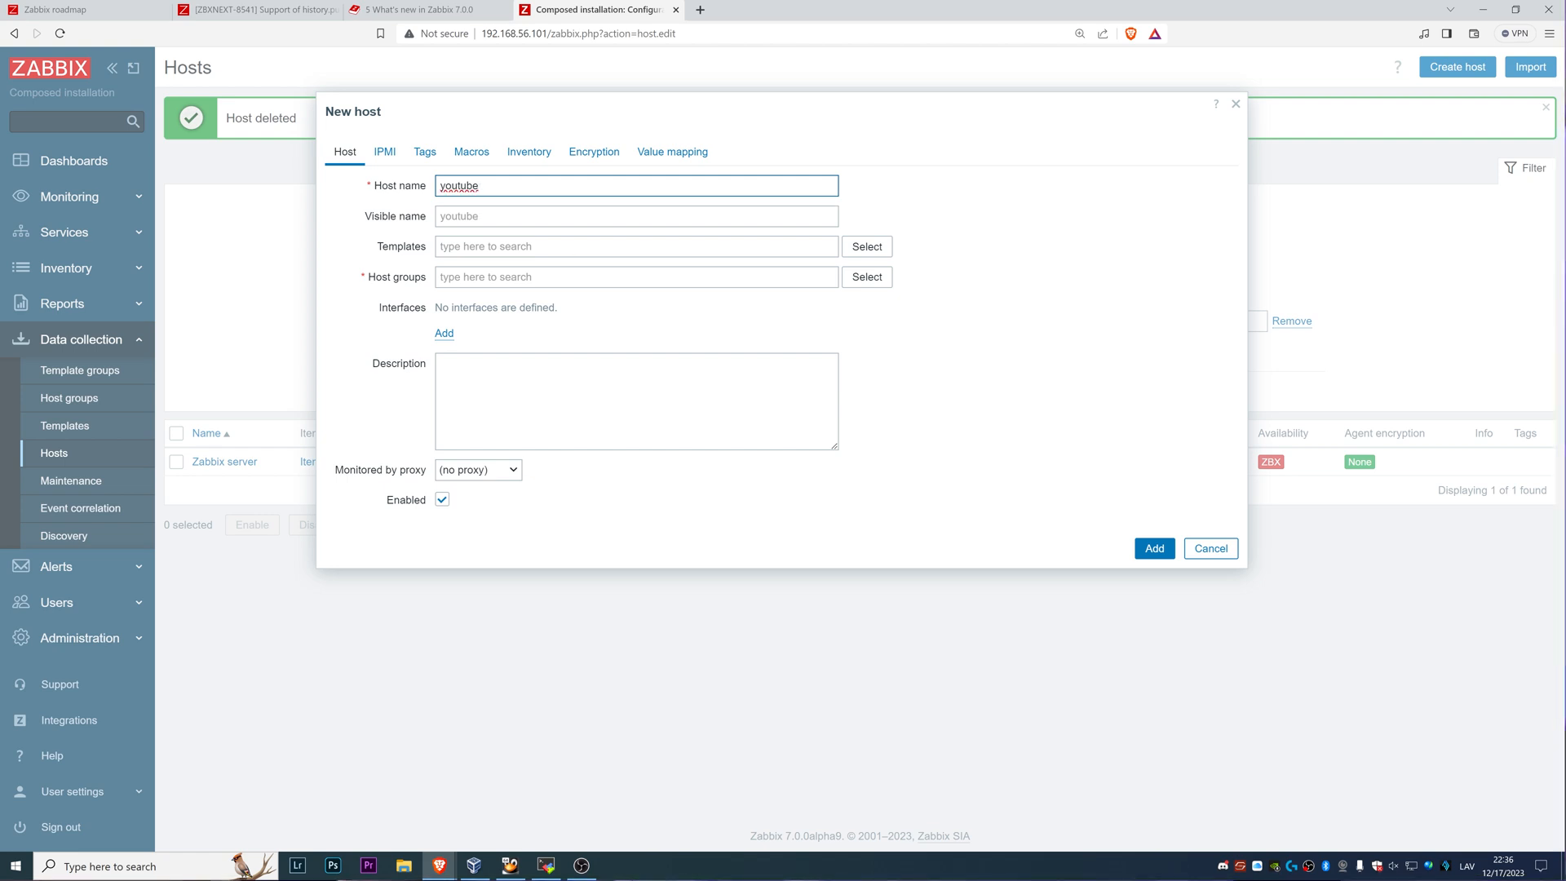
{"action": "type", "text": "linux servers"}
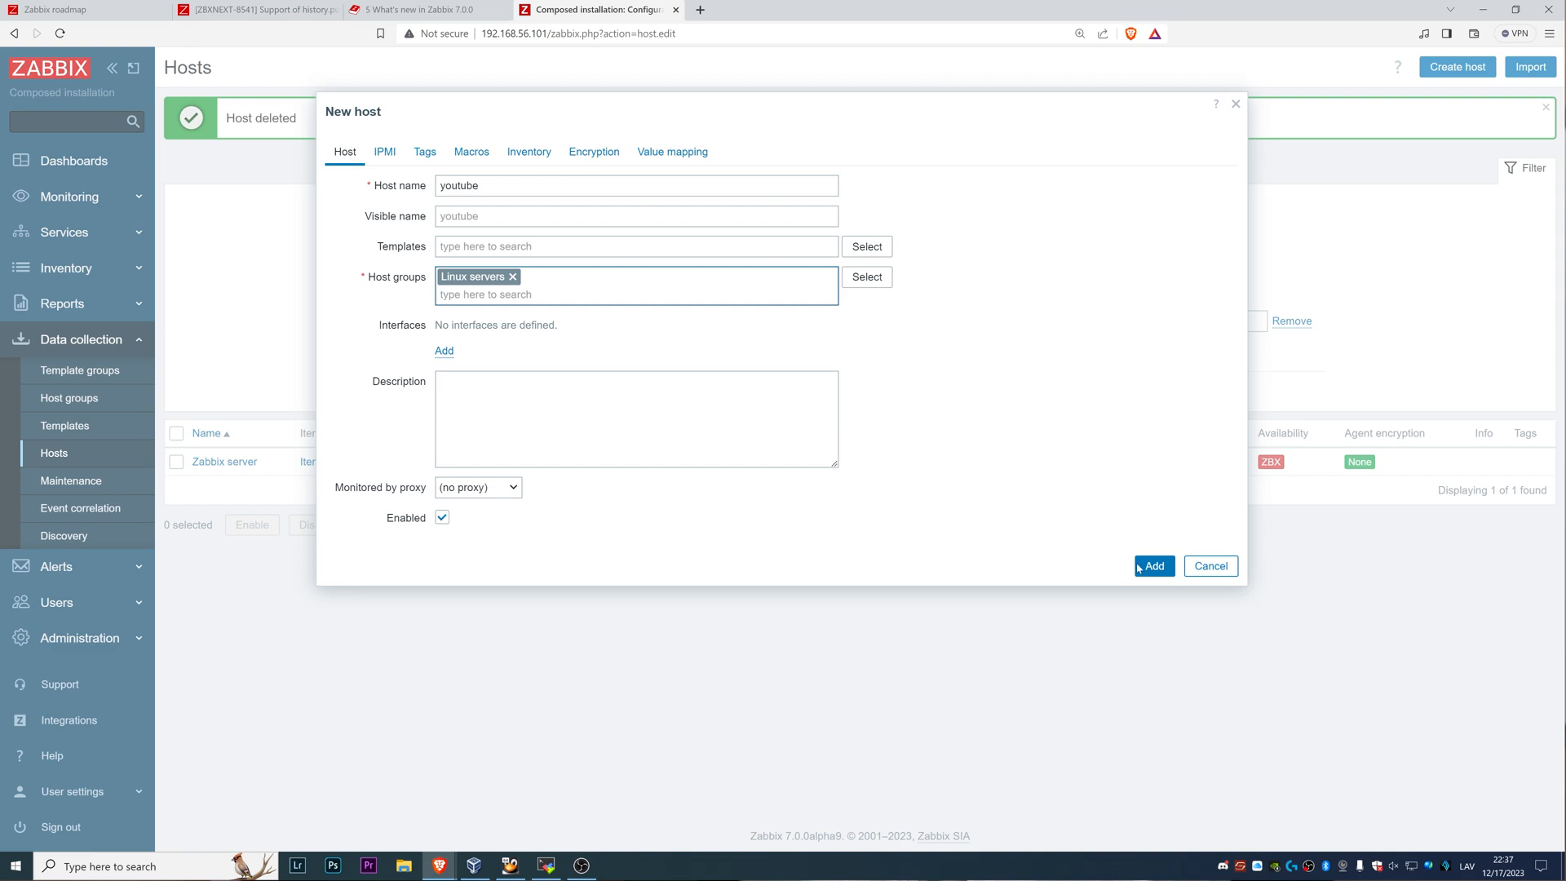
{"action": "left_click", "coordinate": [1153, 565]}
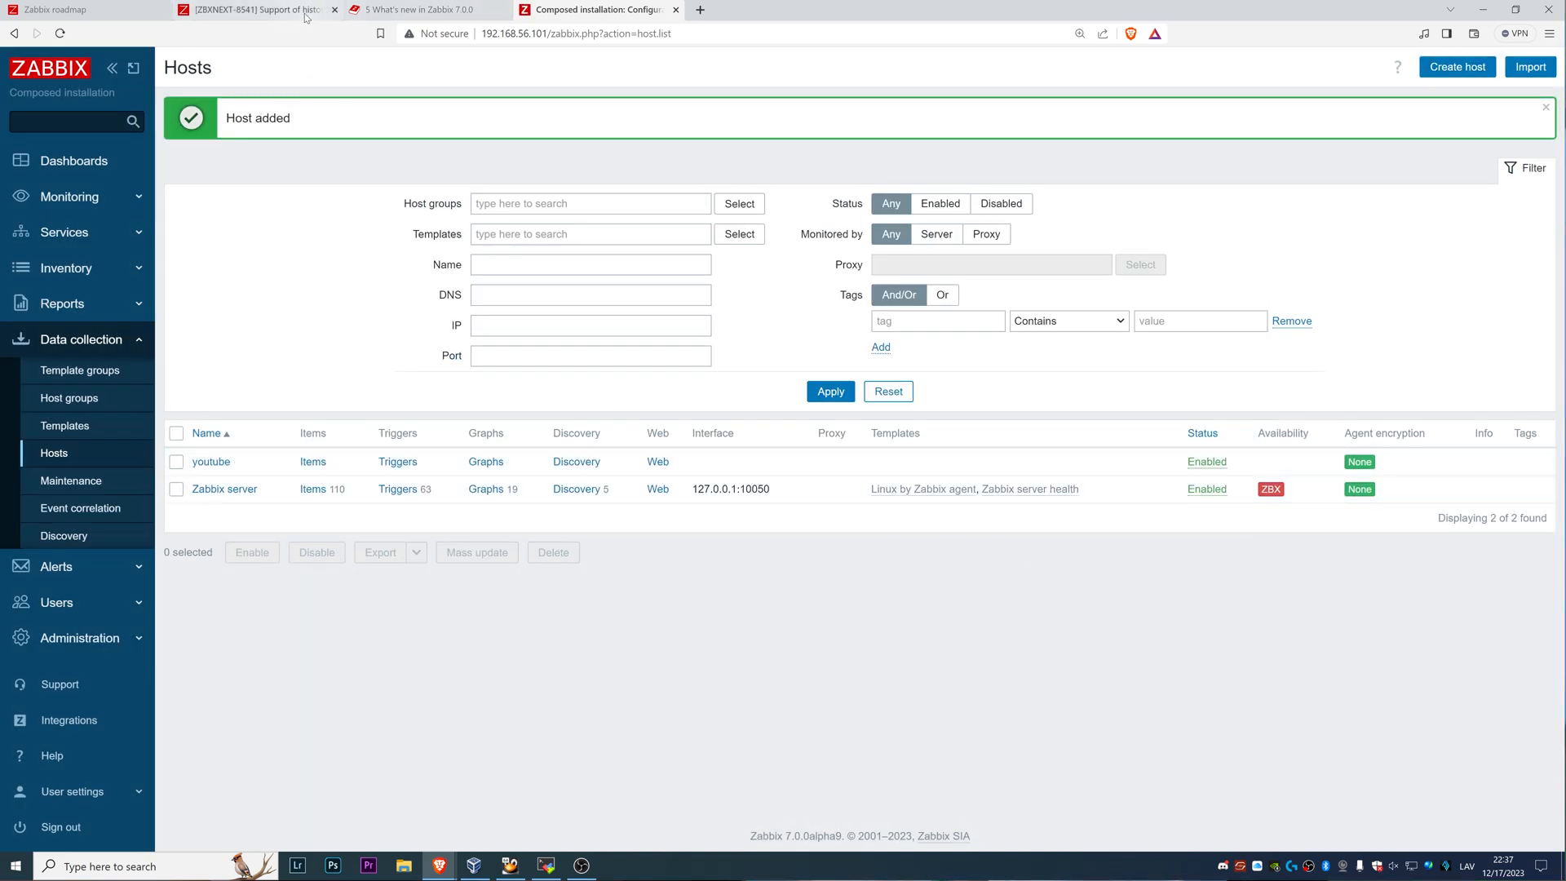
{"action": "left_click", "coordinate": [254, 9]}
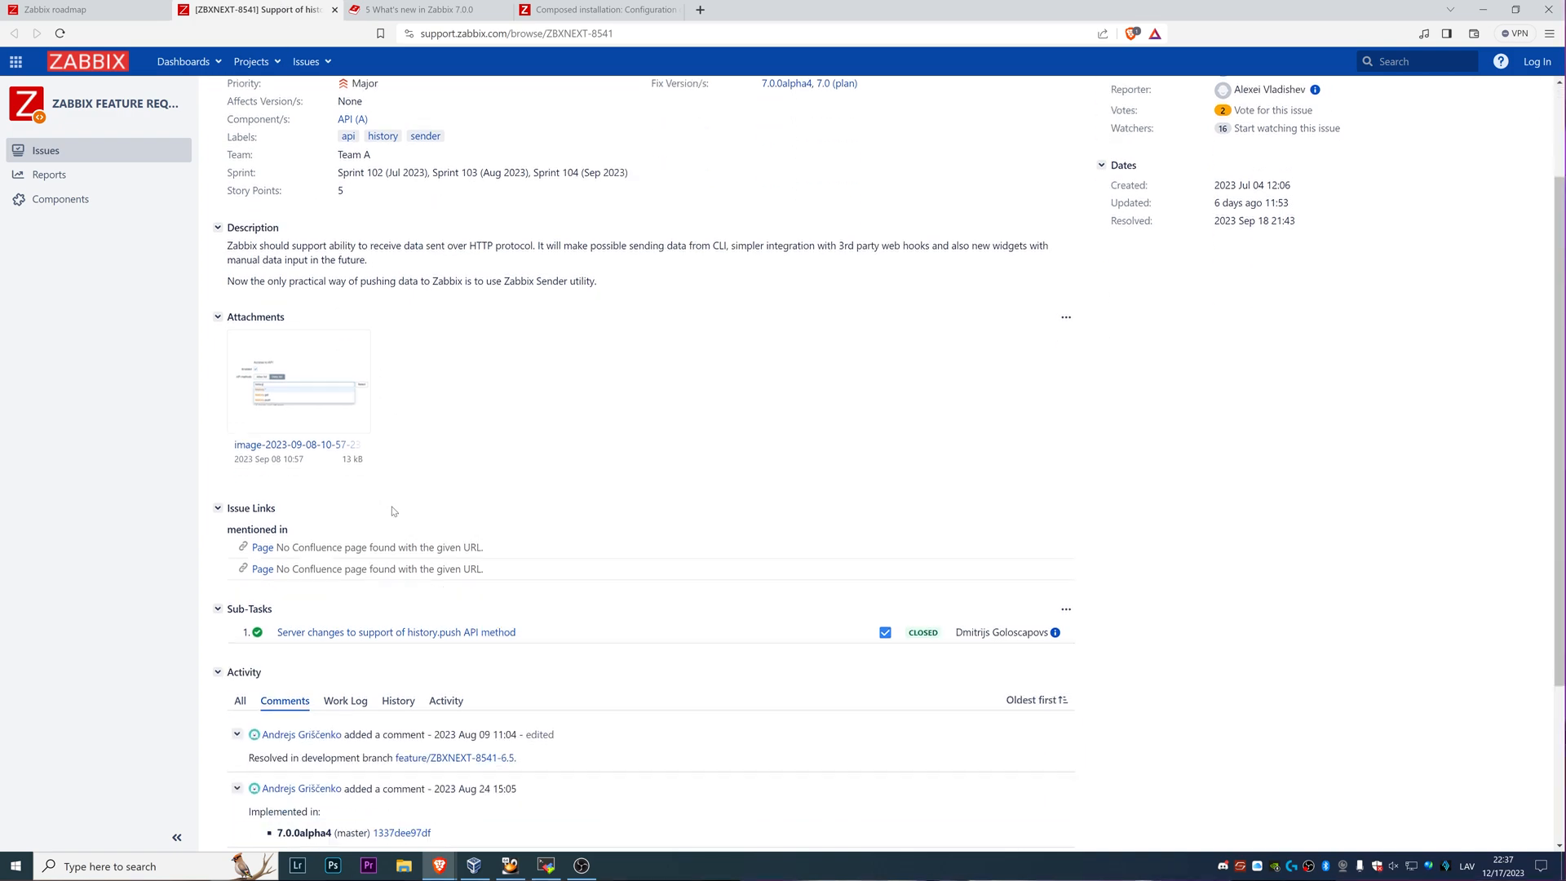
{"action": "scroll", "scroll_direction": "down", "scroll_amount": 3}
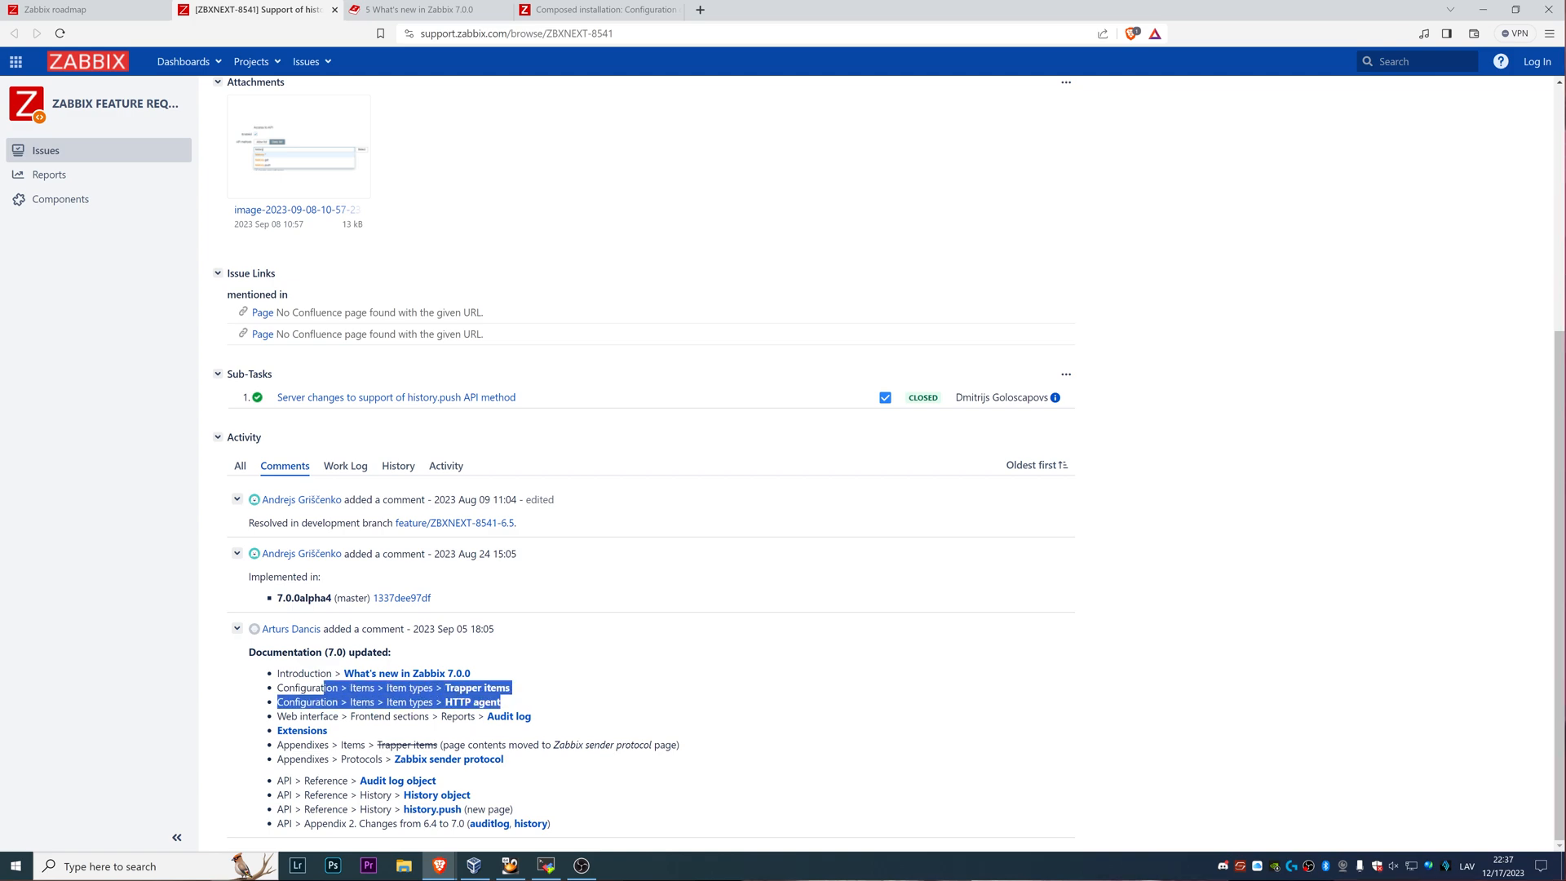
{"action": "left_click", "coordinate": [419, 9]}
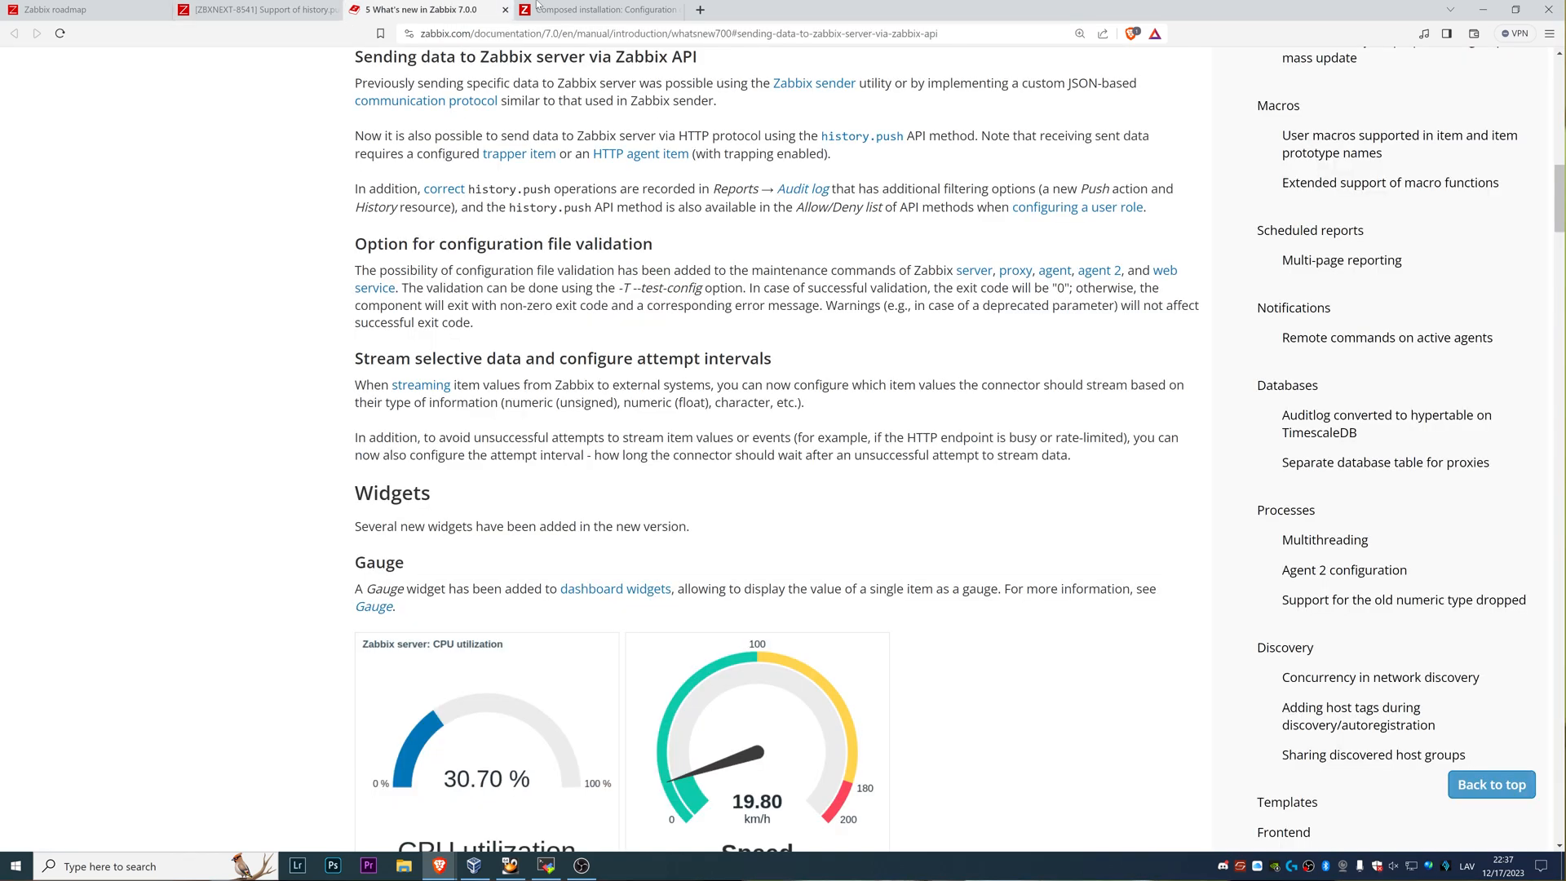
{"action": "left_click", "coordinate": [599, 9]}
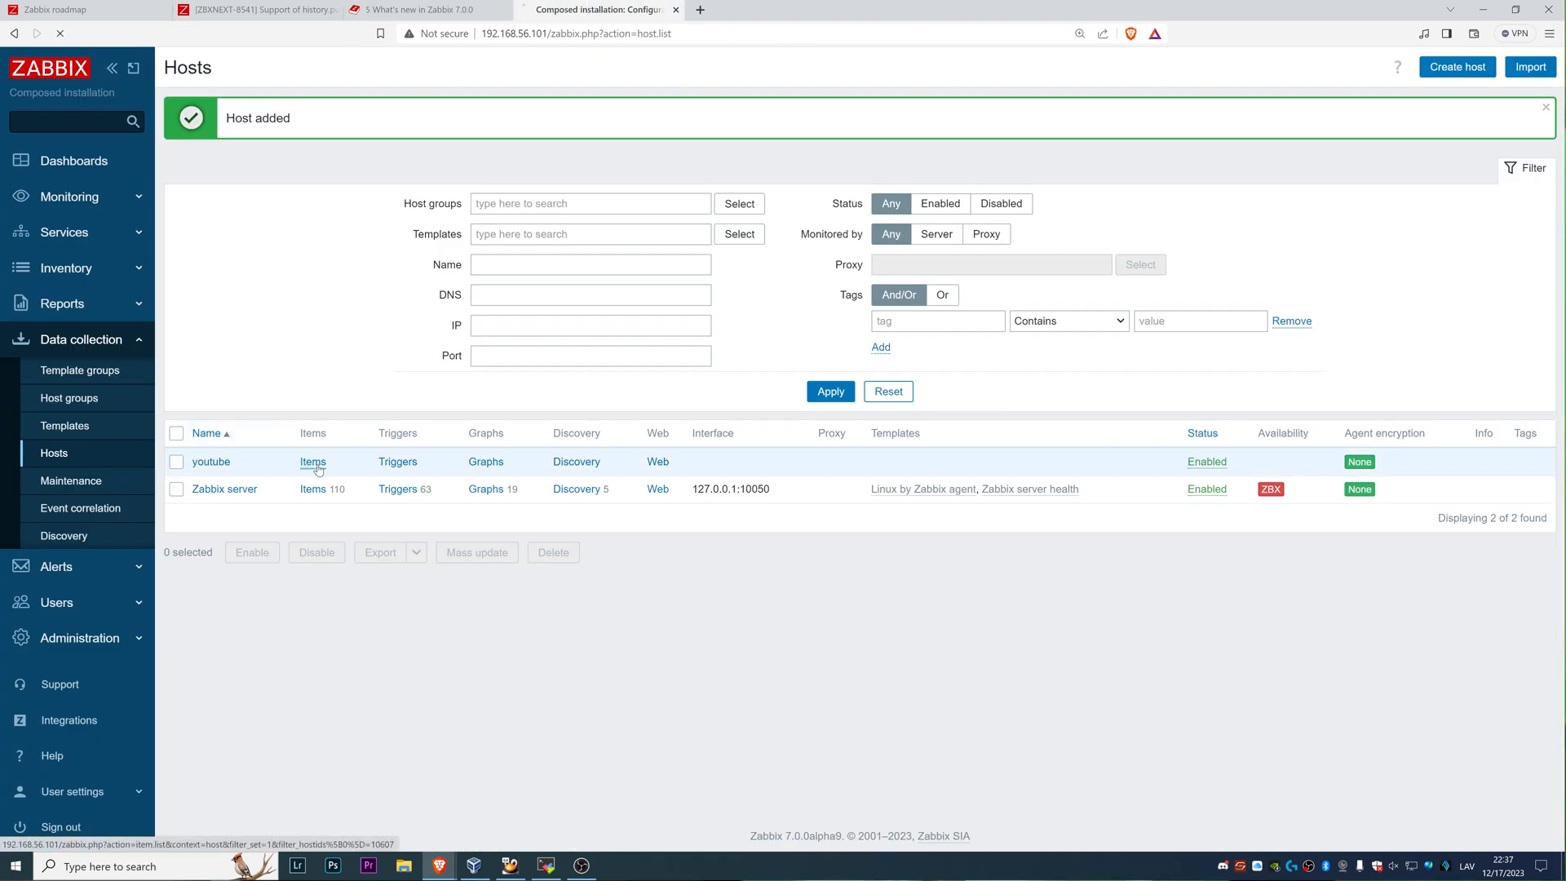
Step: Add Zabbix trapper item 'test trapper' with key trapper to youtube, then return to Jira
{"action": "left_click", "coordinate": [313, 461]}
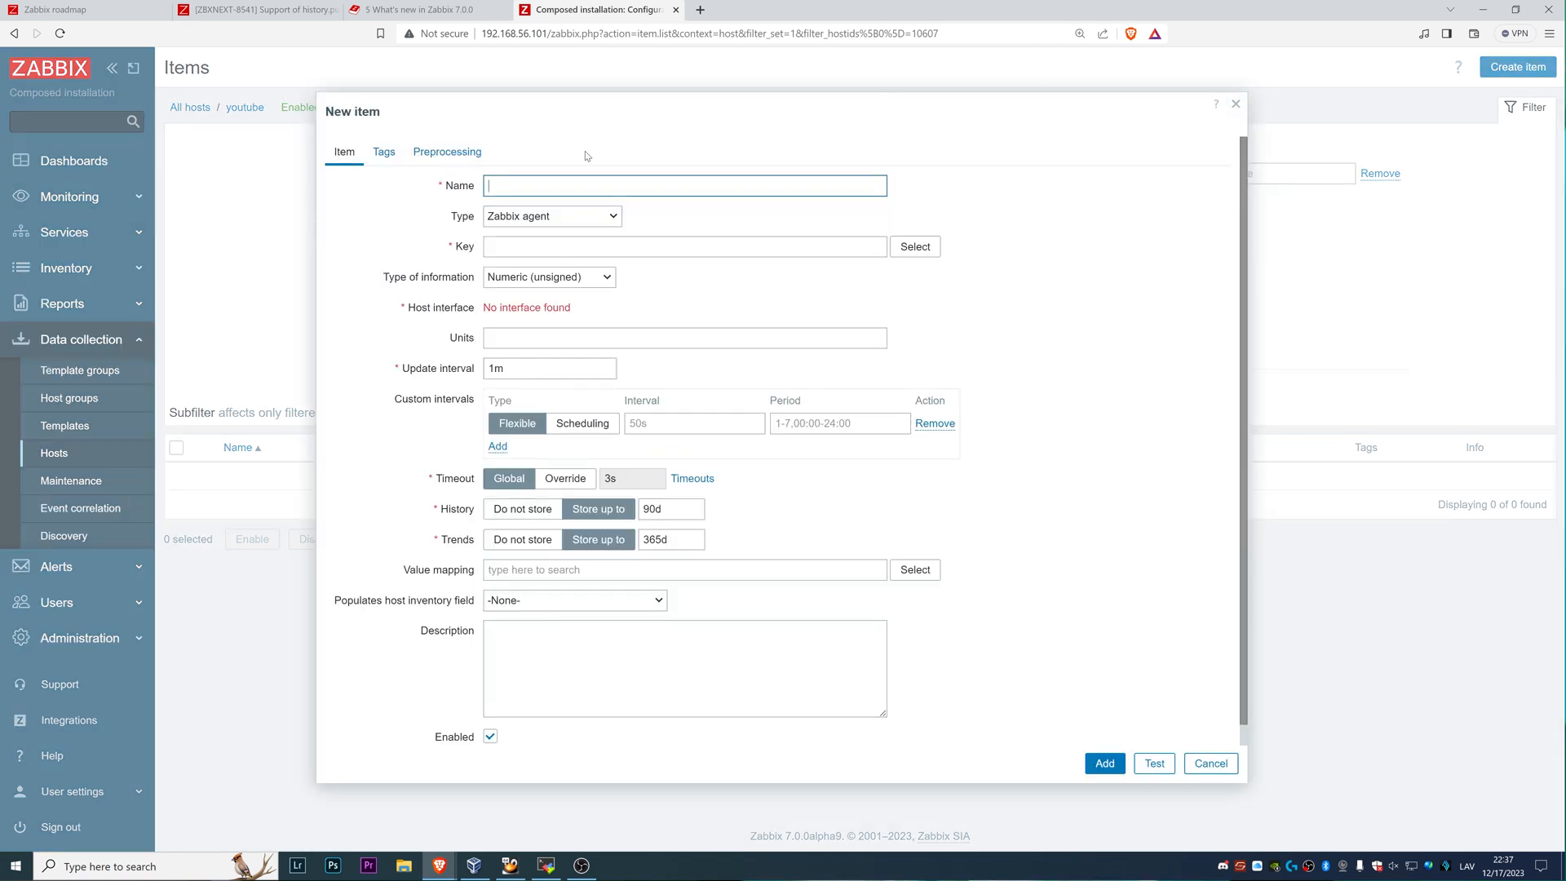
{"action": "type", "text": "test trapper"}
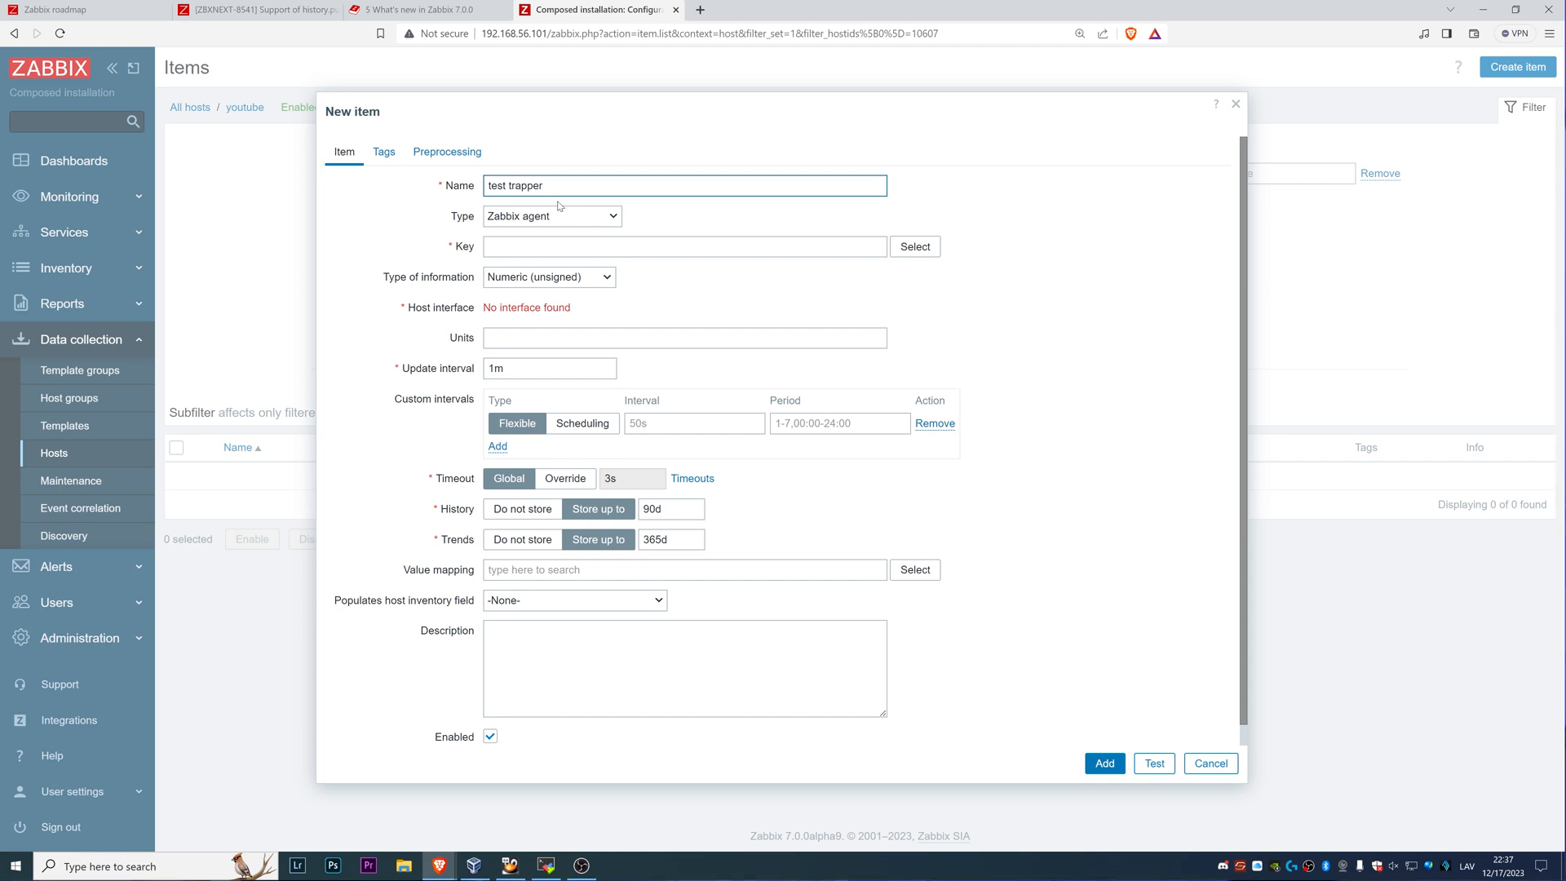
{"action": "left_click", "coordinate": [550, 215]}
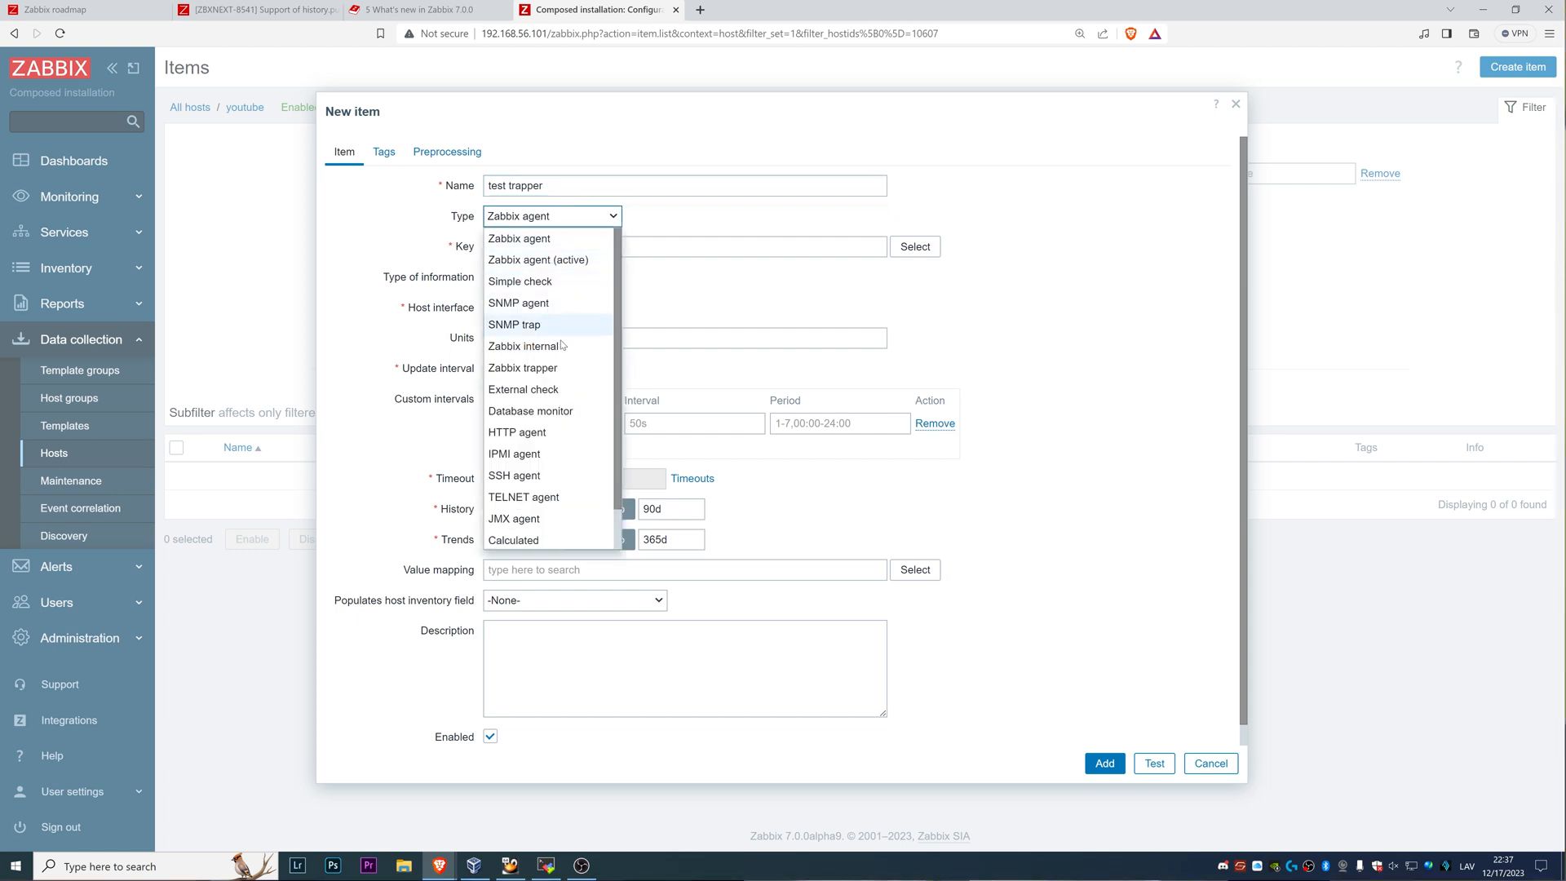
{"action": "left_click", "coordinate": [522, 367]}
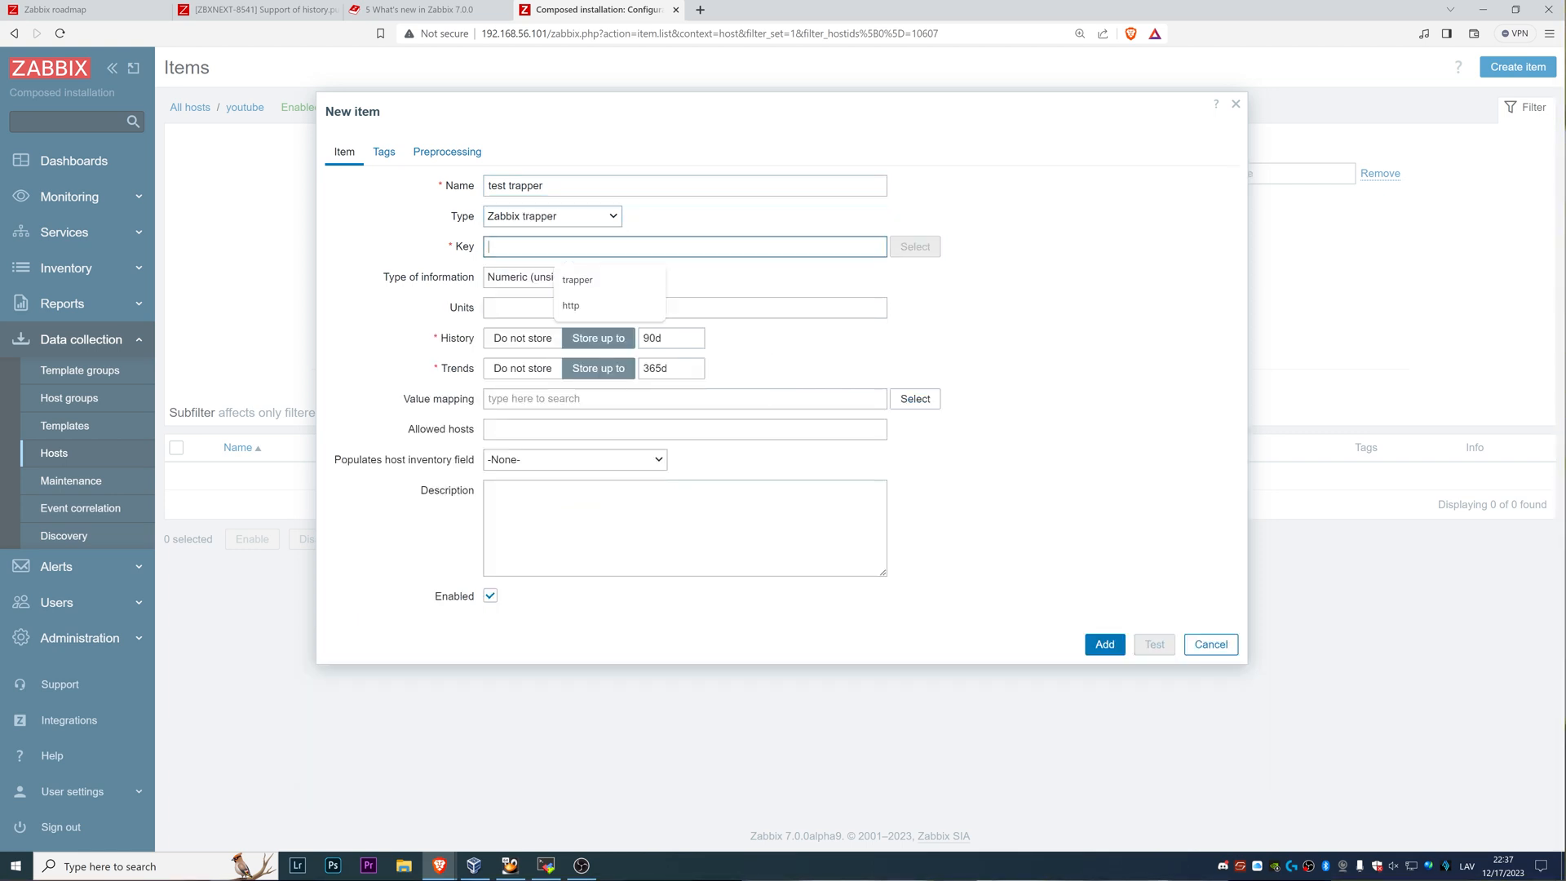
{"action": "type", "text": "tr"}
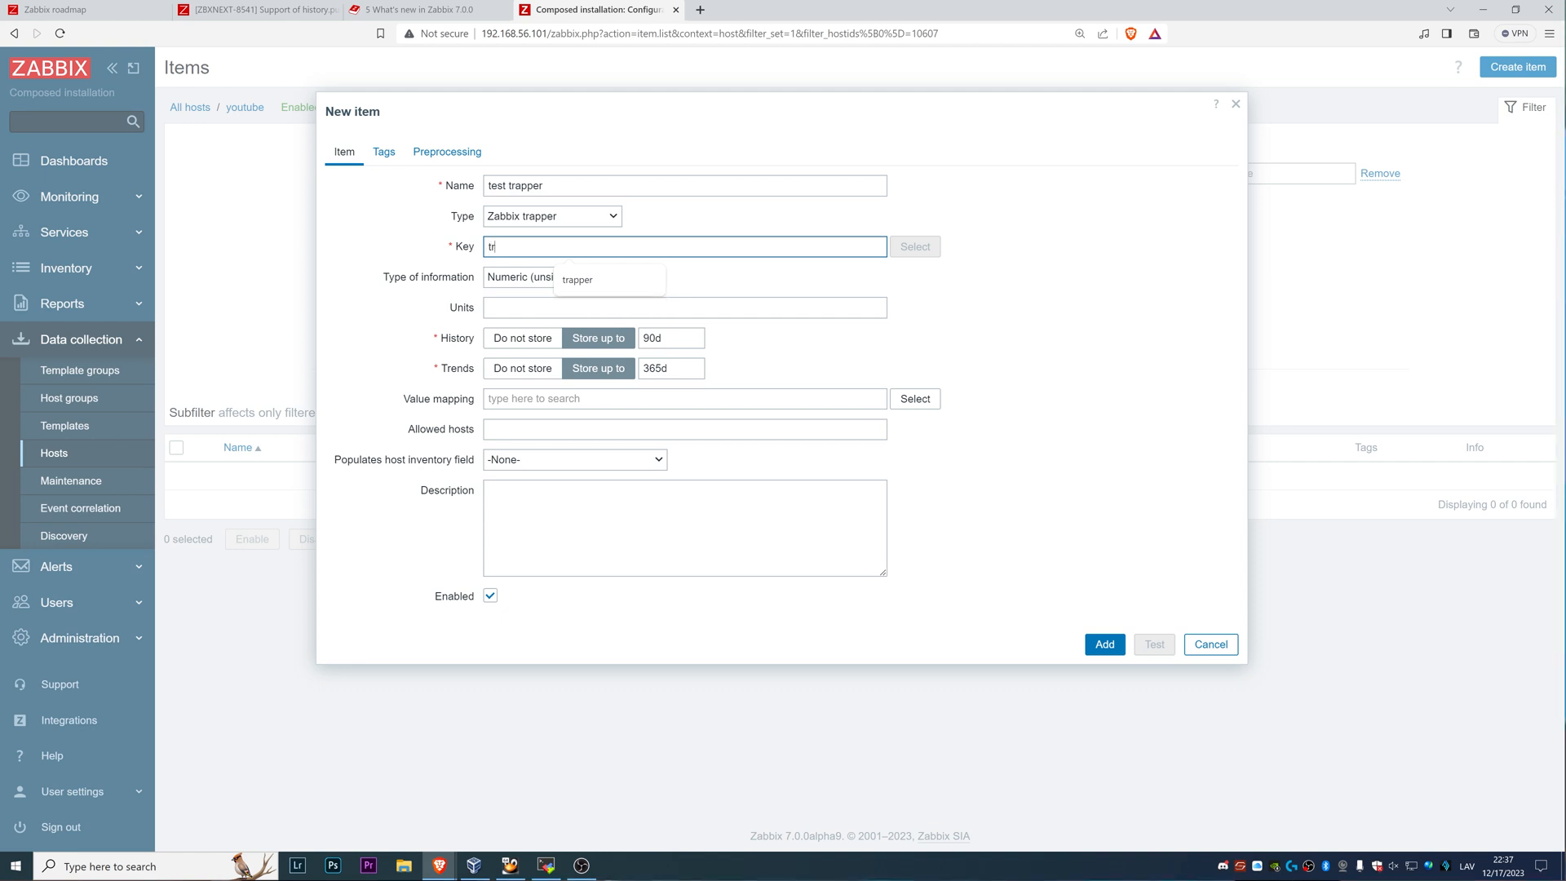
{"action": "left_click", "coordinate": [578, 279]}
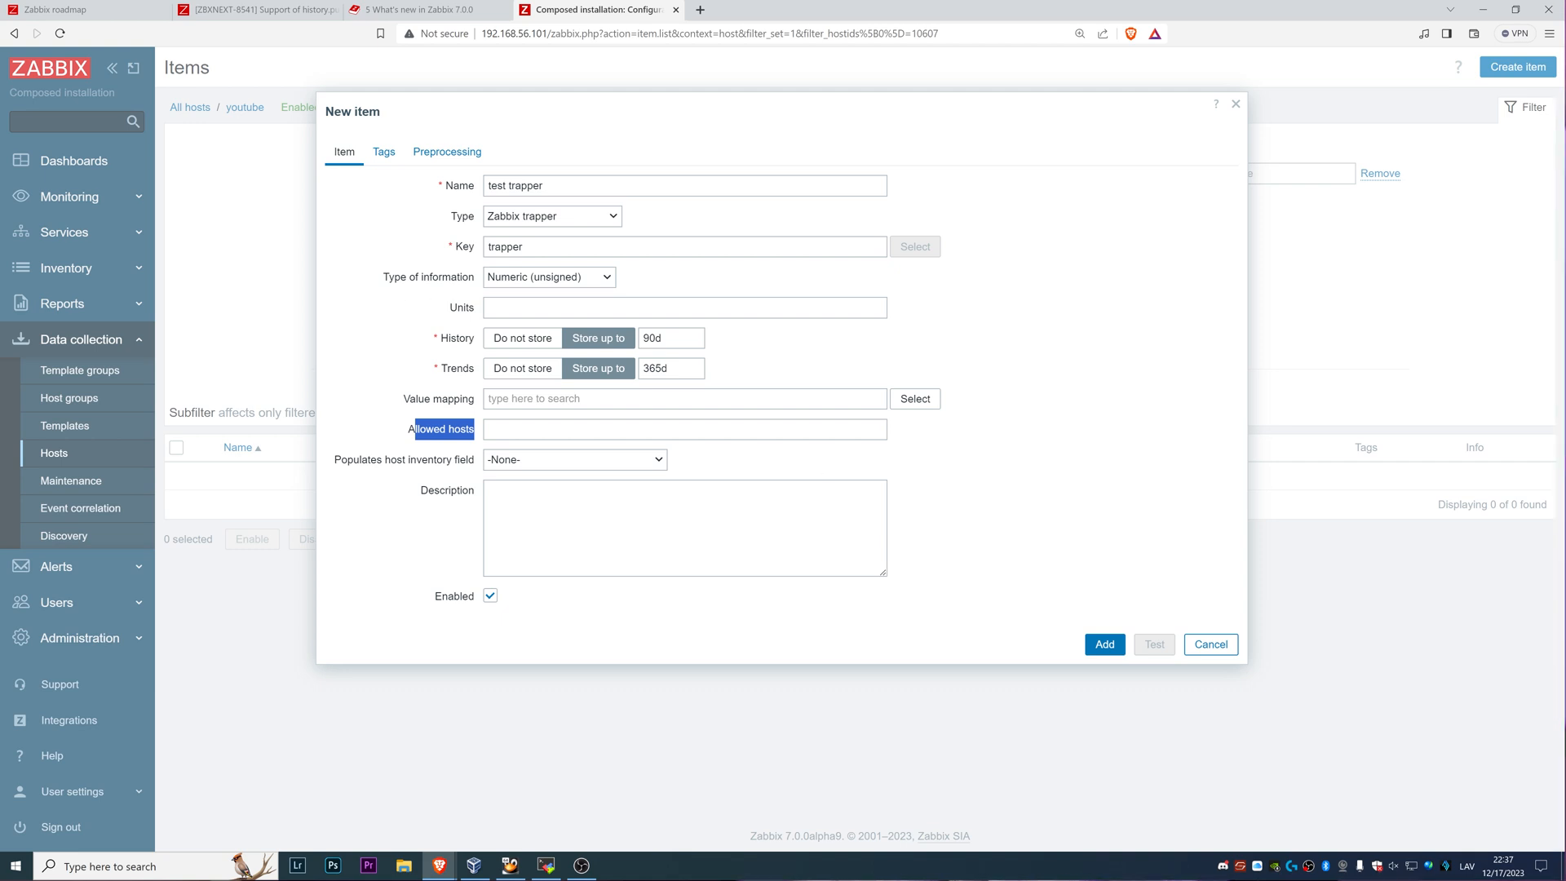
{"action": "left_click", "coordinate": [1103, 644]}
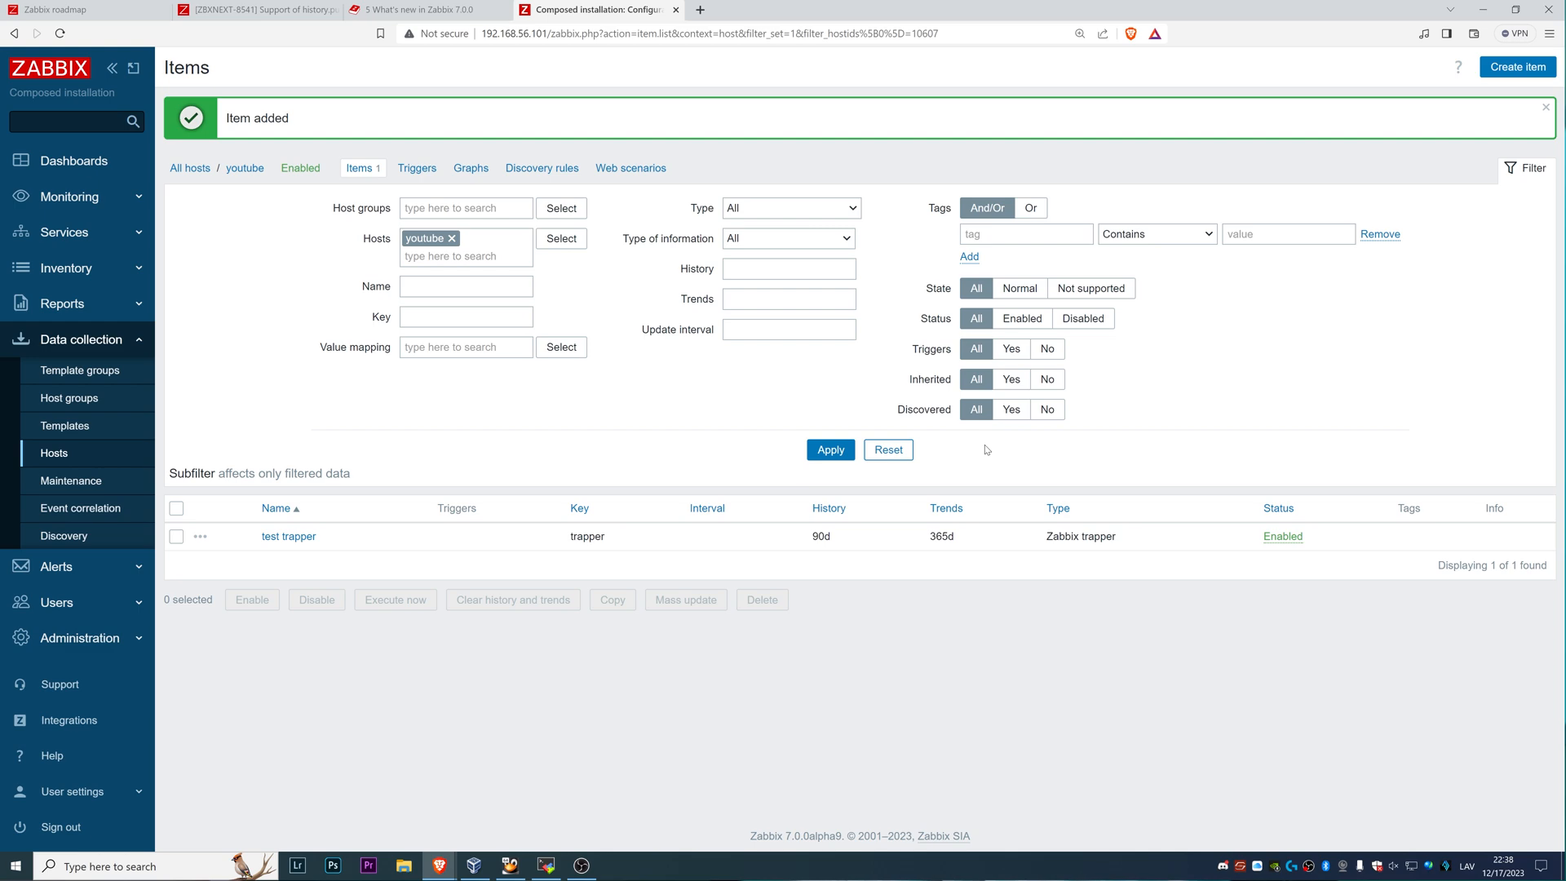
{"action": "mouse_move", "coordinate": [506, 102]}
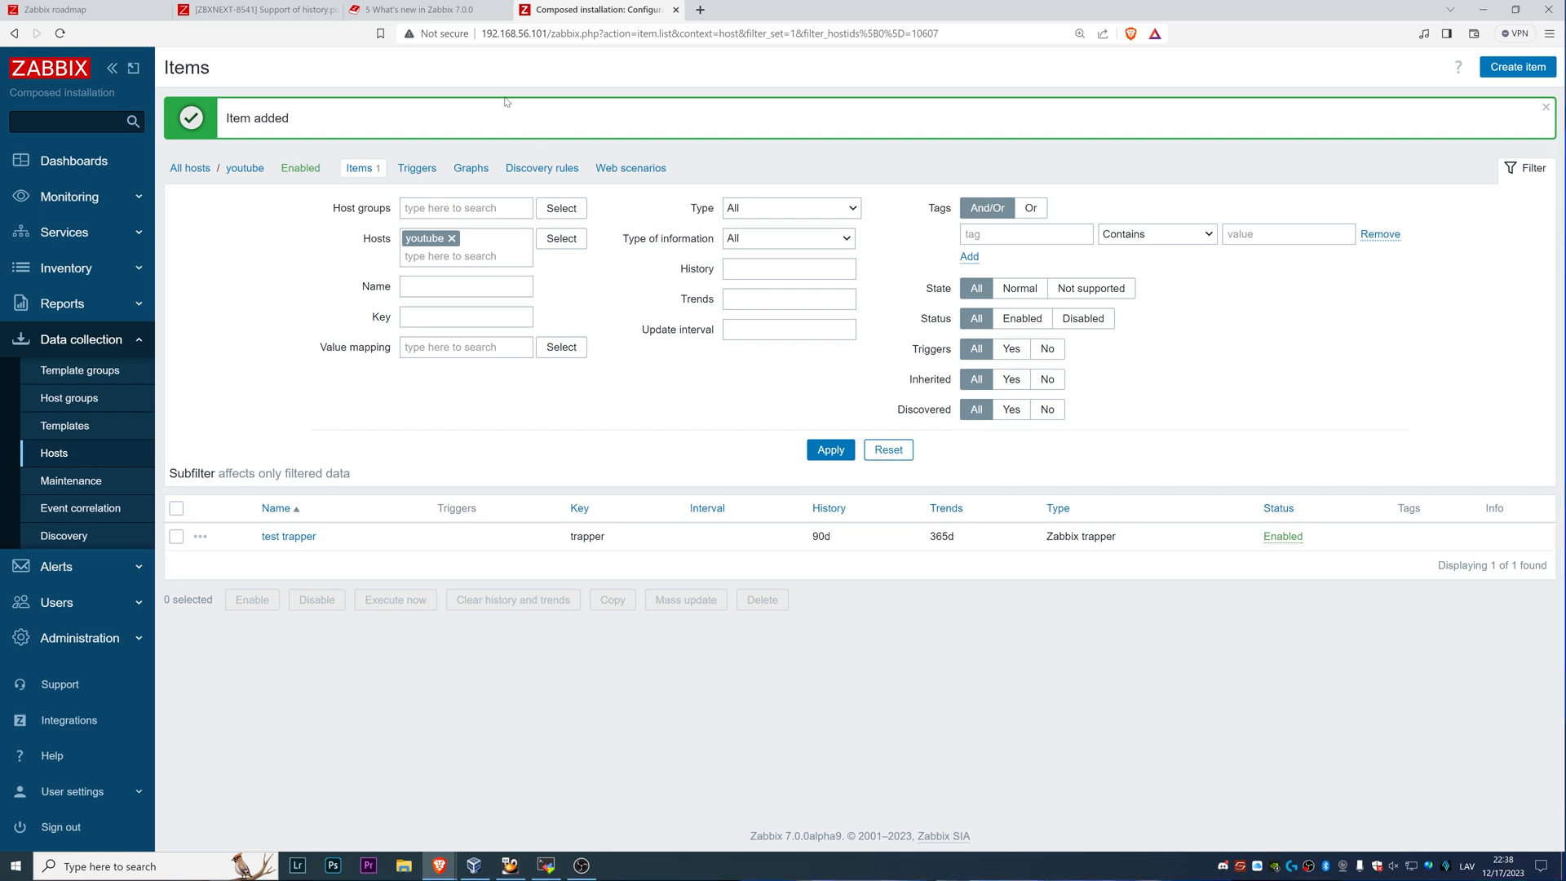
{"action": "left_click", "coordinate": [419, 9]}
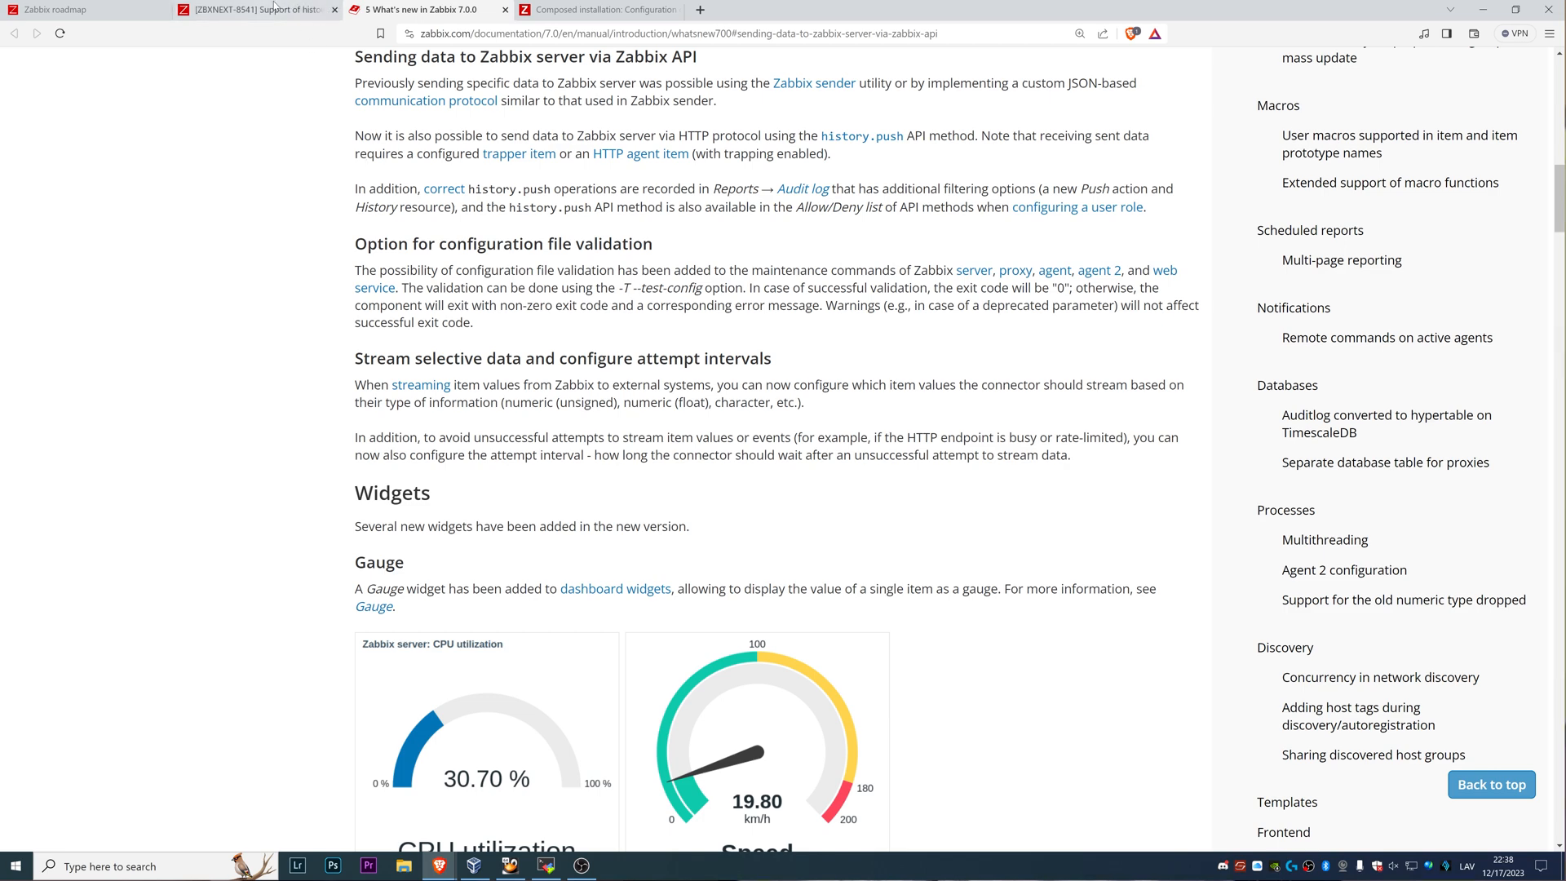
{"action": "left_click", "coordinate": [254, 9]}
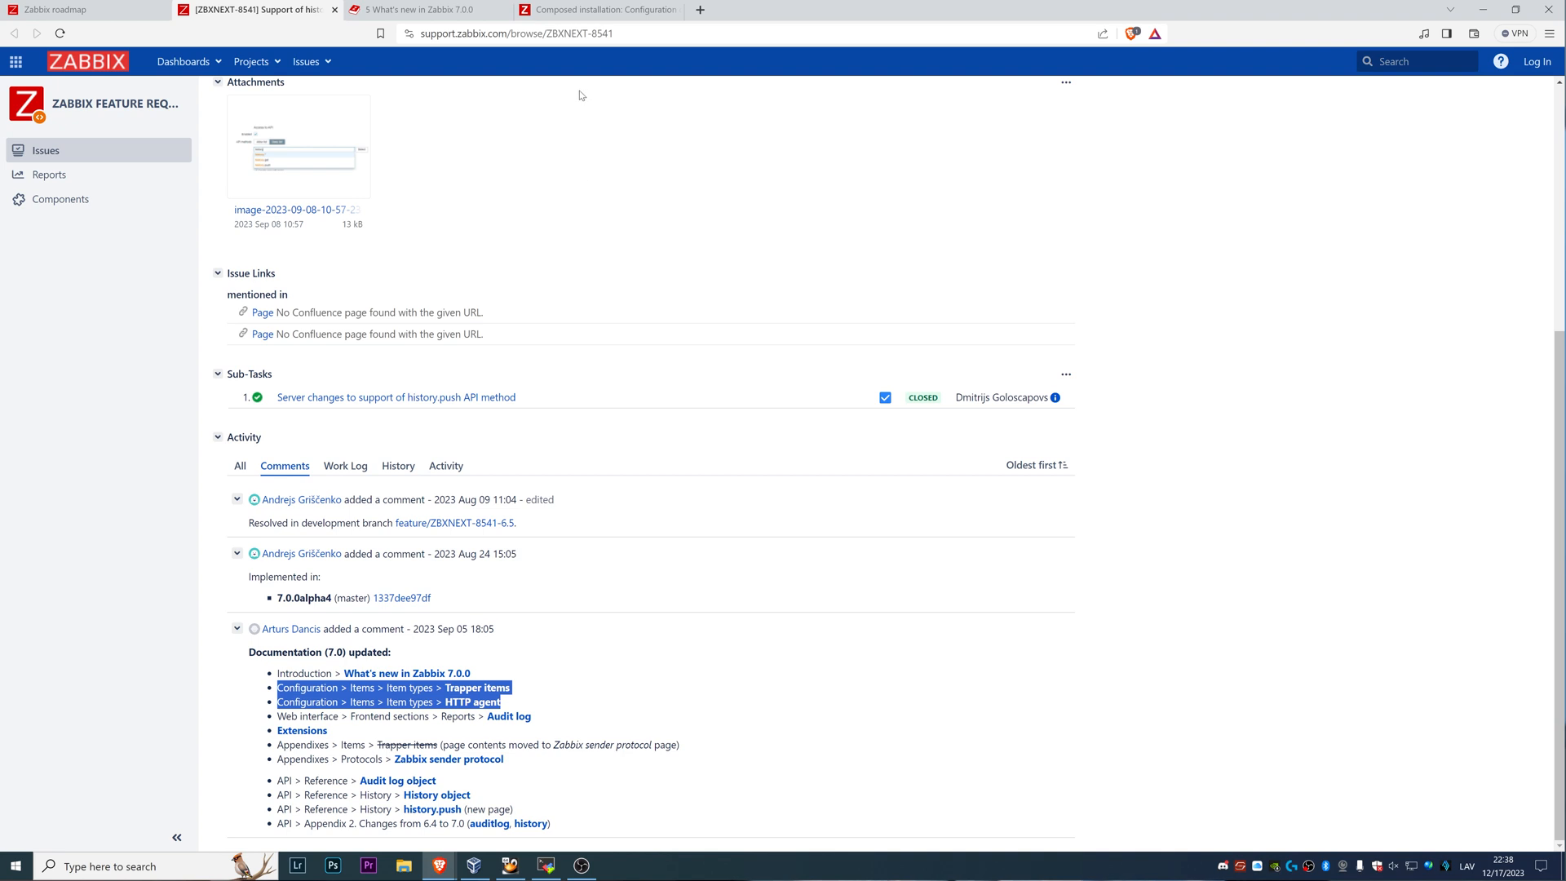
{"action": "mouse_move", "coordinate": [483, 470]}
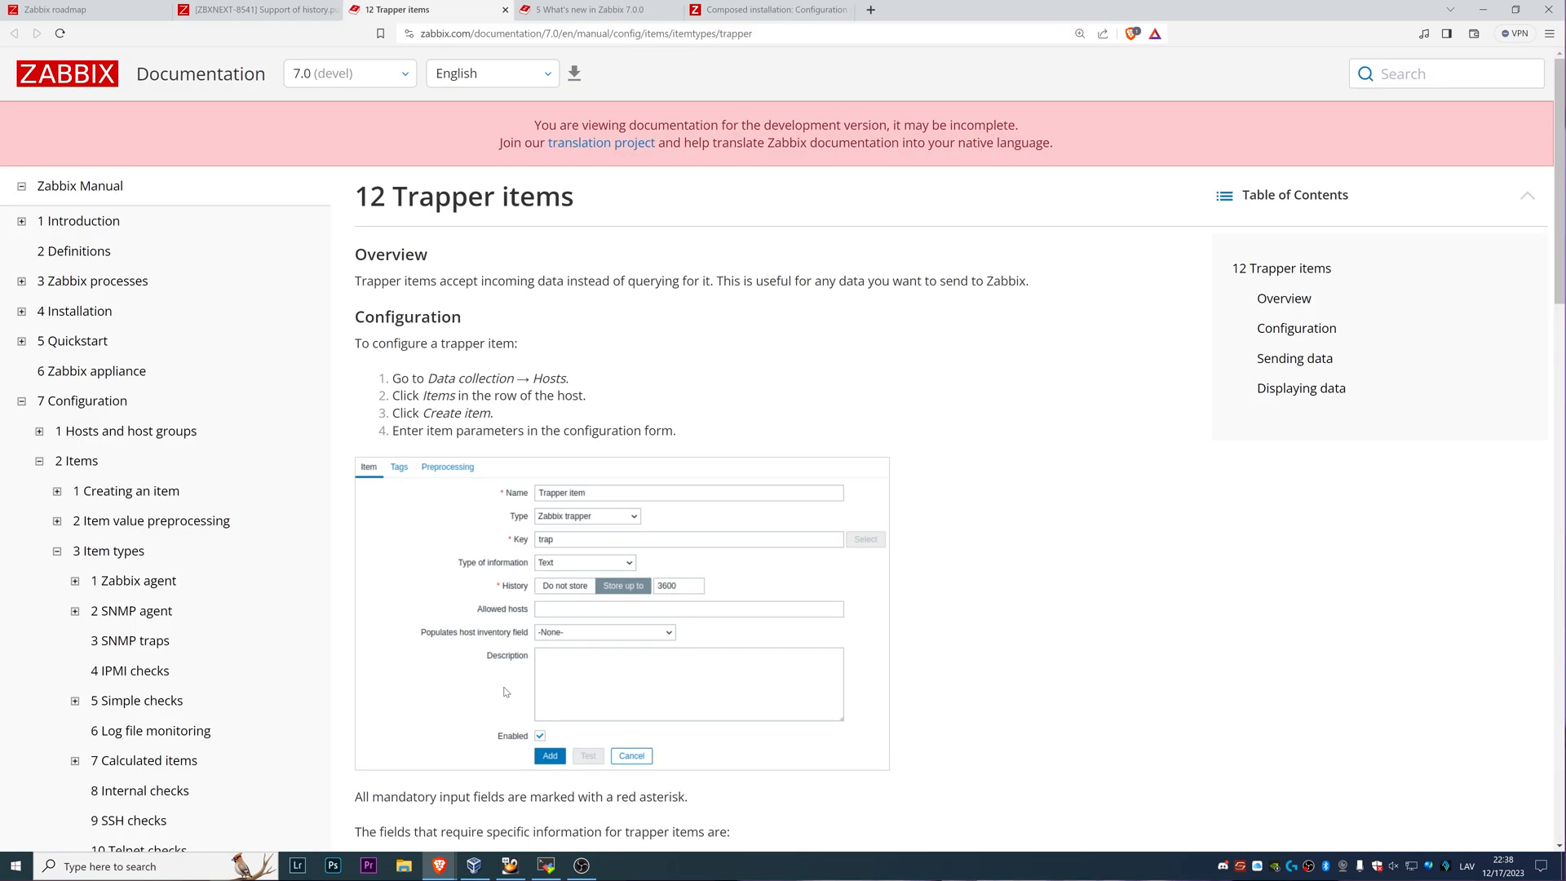
{"action": "mouse_move", "coordinate": [617, 405]}
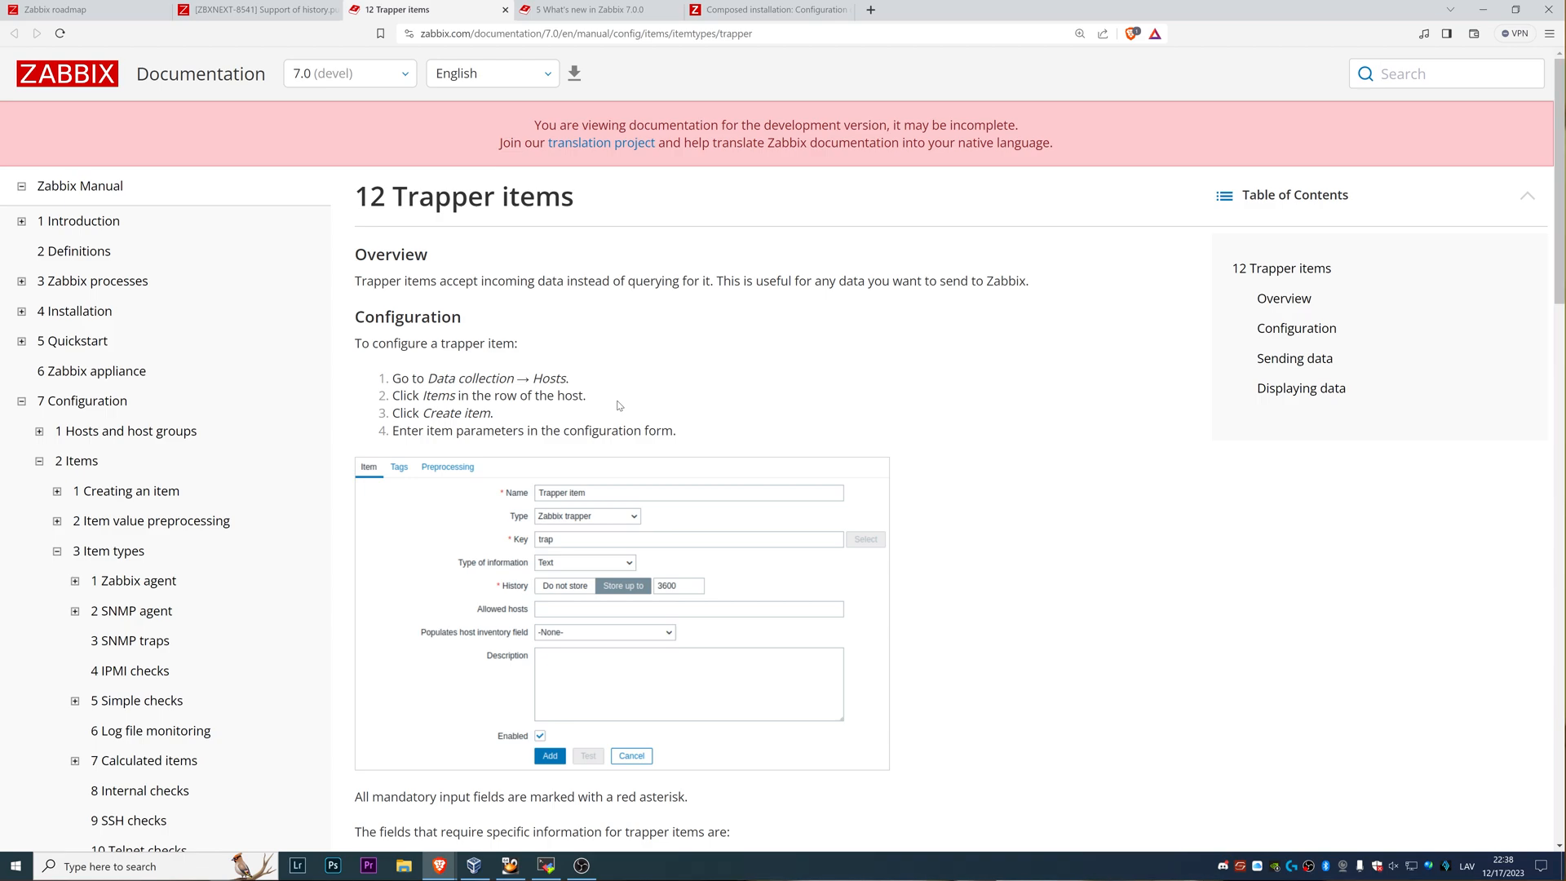
Step: Scroll the Trapper items page down to the history.push curl example and its response
{"action": "scroll", "scroll_direction": "down", "scroll_amount": 3}
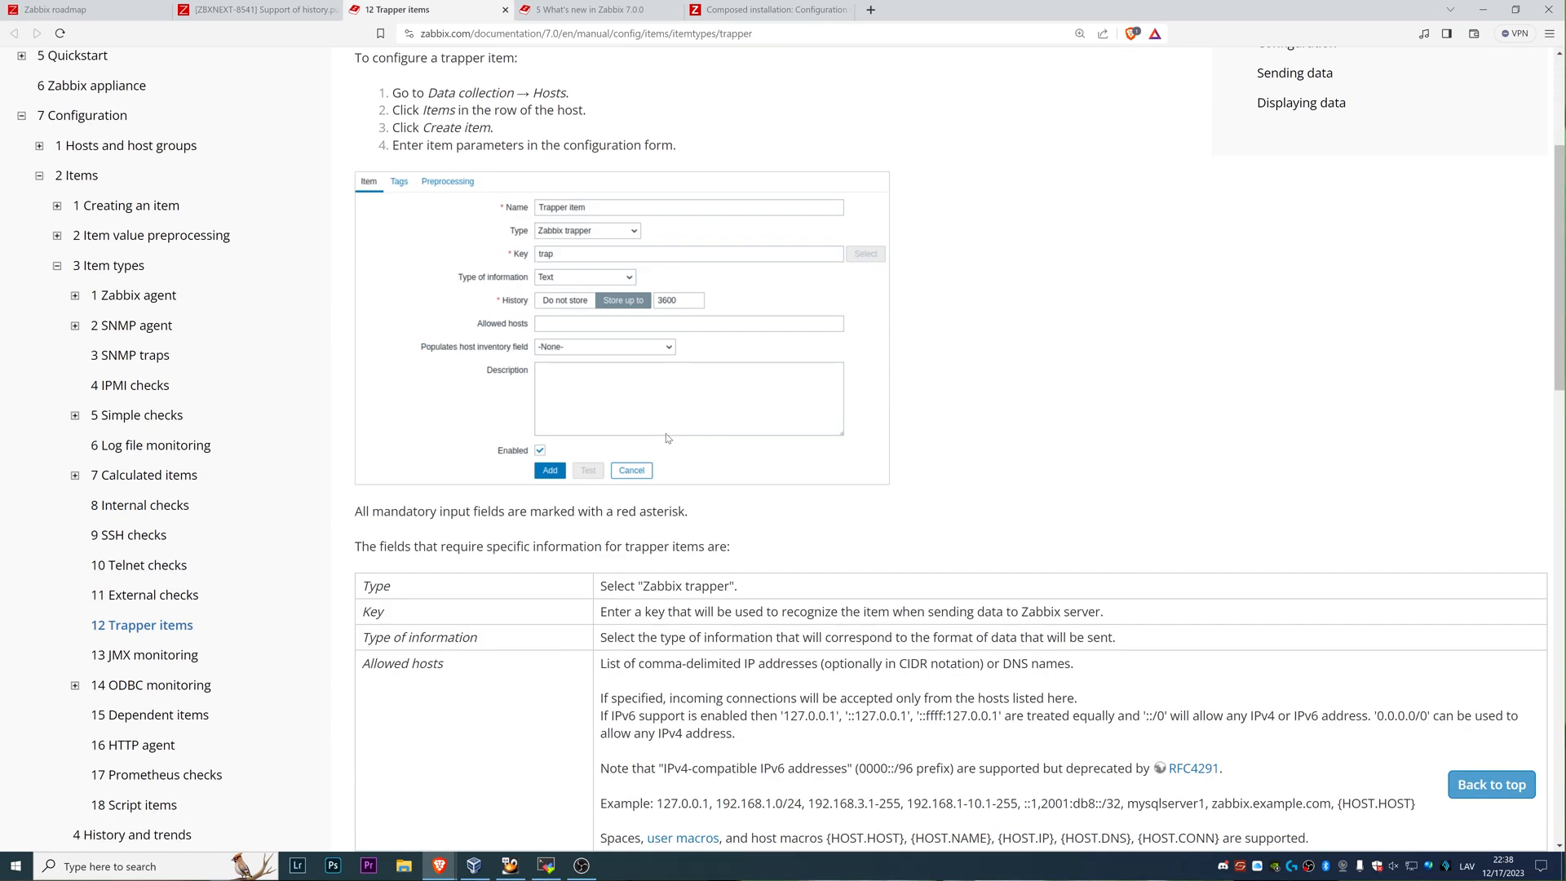
{"action": "scroll", "scroll_direction": "down", "scroll_amount": 3}
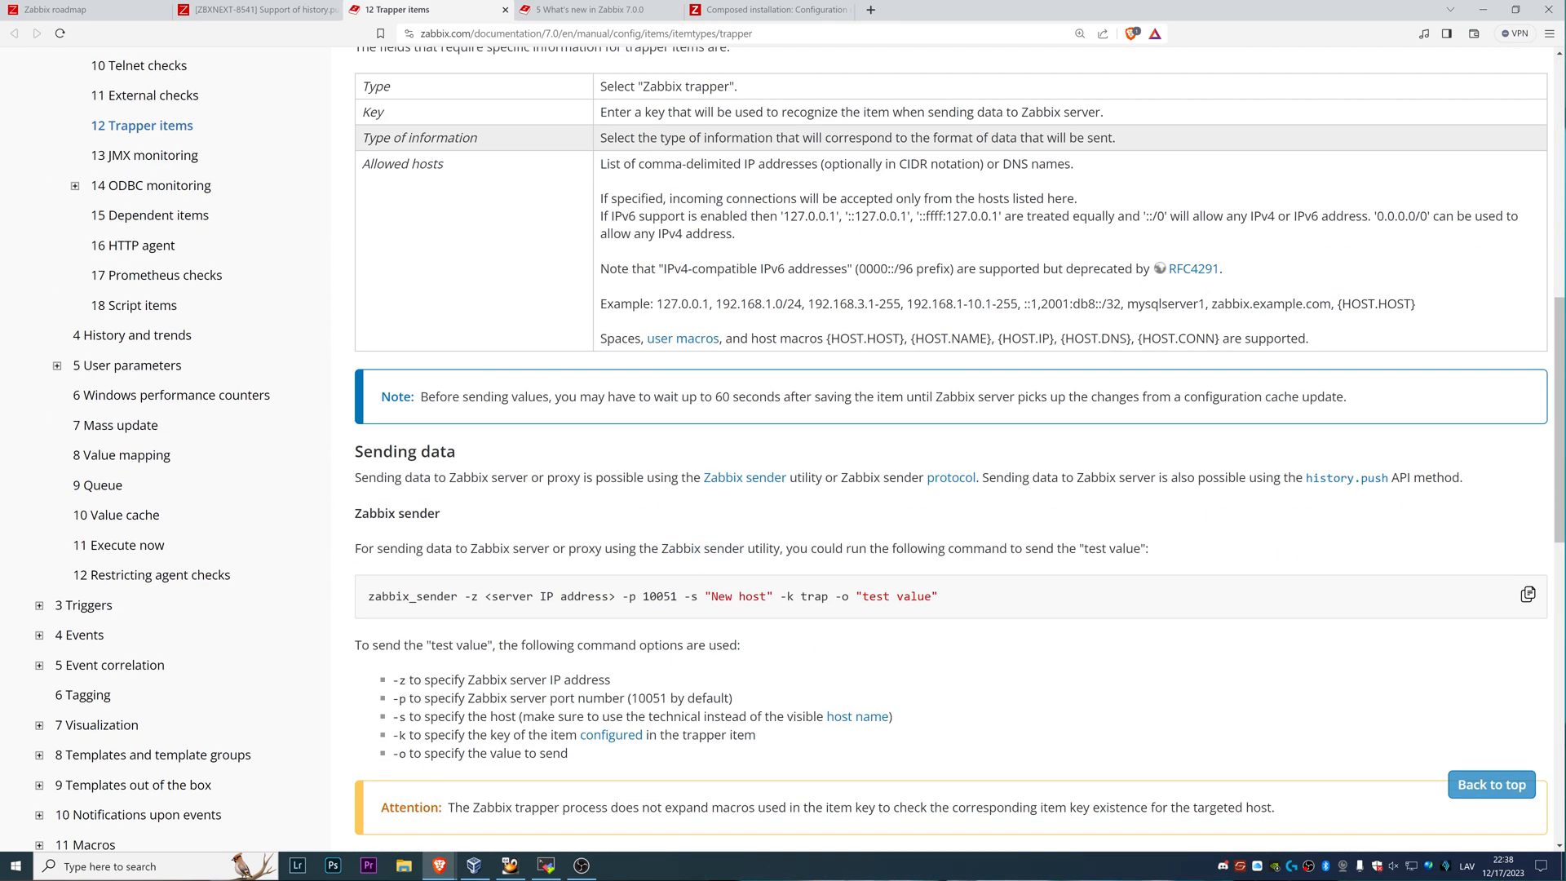
{"action": "scroll", "scroll_direction": "down", "scroll_amount": 3}
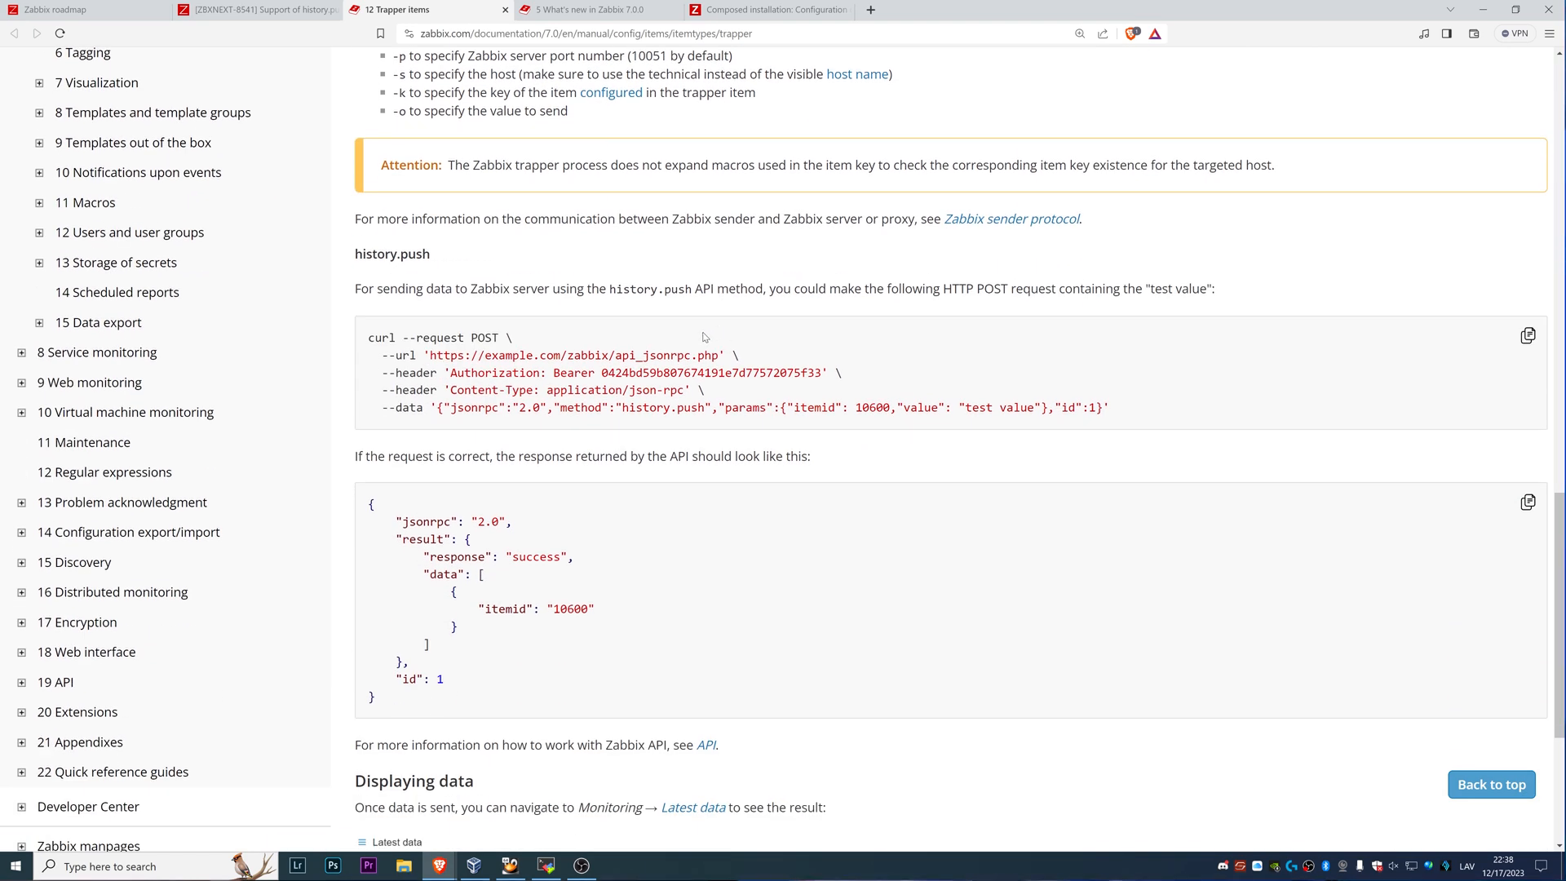
{"action": "mouse_move", "coordinate": [699, 337]}
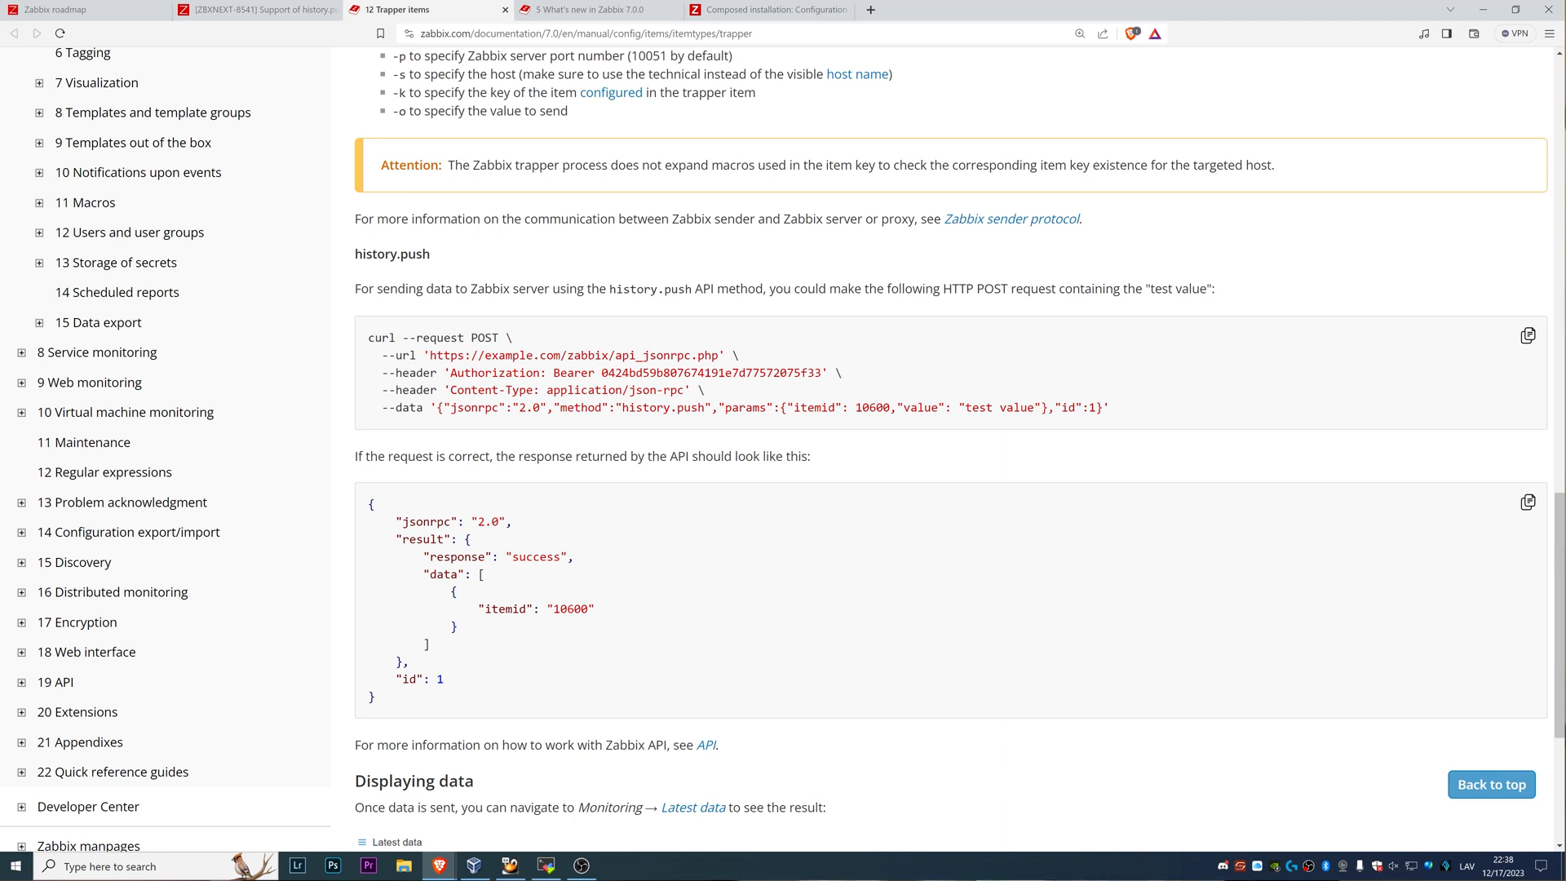
{"action": "mouse_move", "coordinate": [540, 333]}
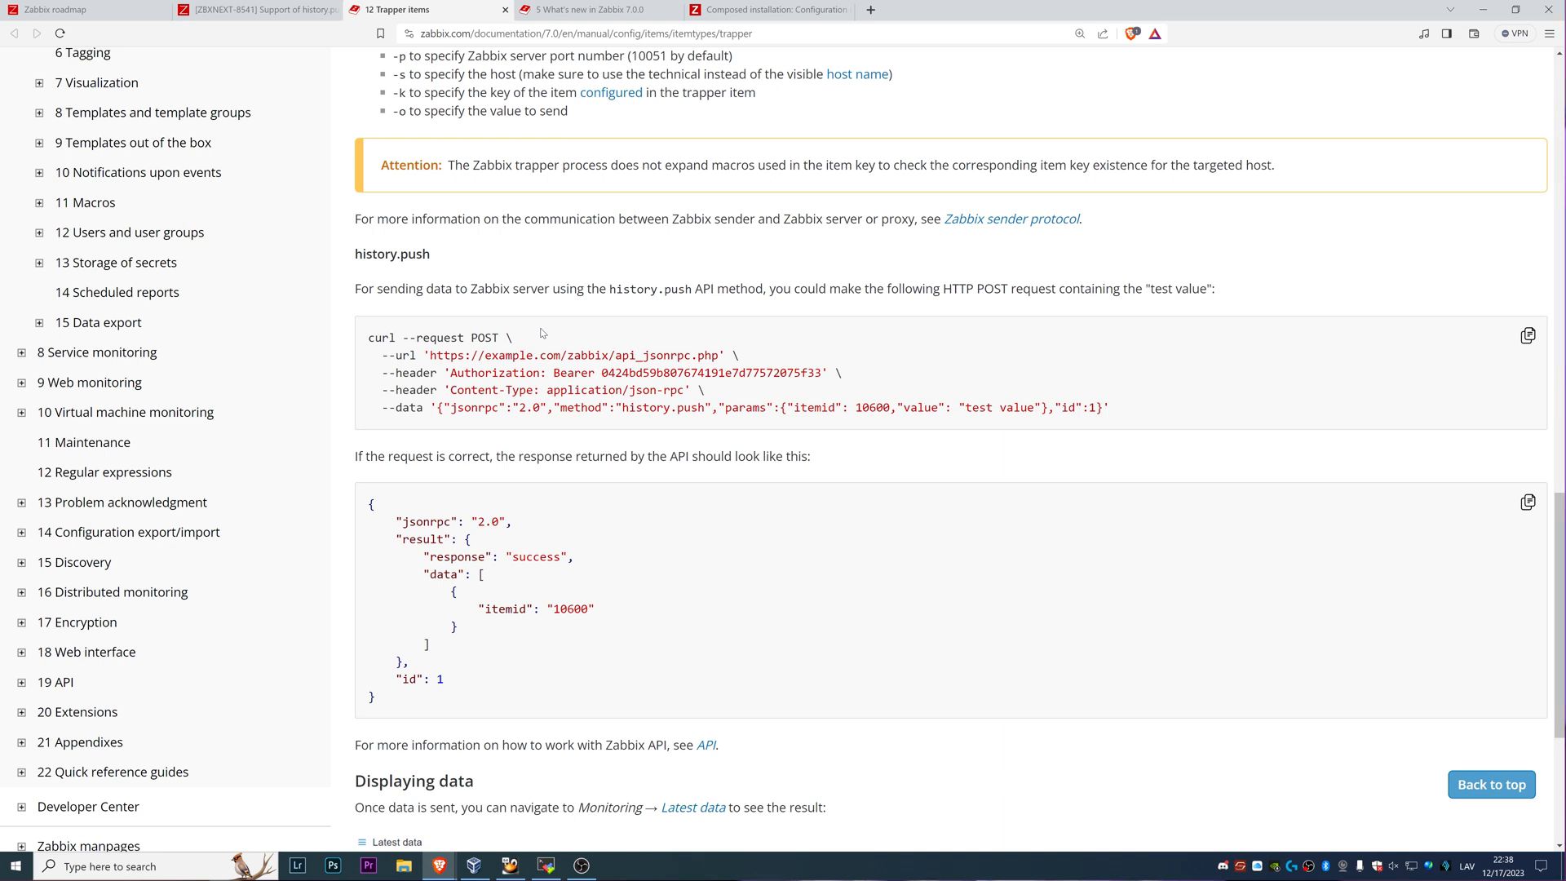
Step: Select the example bearer token in the curl Authorization header, then scroll to Displaying data
{"action": "double_click", "coordinate": [390, 337]}
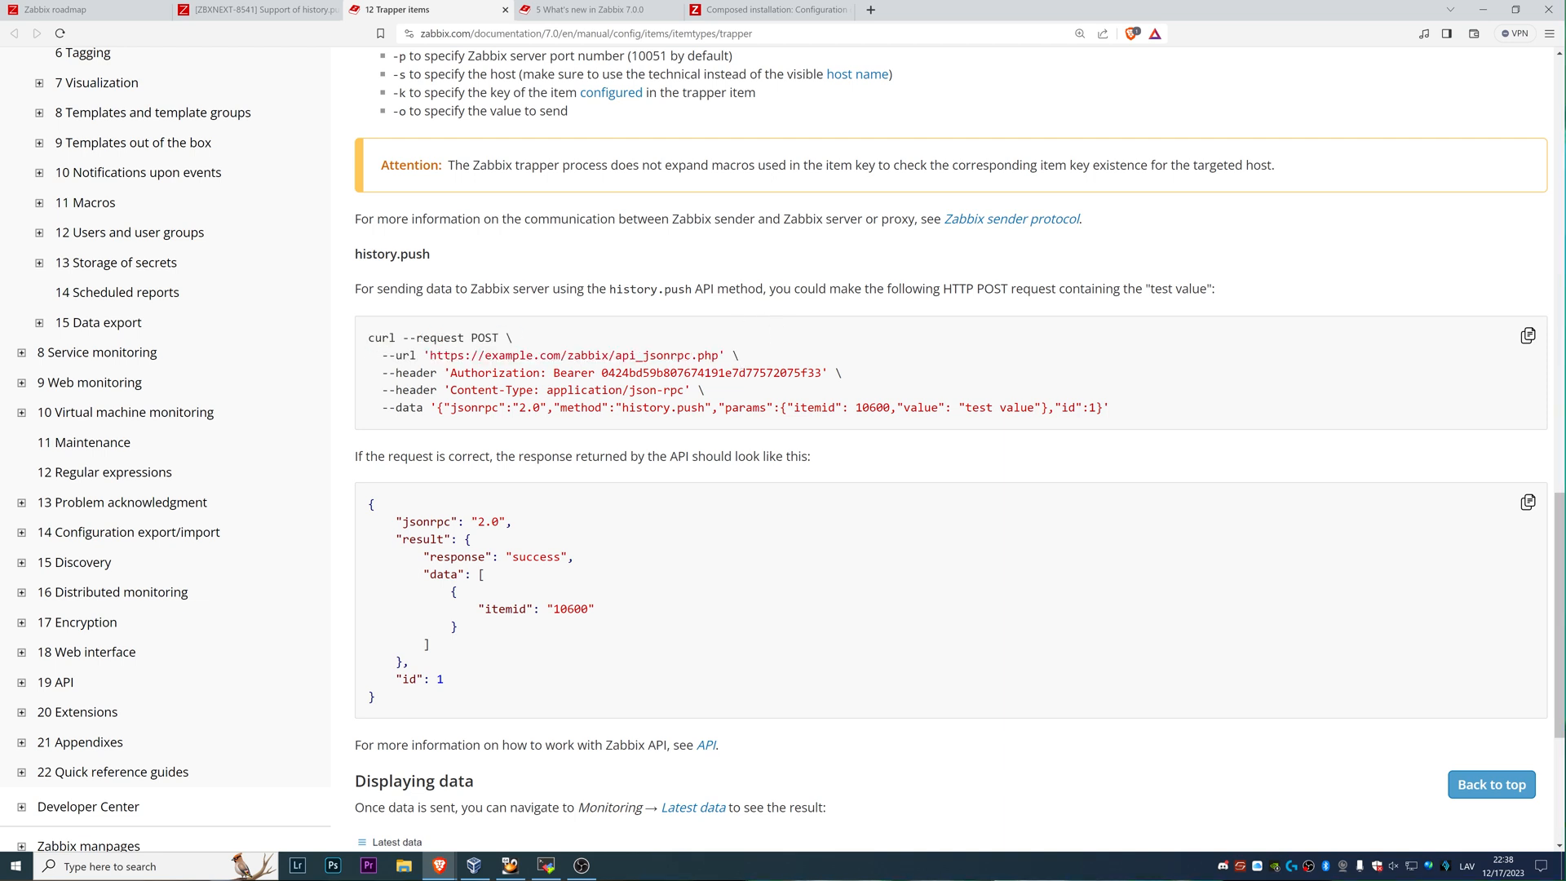
{"action": "double_click", "coordinate": [658, 355]}
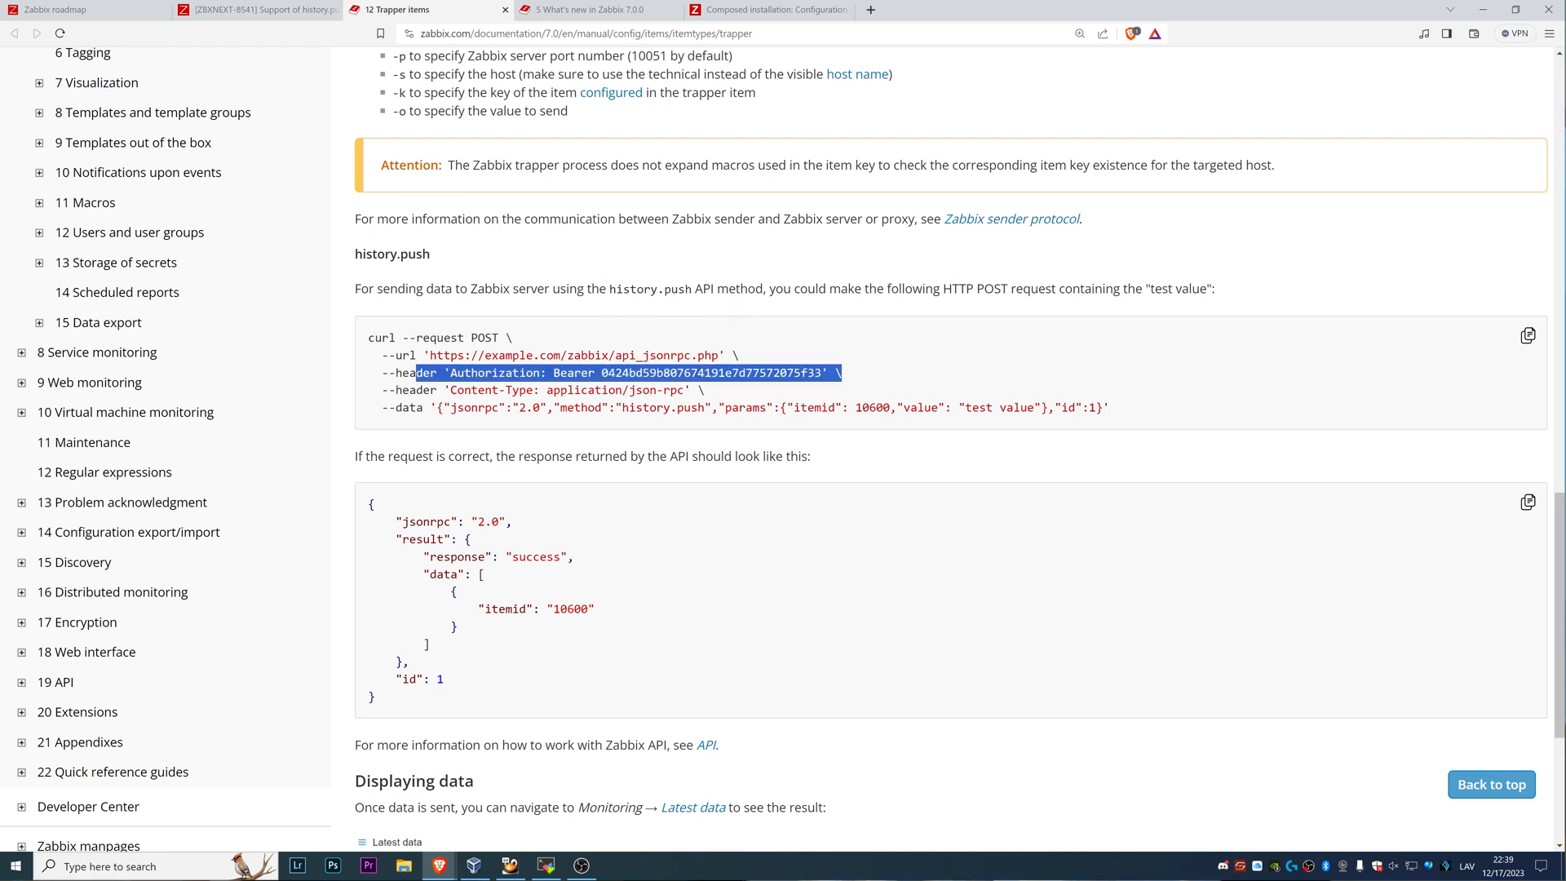
{"action": "mouse_move", "coordinate": [735, 405]}
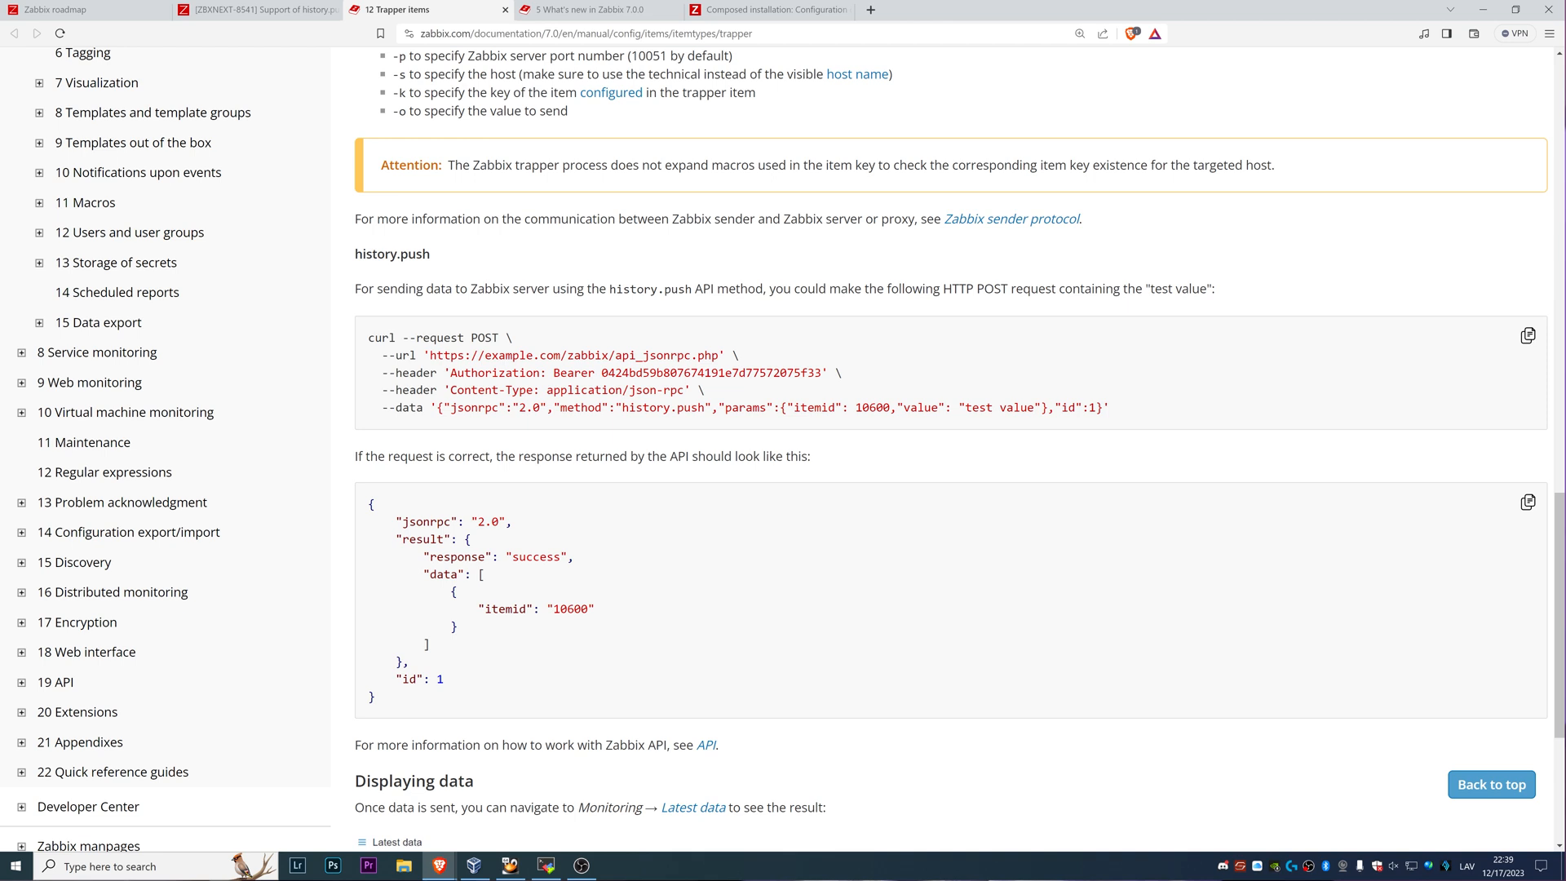
{"action": "mouse_move", "coordinate": [600, 428]}
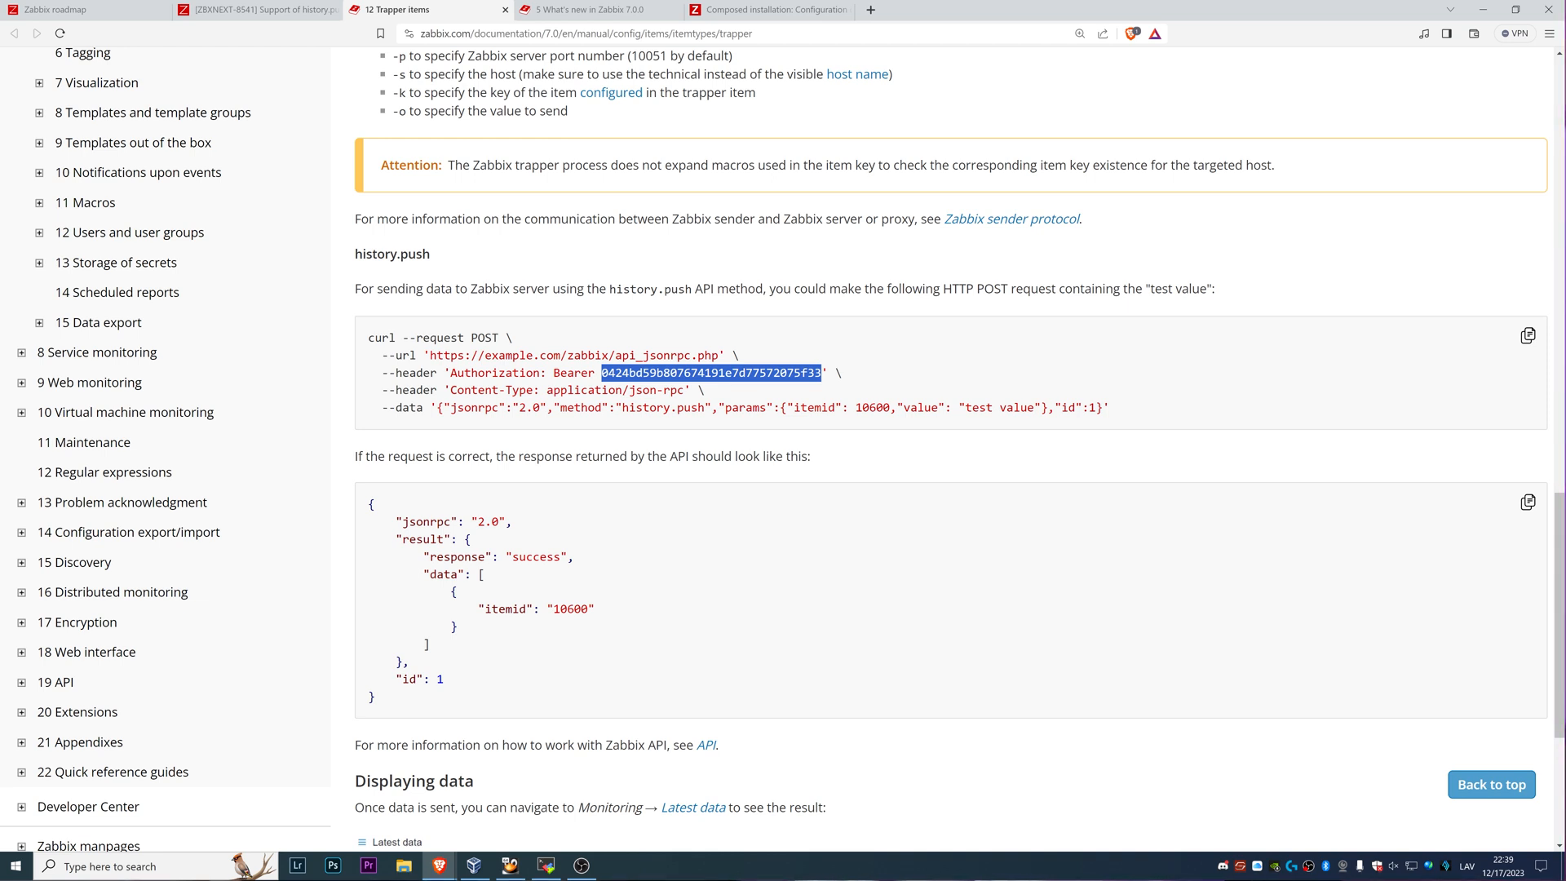
{"action": "mouse_move", "coordinate": [651, 277]}
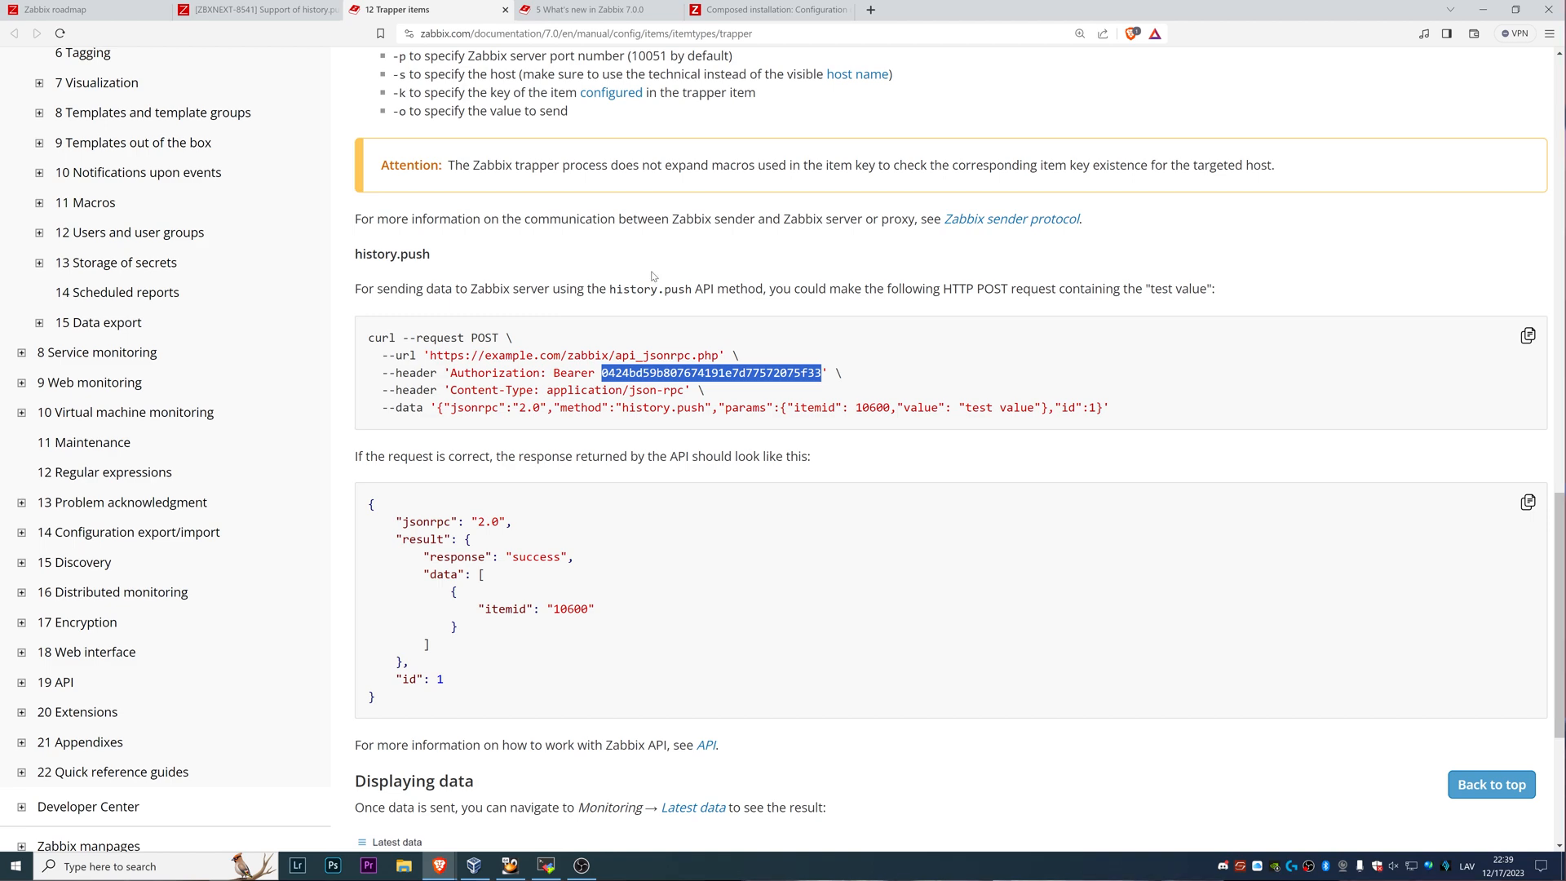
{"action": "scroll", "scroll_direction": "down", "scroll_amount": 3}
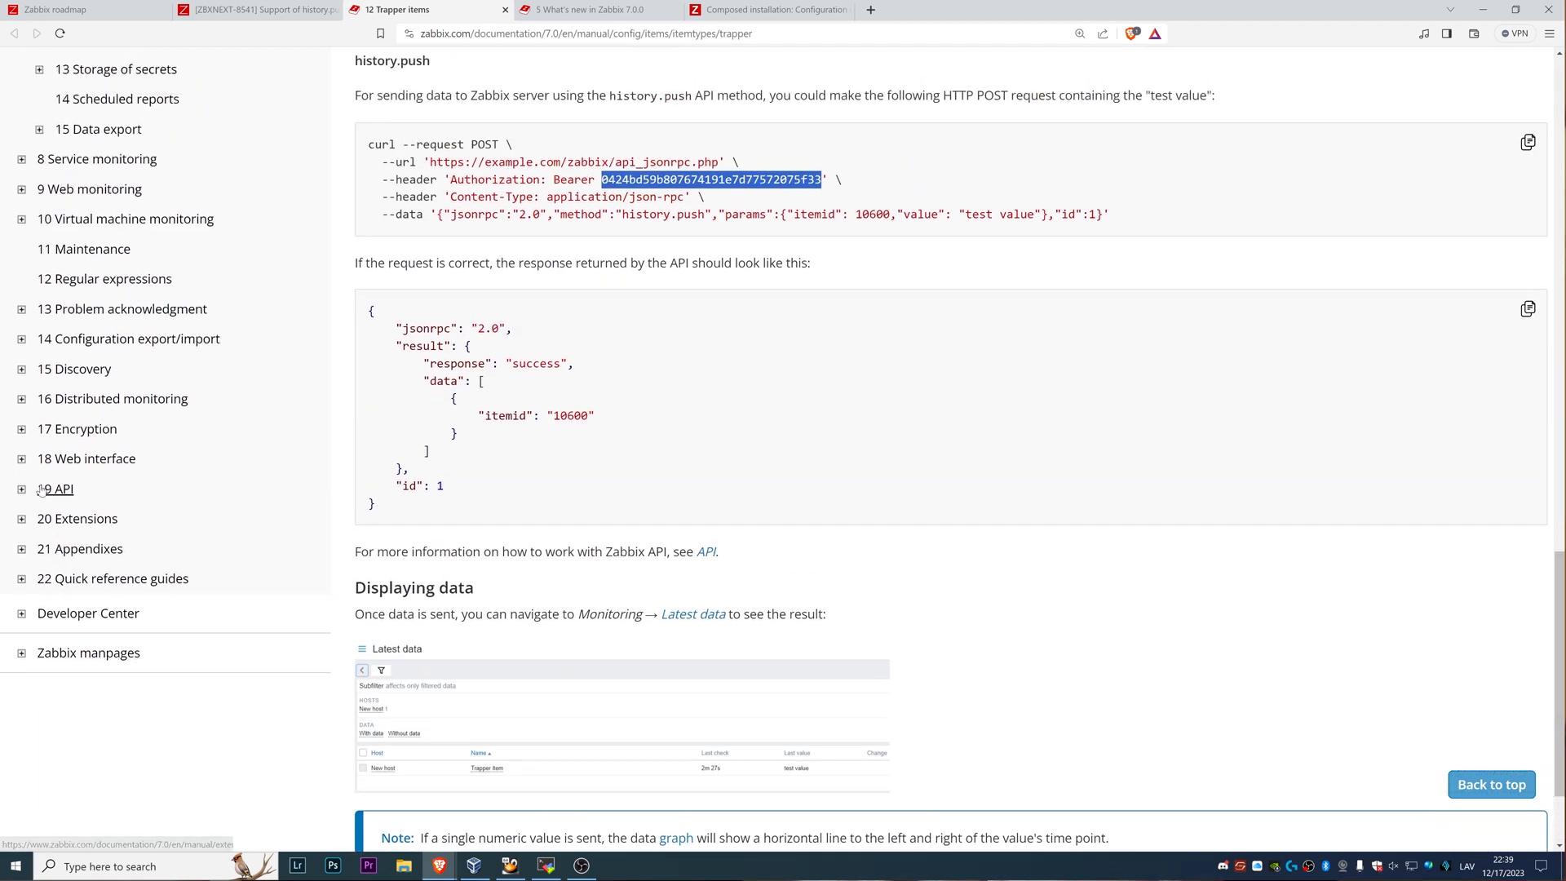
Step: Open the API user.login reference at its token example, then switch to MobaXterm
{"action": "left_click", "coordinate": [22, 488]}
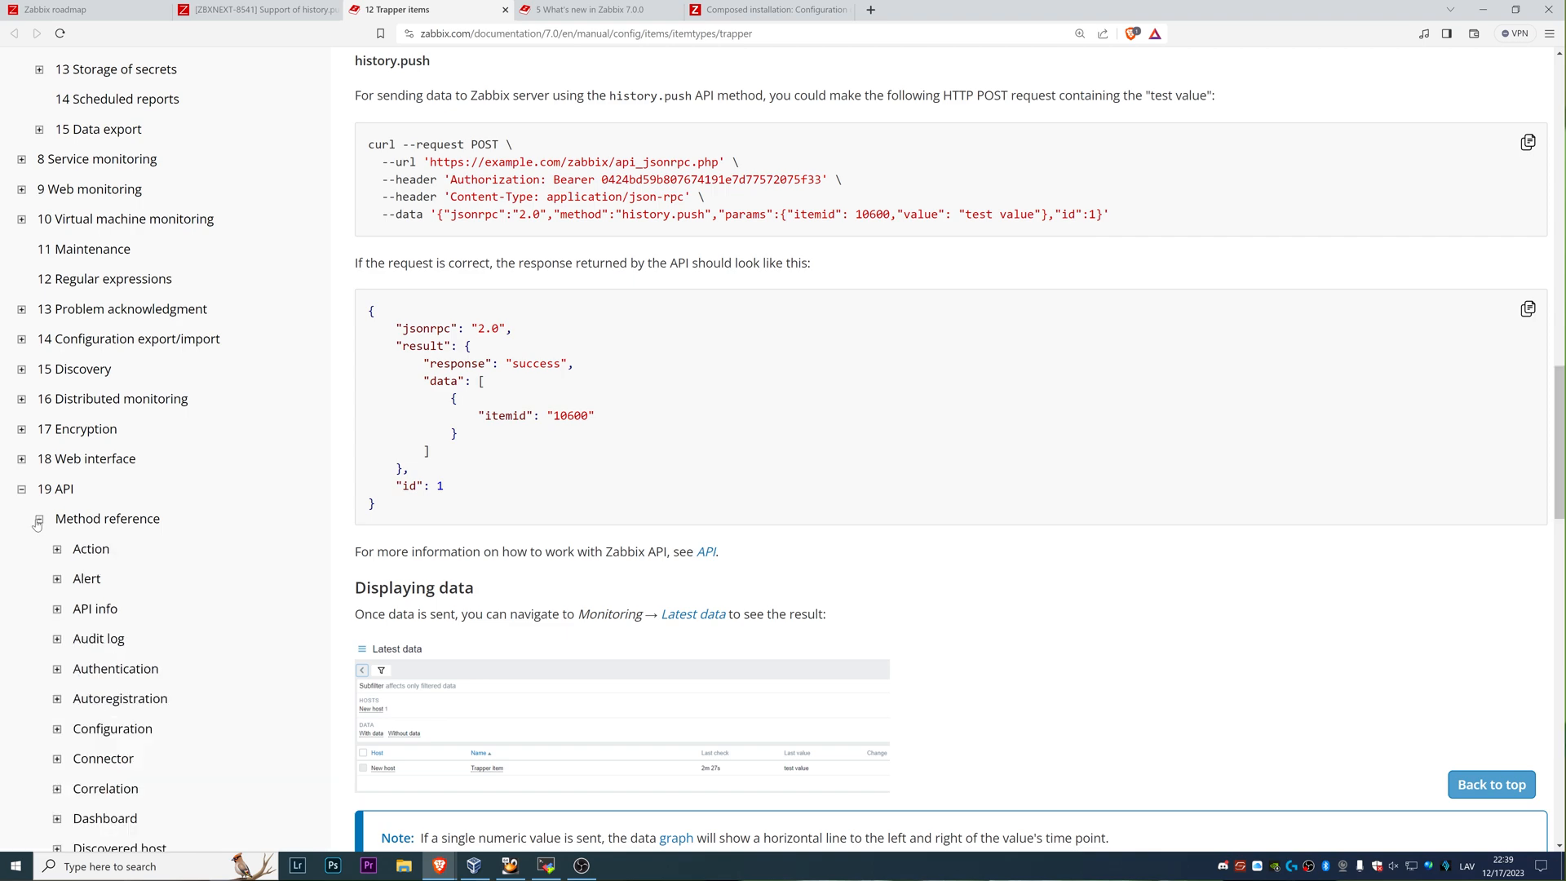
{"action": "scroll", "scroll_direction": "down", "scroll_amount": 3}
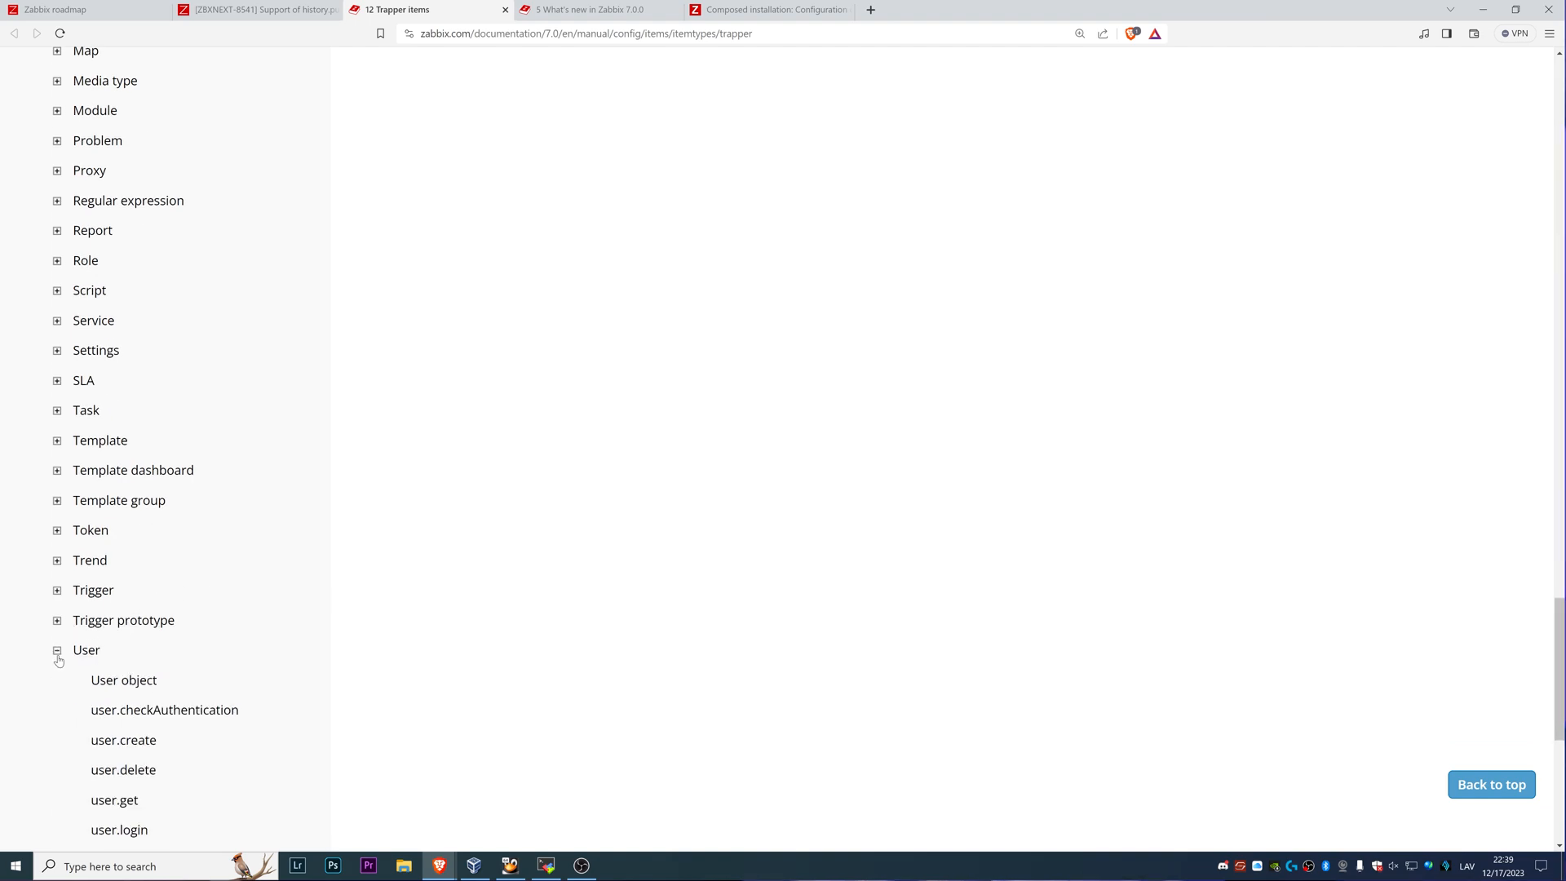
{"action": "left_click", "coordinate": [119, 829]}
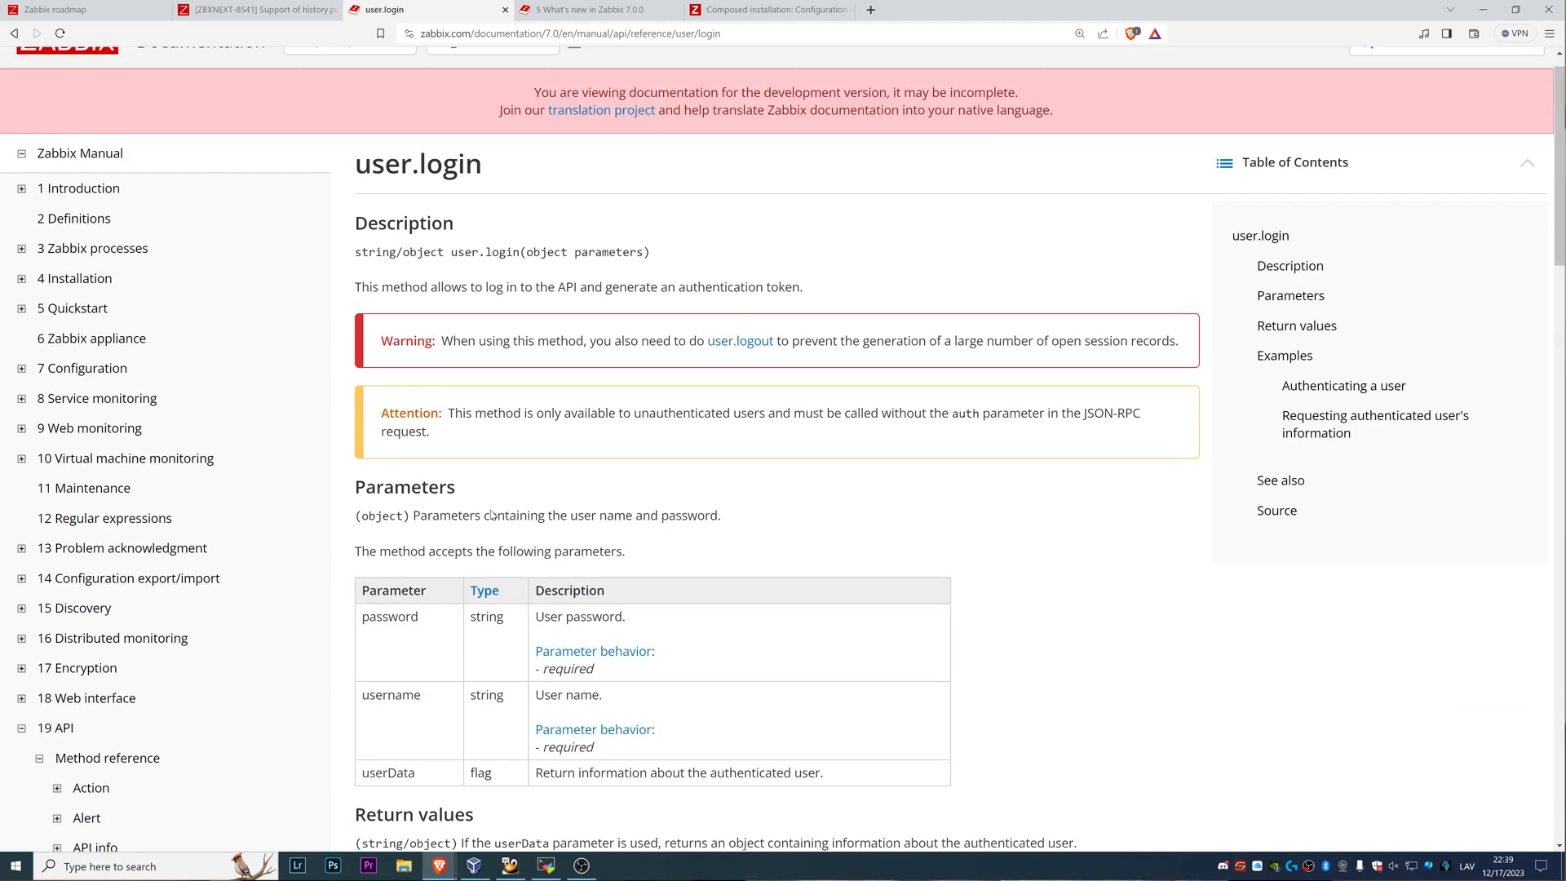
{"action": "scroll", "scroll_direction": "down", "scroll_amount": 3}
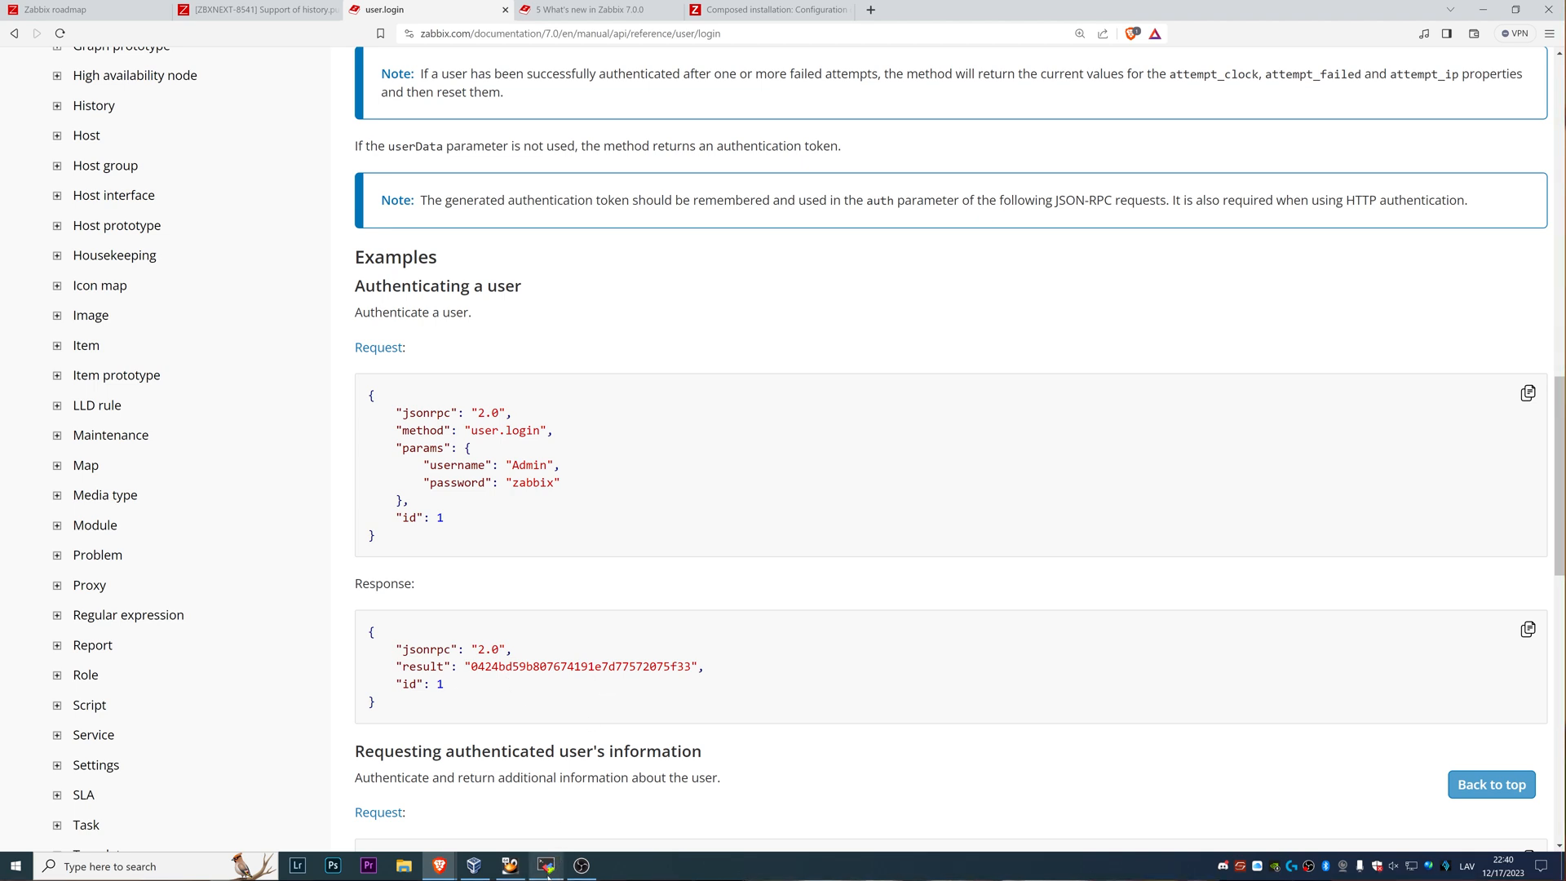
{"action": "left_click", "coordinate": [546, 866]}
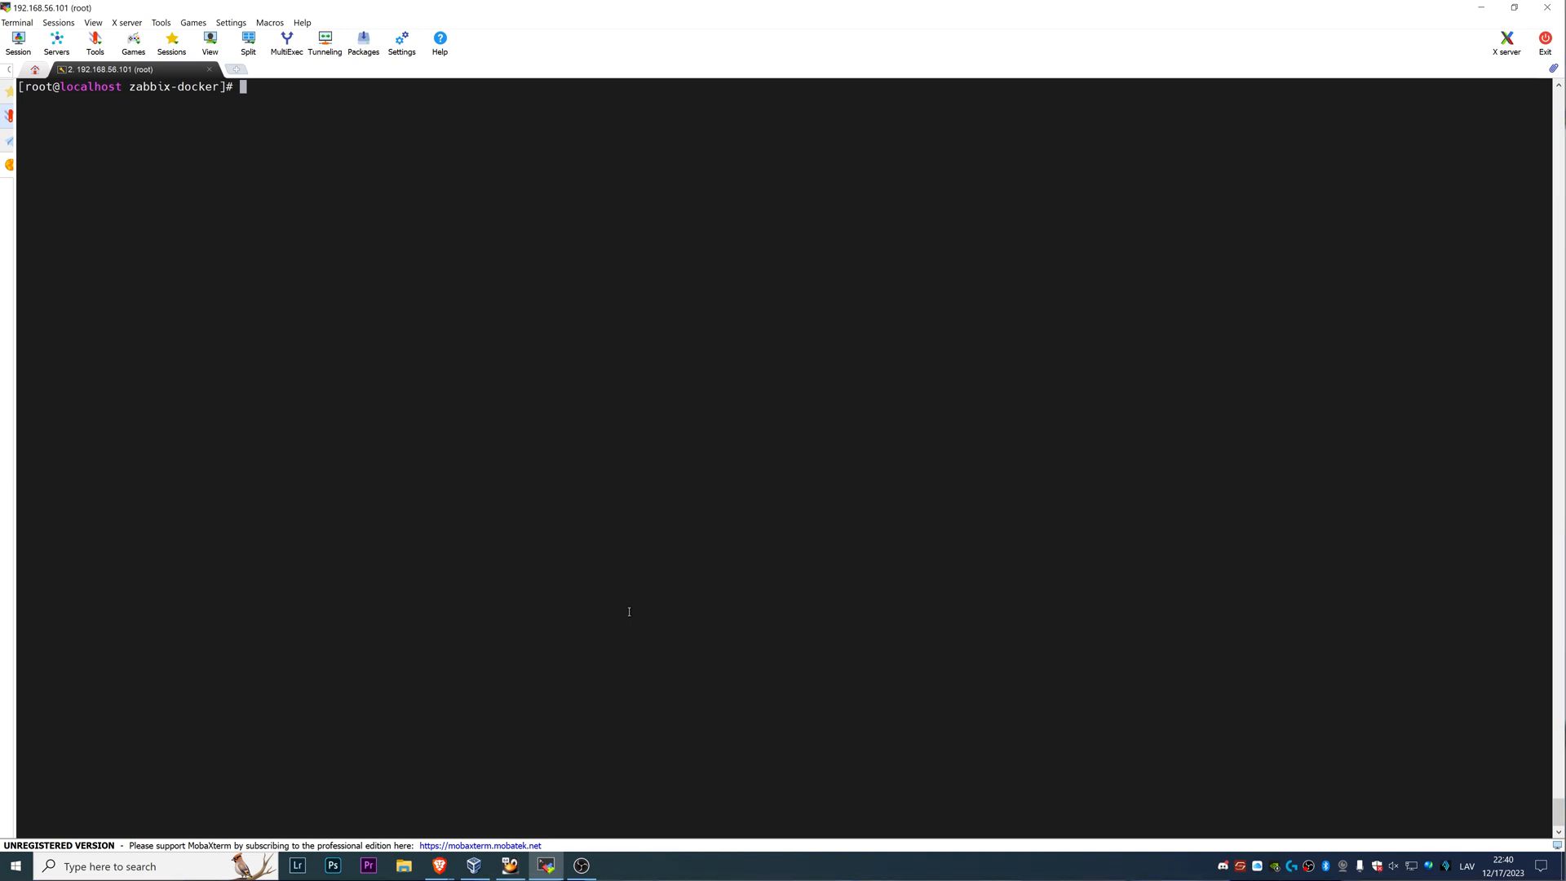
Step: Open /tmp/zapi.sh in vi to inspect its user.login curl request, then bring back the docs
{"action": "type", "text": "vi /tmp/"}
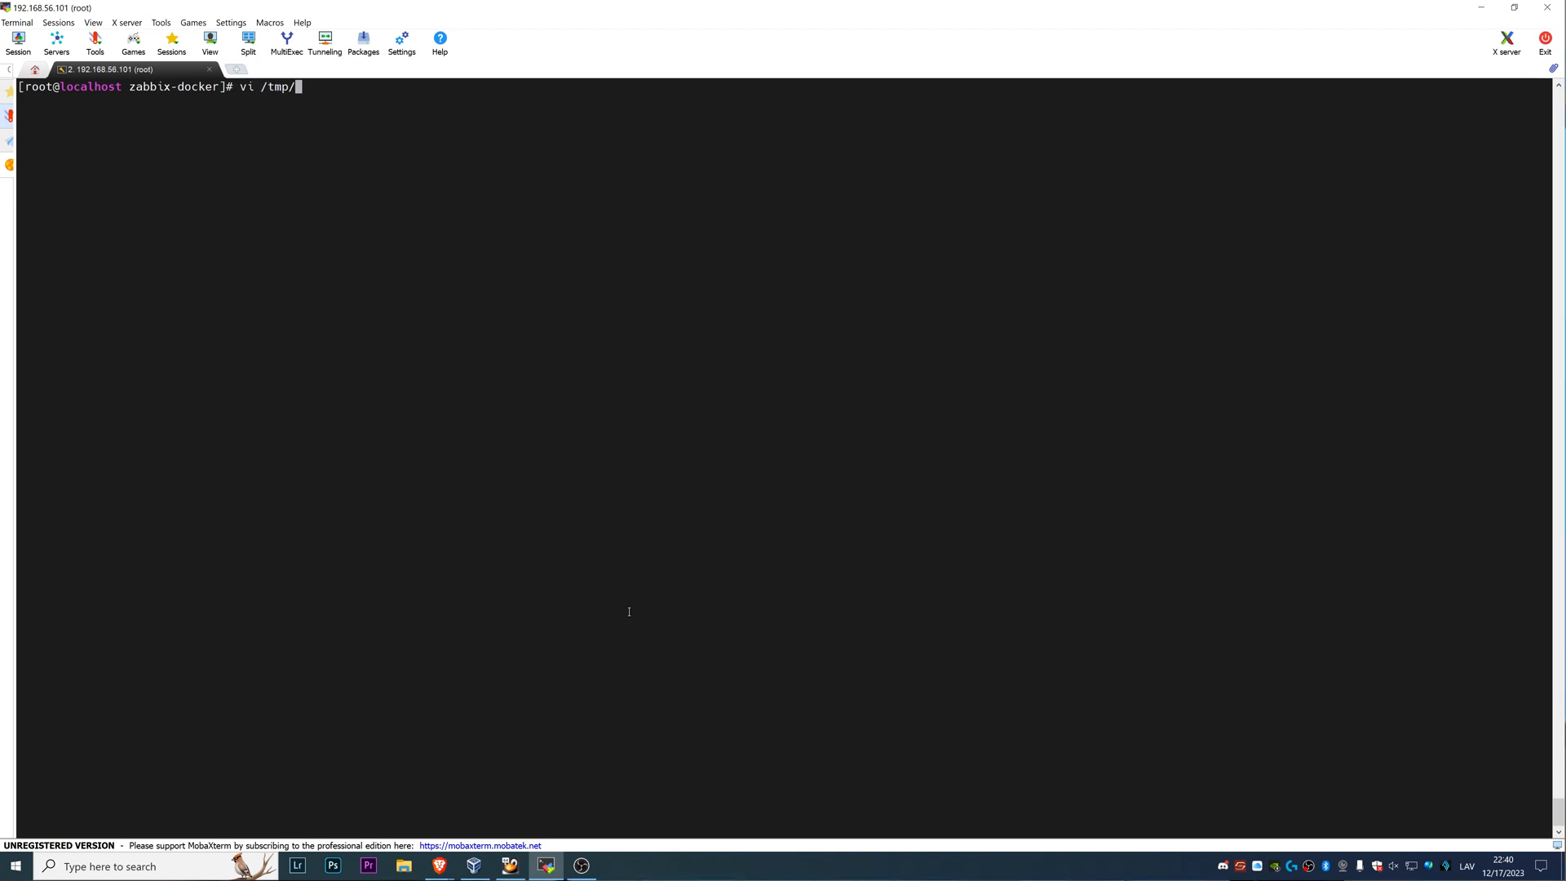
{"action": "key", "text": "Tab"}
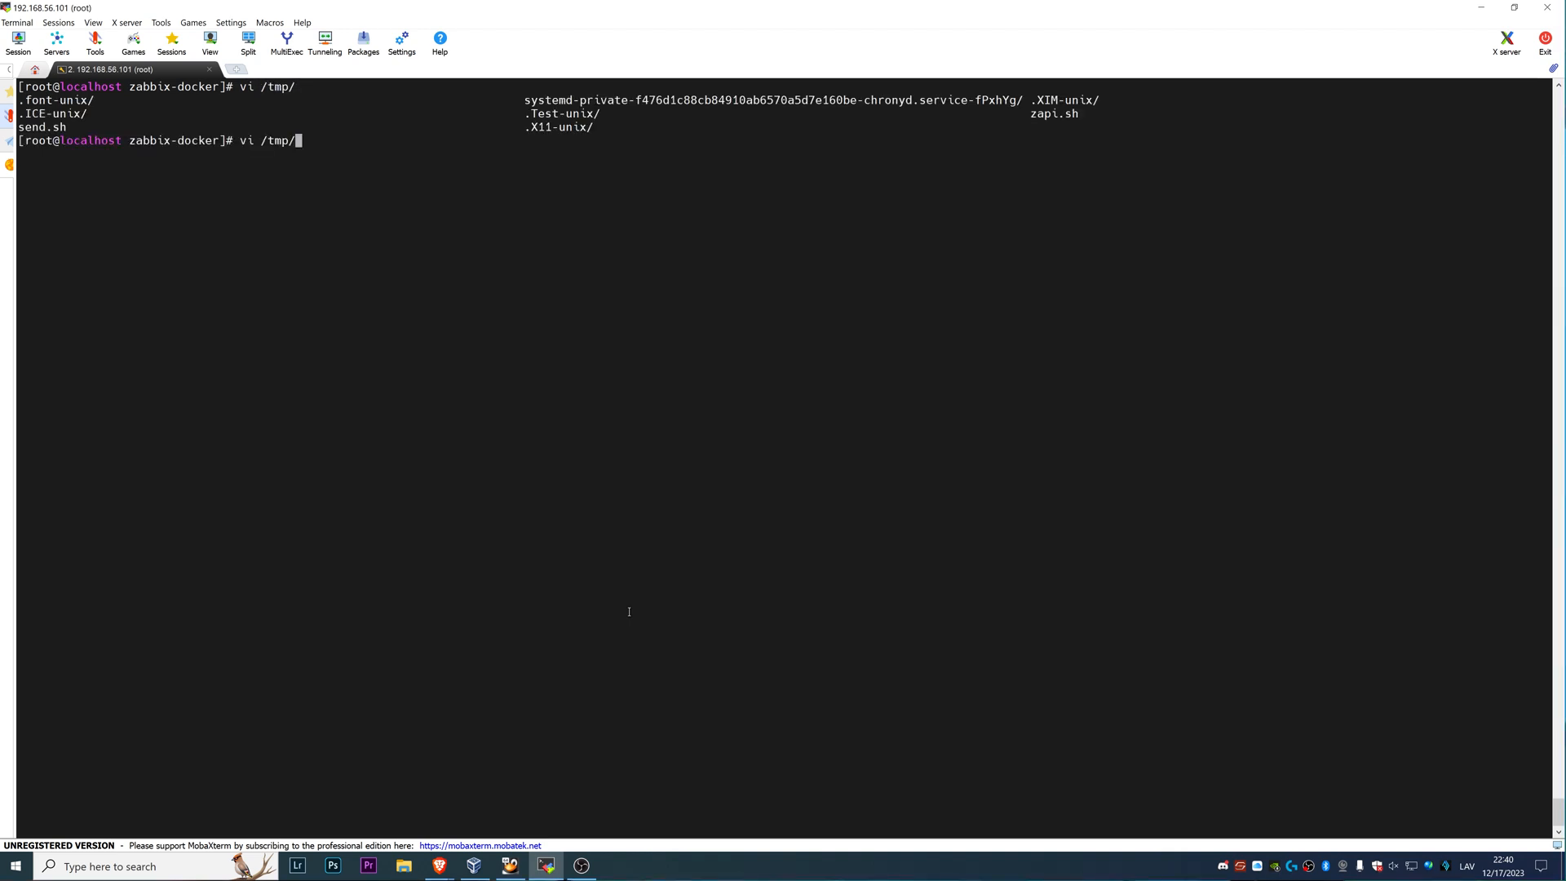
{"action": "type", "text": "zapi.sh"}
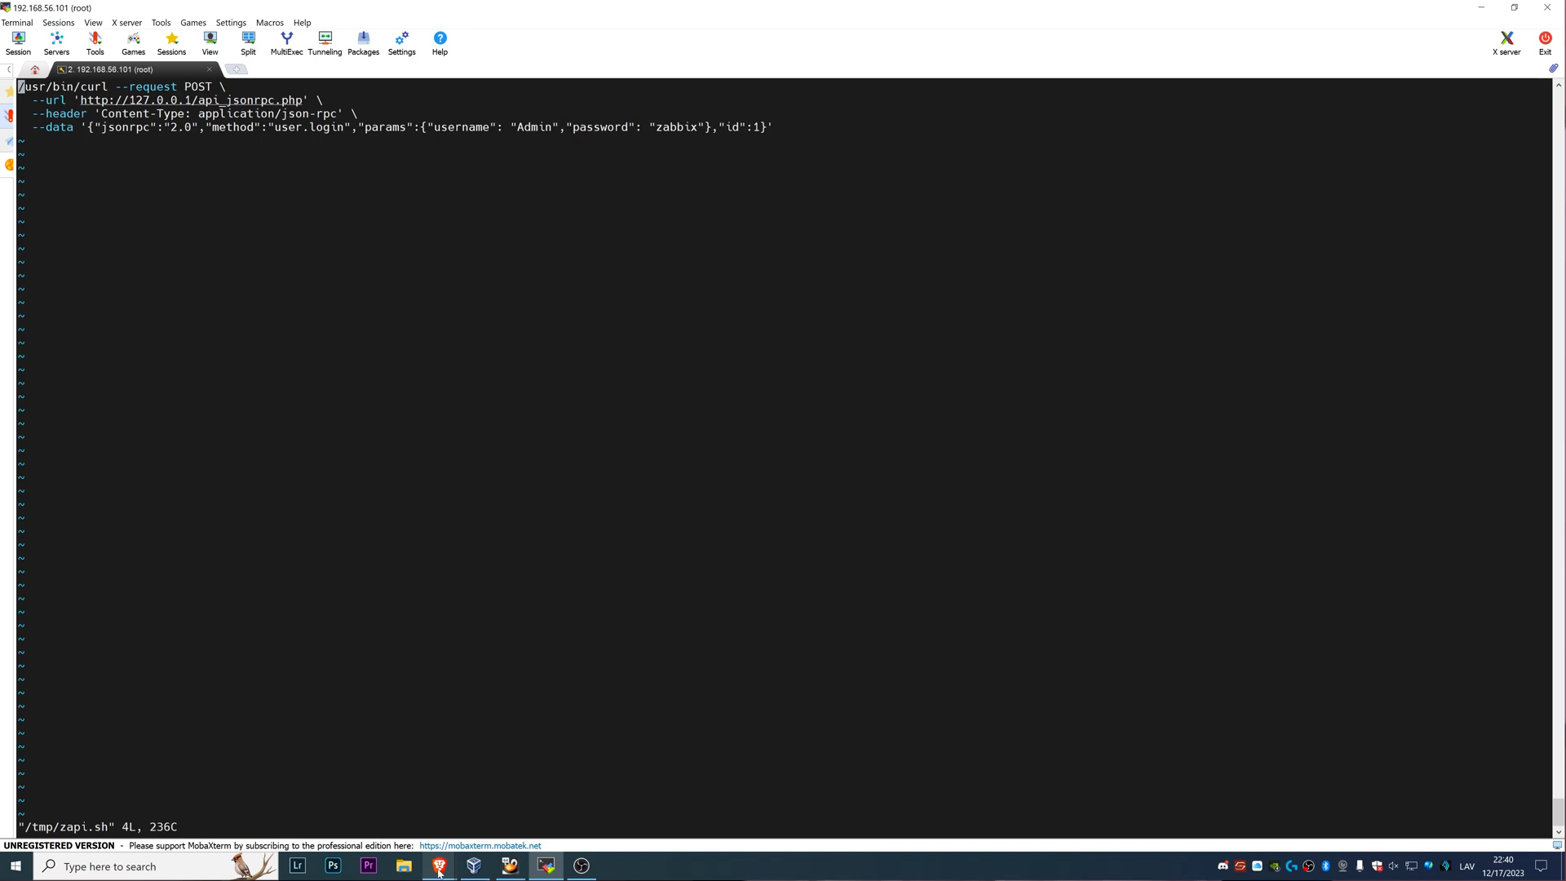
{"action": "left_click", "coordinate": [437, 866]}
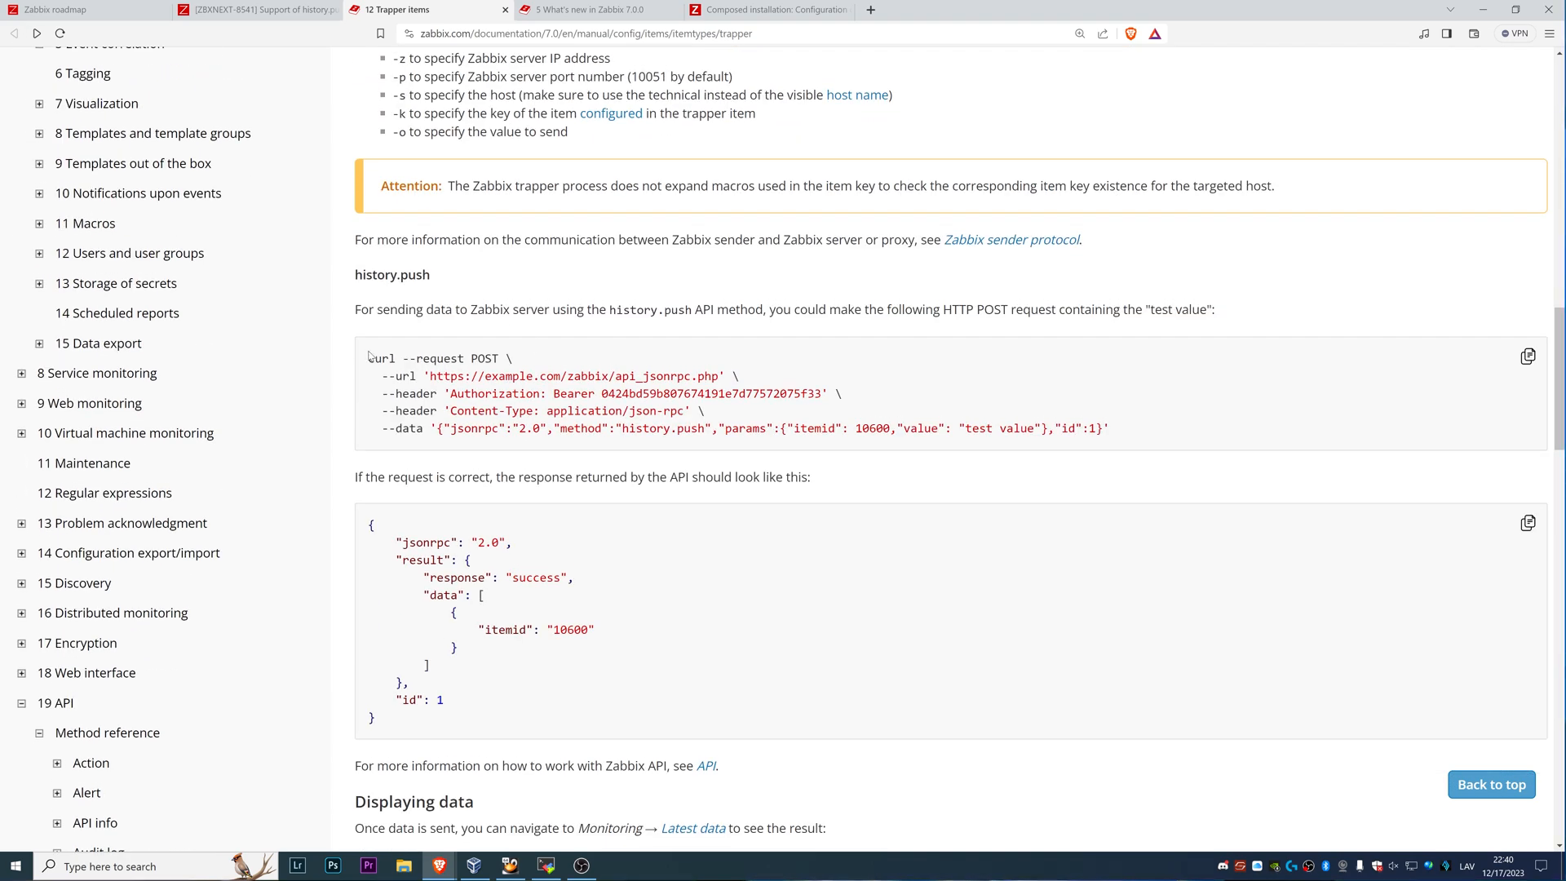
Step: Select the docs' history.push curl example and switch back to MobaXterm
{"action": "left_click_drag", "start_coordinate": [368, 357], "coordinate": [1107, 429]}
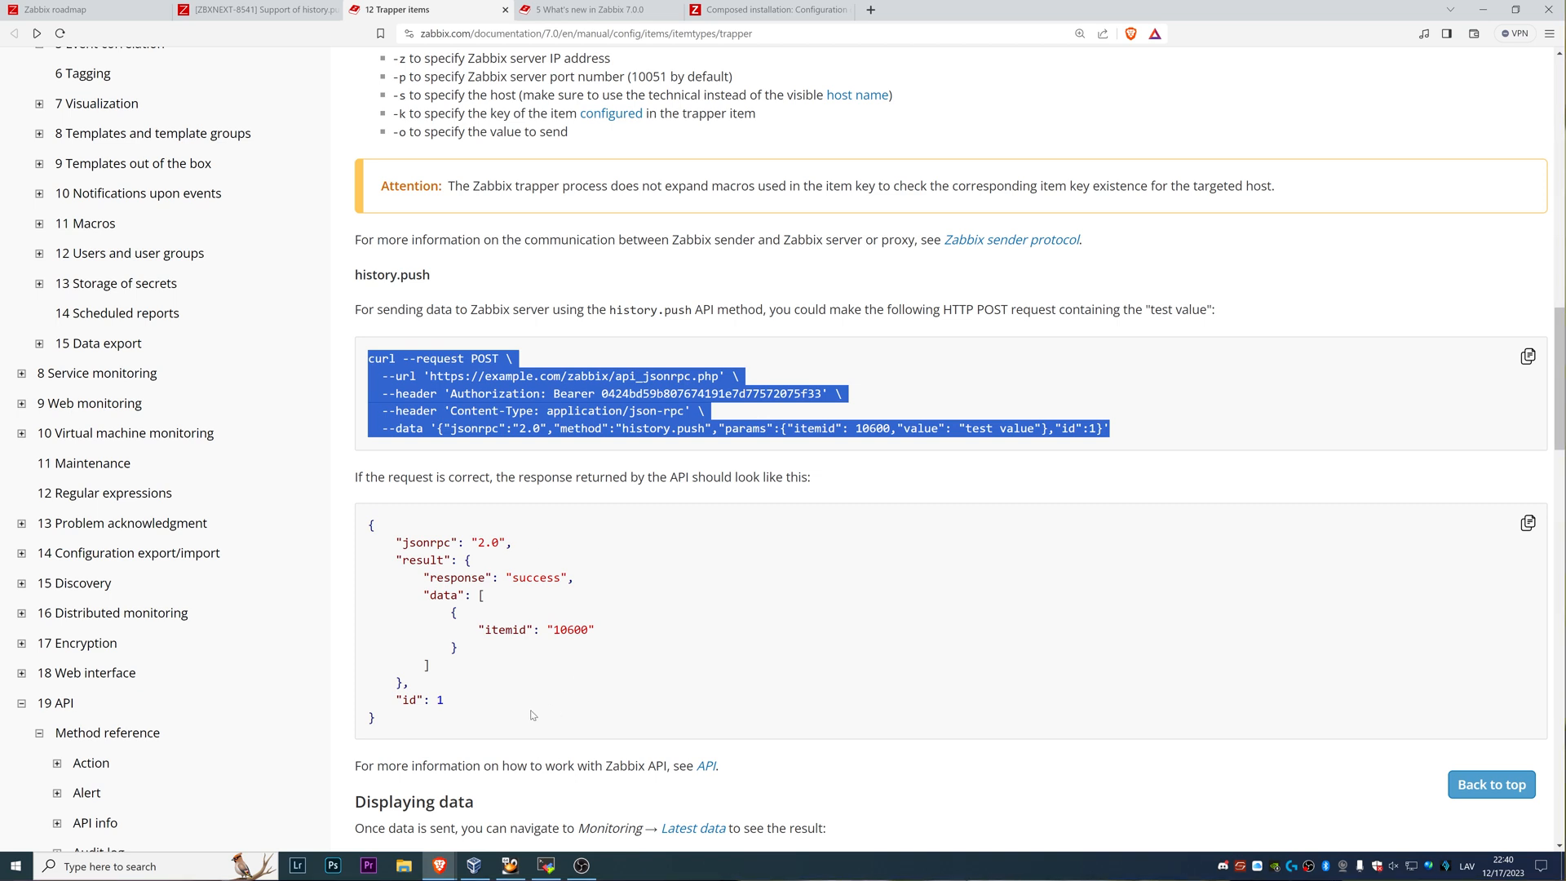
{"action": "left_click", "coordinate": [545, 866]}
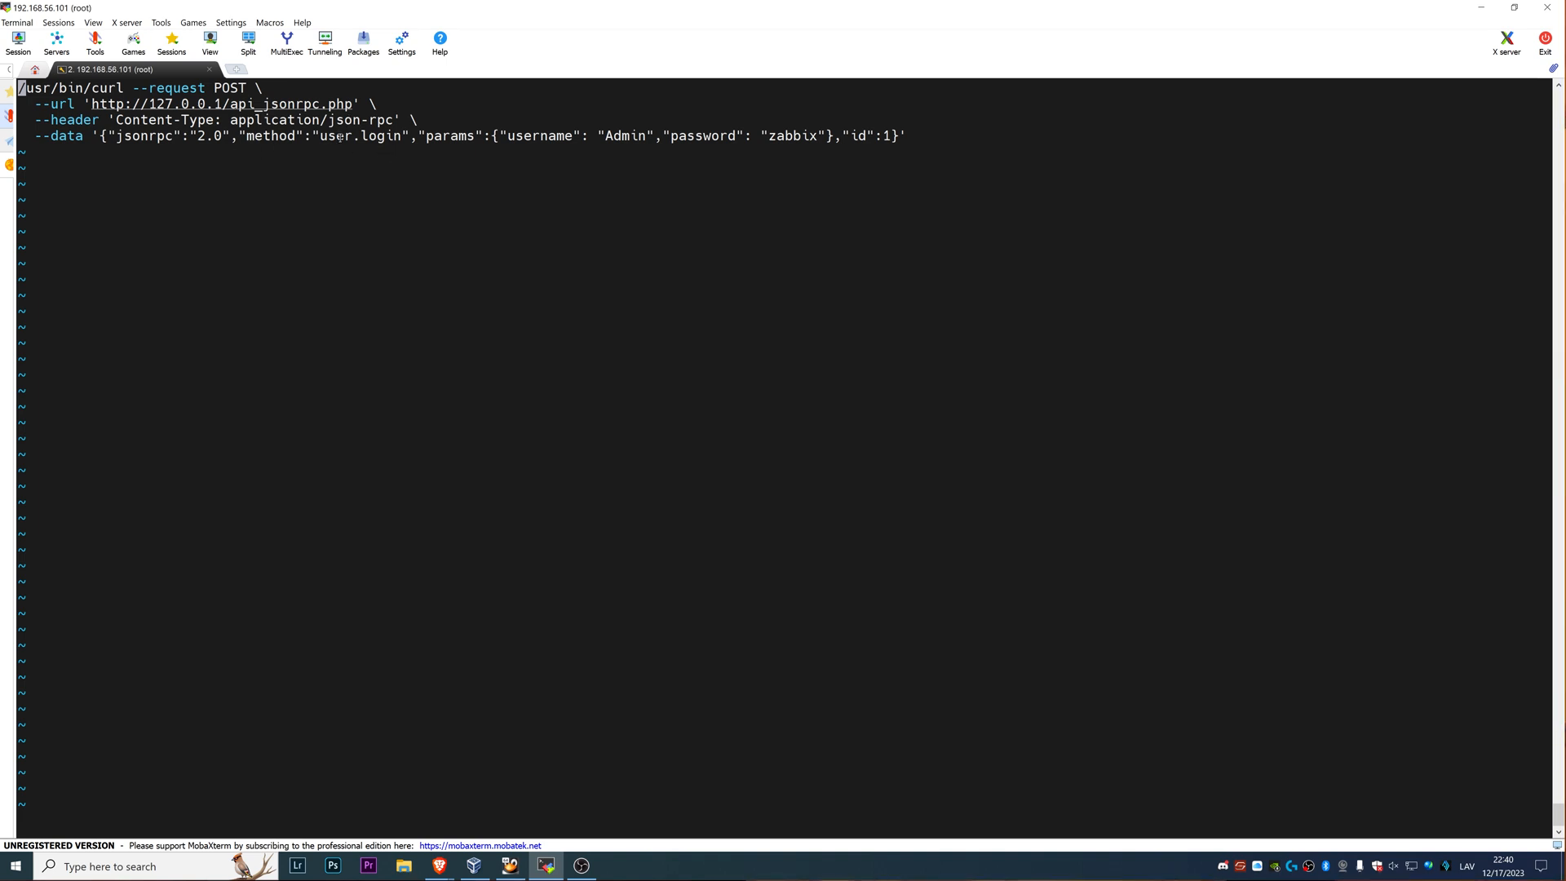
{"action": "mouse_move", "coordinate": [589, 151]}
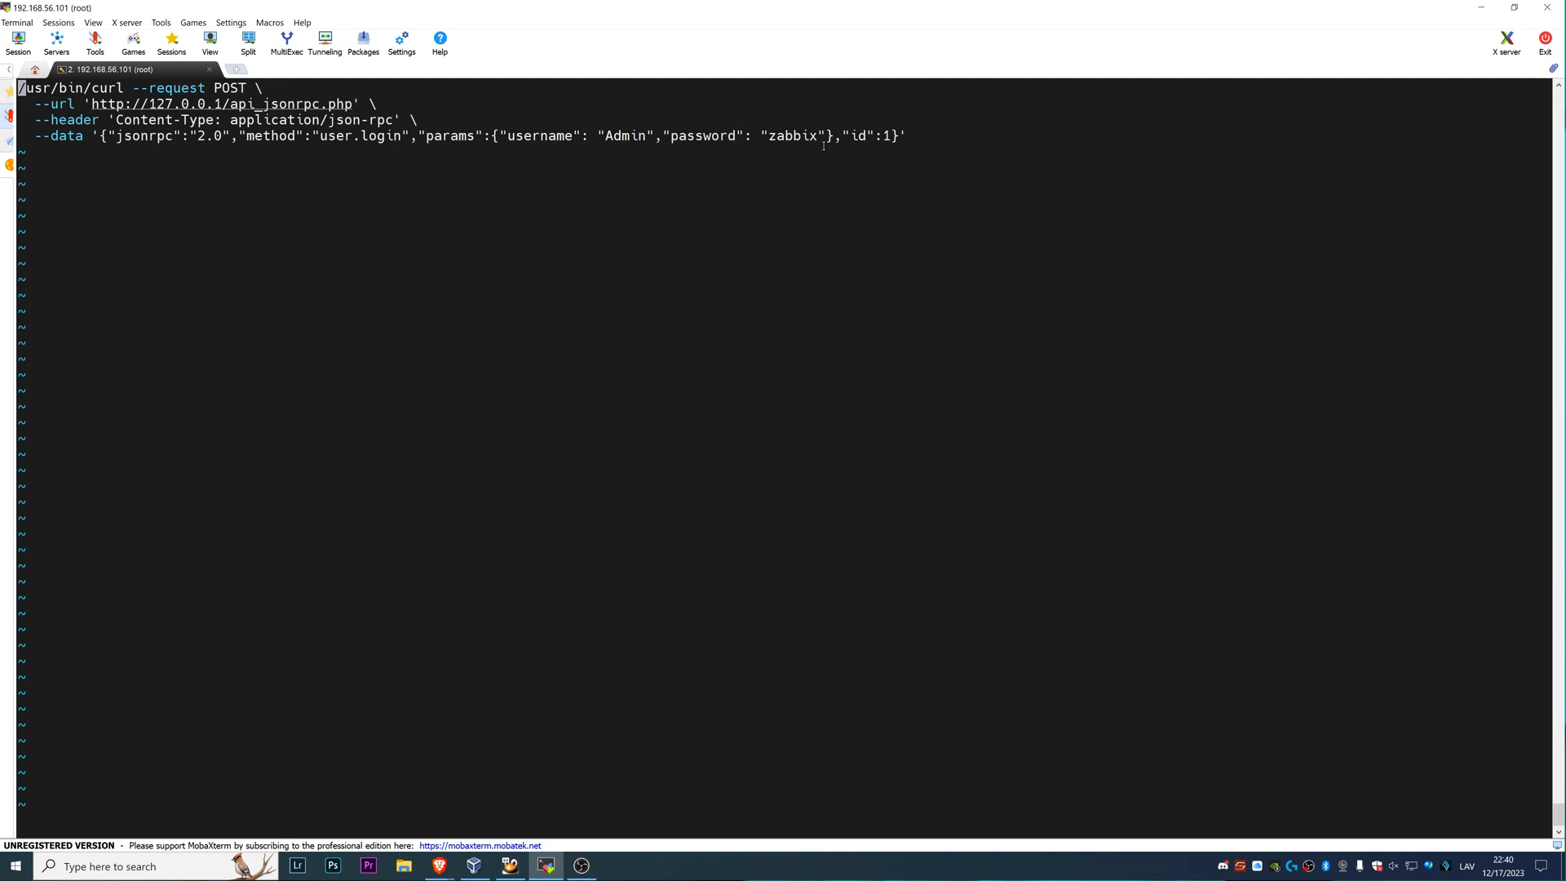
{"action": "mouse_move", "coordinate": [889, 414]}
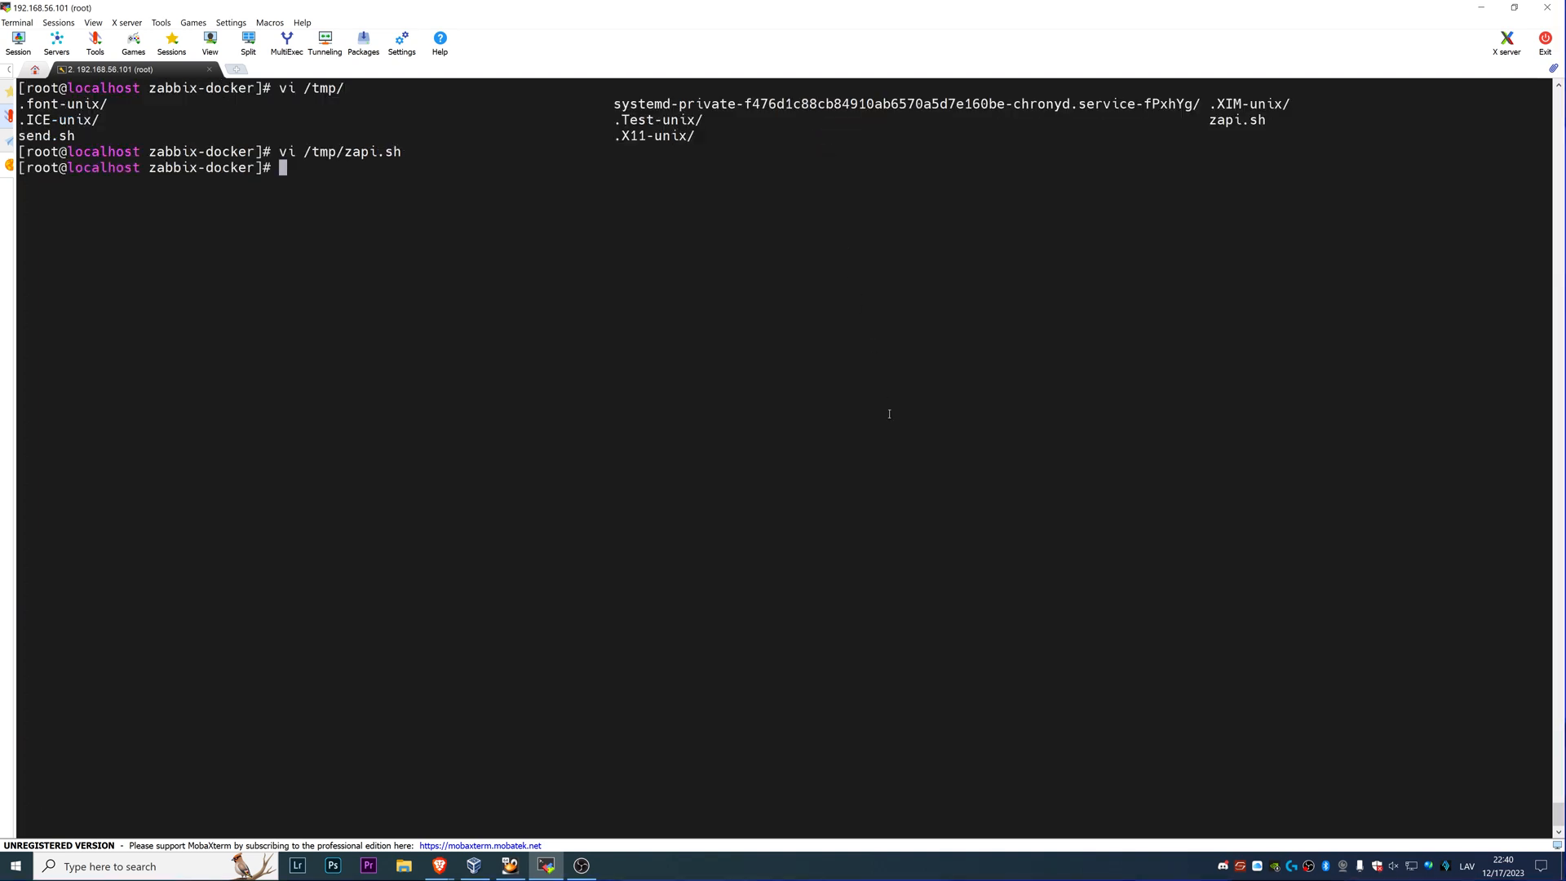
Step: Run sh /tmp/zapi.sh, copy the returned API token, and open /tmp/send.sh in vi
{"action": "type", "text": "sh /tmp/za"}
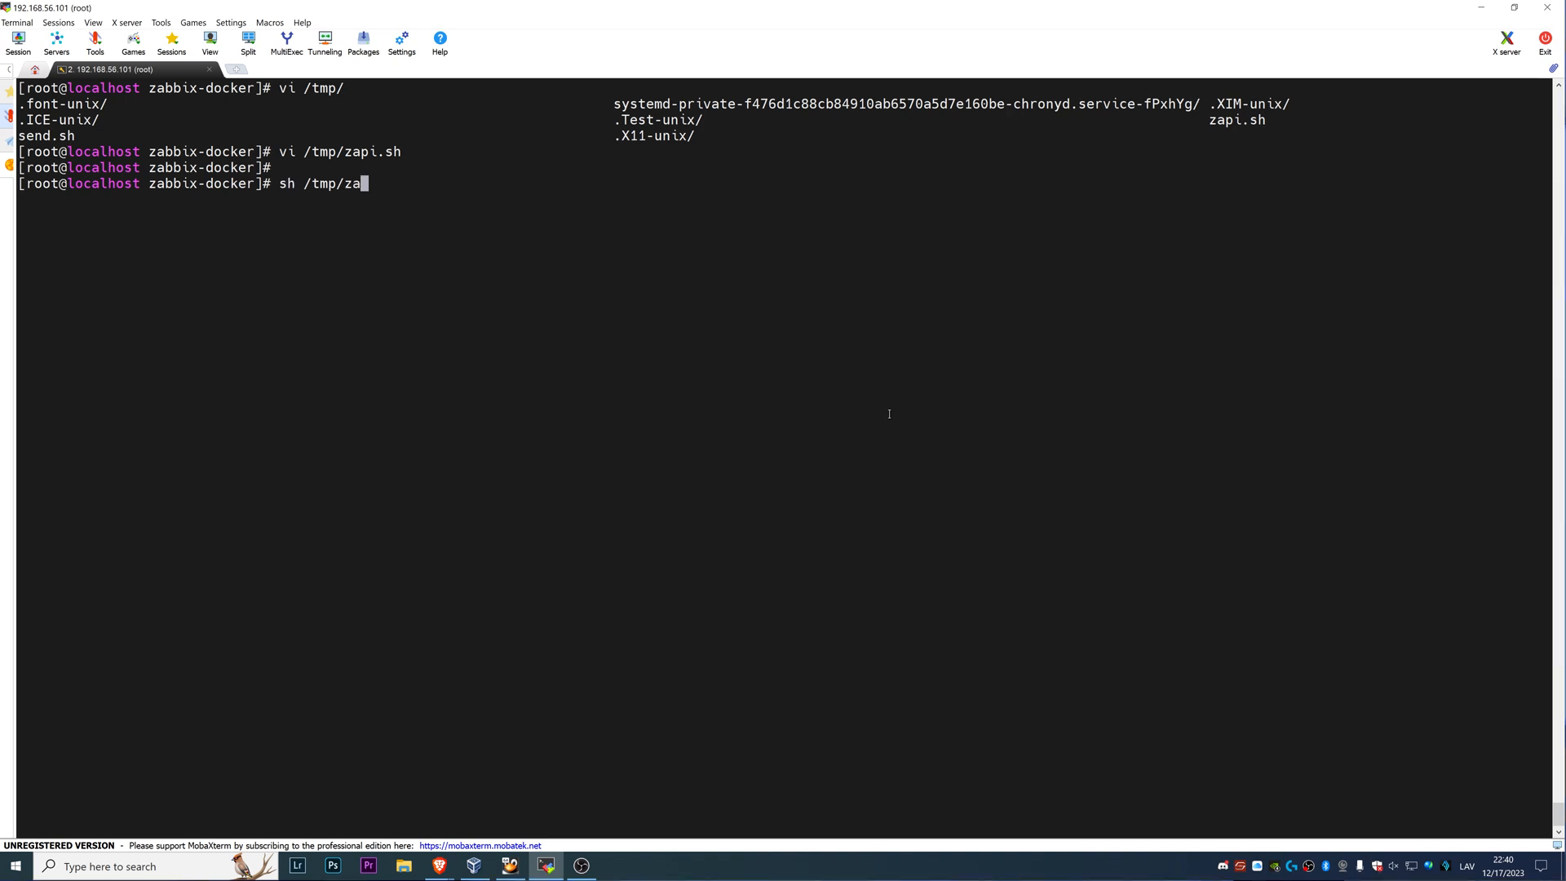
{"action": "type", "text": "pi.sh"}
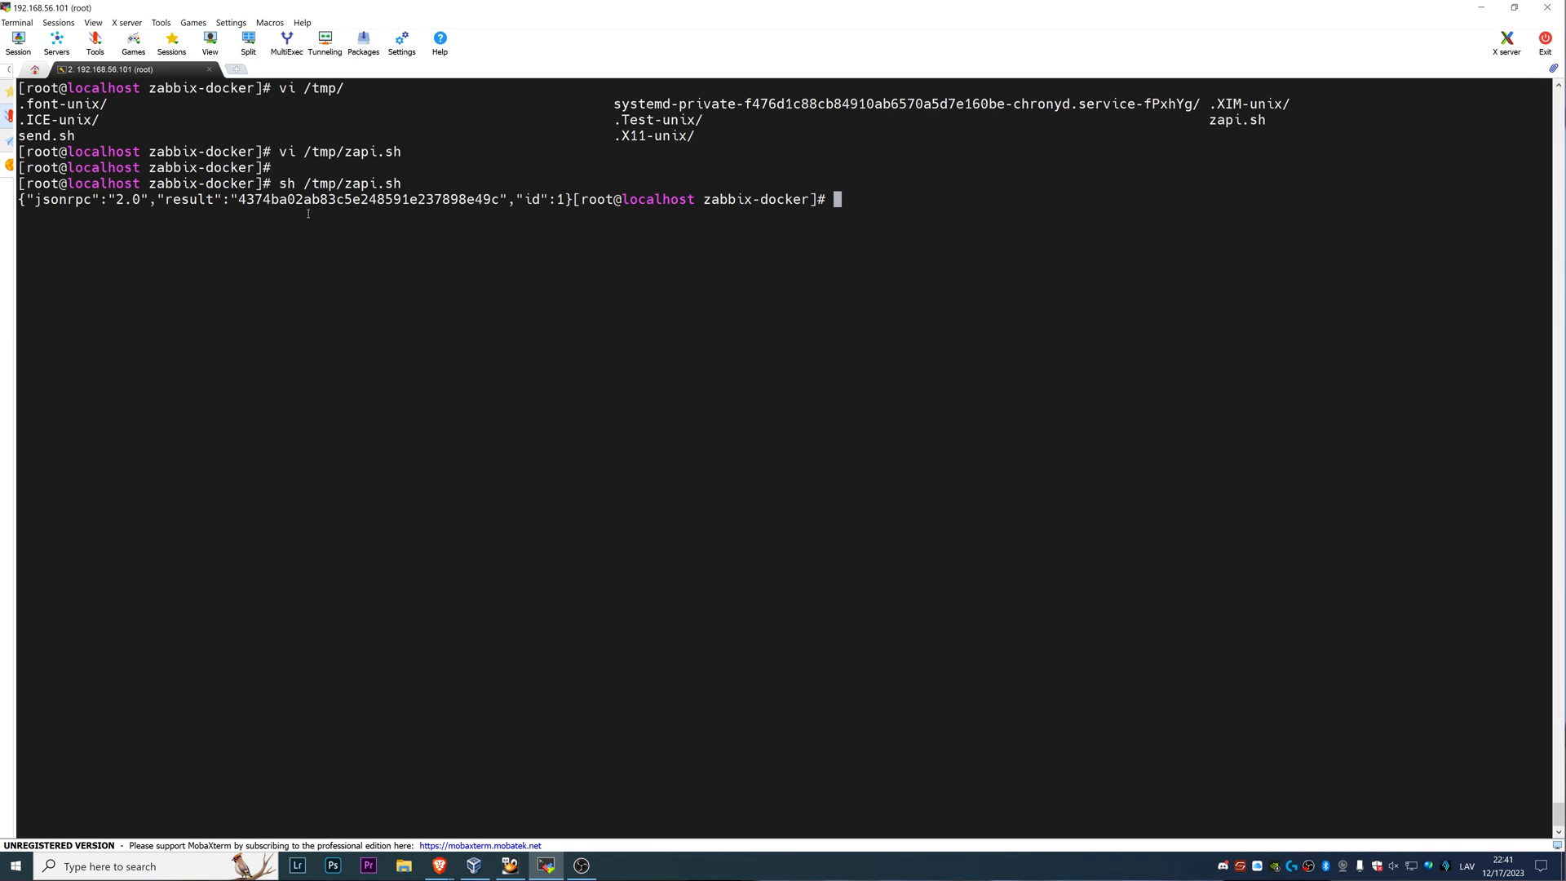
{"action": "double_click", "coordinate": [369, 199]}
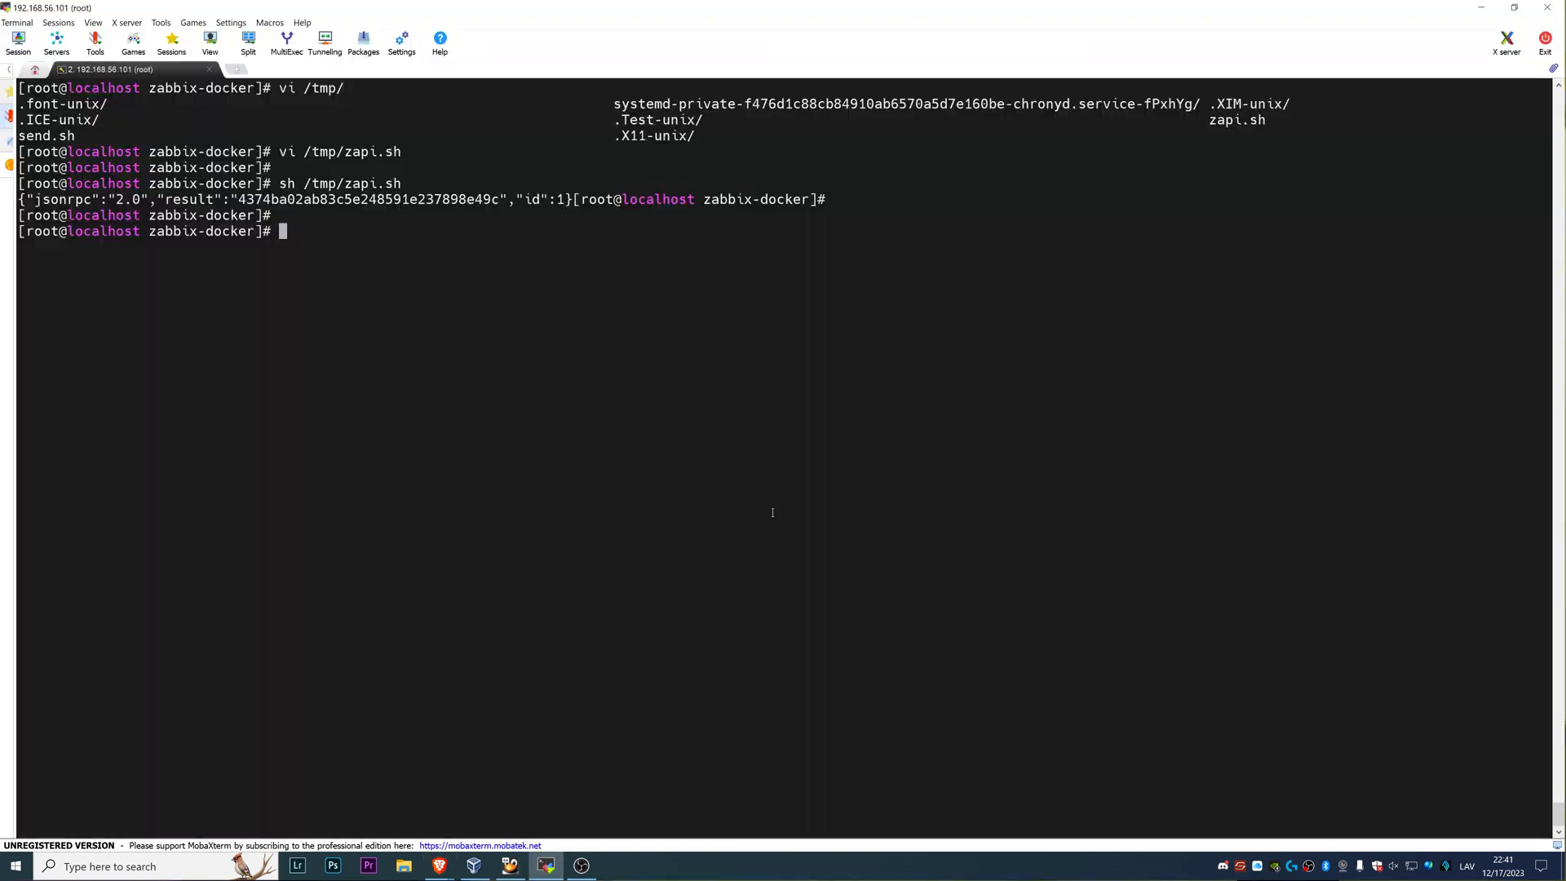
{"action": "type", "text": "vi /tmp/send.sh"}
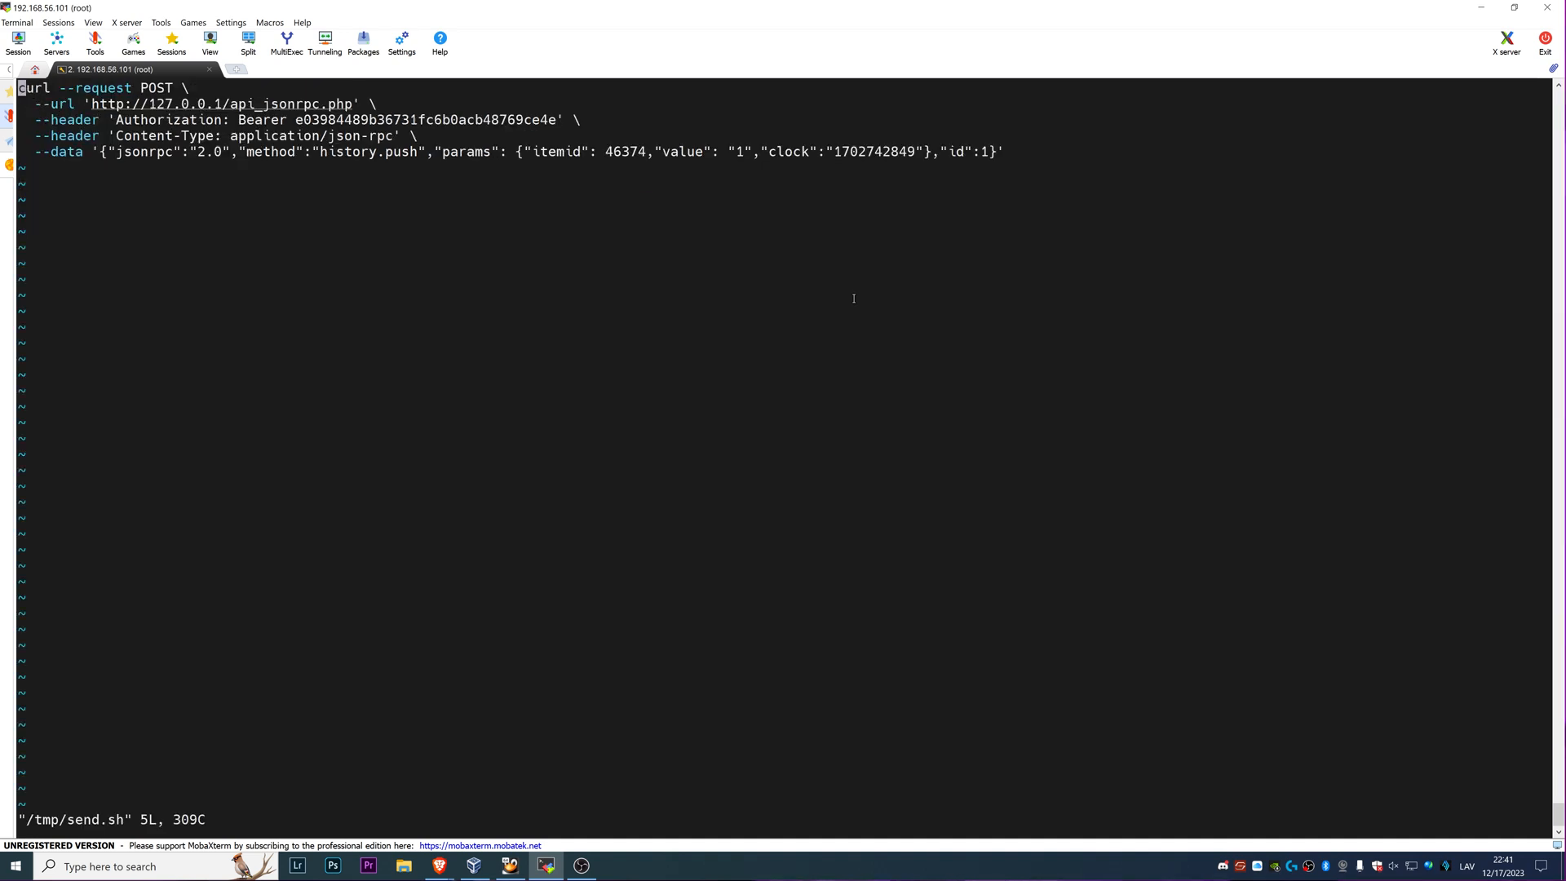
{"action": "mouse_move", "coordinate": [742, 260]}
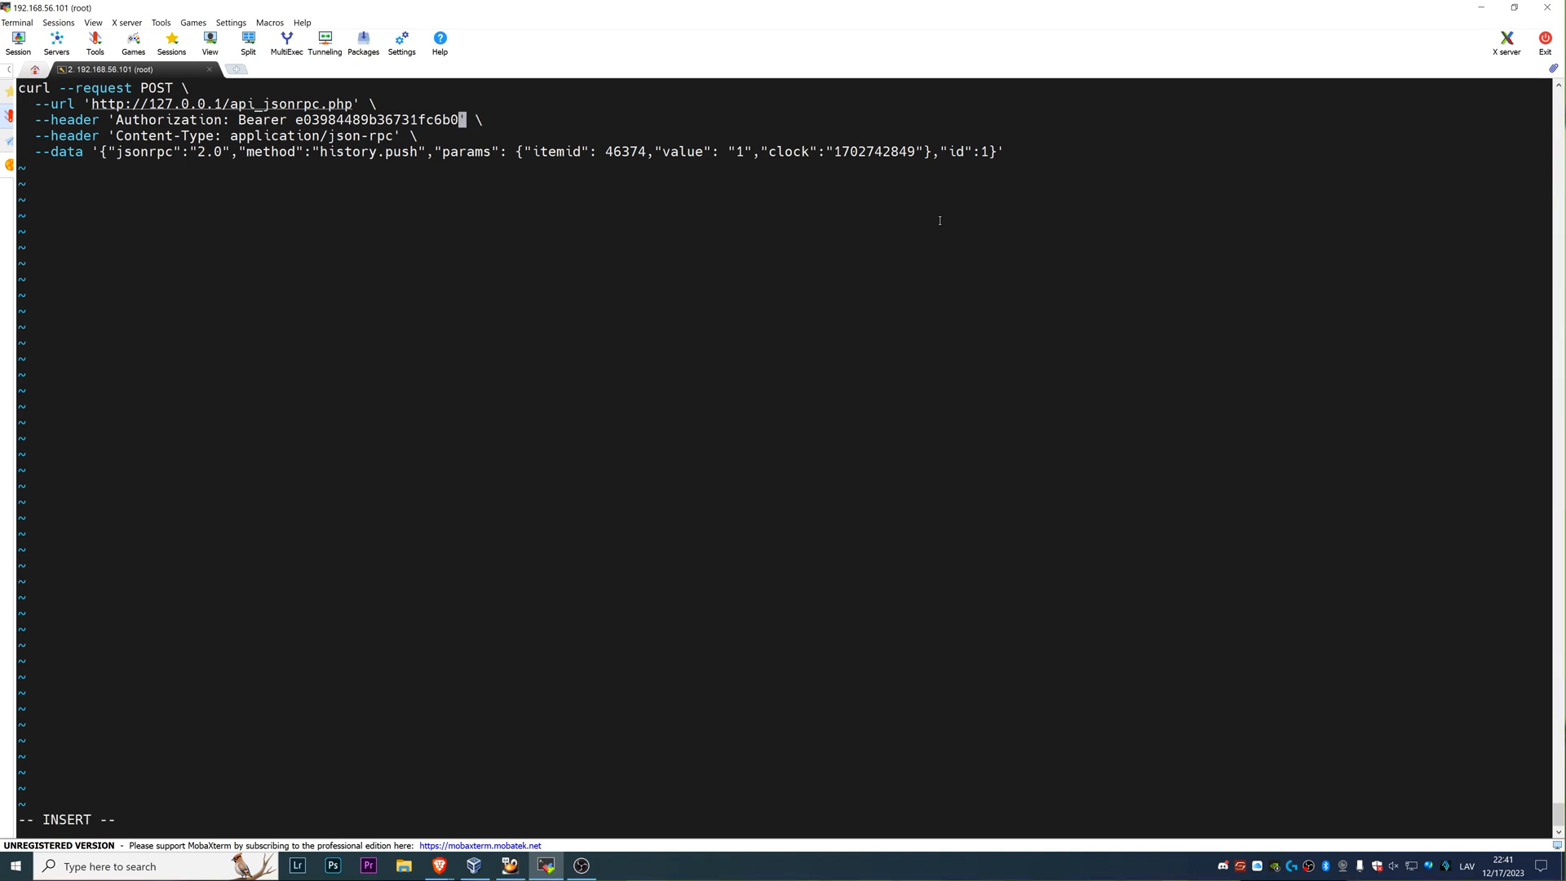
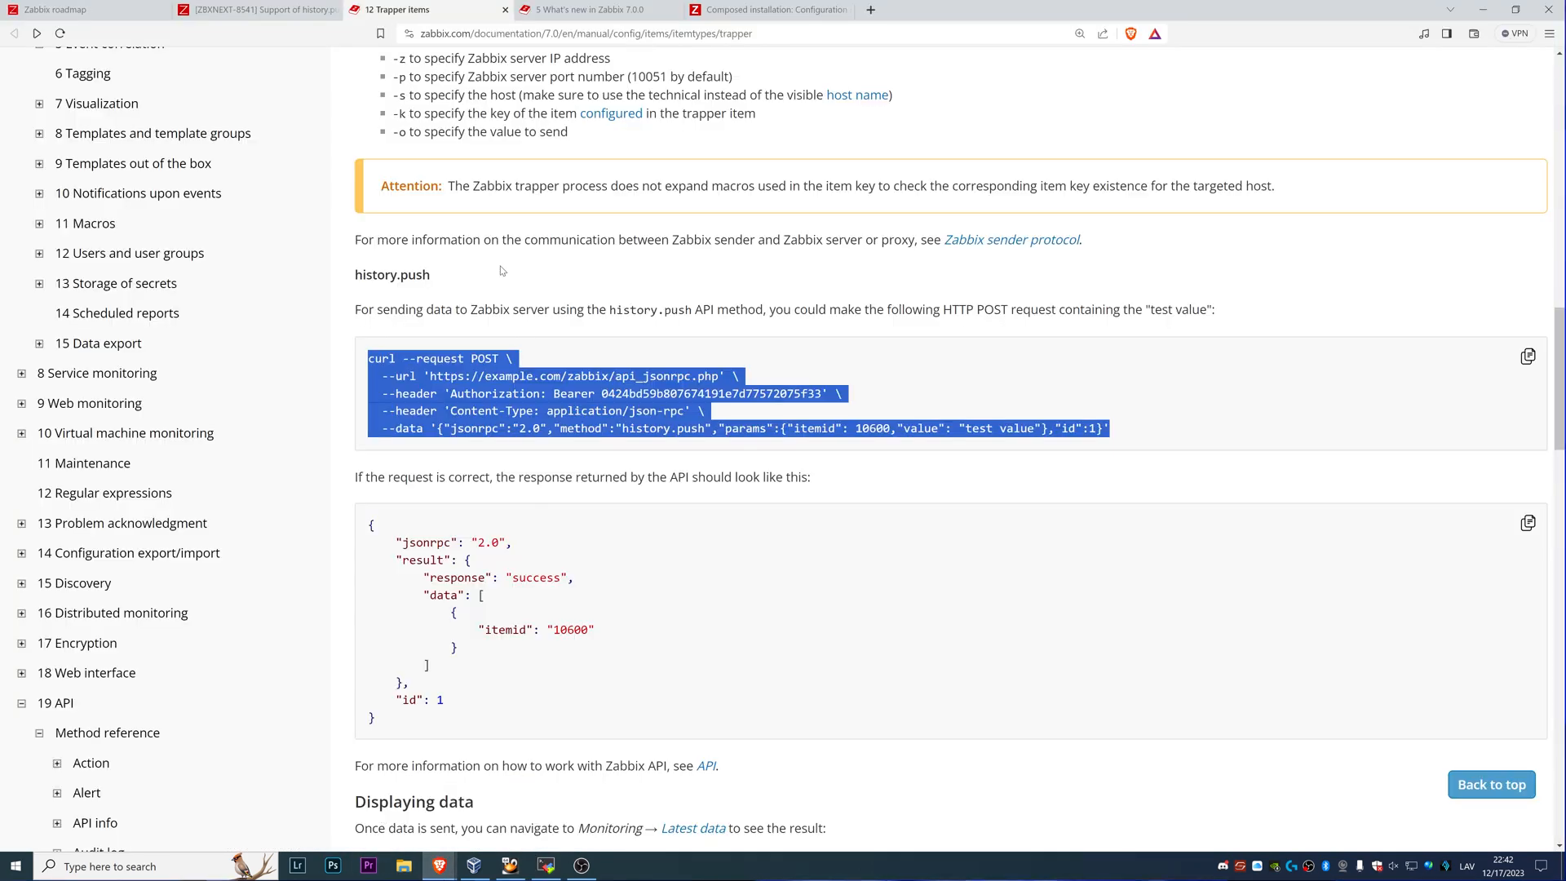
{"action": "left_click", "coordinate": [770, 9]}
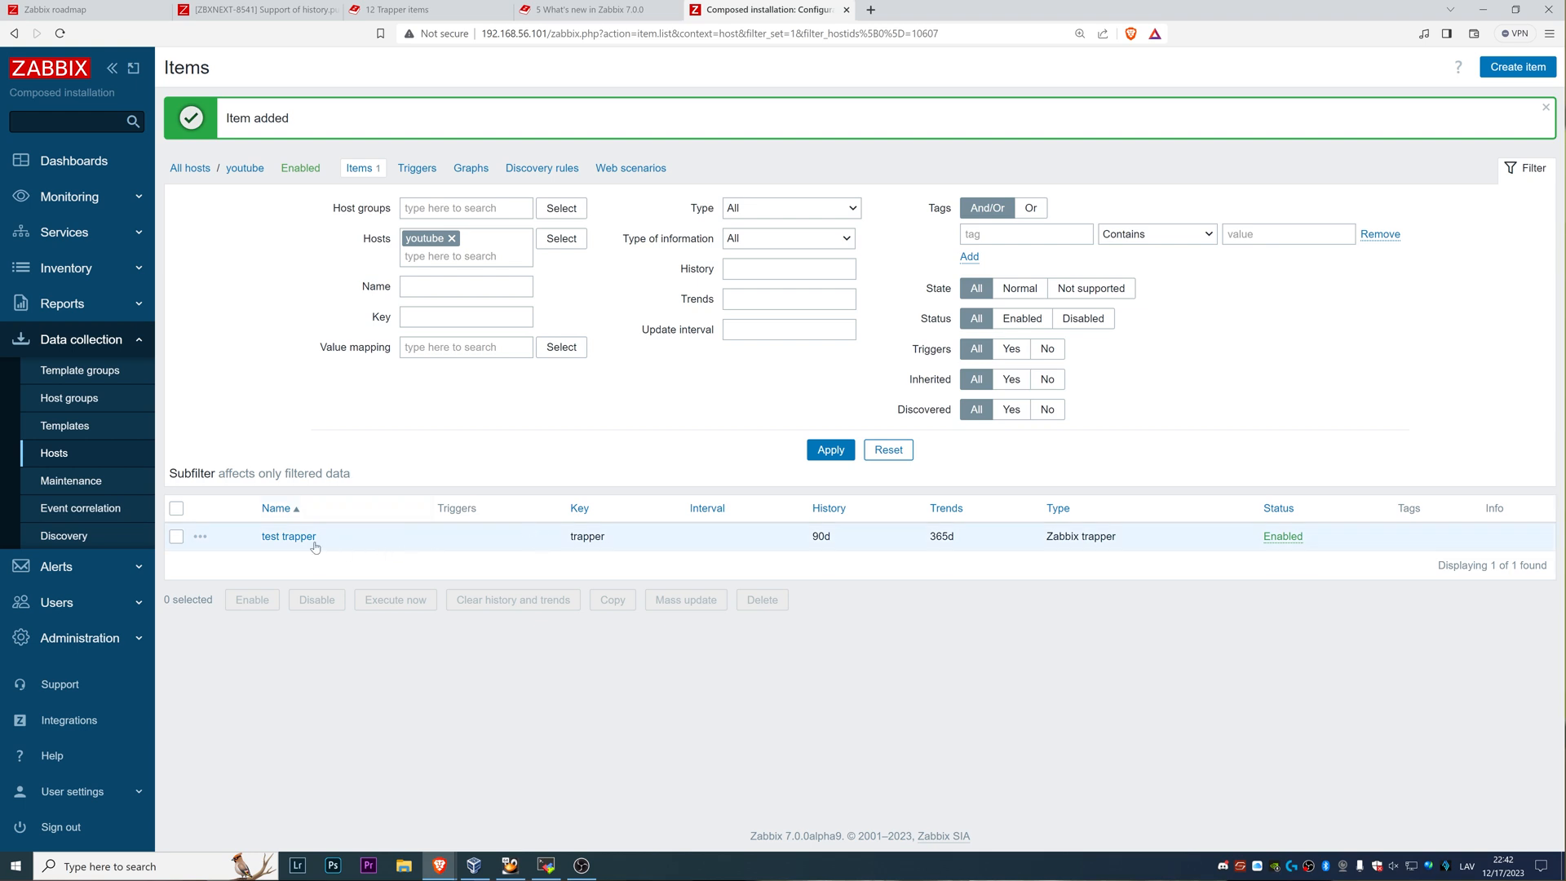
{"action": "mouse_move", "coordinate": [334, 168]}
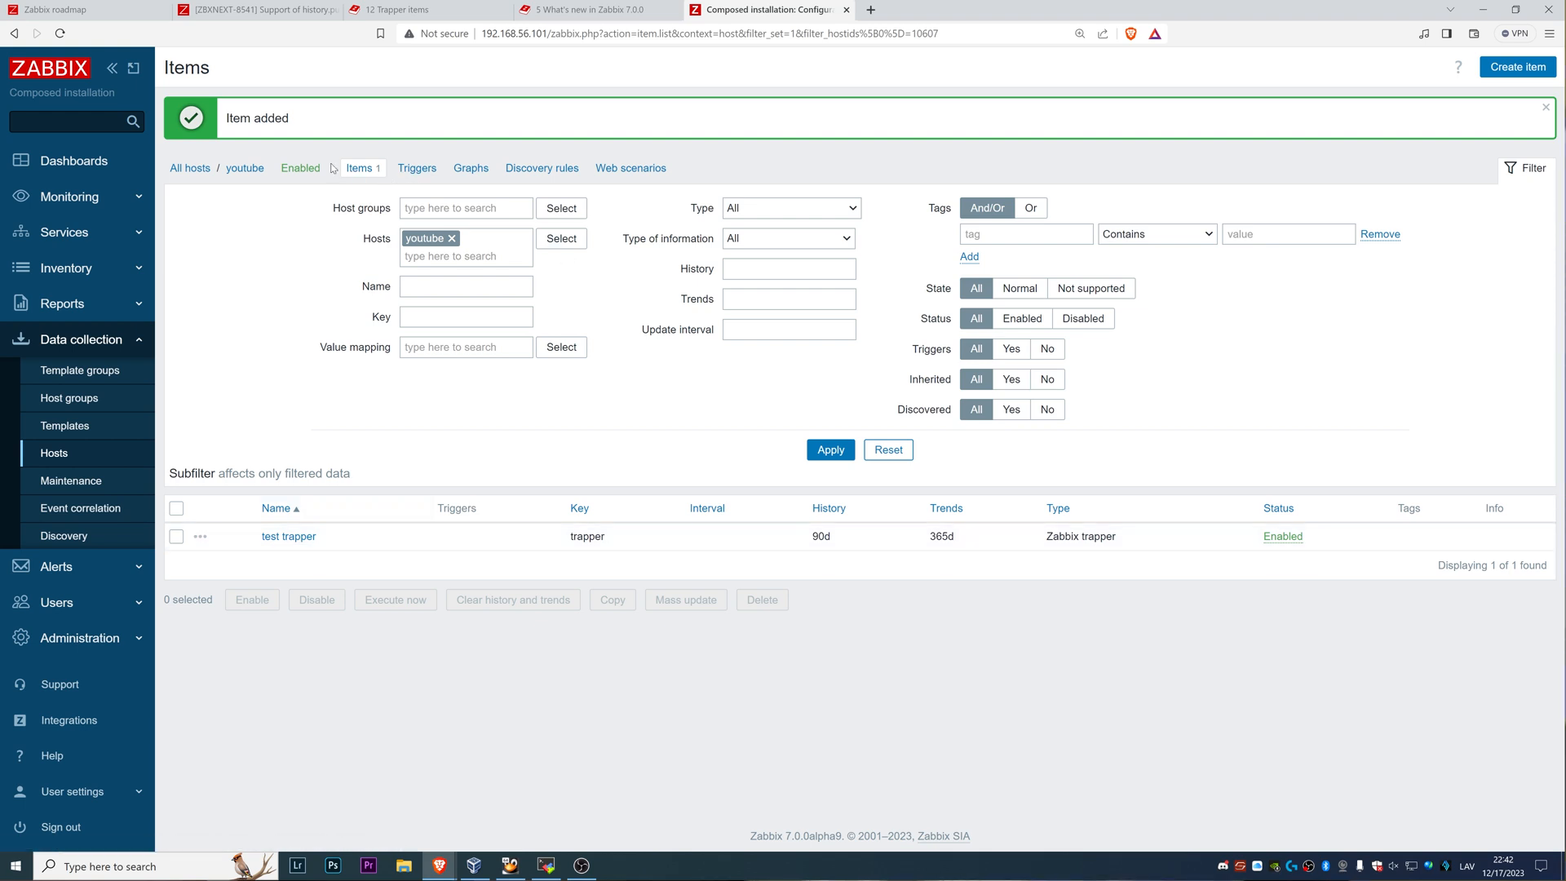
{"action": "mouse_move", "coordinate": [431, 165]}
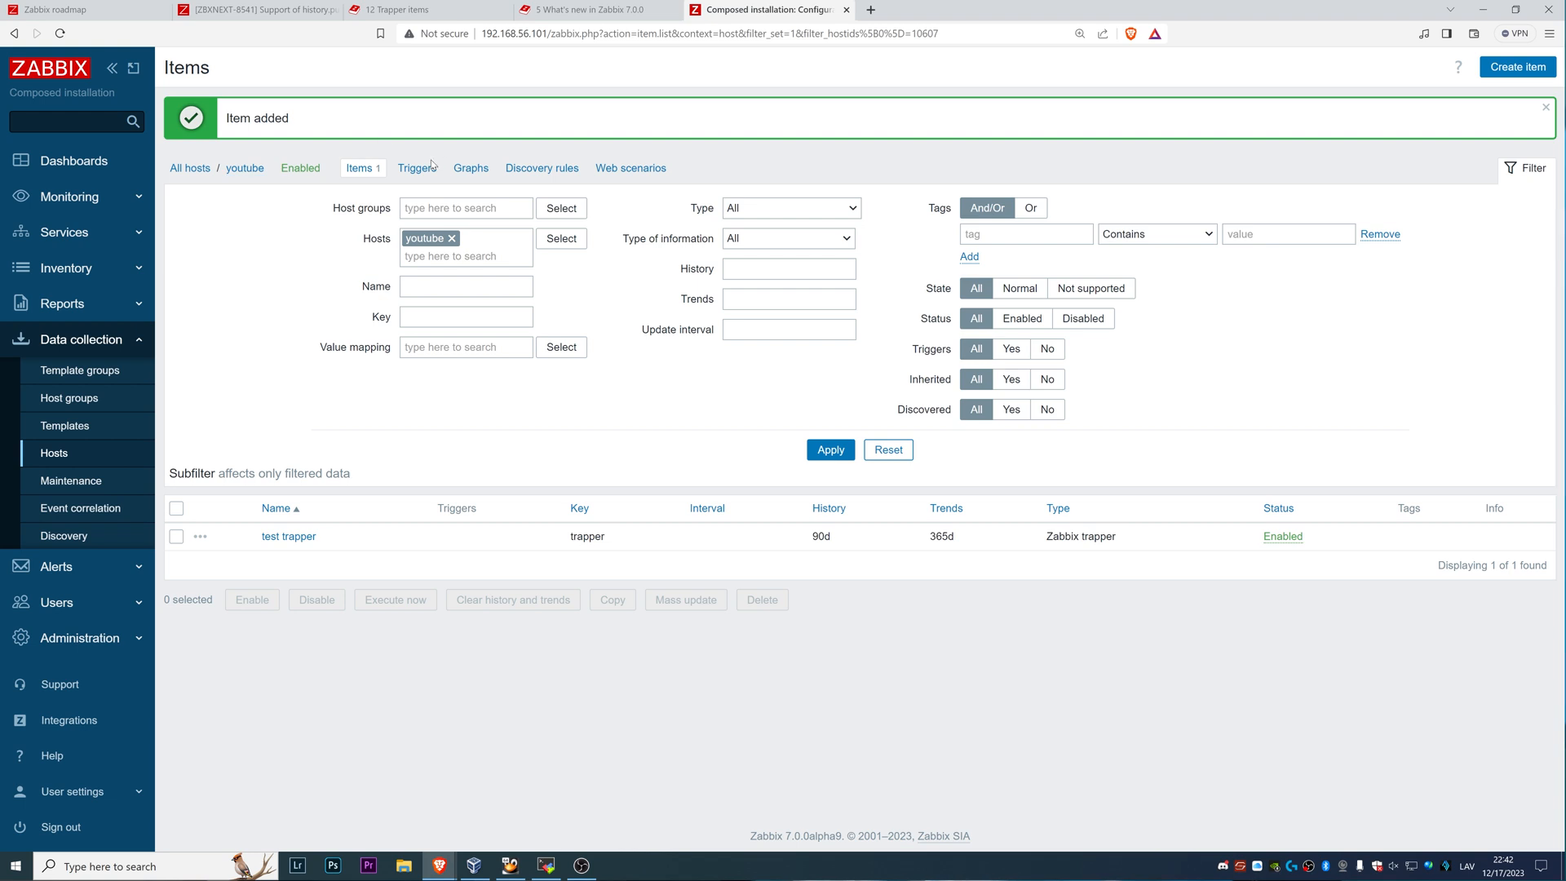
Step: Open the test trapper item form: Zabbix trapper, key trapper, numeric unsigned
{"action": "left_click", "coordinate": [288, 536]}
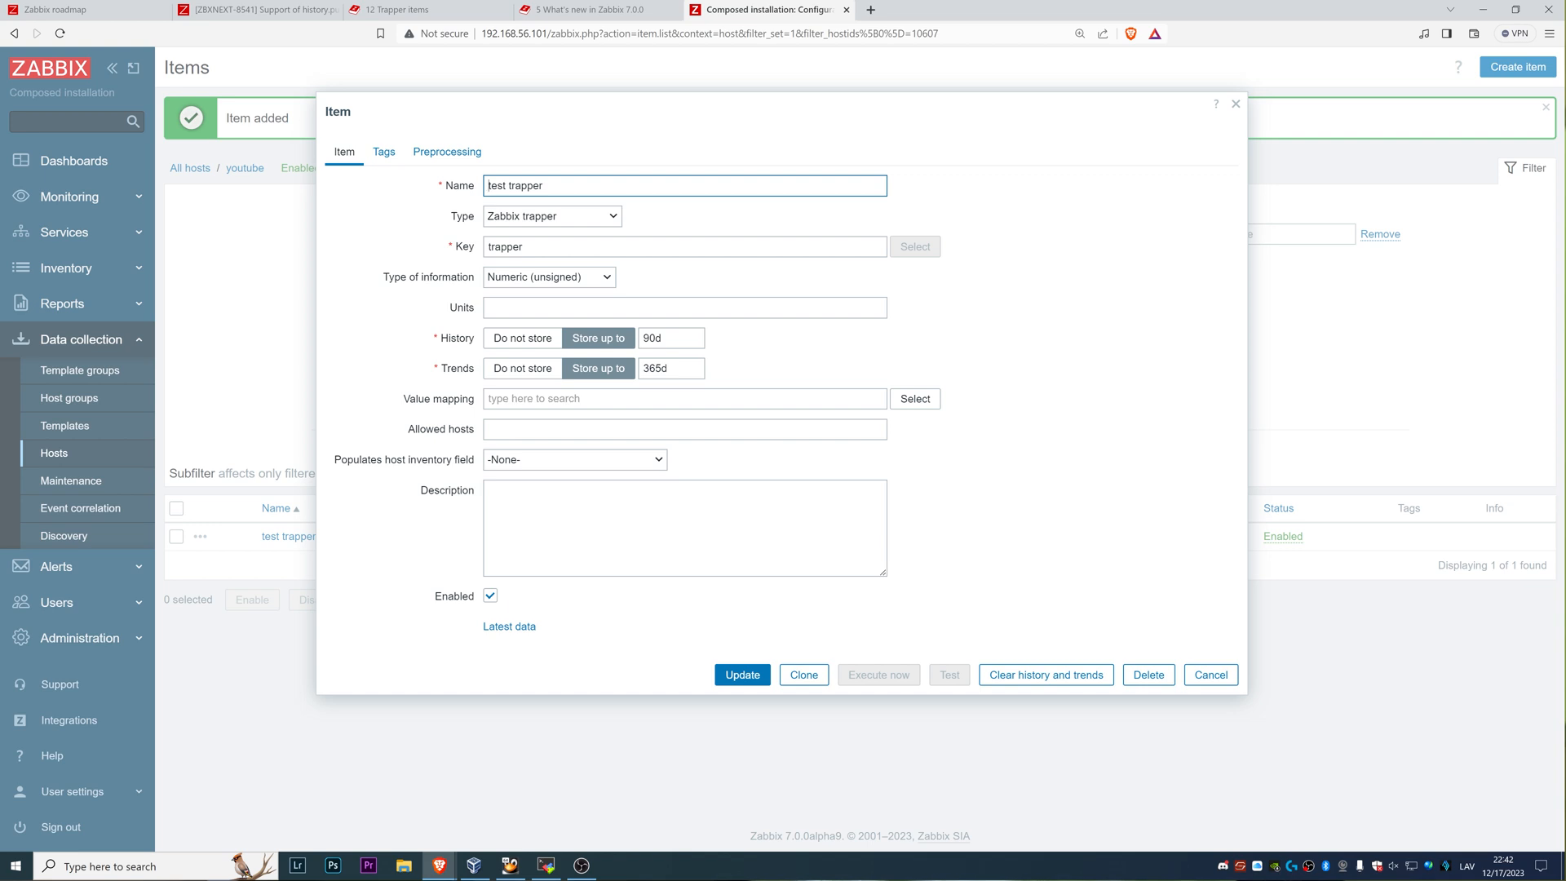
{"action": "mouse_move", "coordinate": [794, 329]}
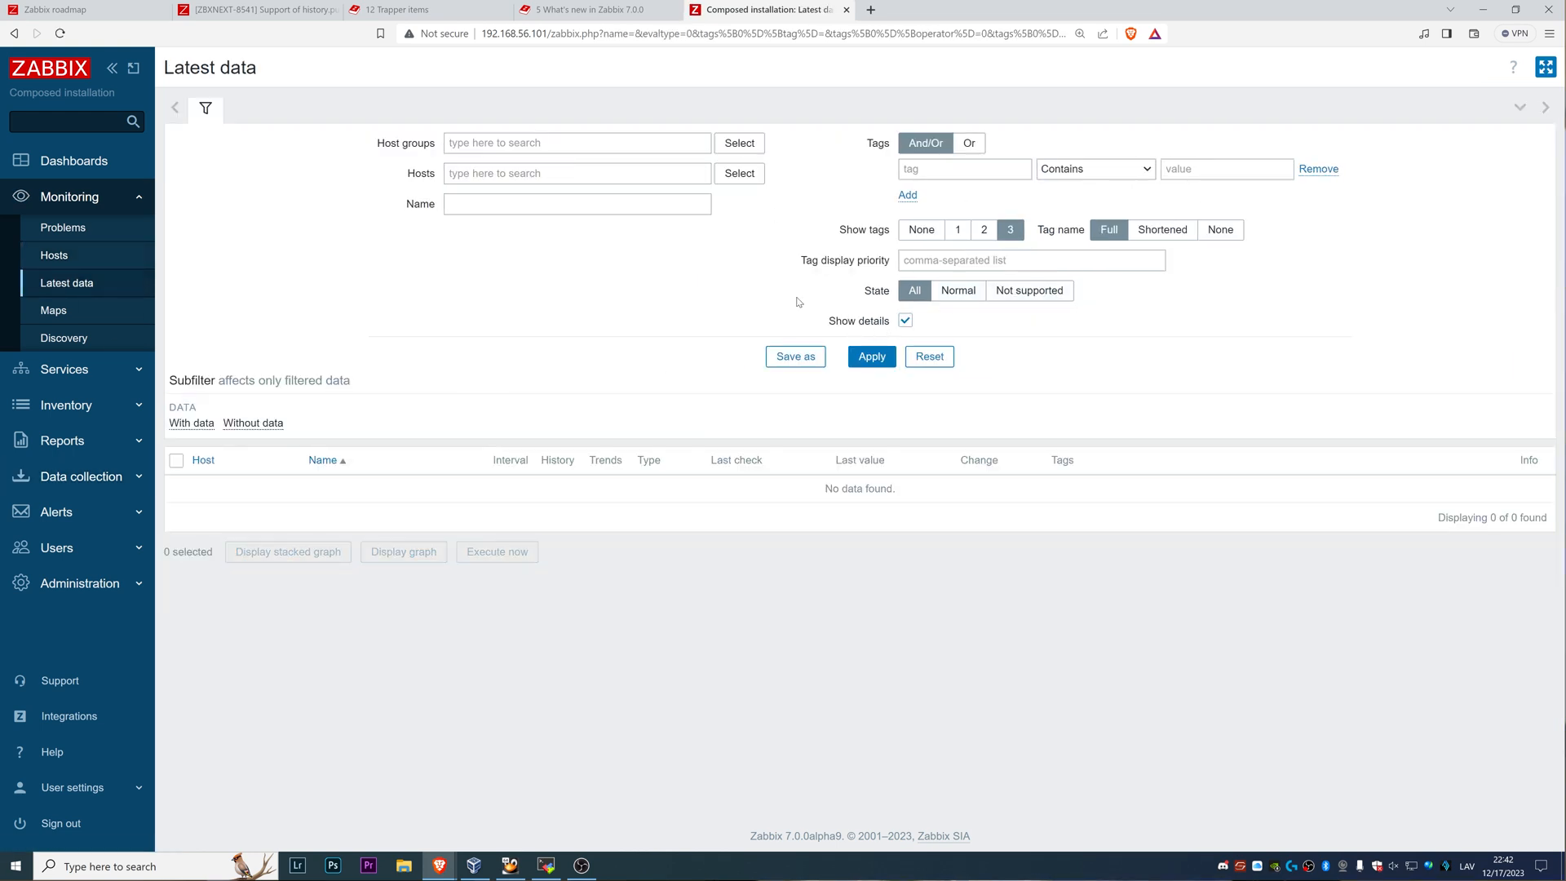
Step: Filter Latest data to host youtube and open test trapper's graph, which shows no data
{"action": "left_click", "coordinate": [739, 173]}
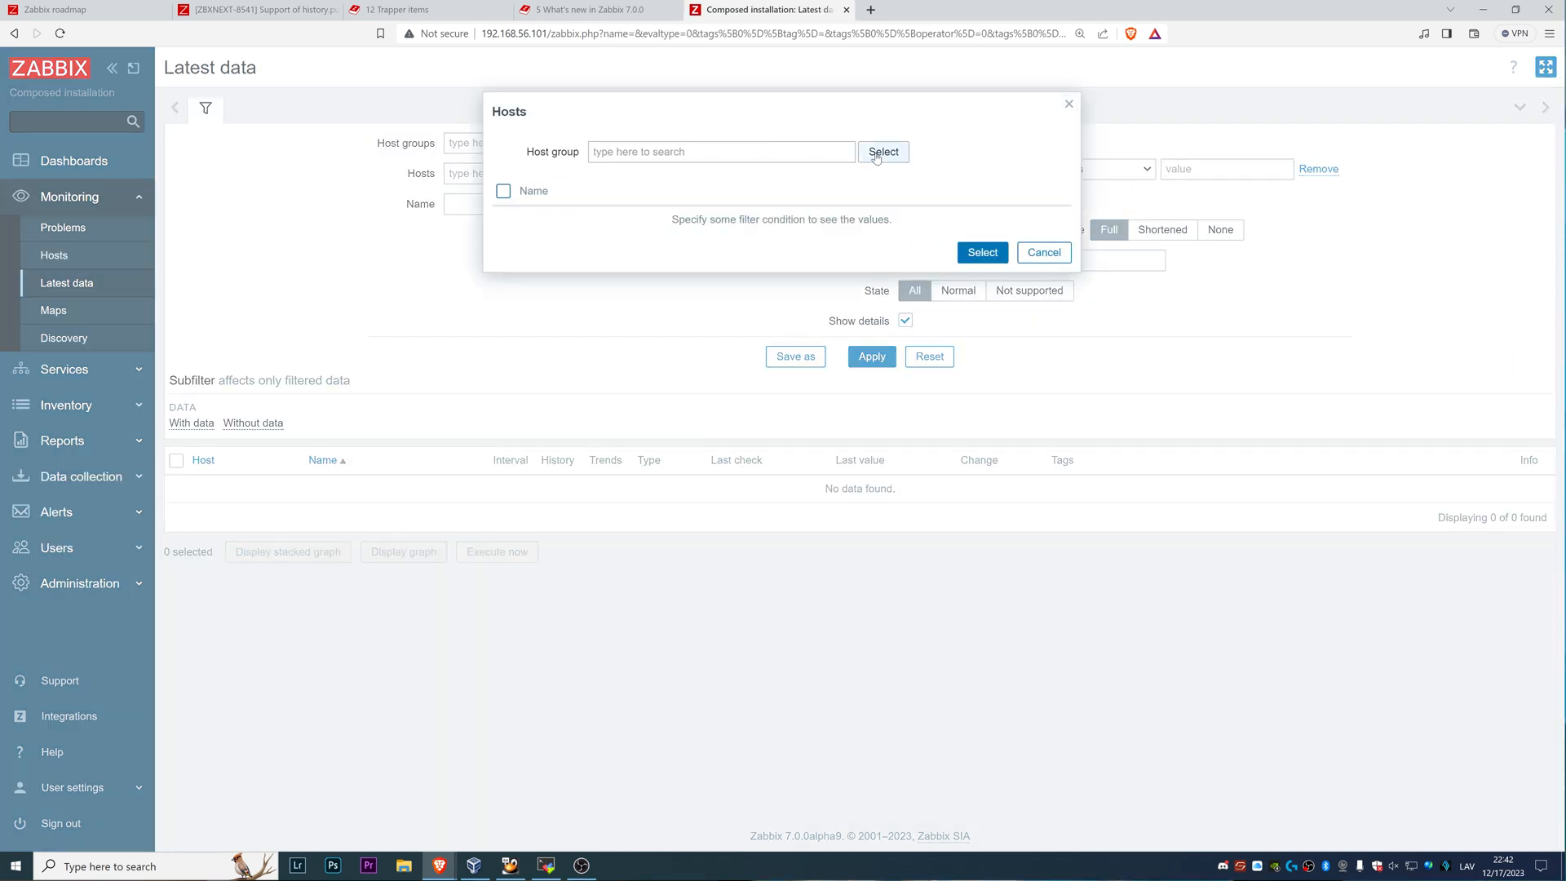
{"action": "left_click", "coordinate": [882, 152]}
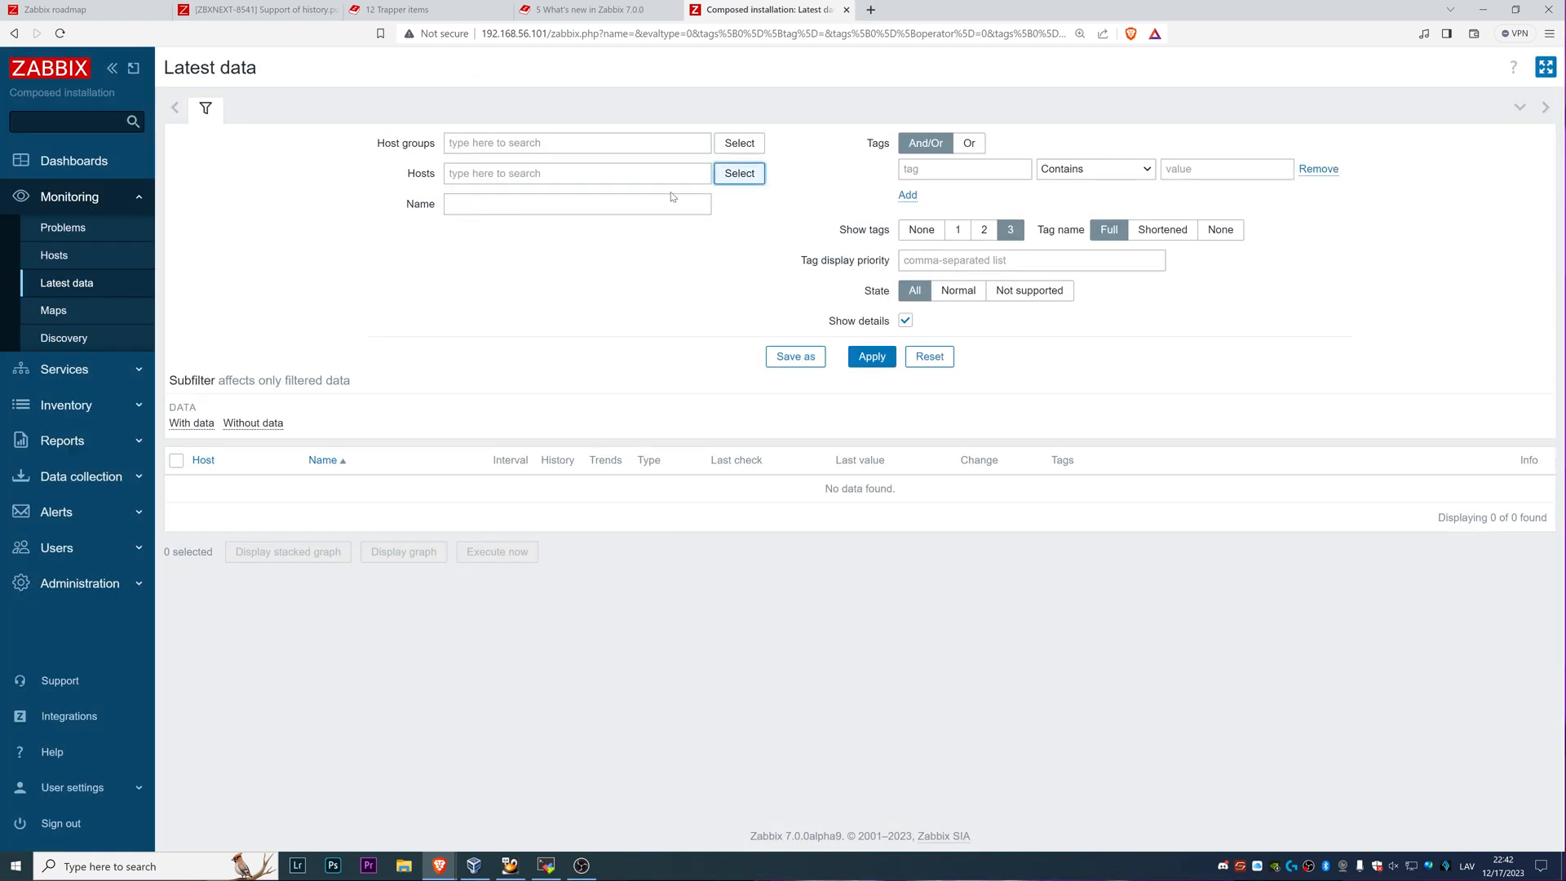
{"action": "left_click", "coordinate": [738, 173]}
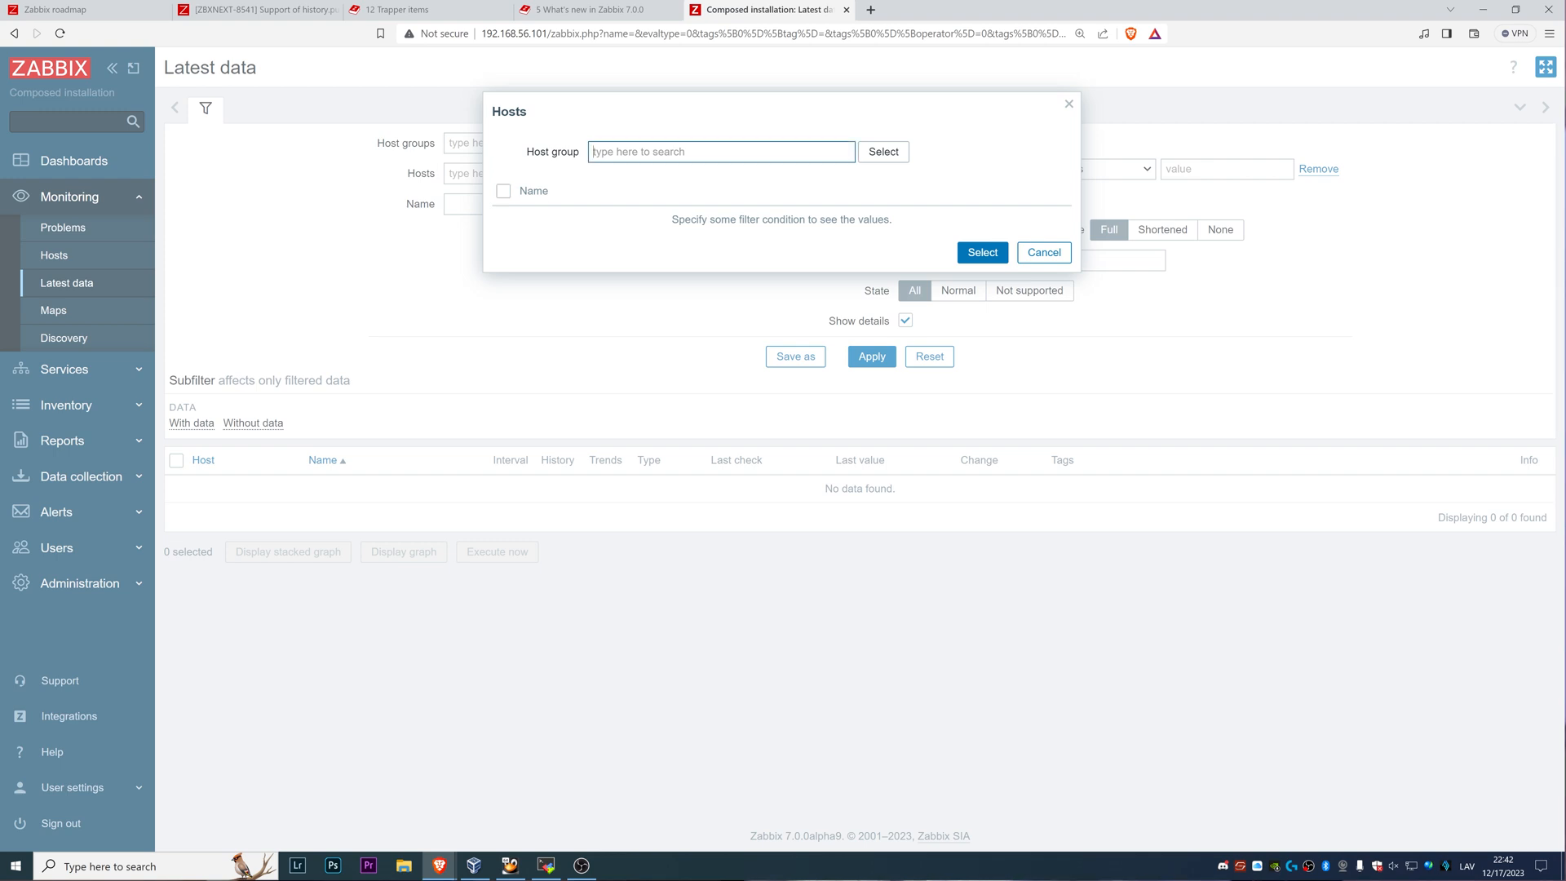
{"action": "left_click", "coordinate": [881, 151]}
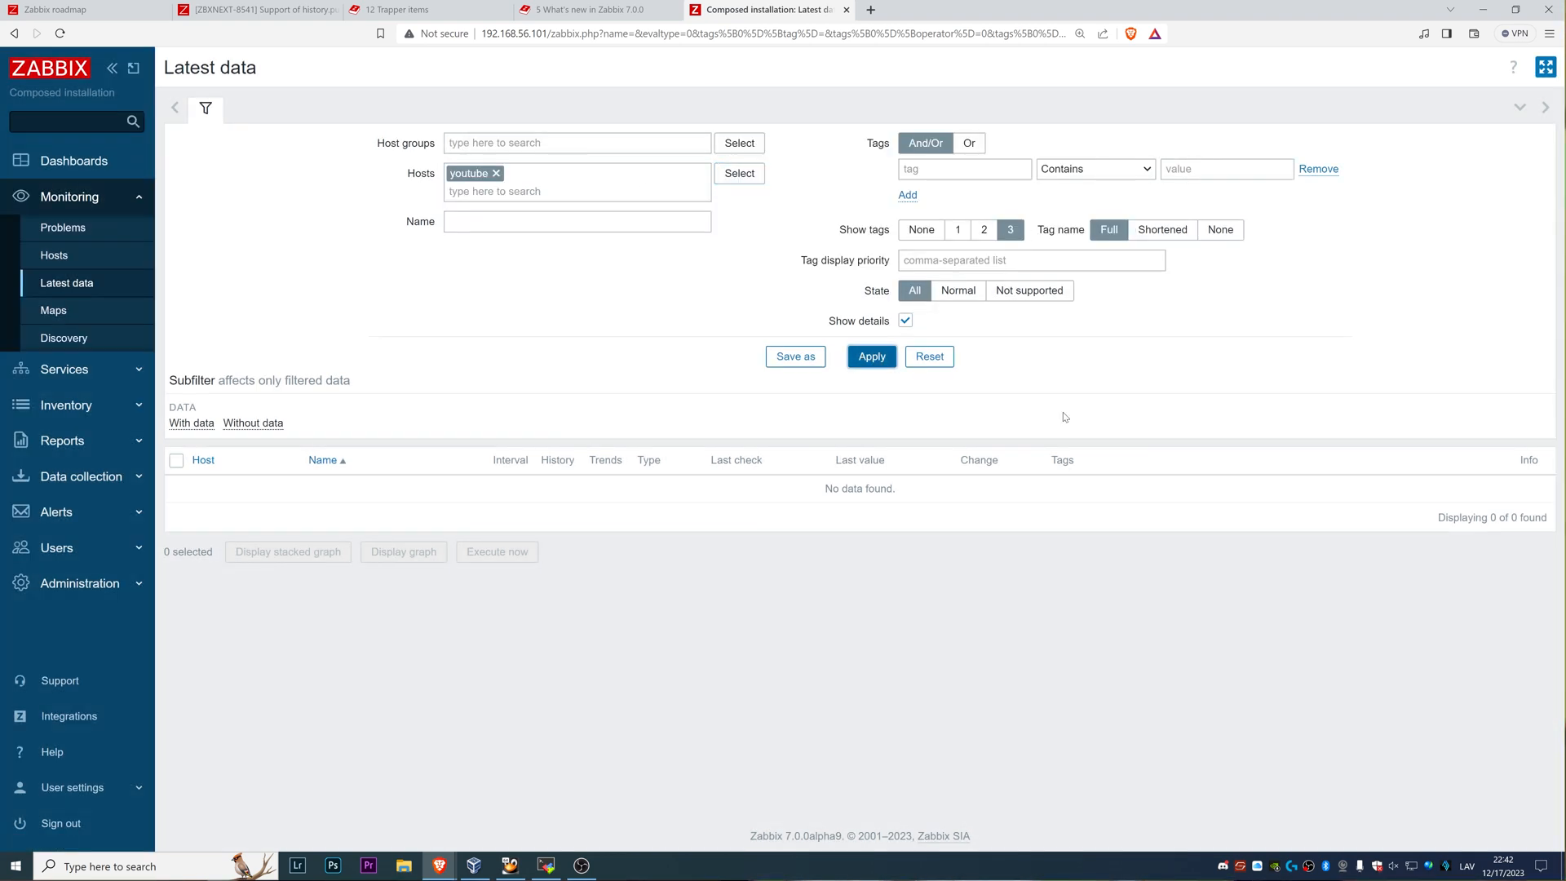
{"action": "left_click", "coordinate": [870, 357]}
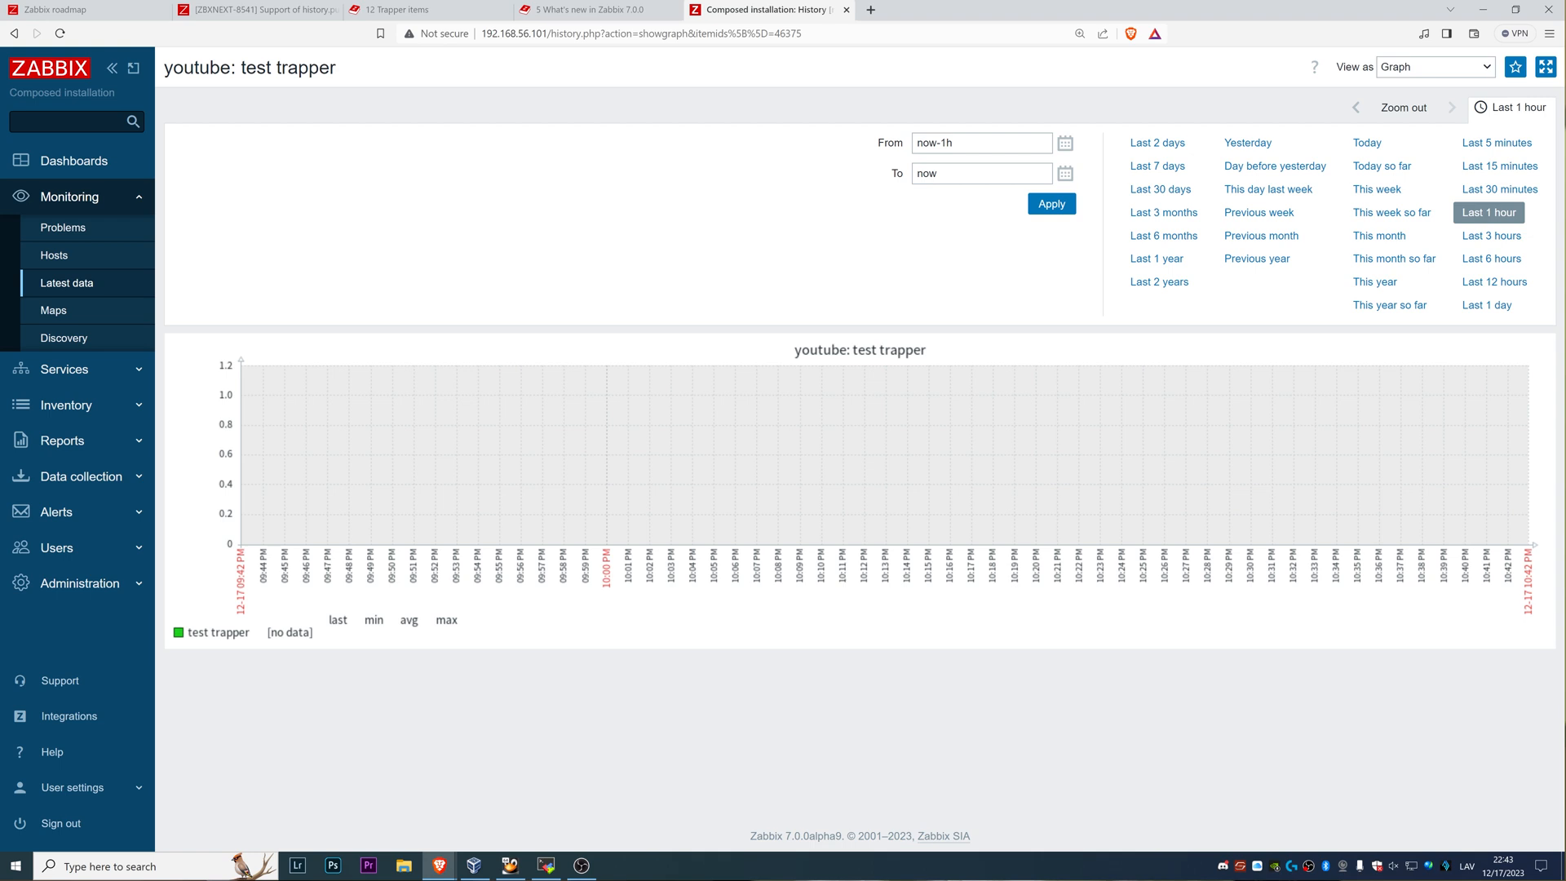
{"action": "double_click", "coordinate": [784, 33]}
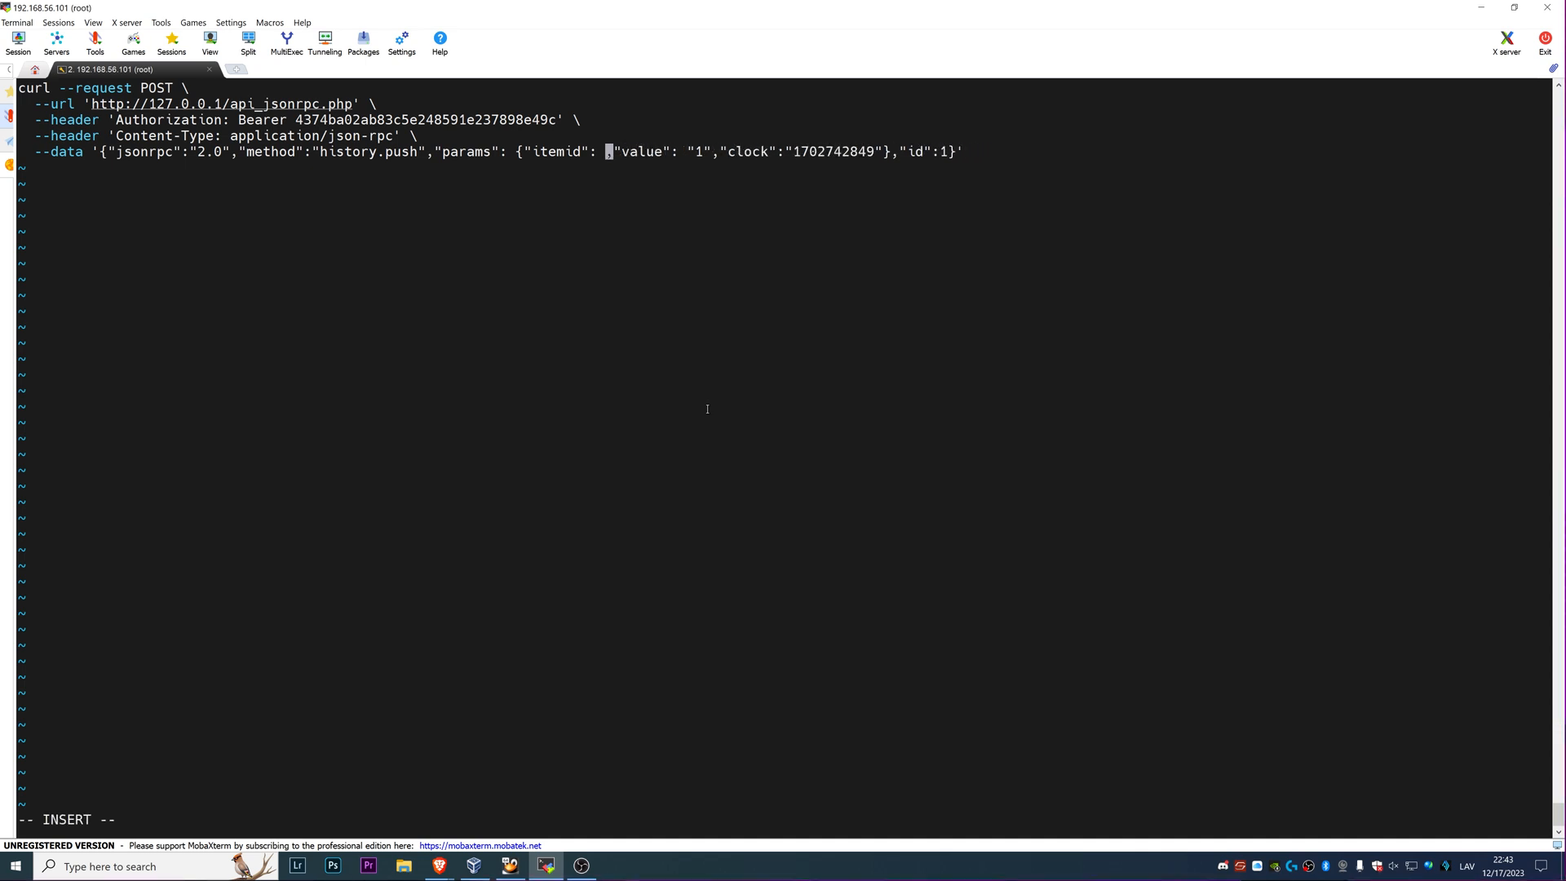
Step: Enter itemid 46375 into send.sh's history.push request
{"action": "type", "text": "46375"}
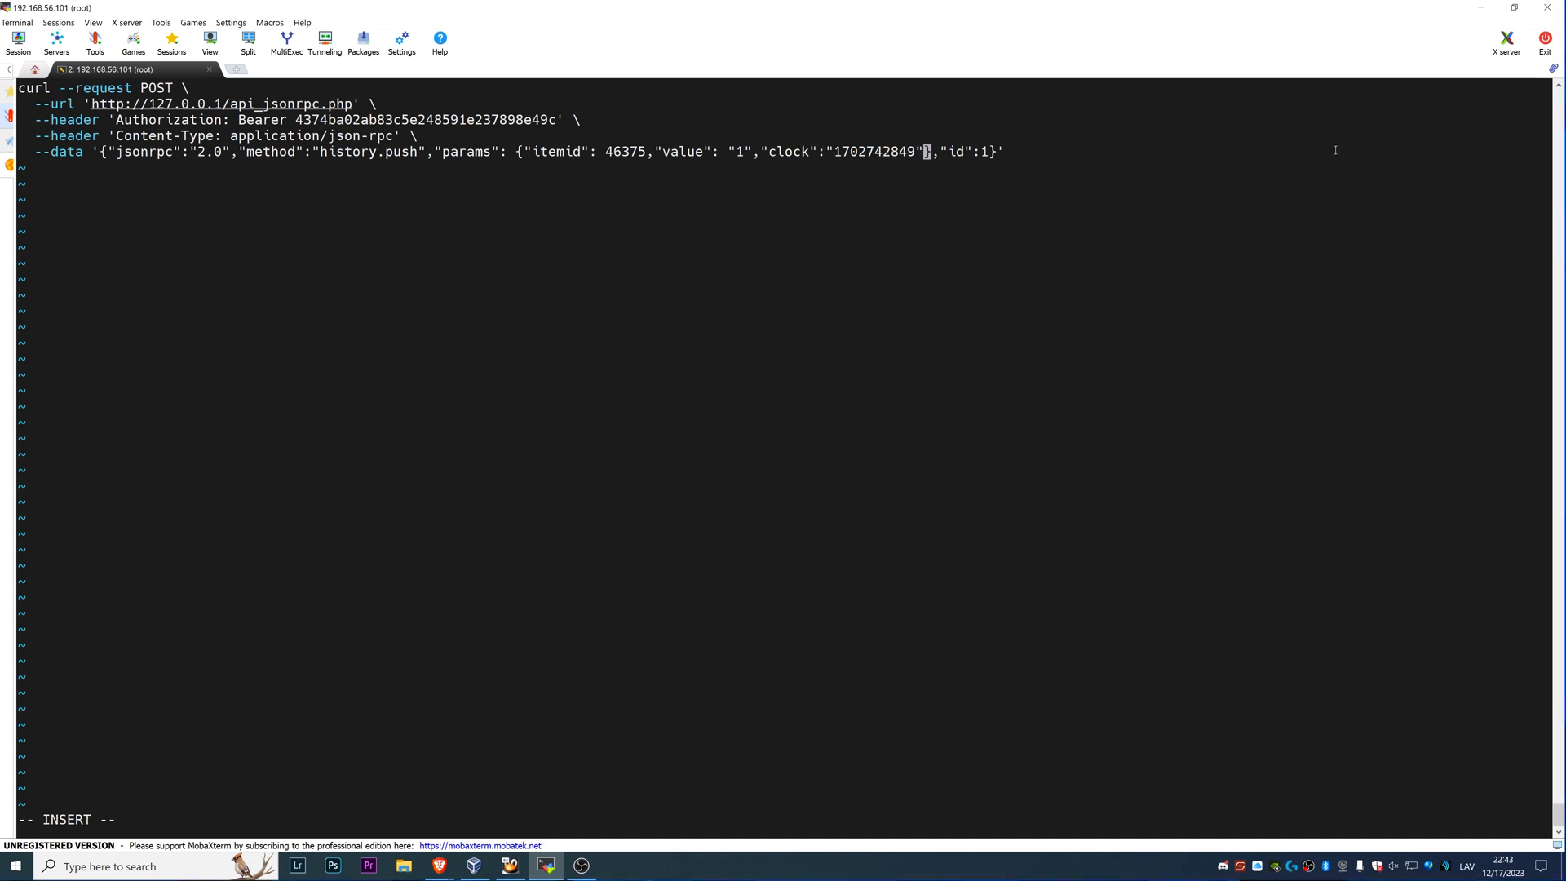
Step: Finish editing send.sh and run it, getting a success response for itemid 46375
{"action": "key", "text": "BackSpace"}
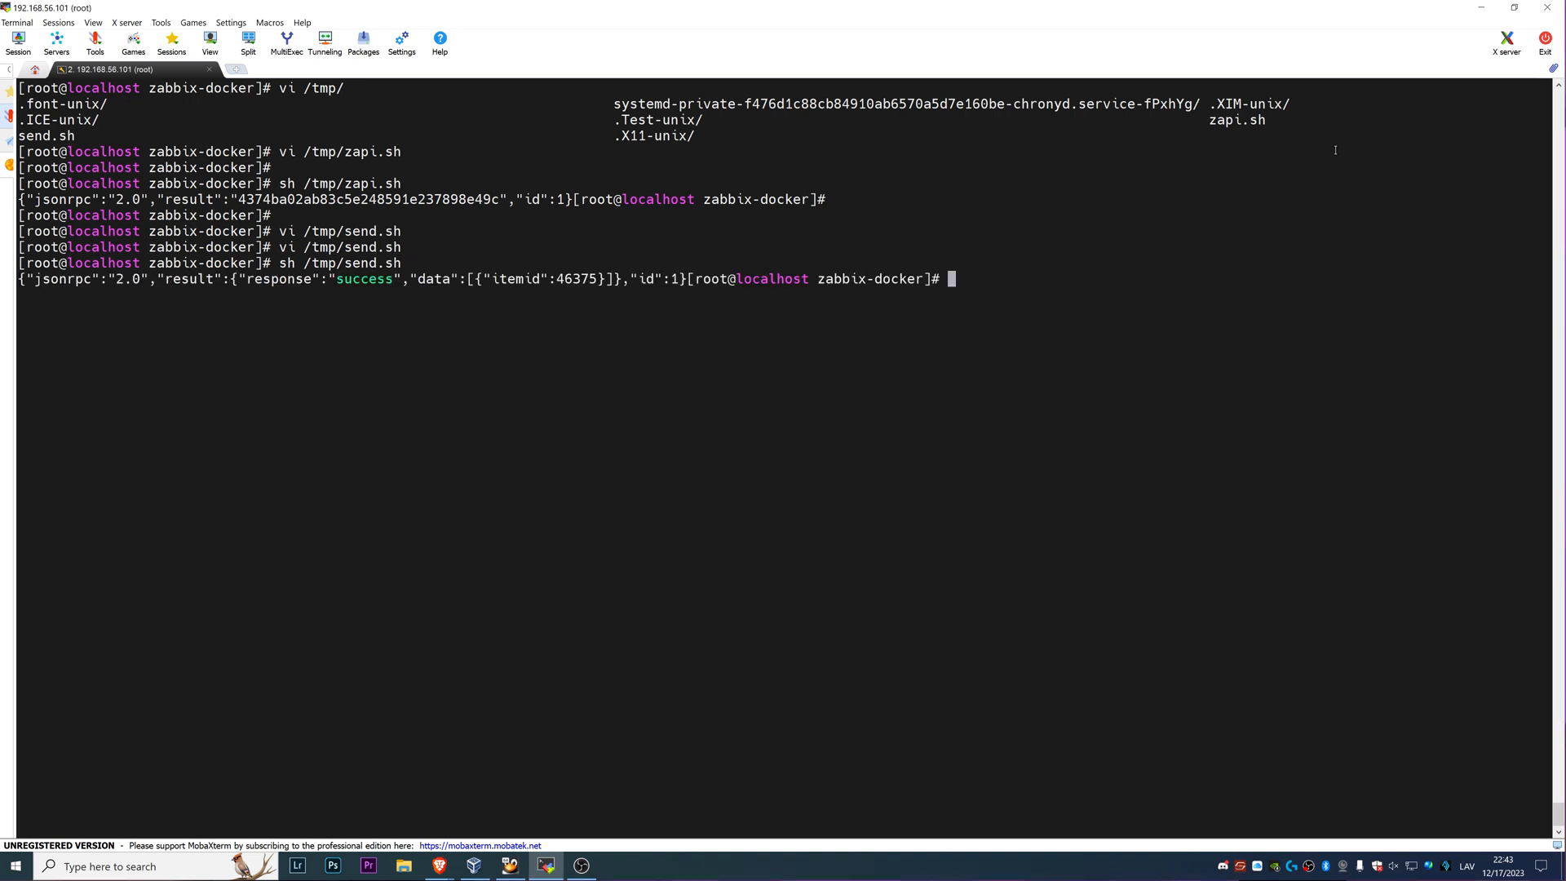
{"action": "mouse_move", "coordinate": [1290, 365]}
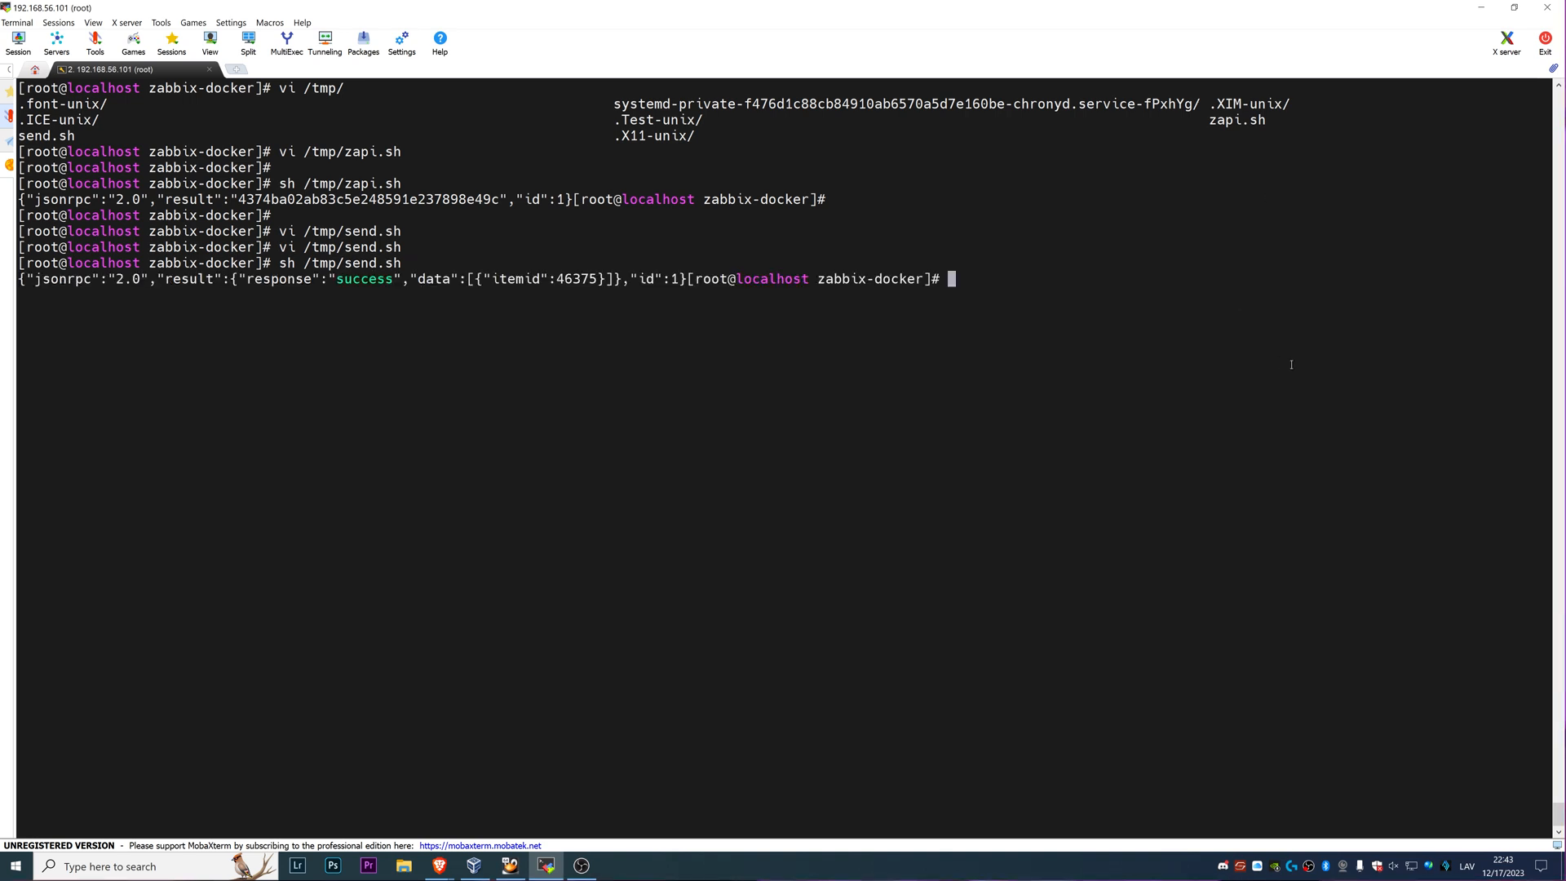
{"action": "mouse_move", "coordinate": [472, 317]}
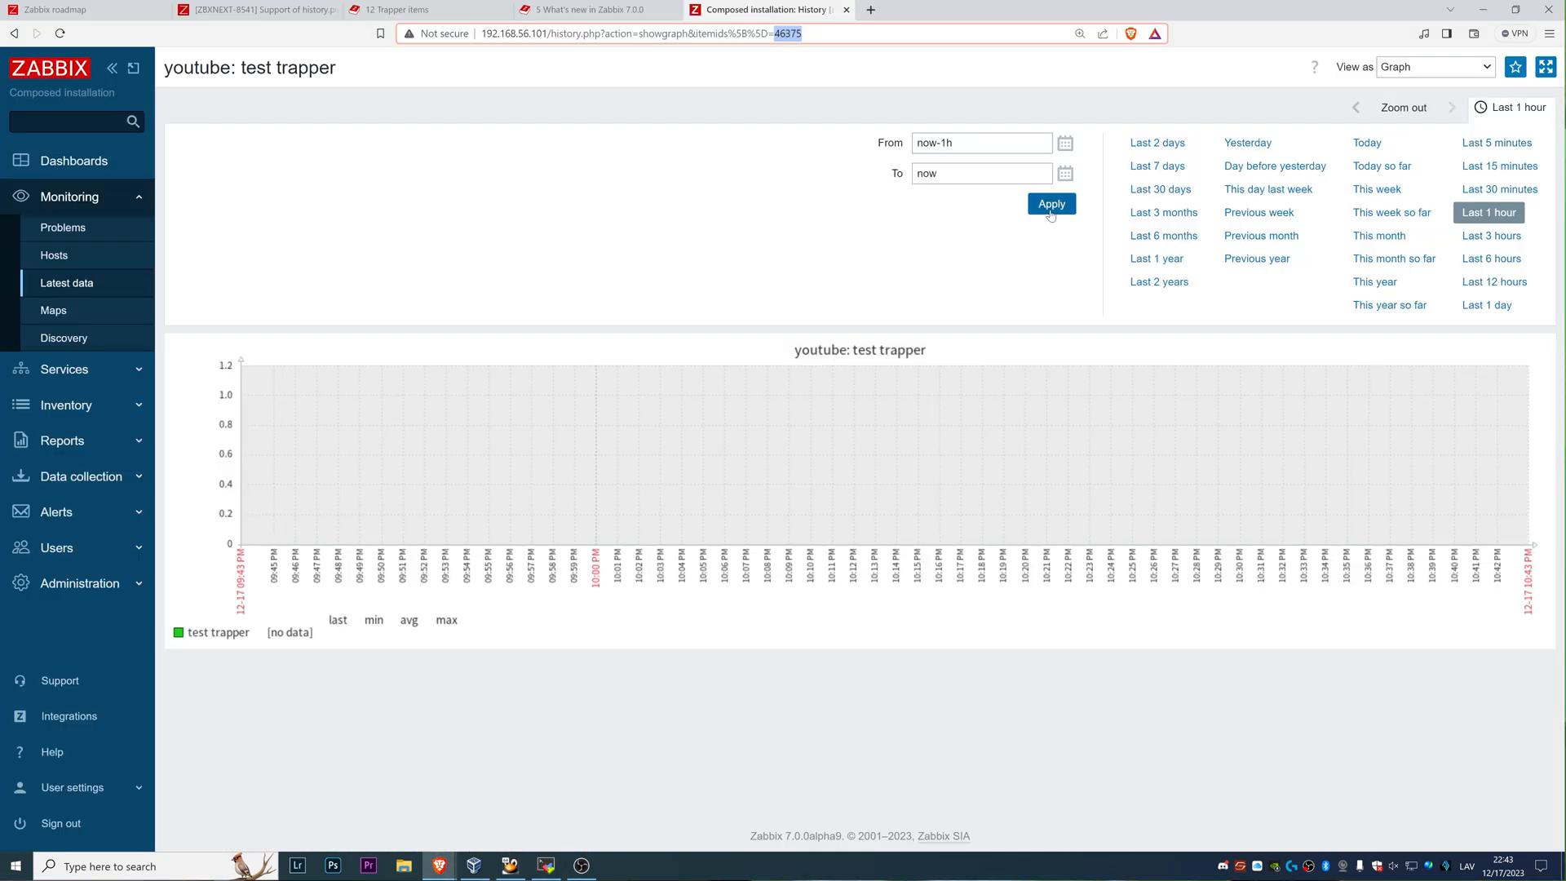
Step: Refresh test trapper's history and view it as values, showing 1 at 10:43:32 PM
{"action": "left_click", "coordinate": [1050, 204]}
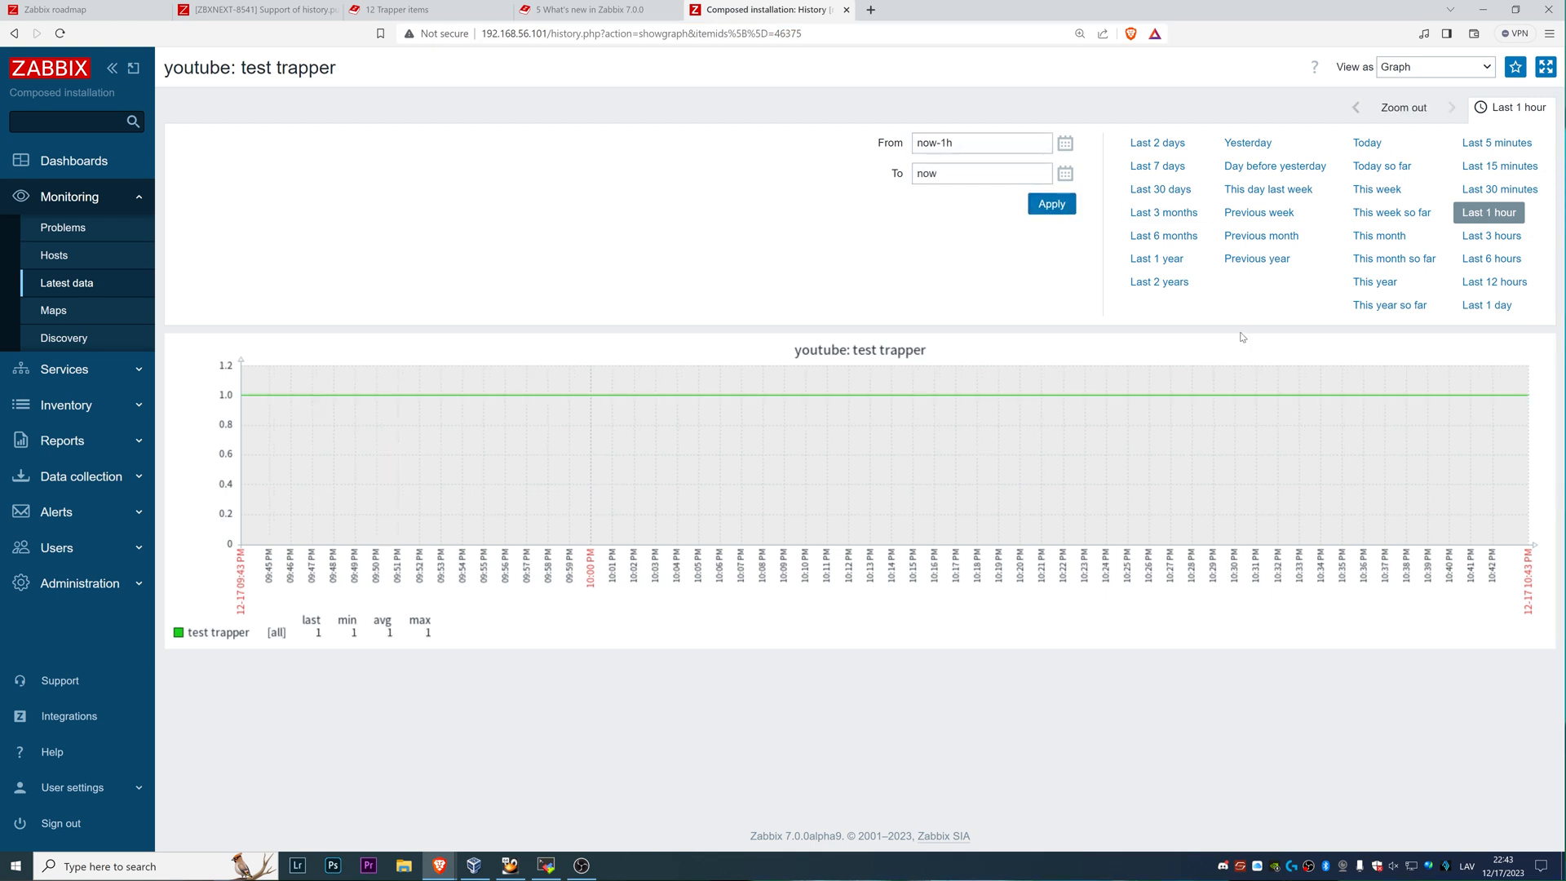
{"action": "left_click", "coordinate": [1433, 67]}
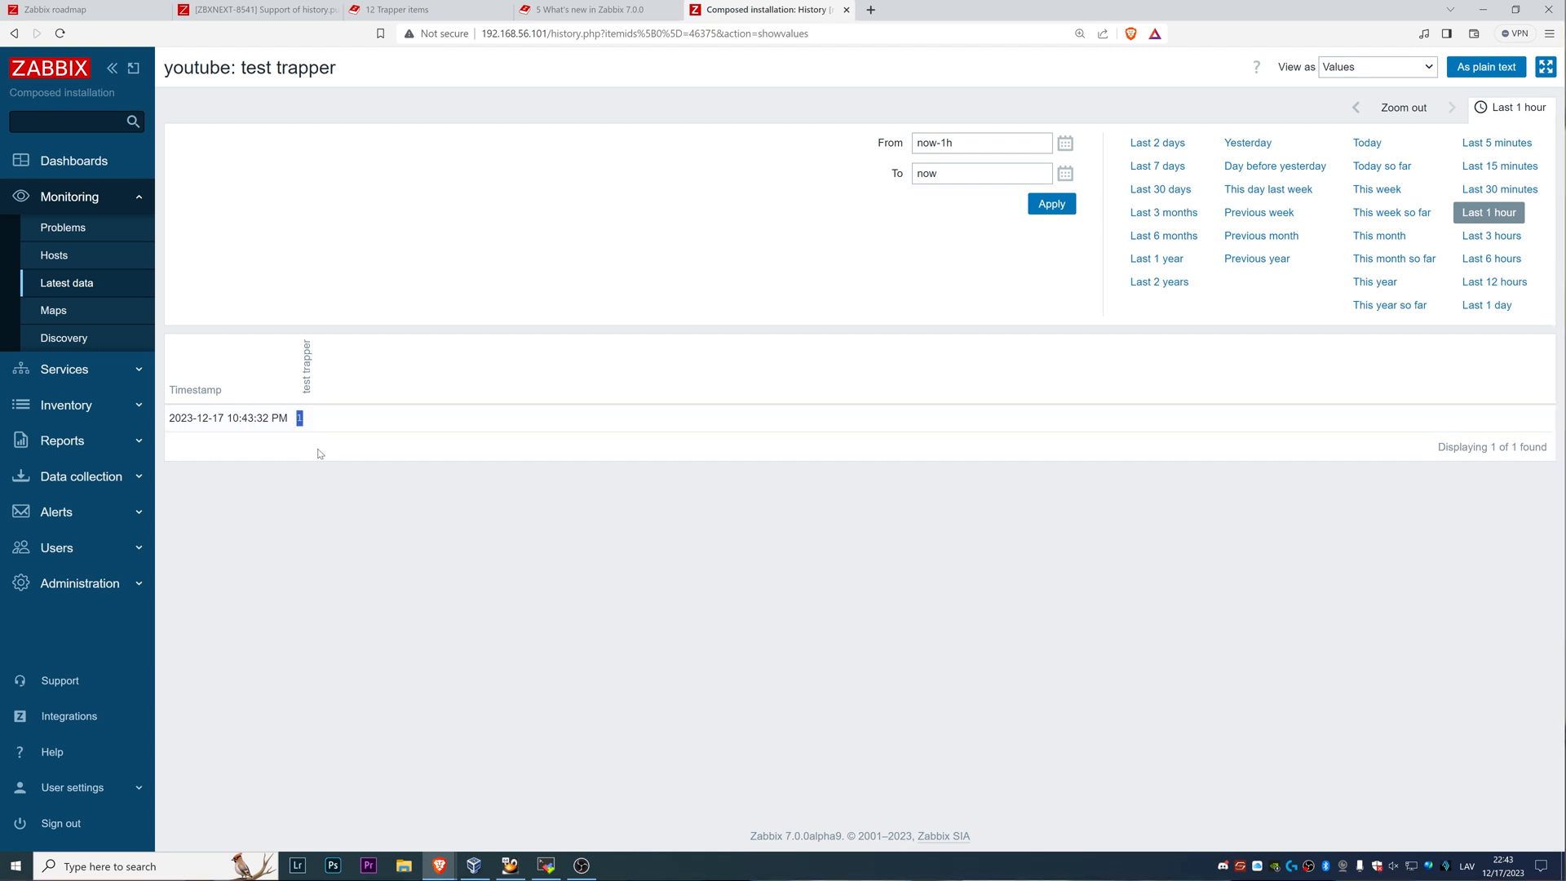
{"action": "mouse_move", "coordinate": [765, 453]}
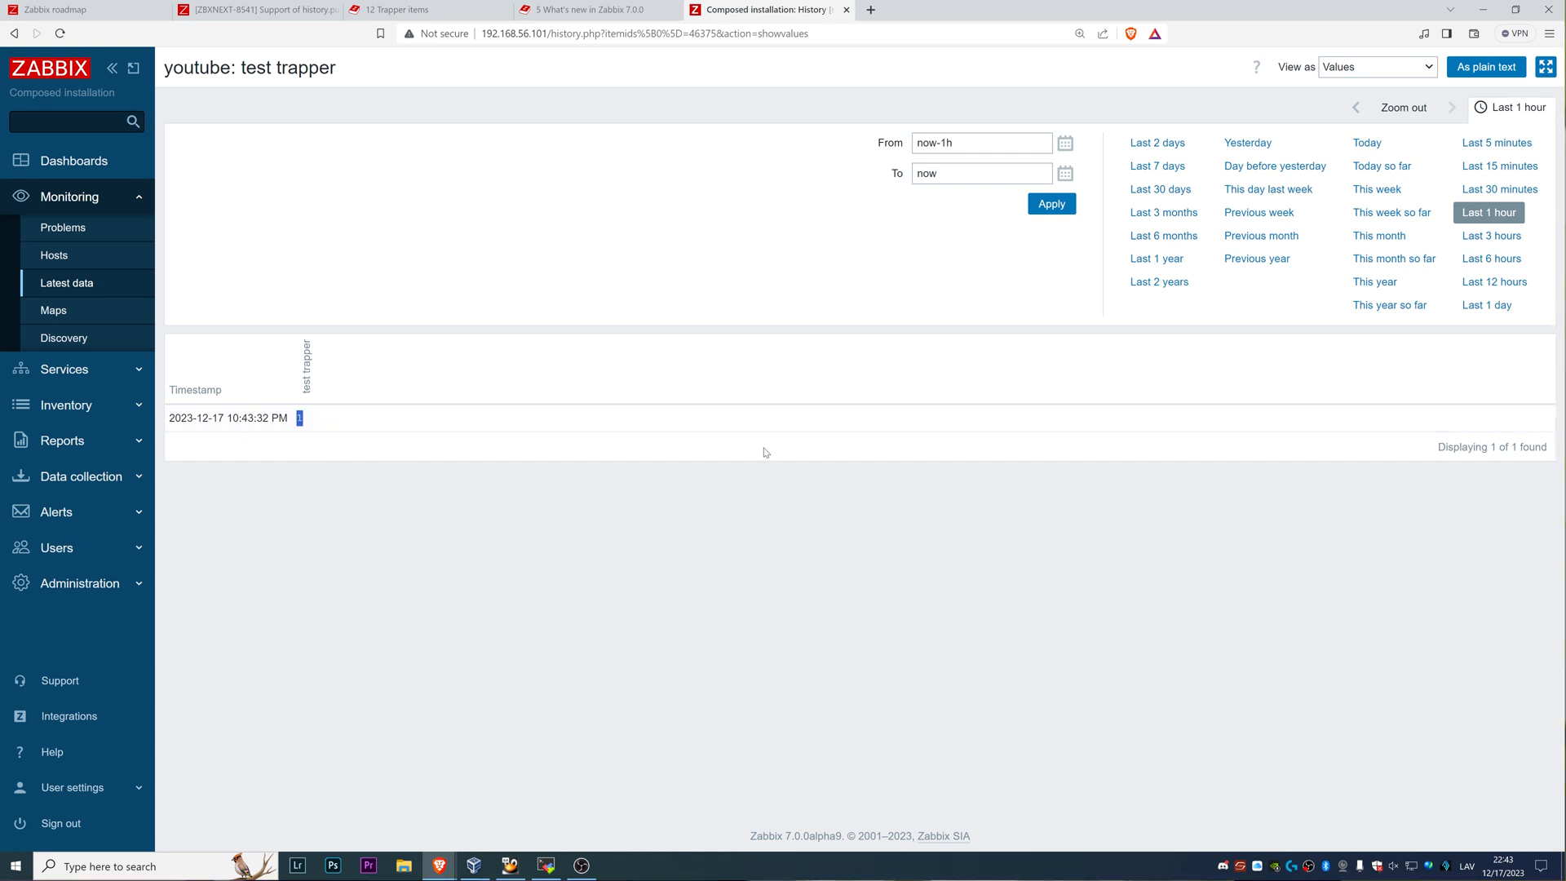
{"action": "mouse_move", "coordinate": [527, 618]}
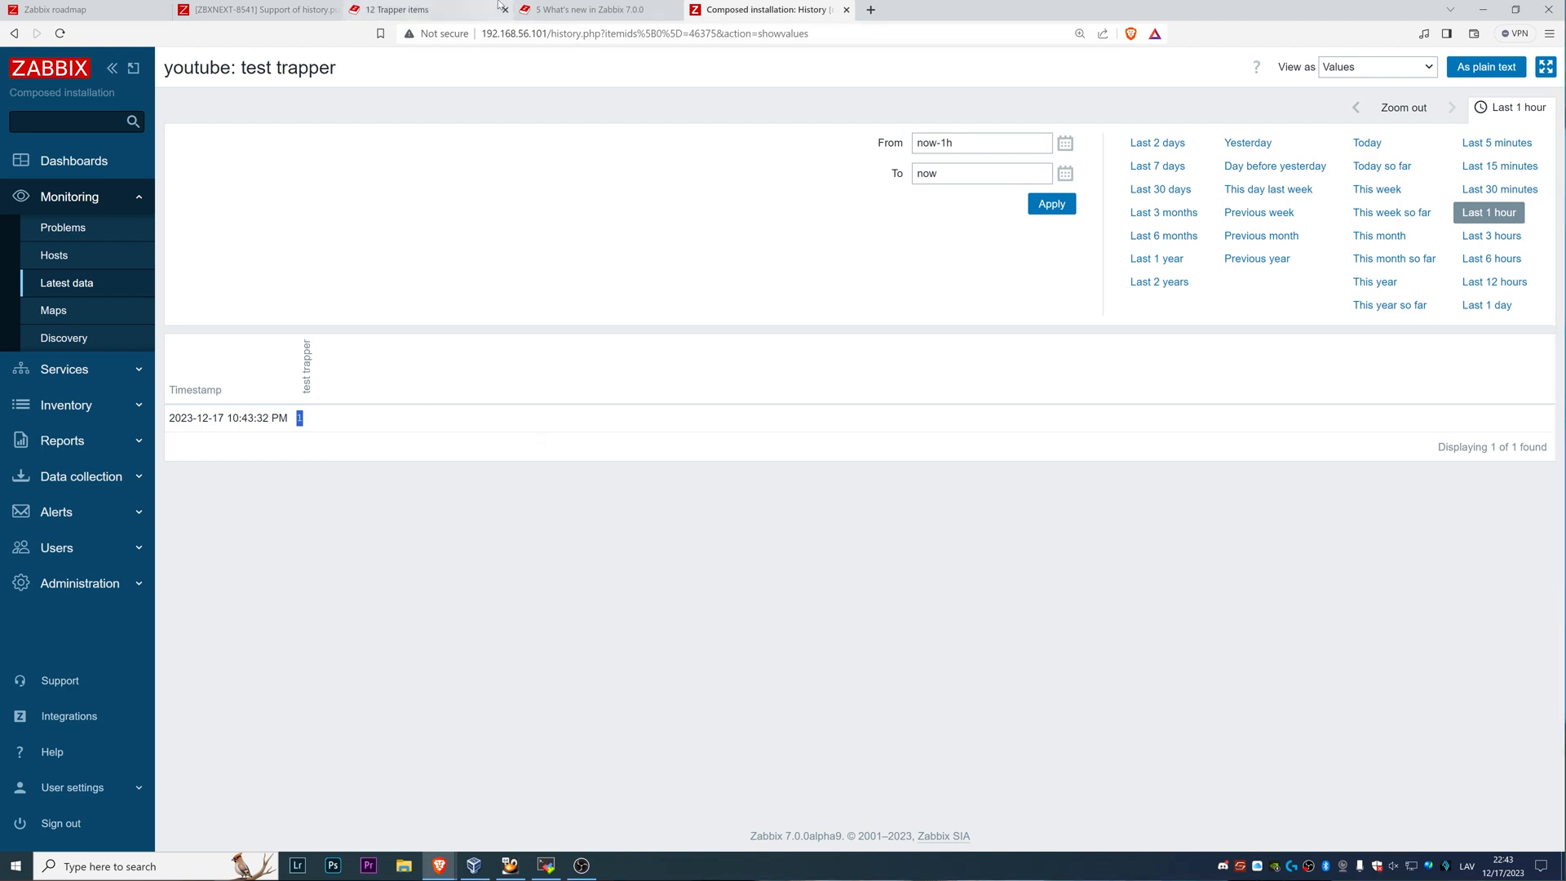
Step: Open the history.push API reference, highlight its example's clock field, then return to MobaXterm
{"action": "left_click", "coordinate": [399, 9]}
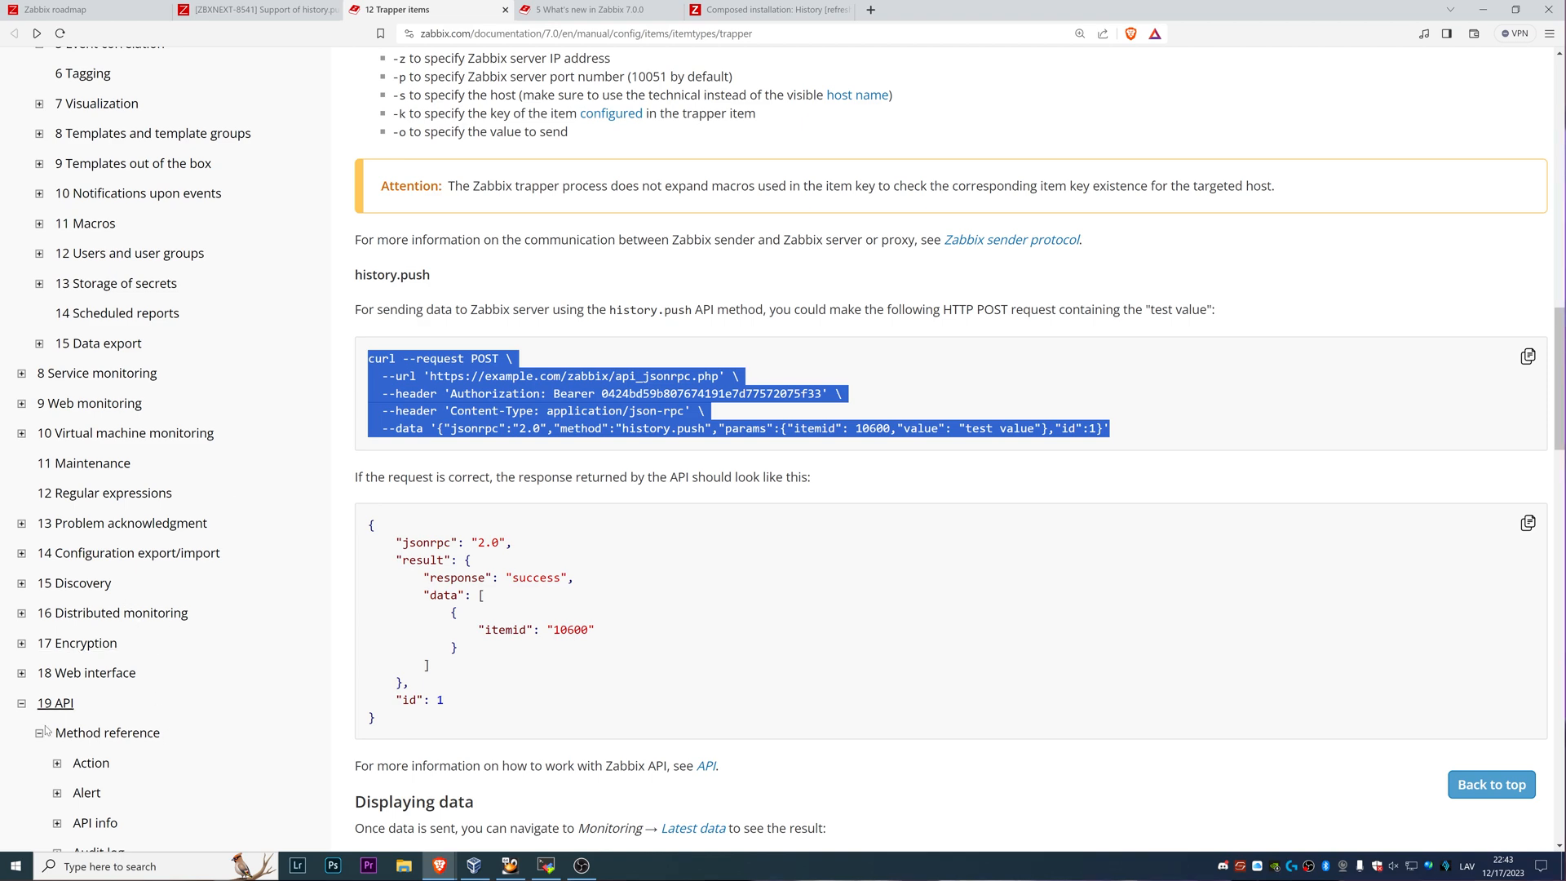
{"action": "scroll", "scroll_direction": "down", "scroll_amount": 3}
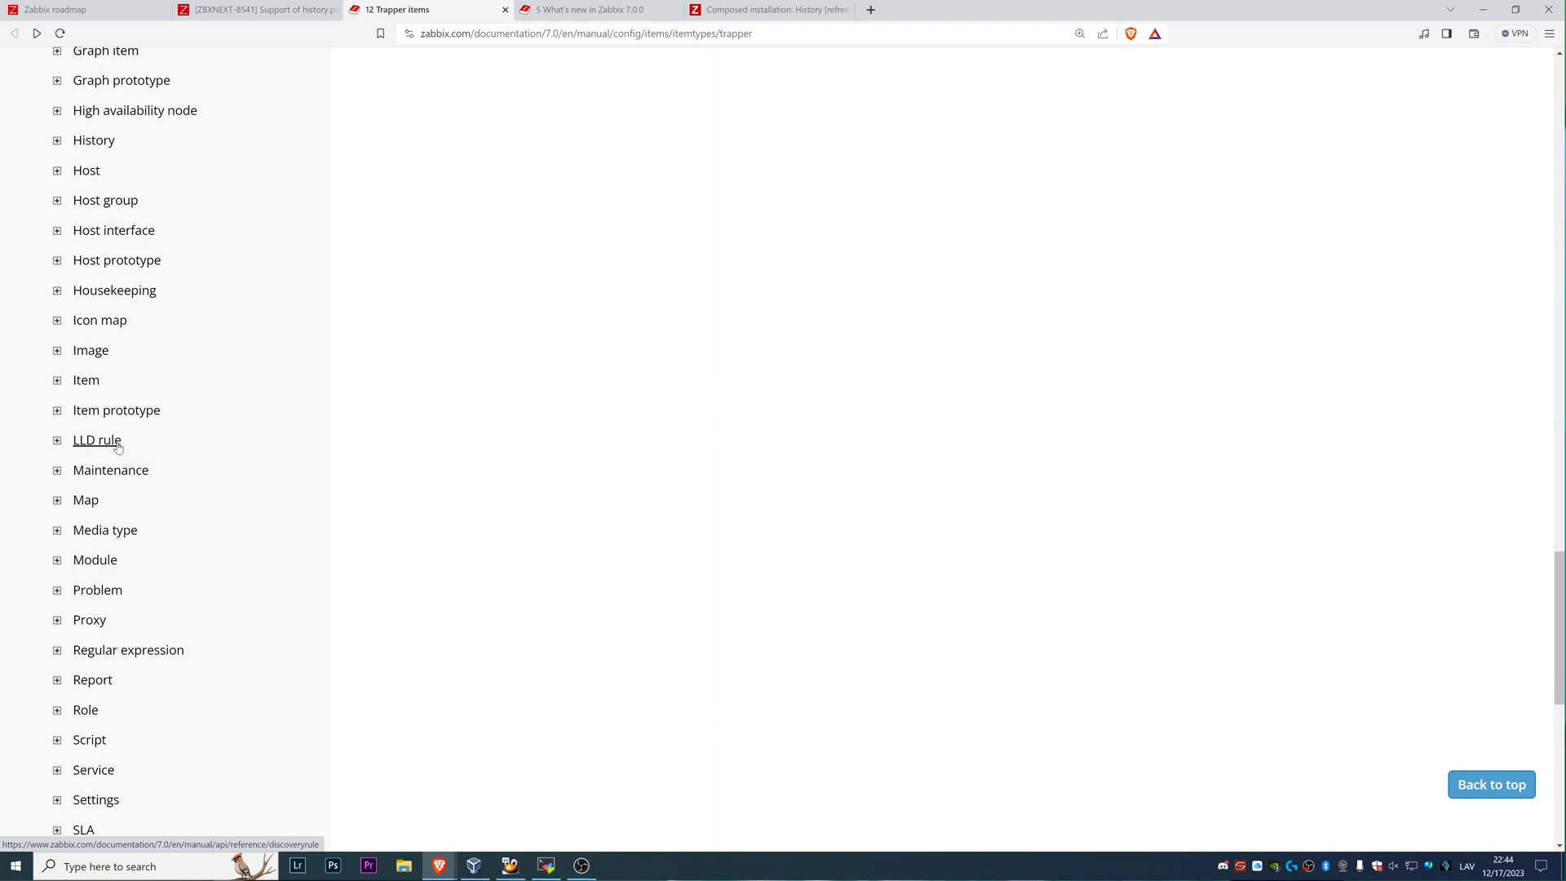
{"action": "left_click", "coordinate": [58, 139]}
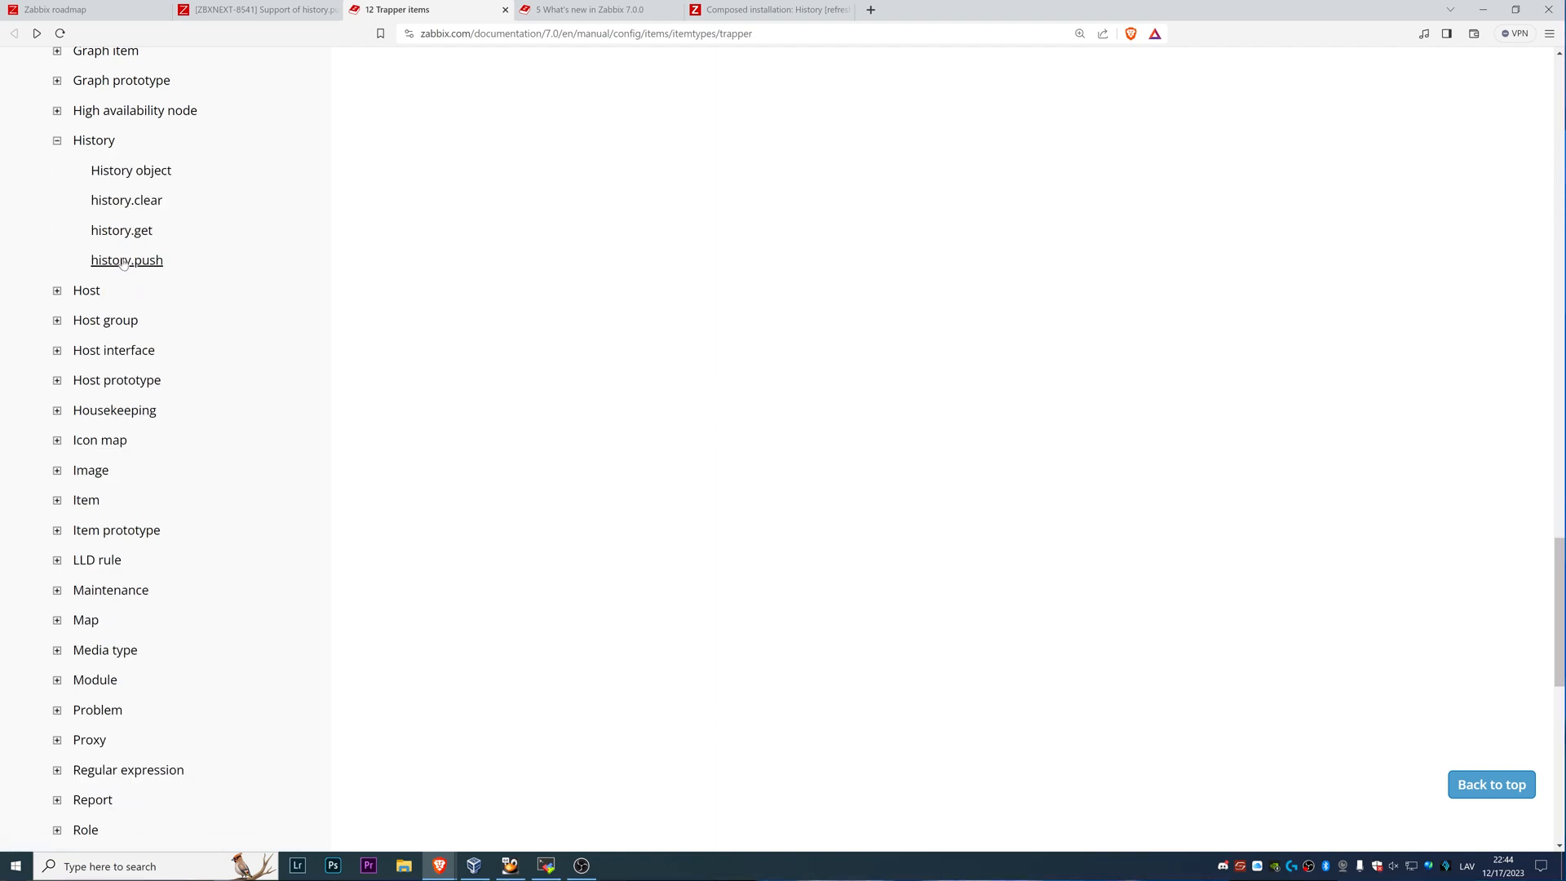
{"action": "left_click", "coordinate": [125, 260]}
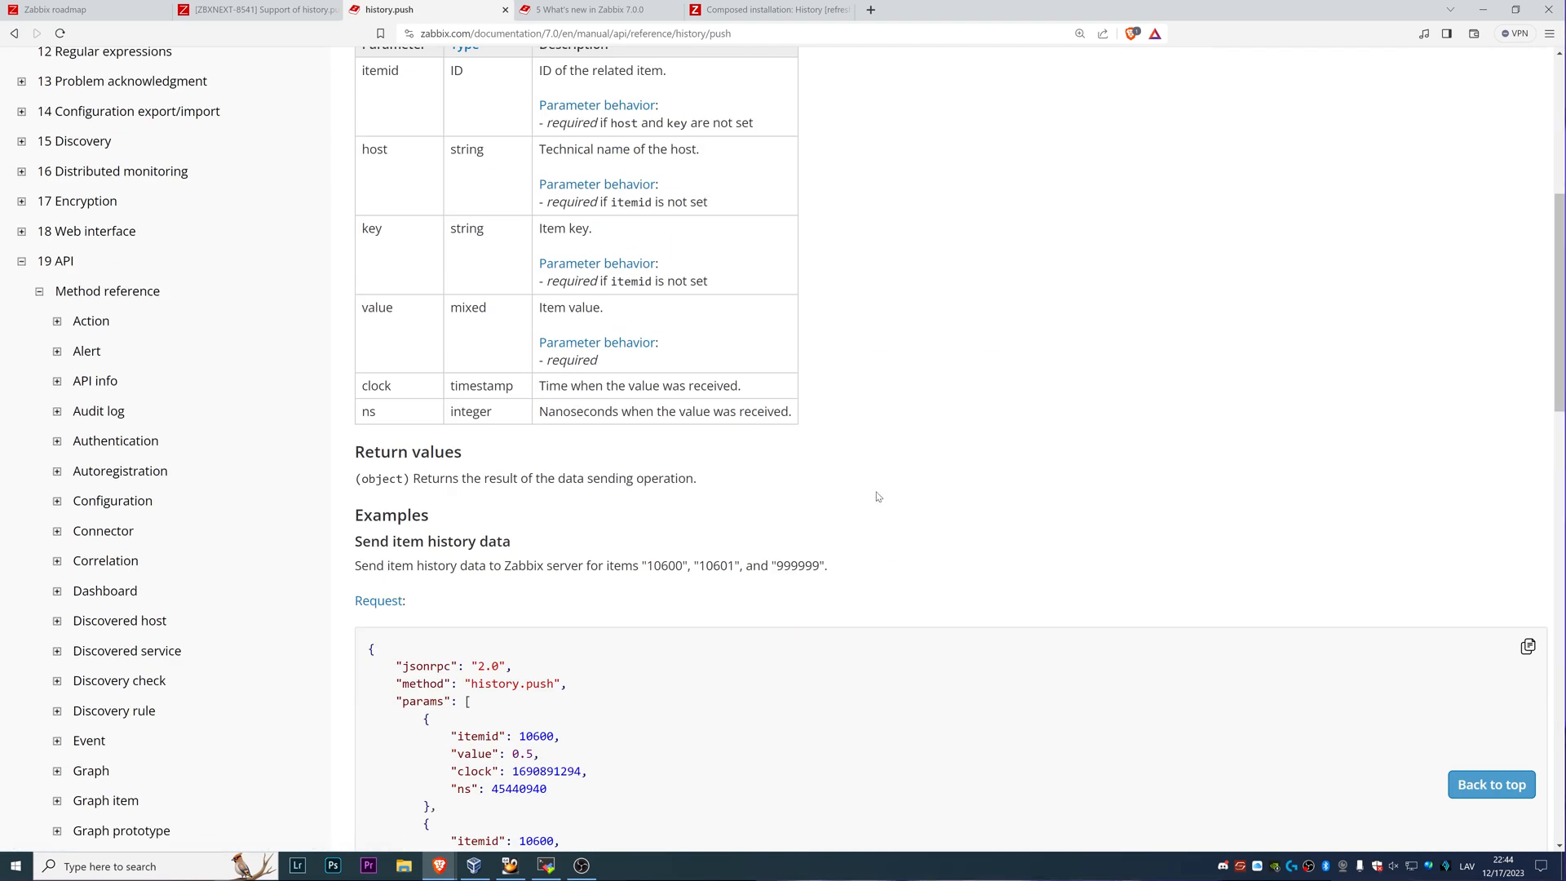
{"action": "scroll", "scroll_direction": "down", "scroll_amount": 3}
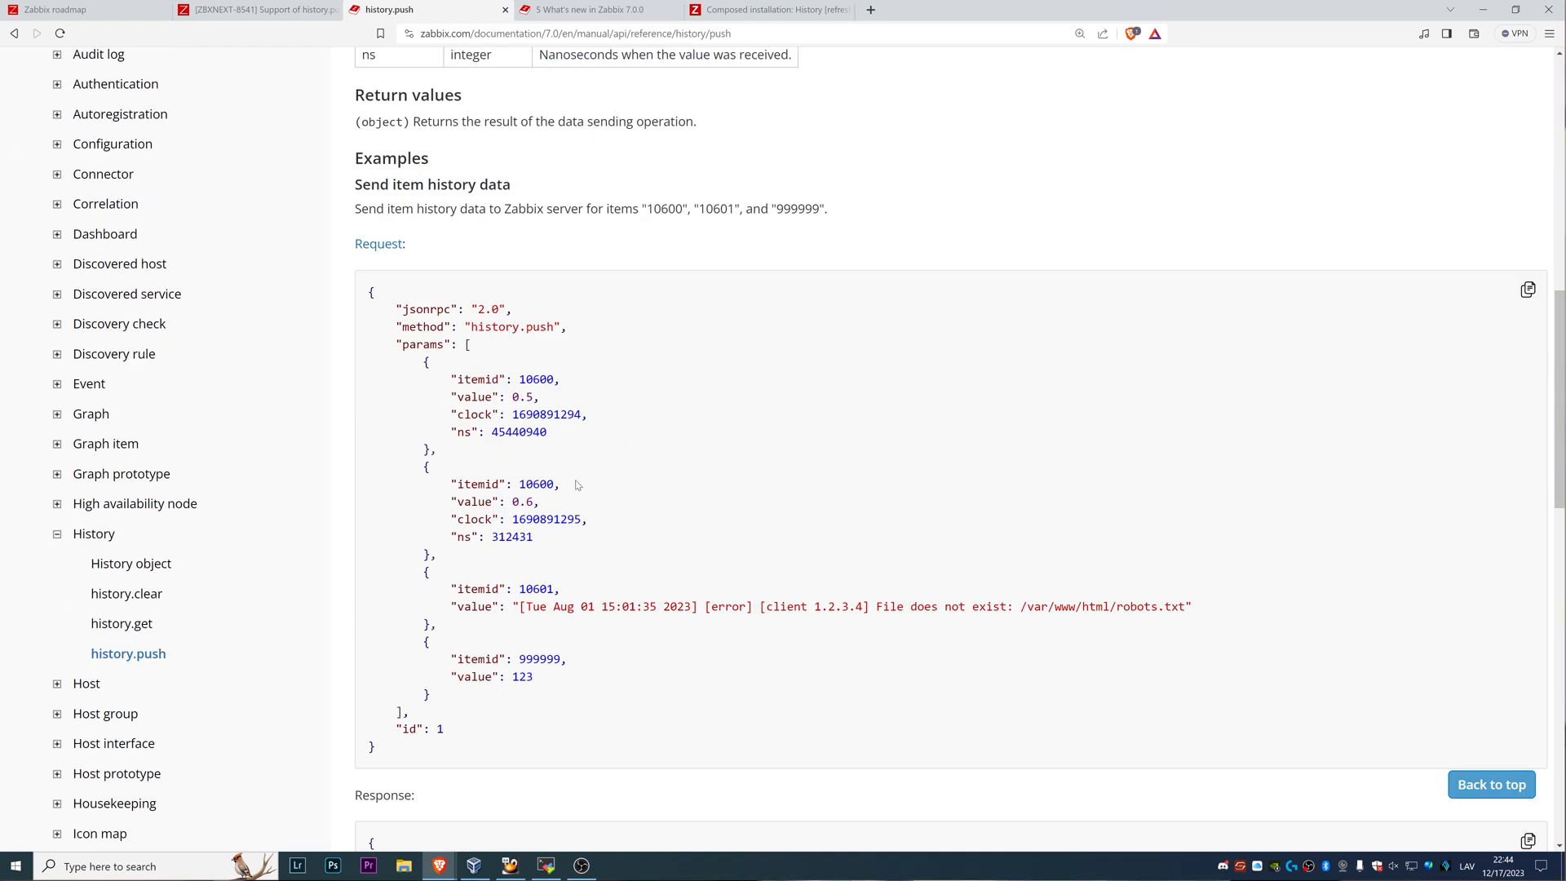
{"action": "double_click", "coordinate": [521, 519]}
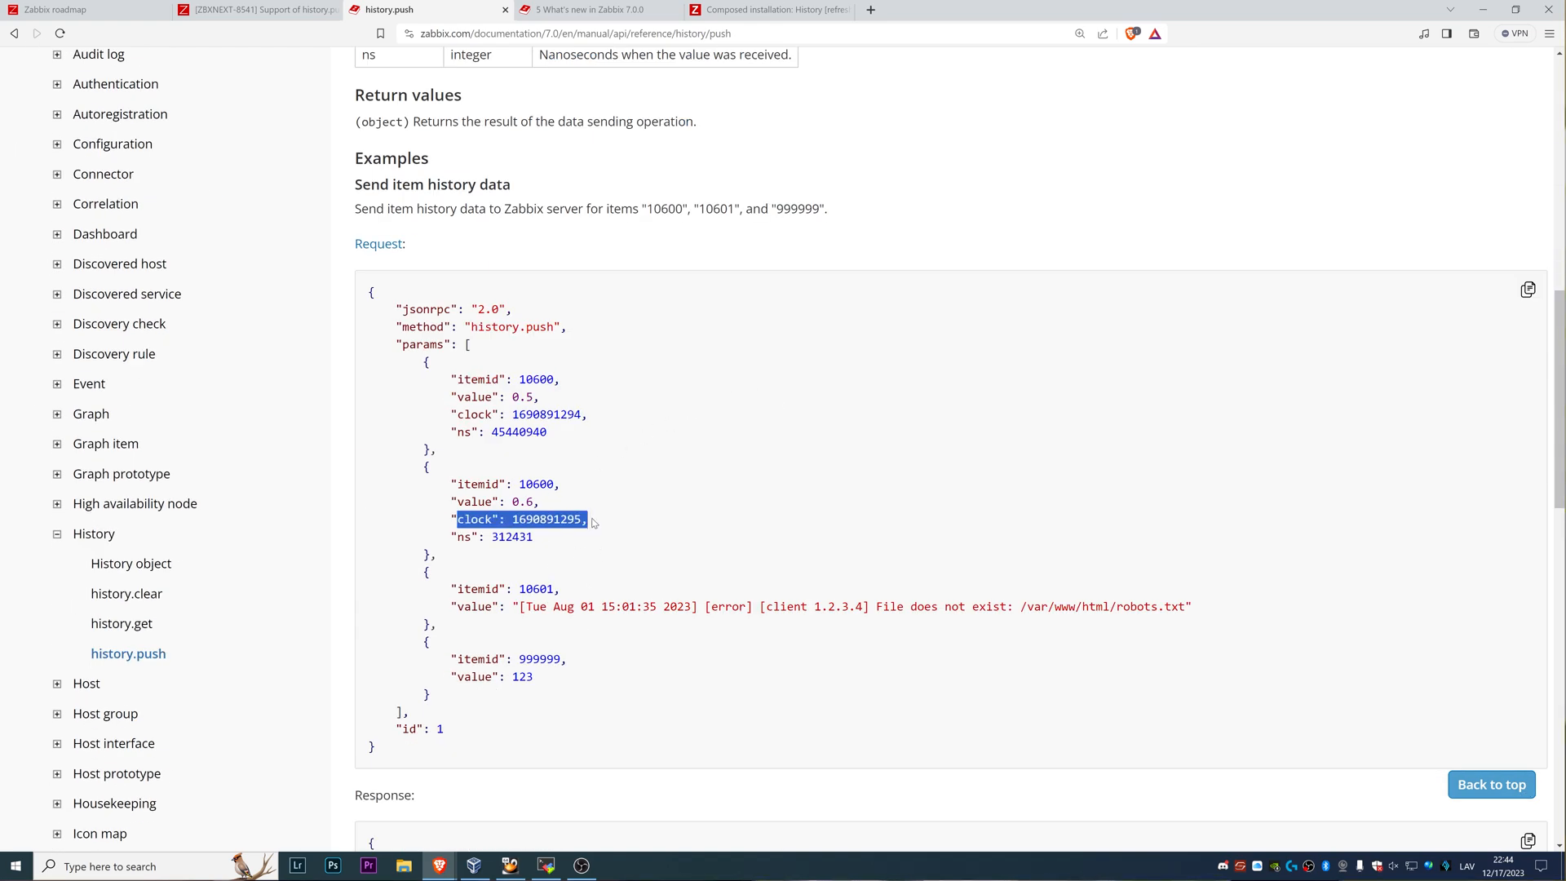
{"action": "left_click", "coordinate": [547, 866]}
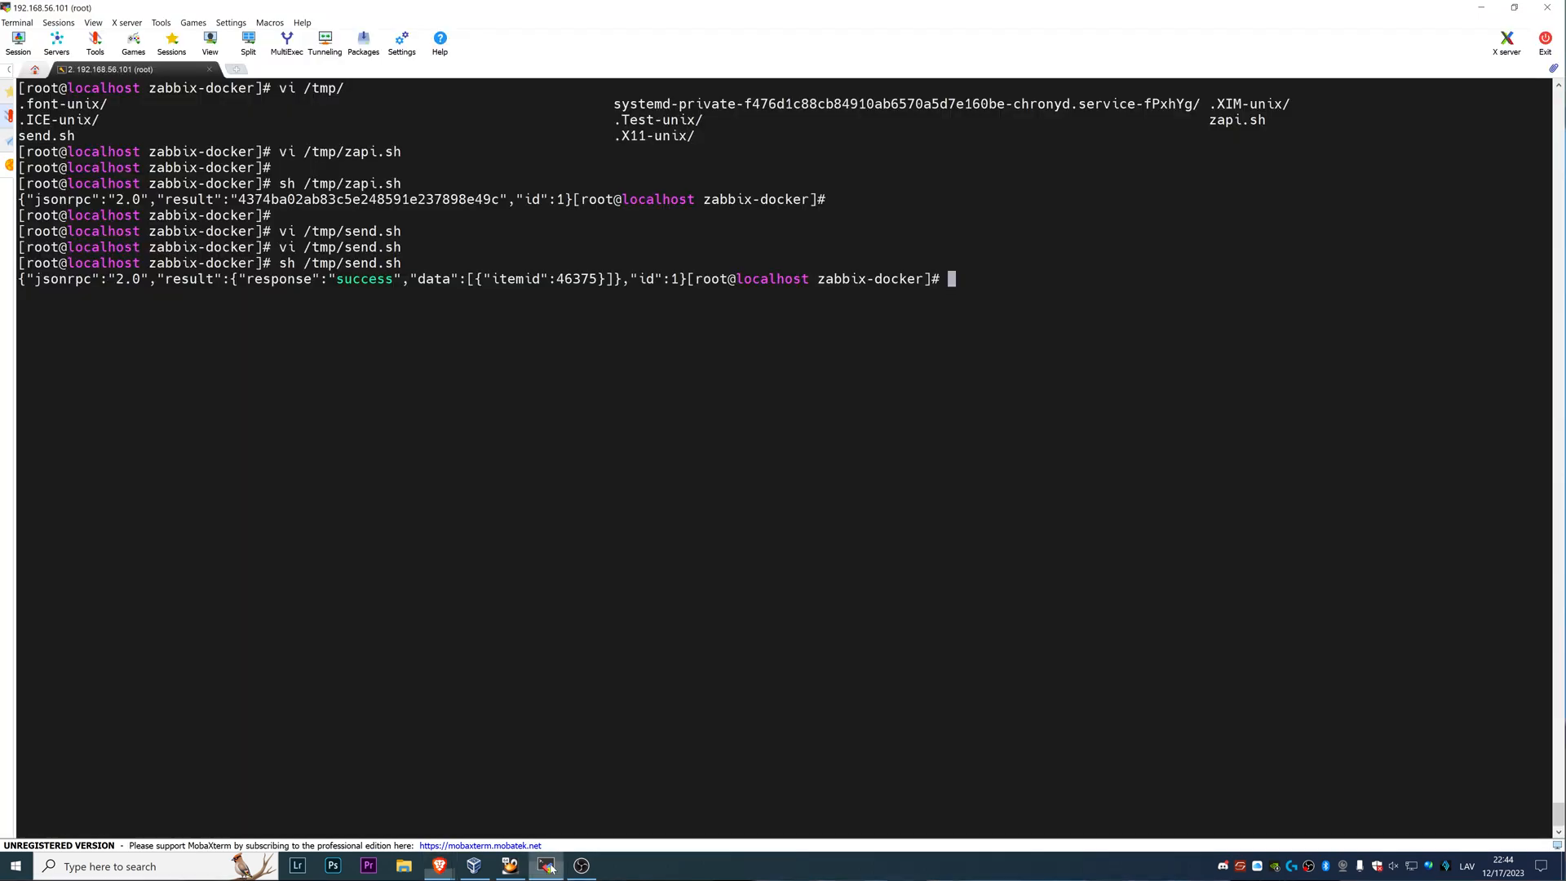
Step: Reopen send.sh in vi and find an earlier date's epoch in the Unix Time Stamp converter
{"action": "type", "text": "vi /tmp/send.sh"}
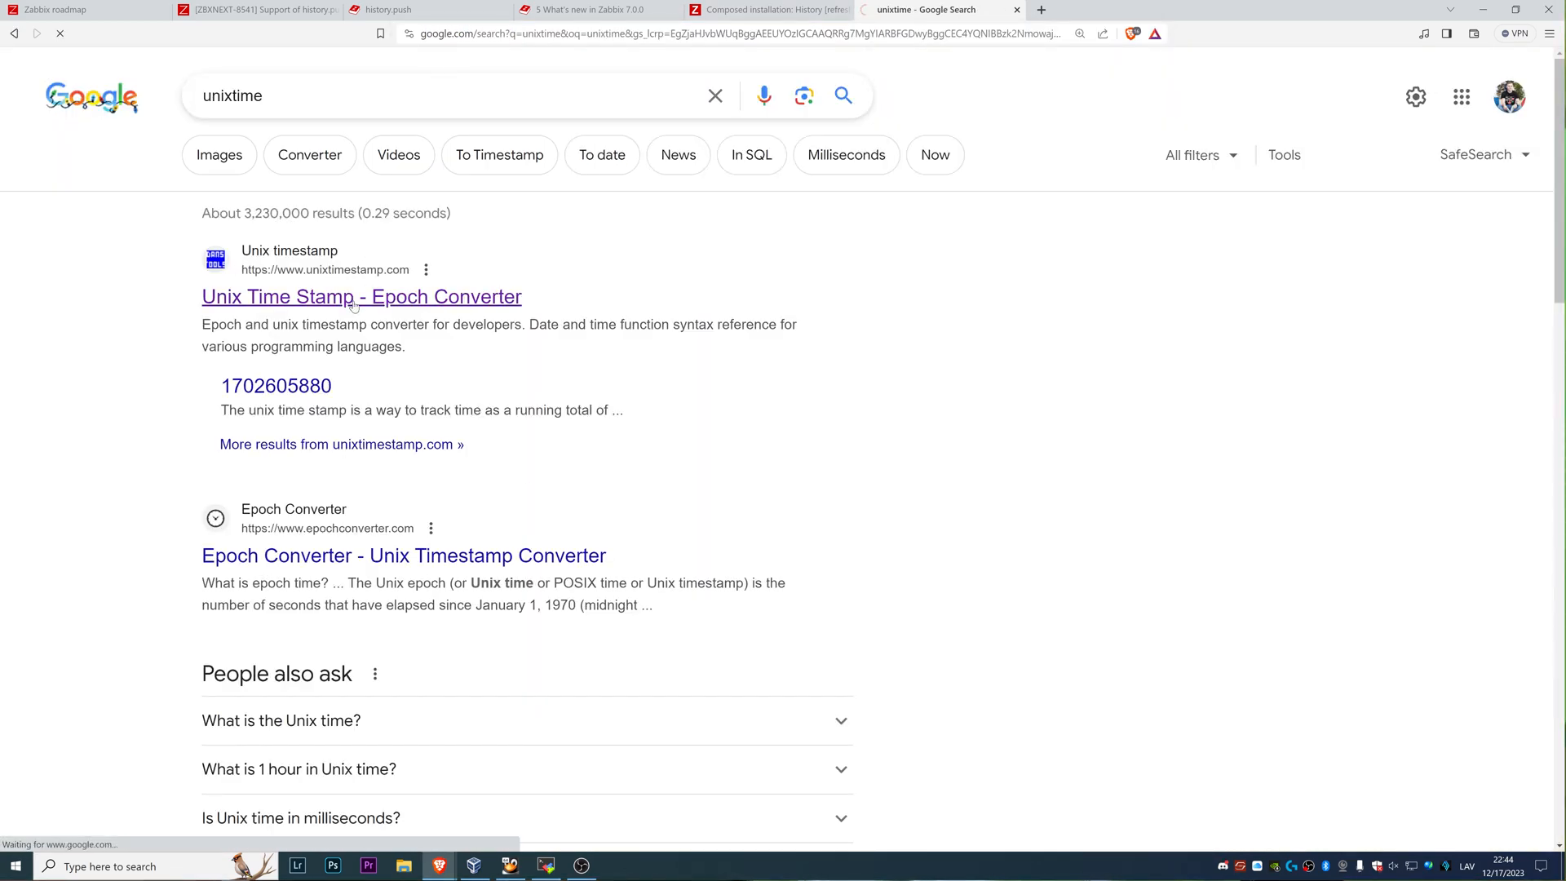
{"action": "left_click", "coordinate": [361, 297]}
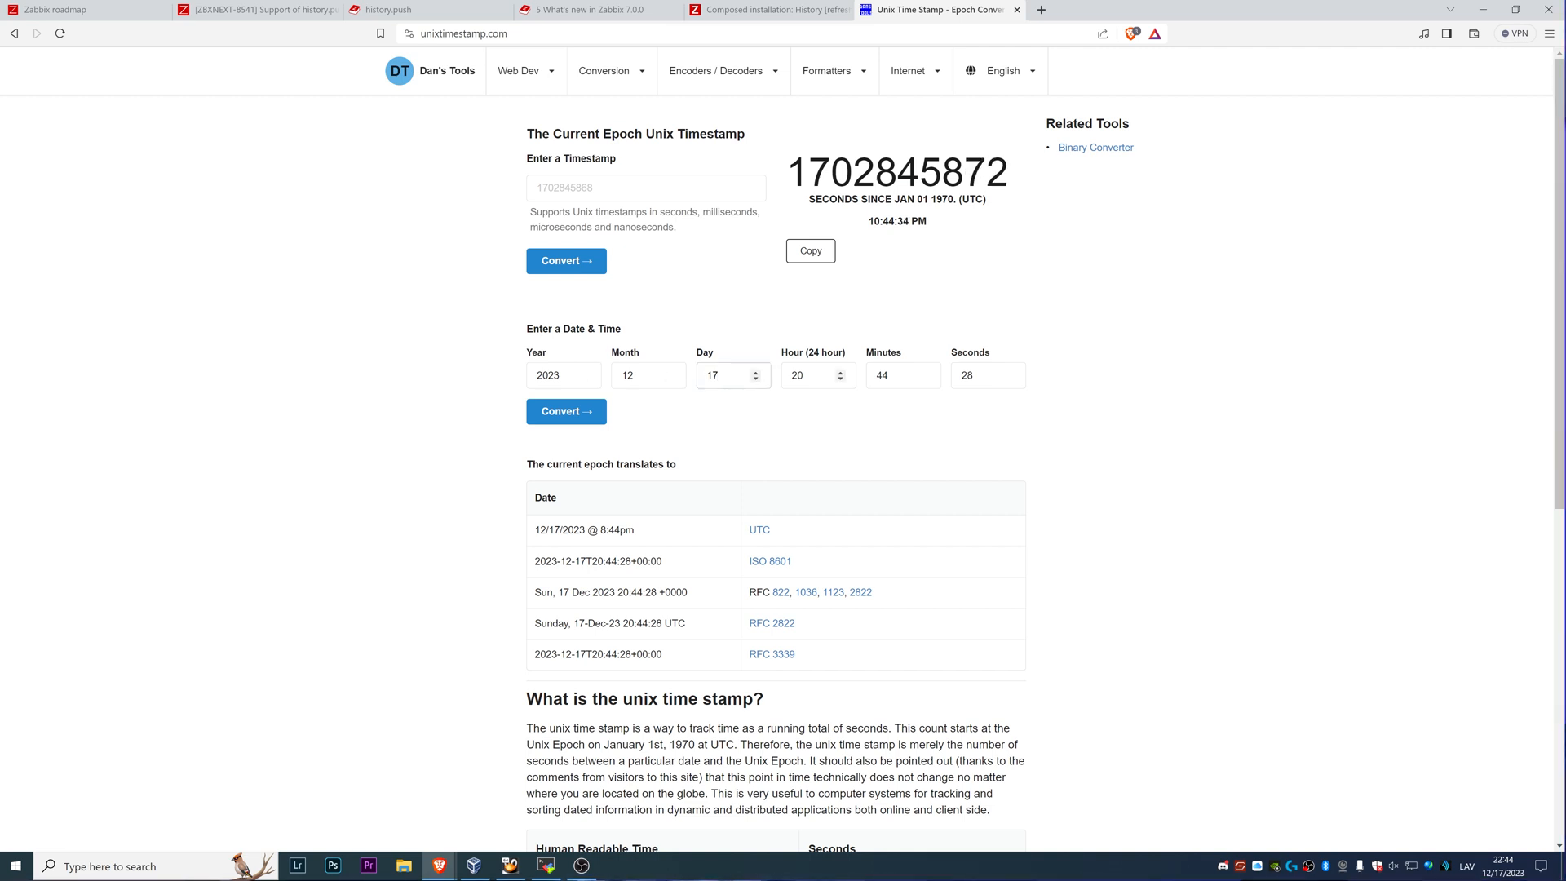
{"action": "left_click", "coordinate": [565, 410]}
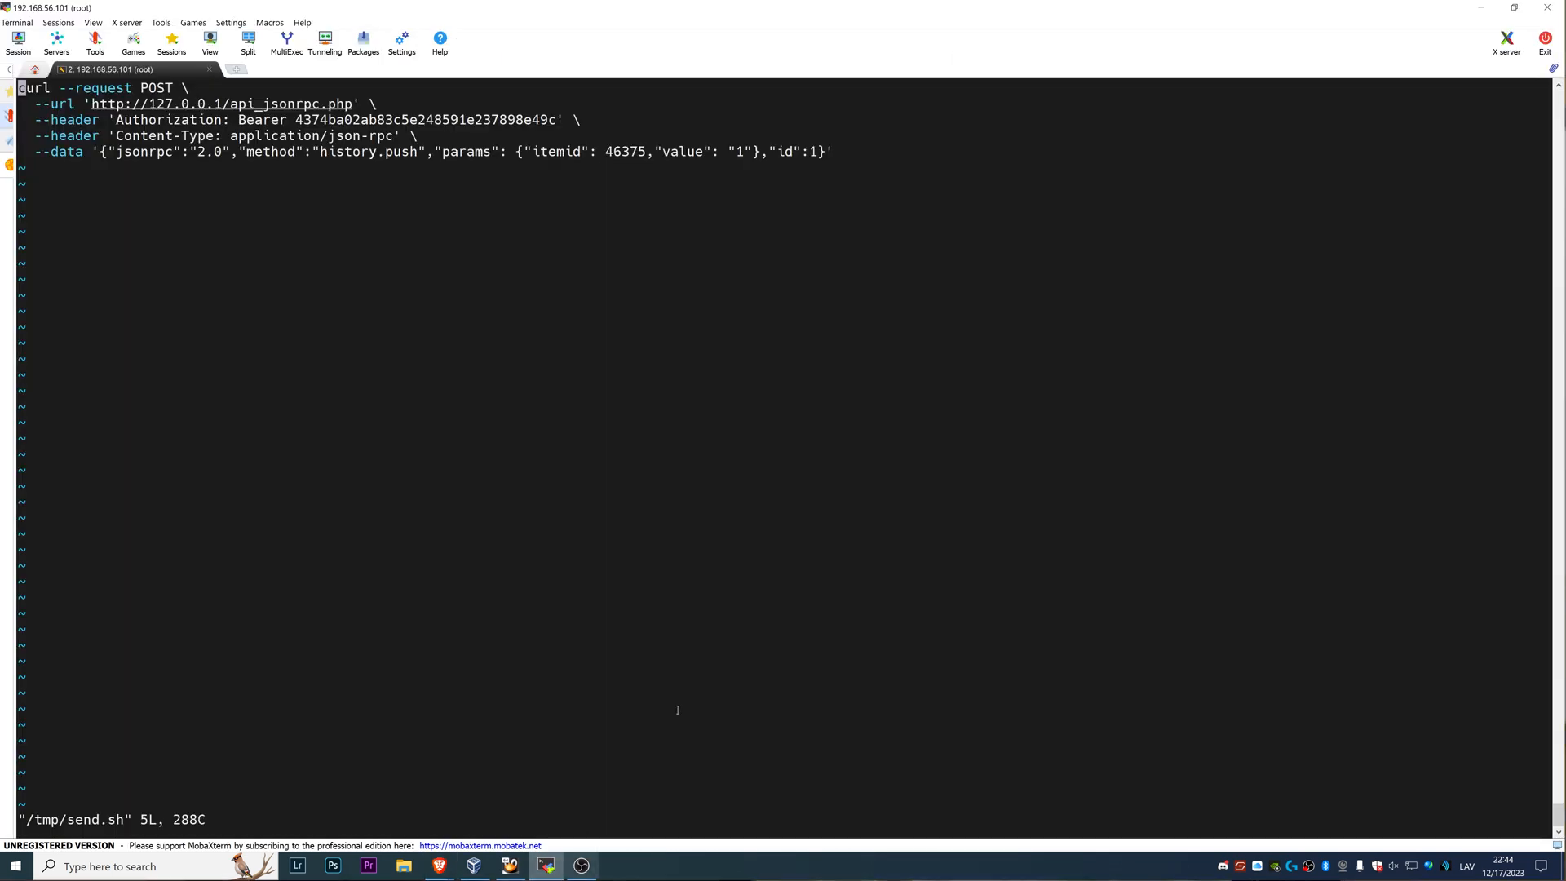
{"action": "mouse_move", "coordinate": [819, 540]}
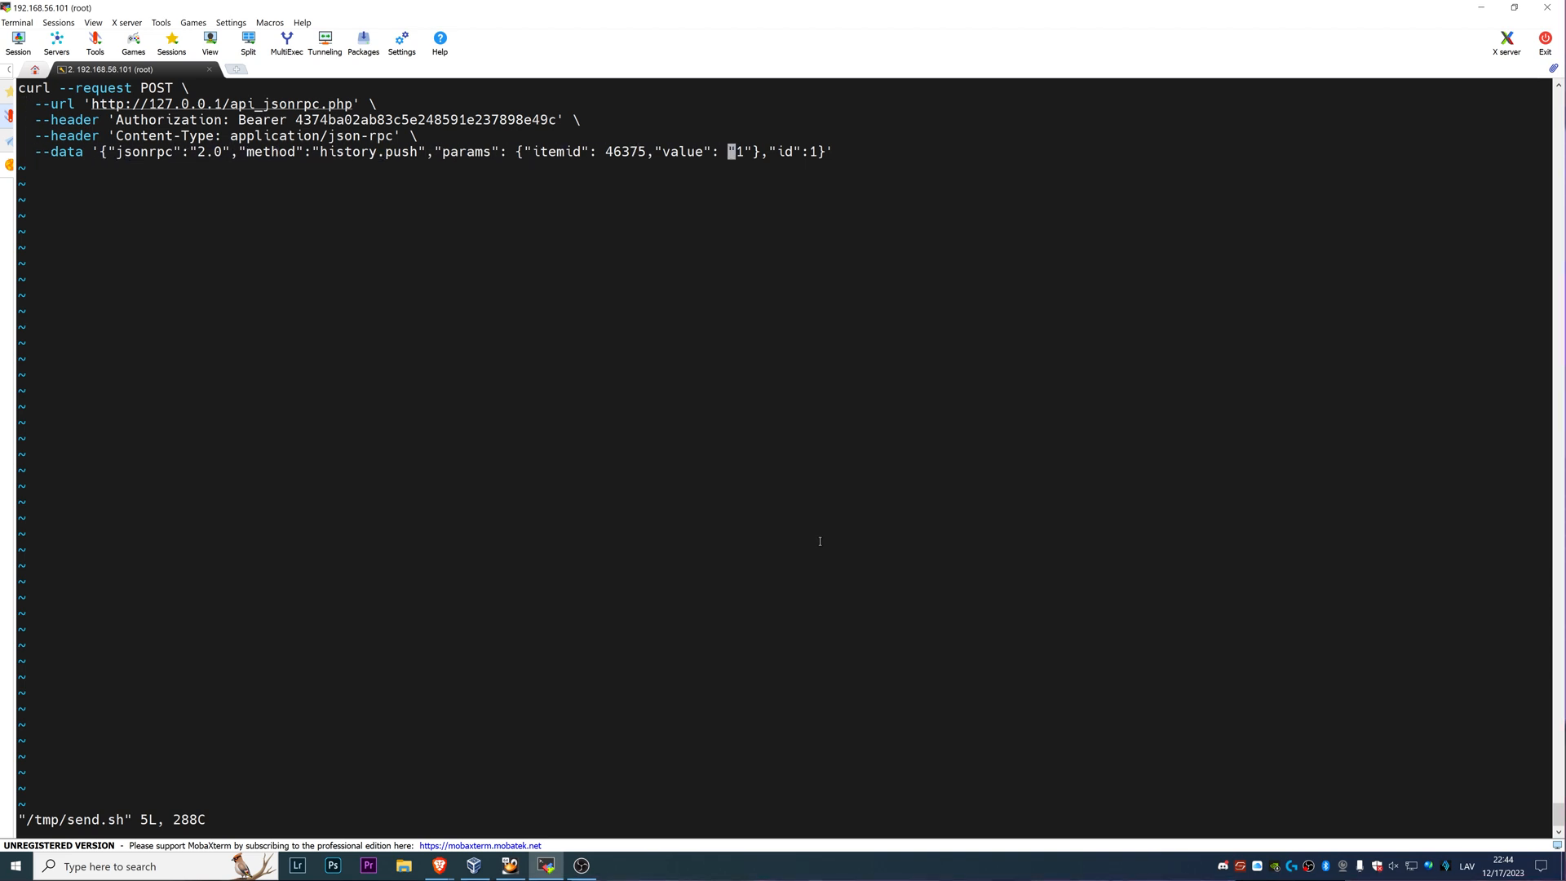
{"action": "type", "text": "2"}
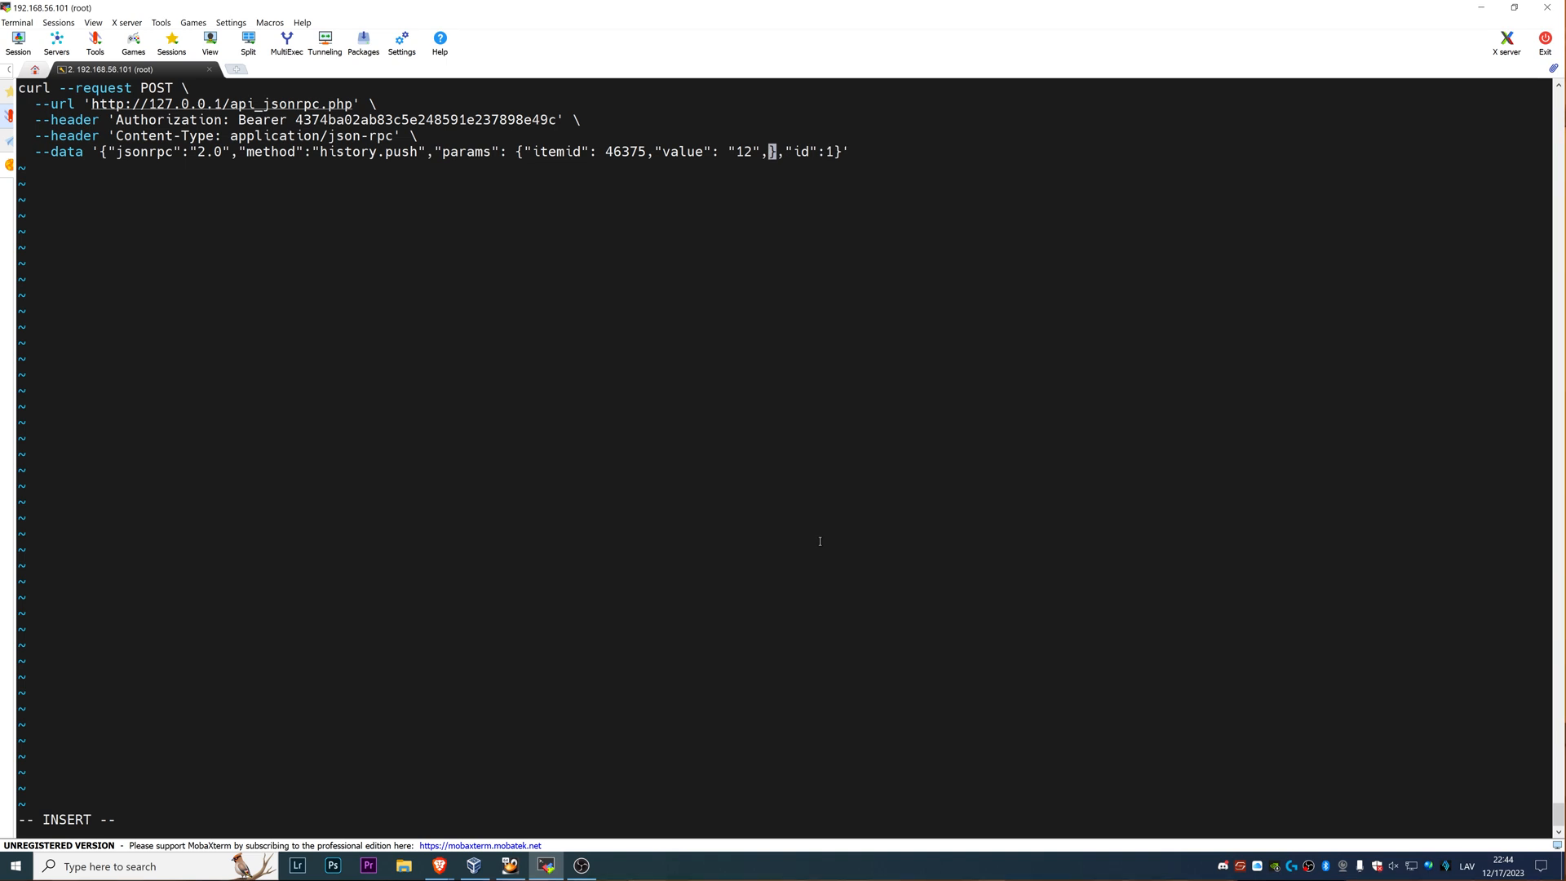
{"action": "type", "text": "\"clock\": \""}
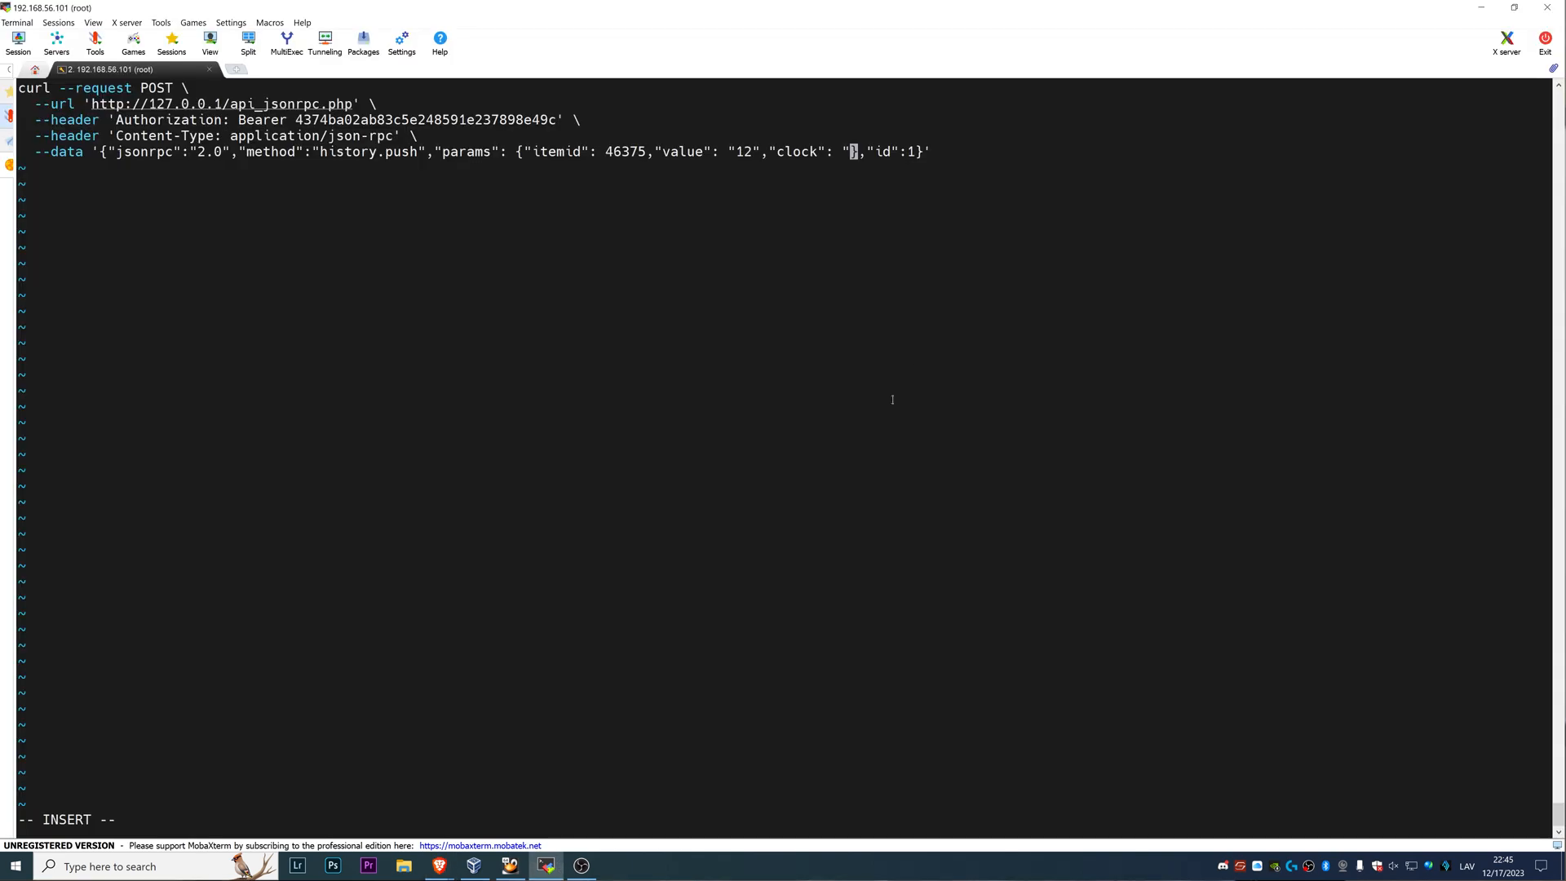
{"action": "type", "text": "1702752268"}
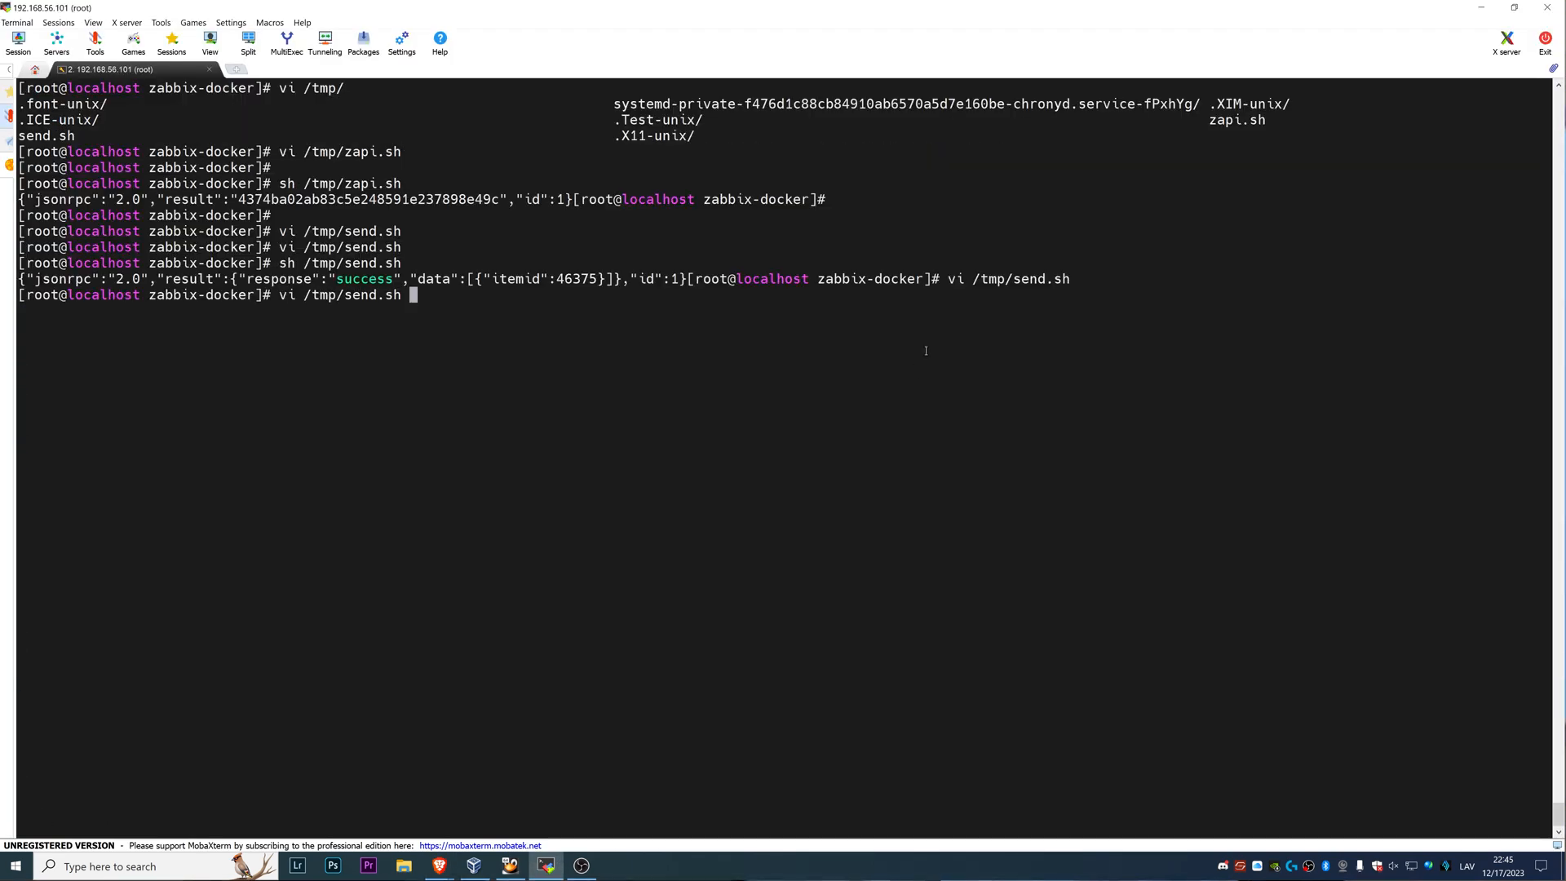
Step: Rerun send.sh and view the last 7 days of test trapper history
{"action": "key", "text": "Return"}
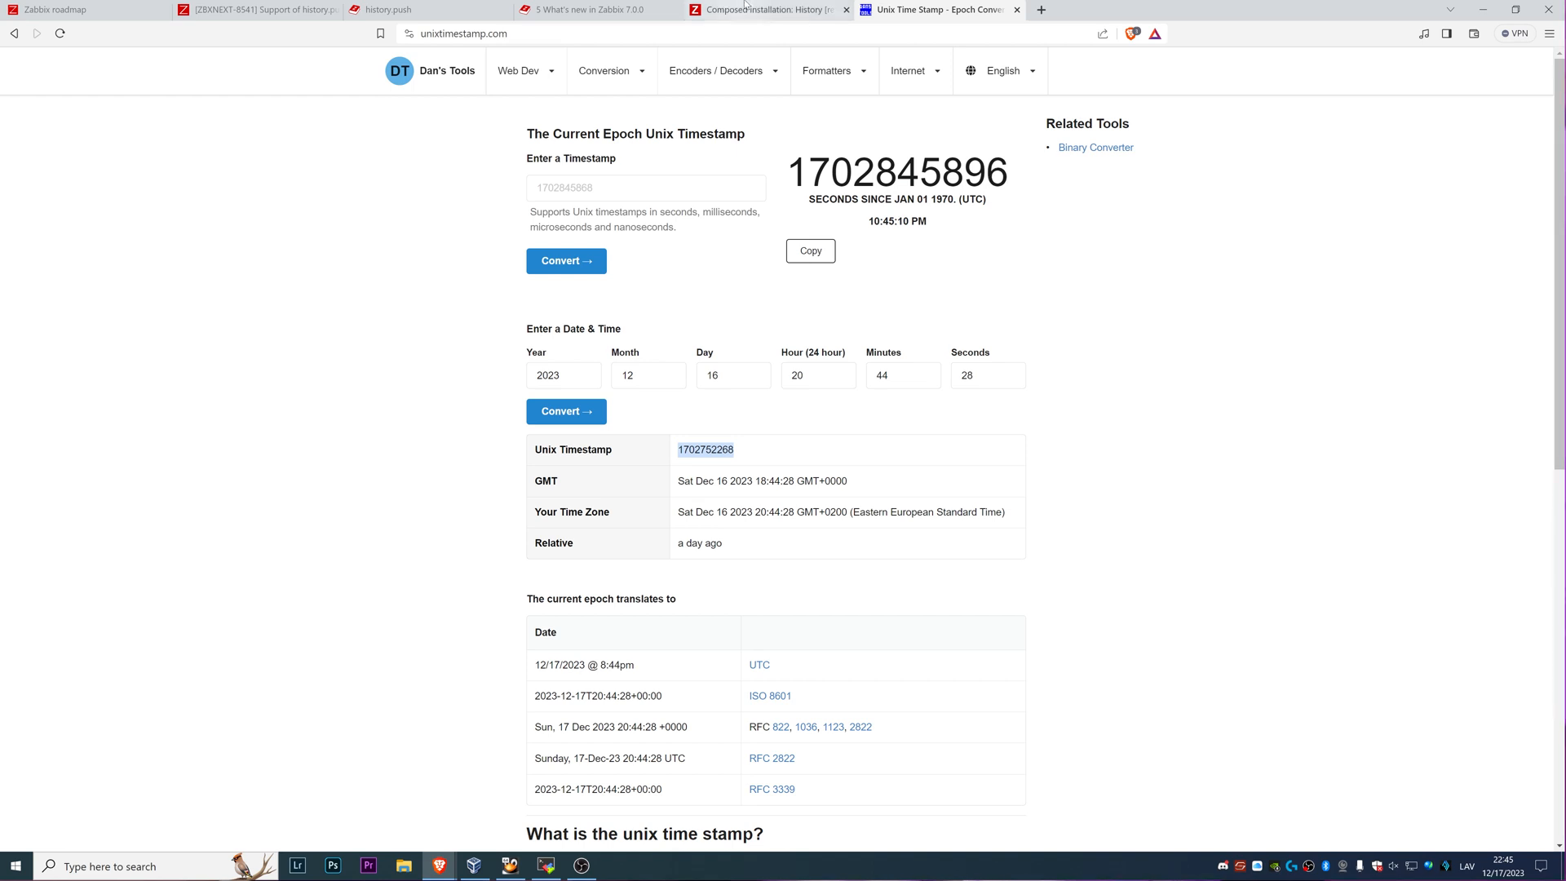
{"action": "left_click", "coordinate": [766, 9]}
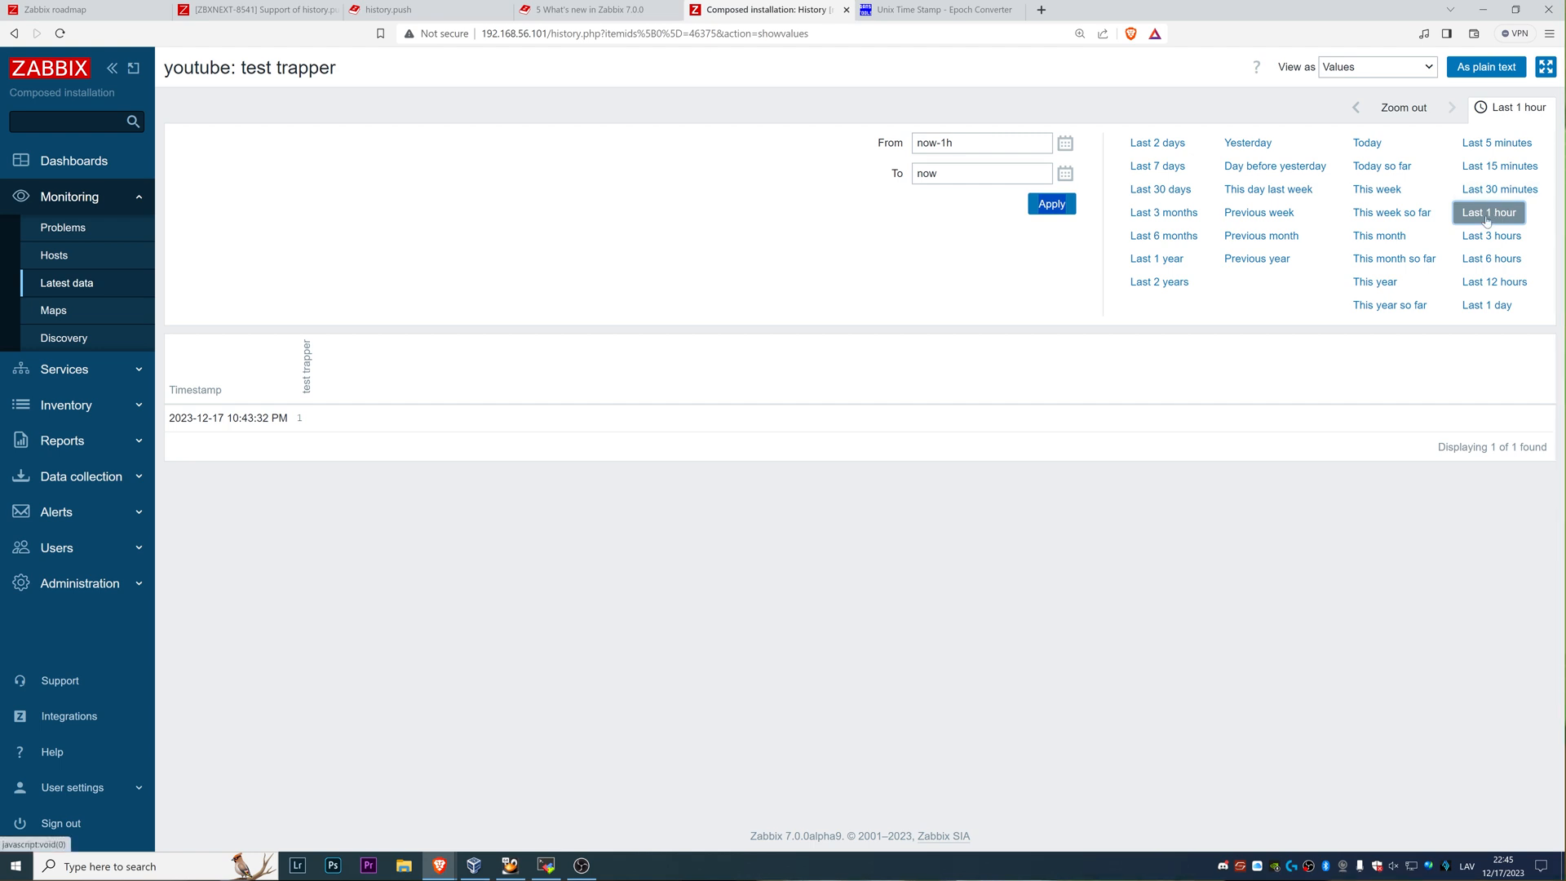
{"action": "mouse_move", "coordinate": [1160, 188]}
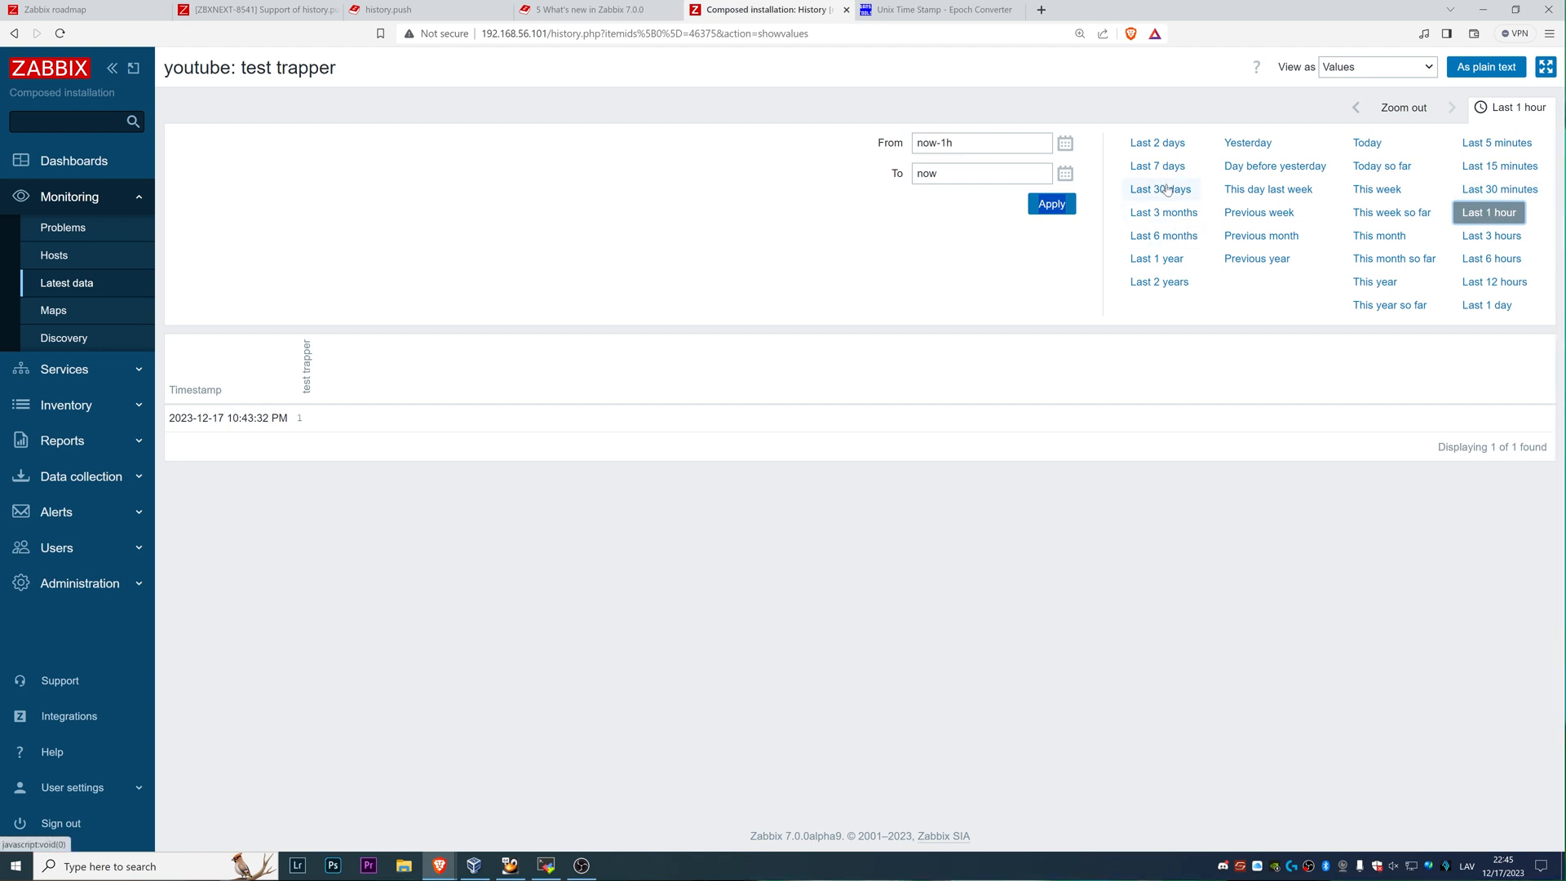
{"action": "left_click", "coordinate": [1157, 165]}
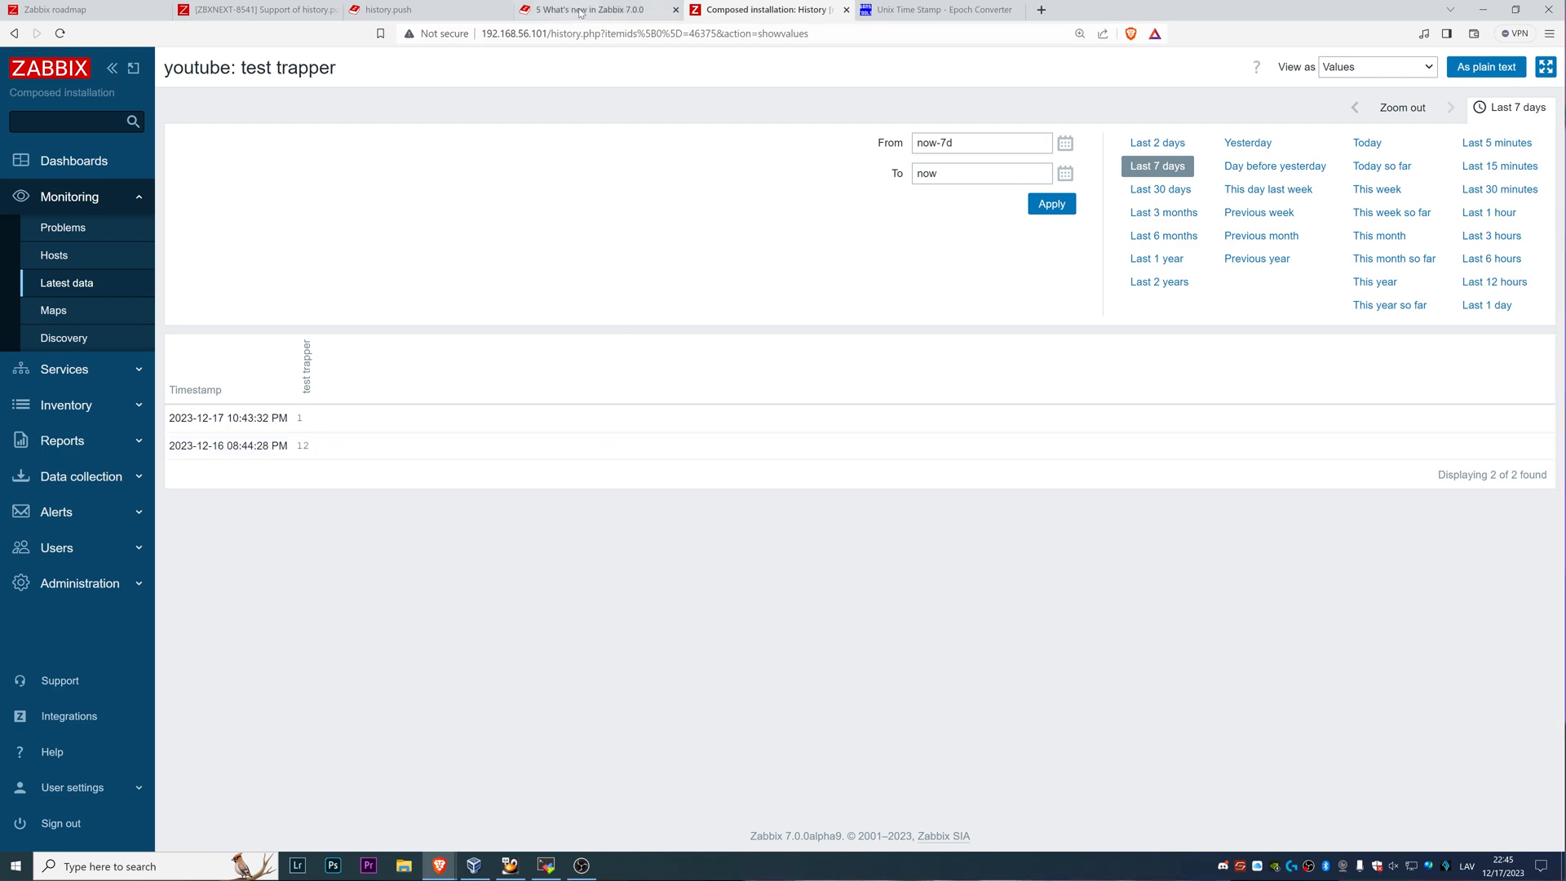
{"action": "left_click", "coordinate": [400, 9]}
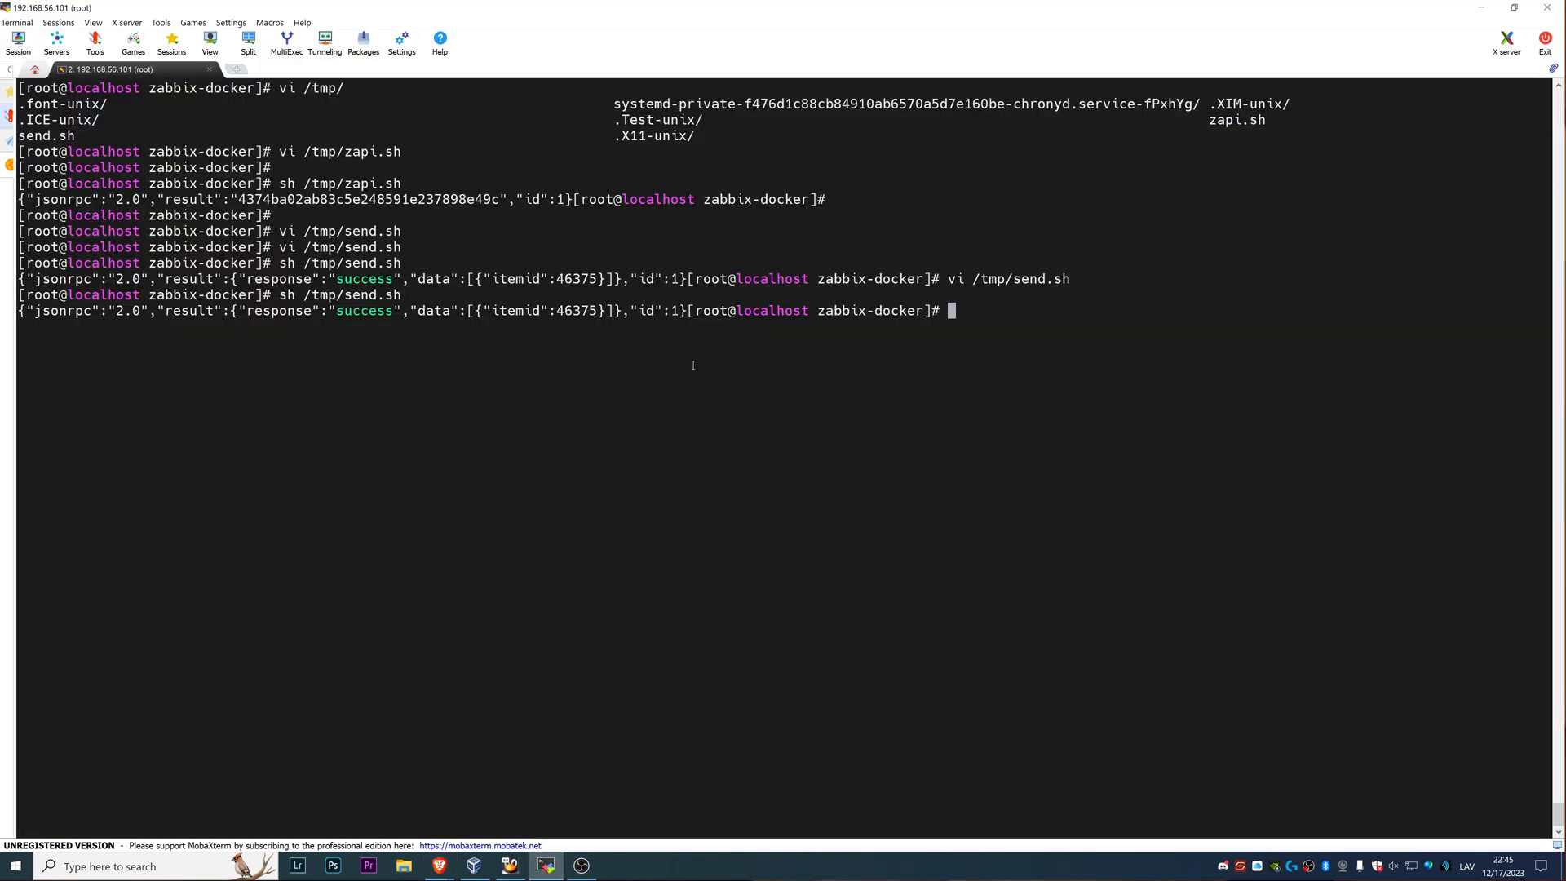
Step: Reopen send.sh, compare with the history.push docs example, and insert '[' before params
{"action": "type", "text": "vi /tmp/send.sh"}
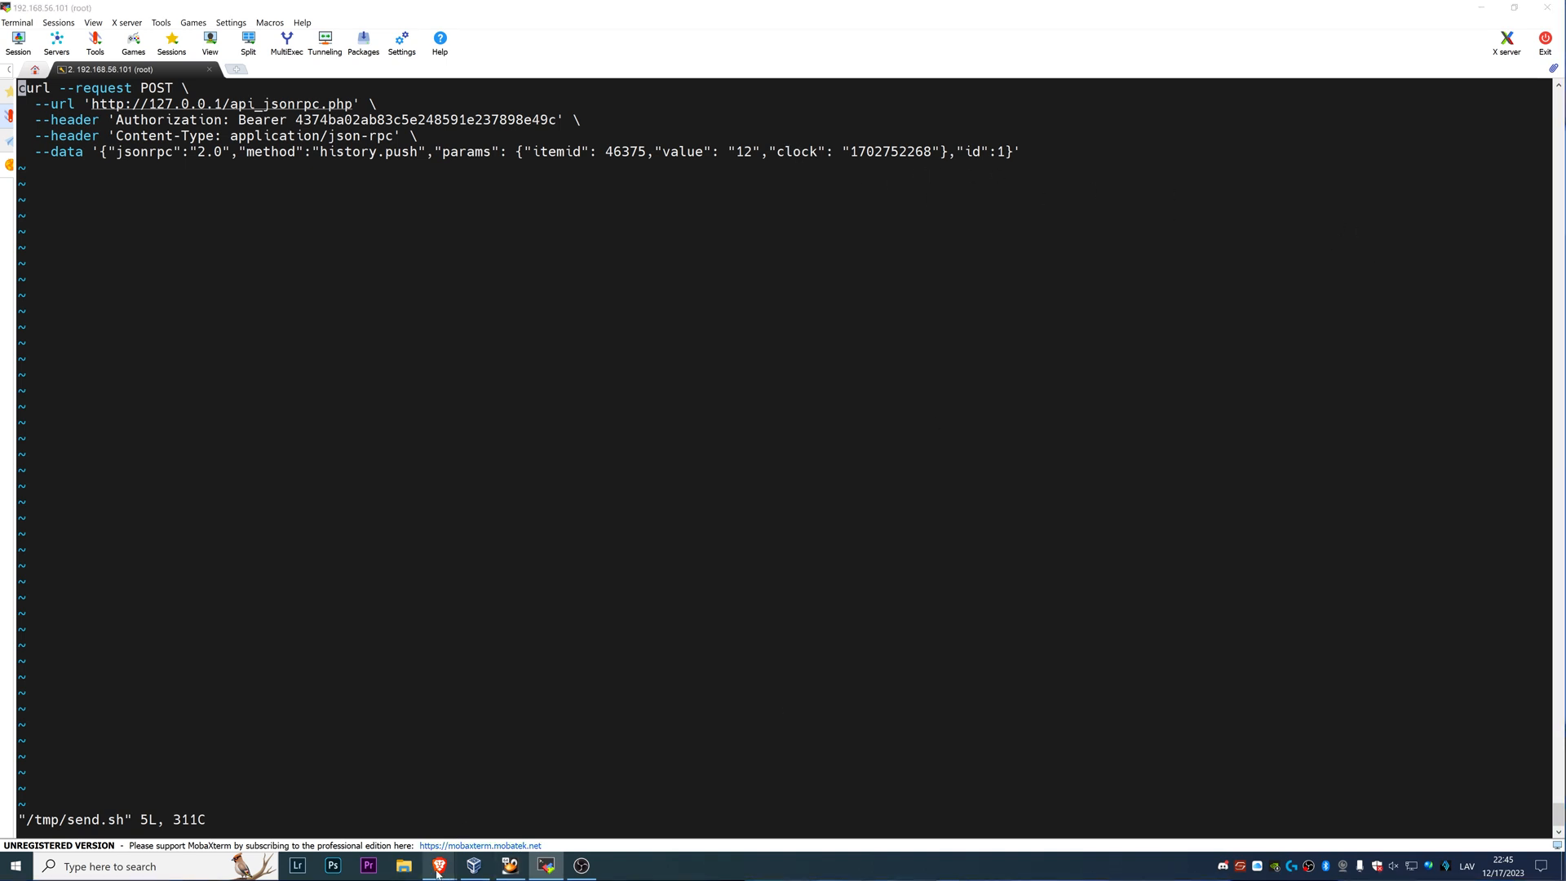
{"action": "left_click", "coordinate": [439, 866]}
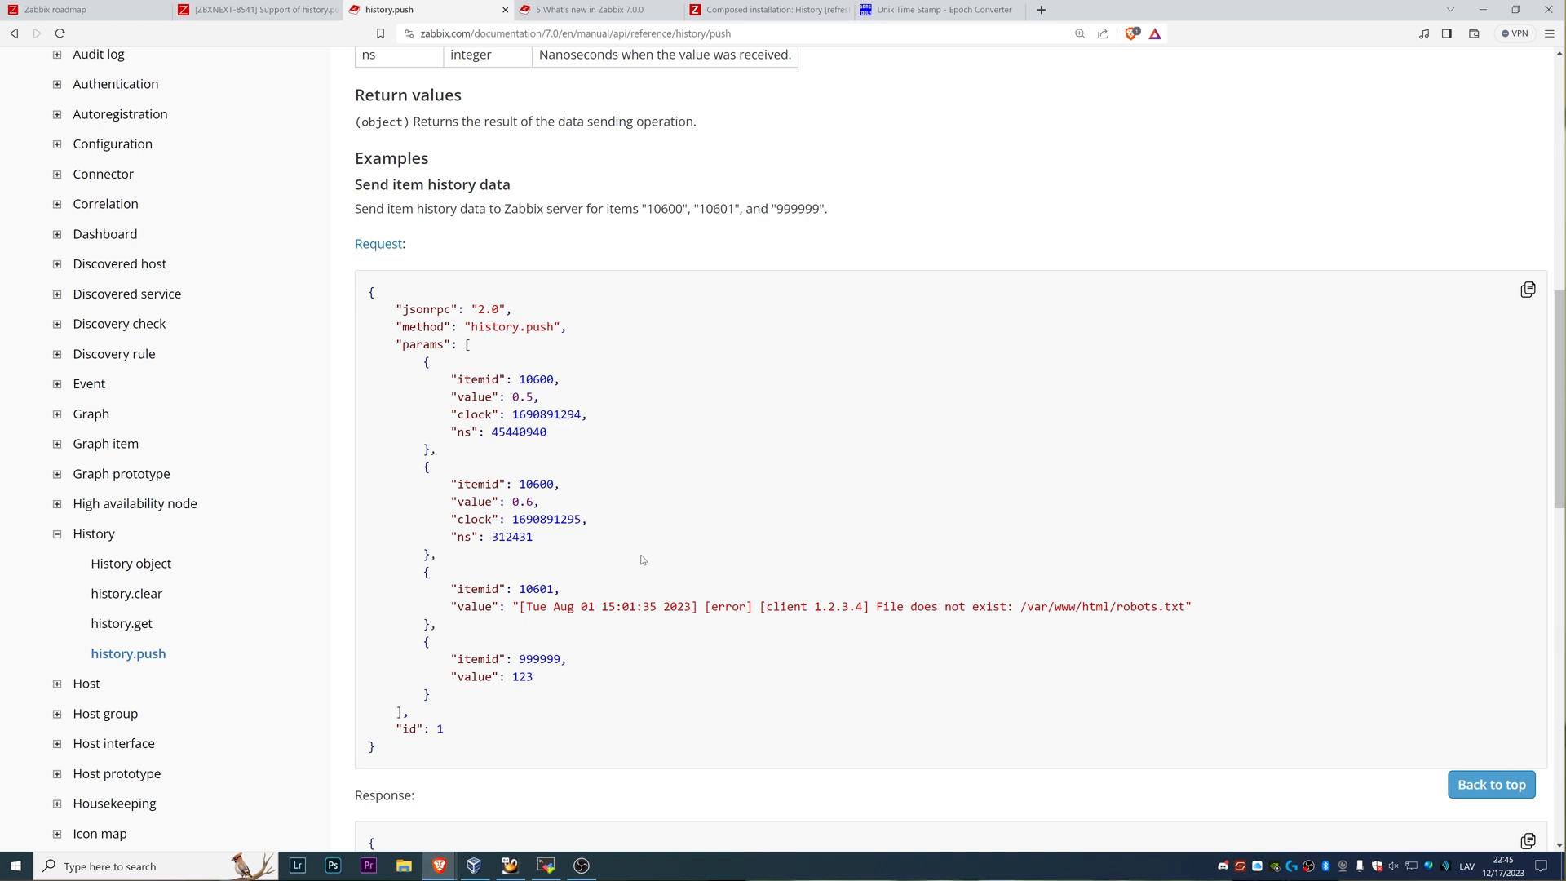
{"action": "double_click", "coordinate": [466, 343]}
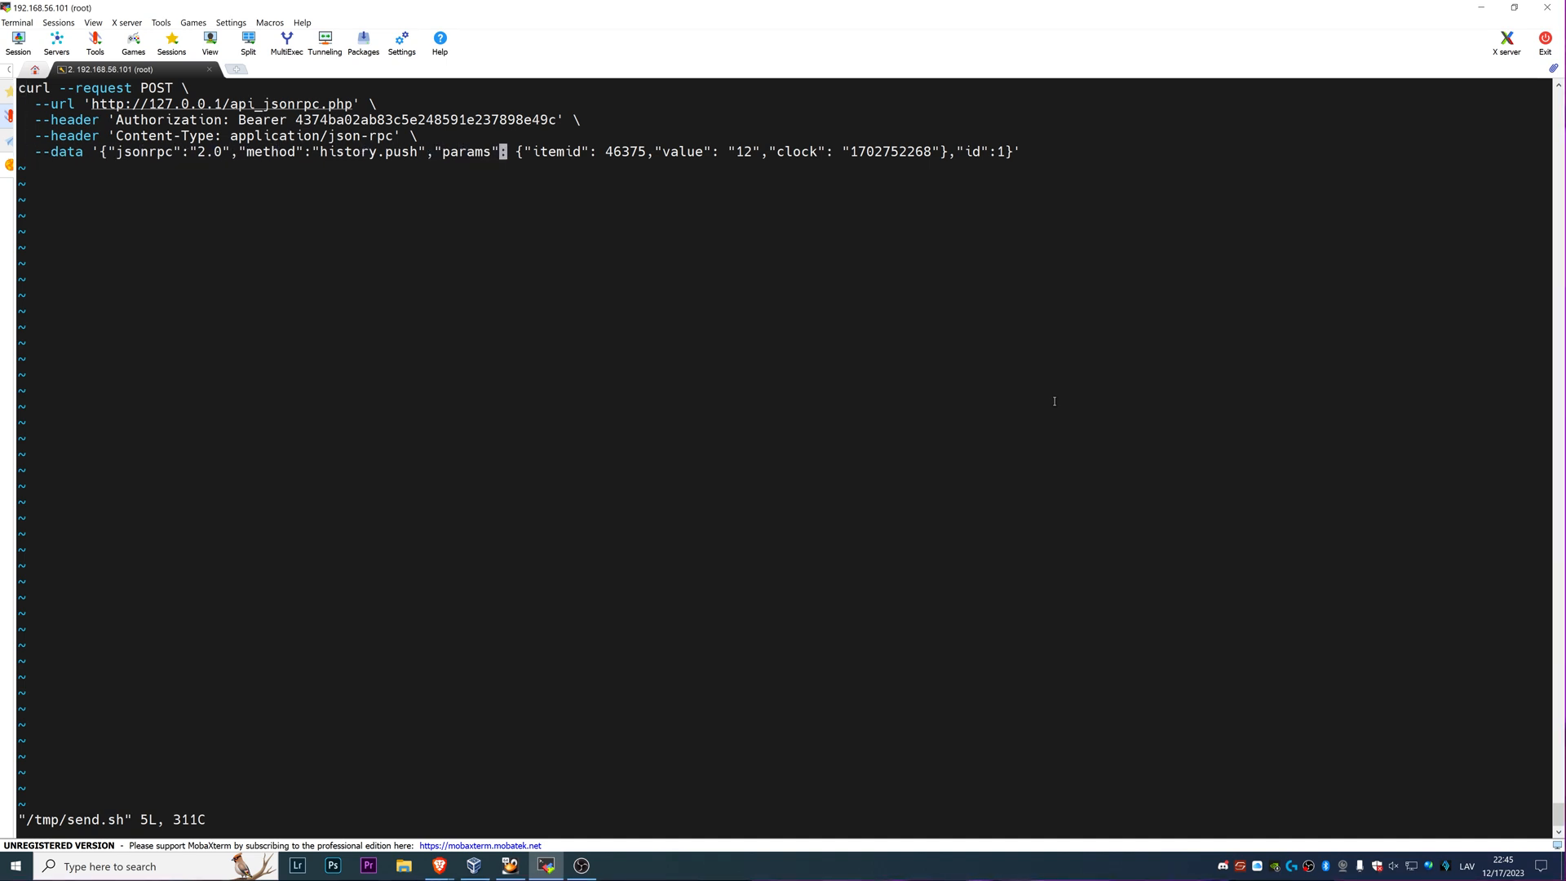
{"action": "key", "text": "i"}
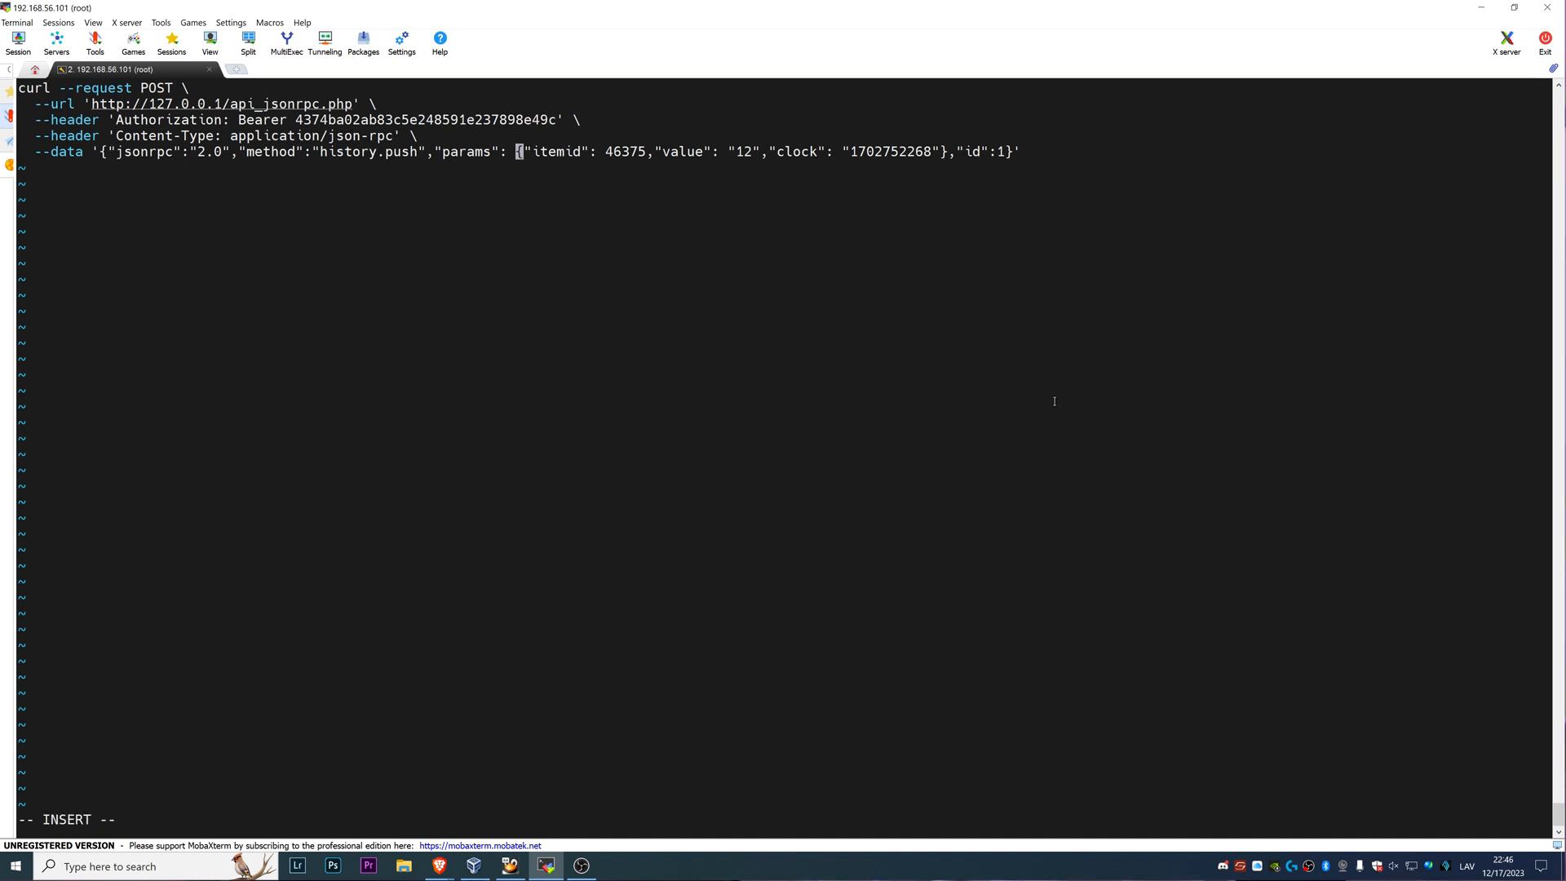
{"action": "type", "text": "["}
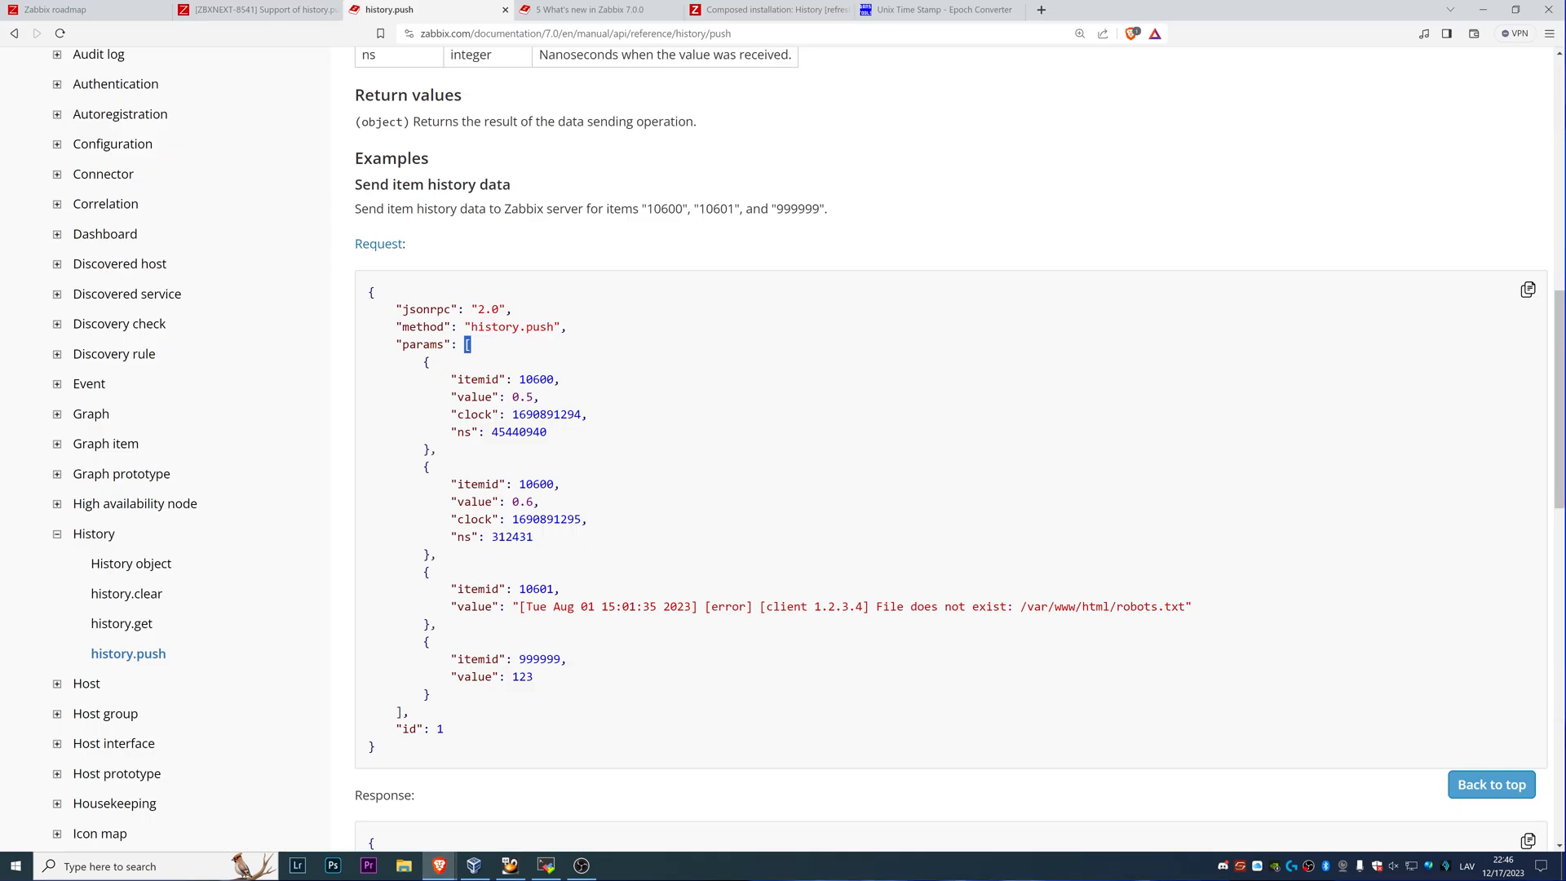
{"action": "mouse_move", "coordinate": [438, 866]}
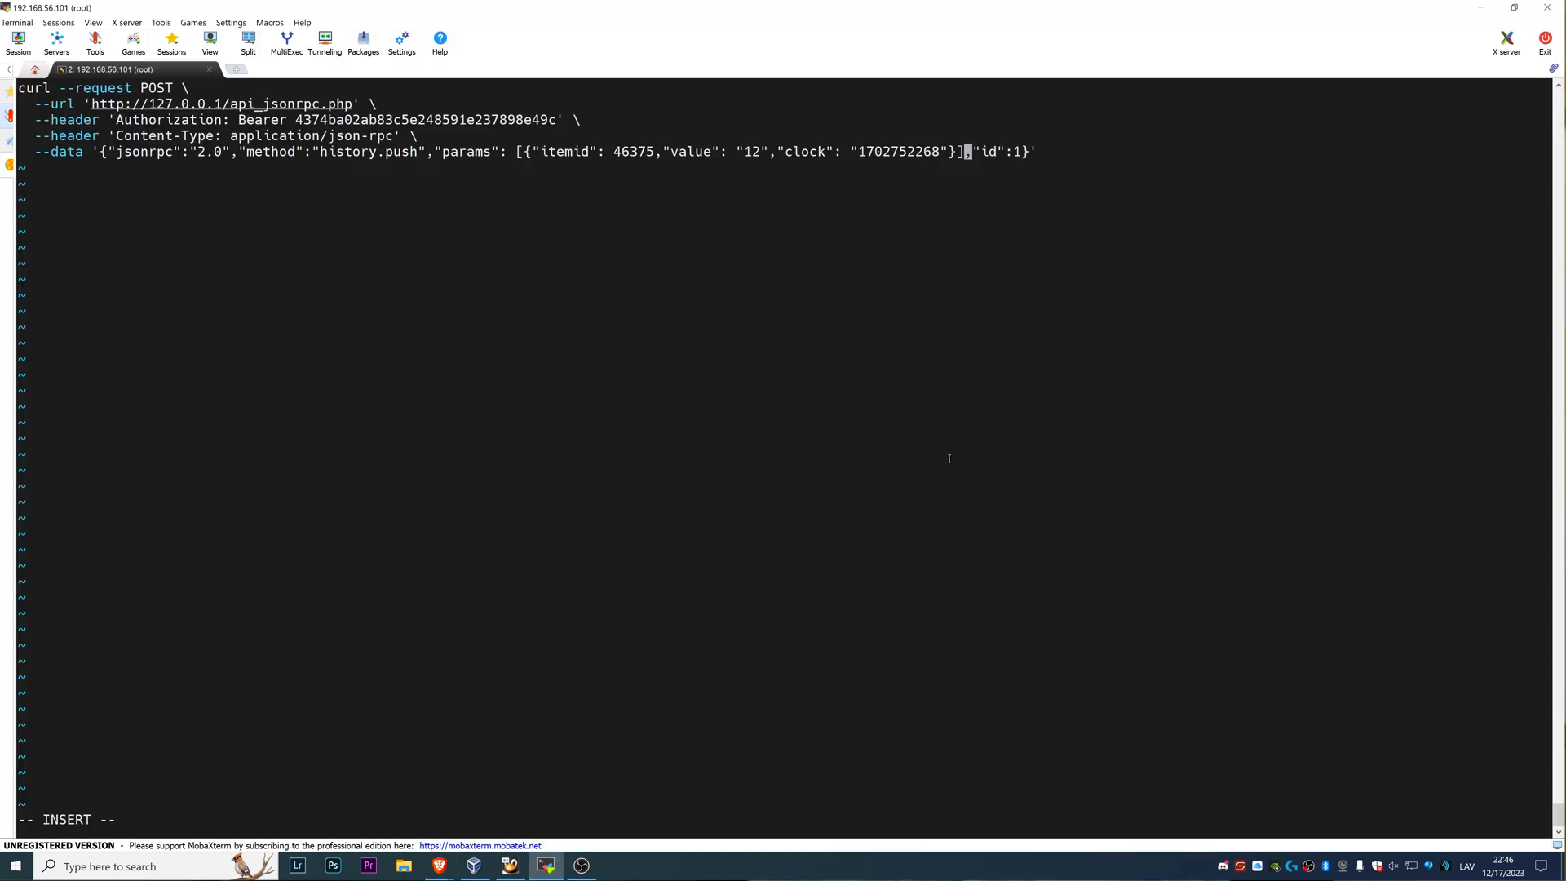
Step: Close the params array with ']' and add a second item 46375 entry valued 500
{"action": "type", "text": "]"}
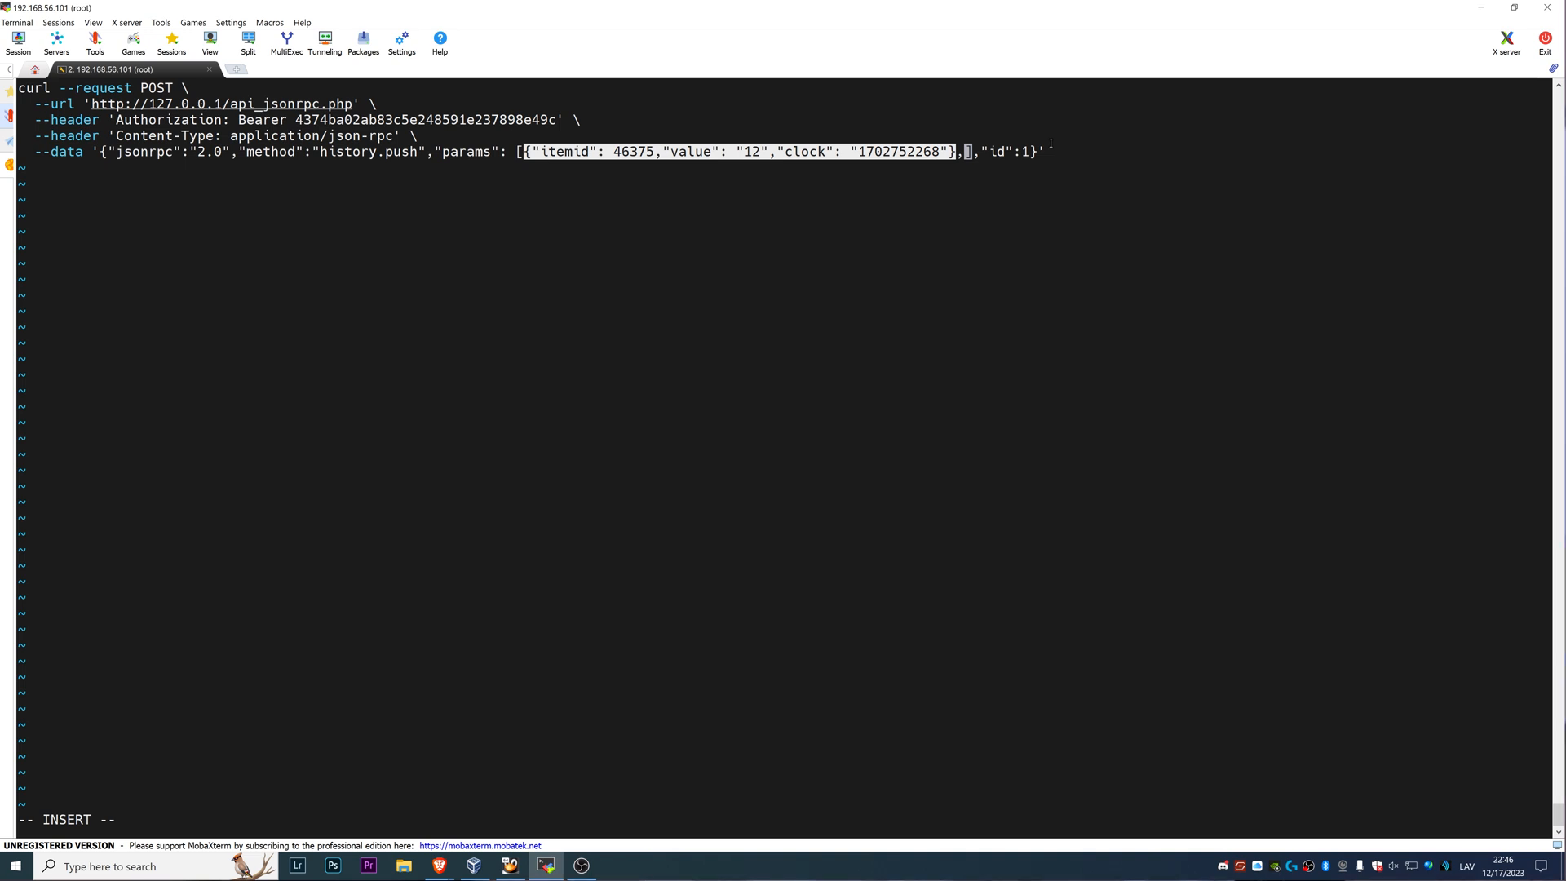
{"action": "type", "text": "{\"itemid\": 46375,\"value\": \"12\",\"clock\": \"1702752268\"}"}
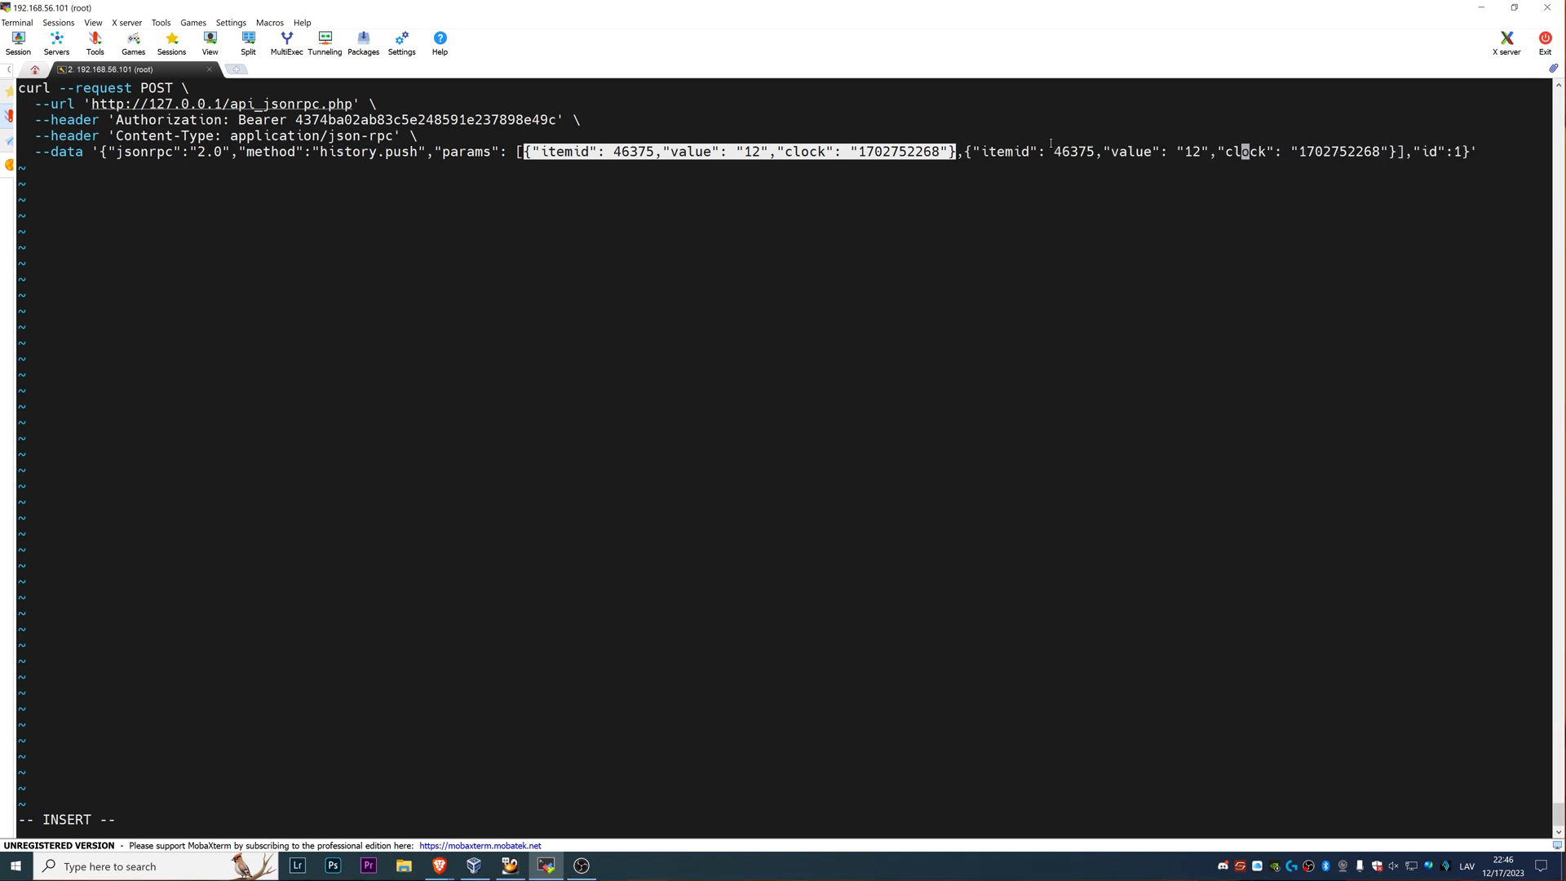
{"action": "type", "text": "5"}
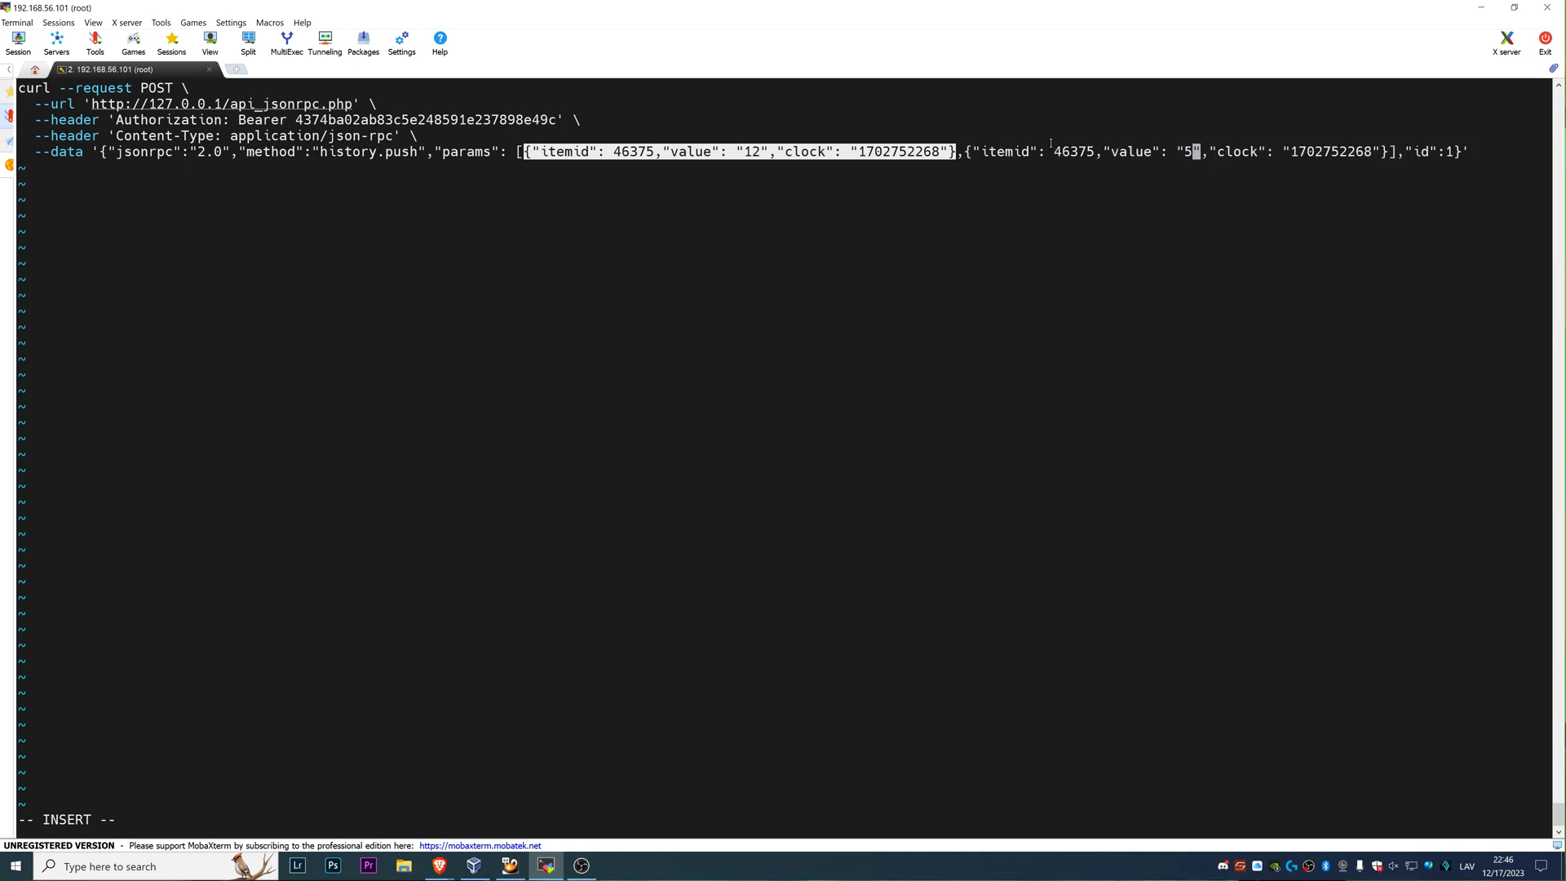
{"action": "type", "text": "00"}
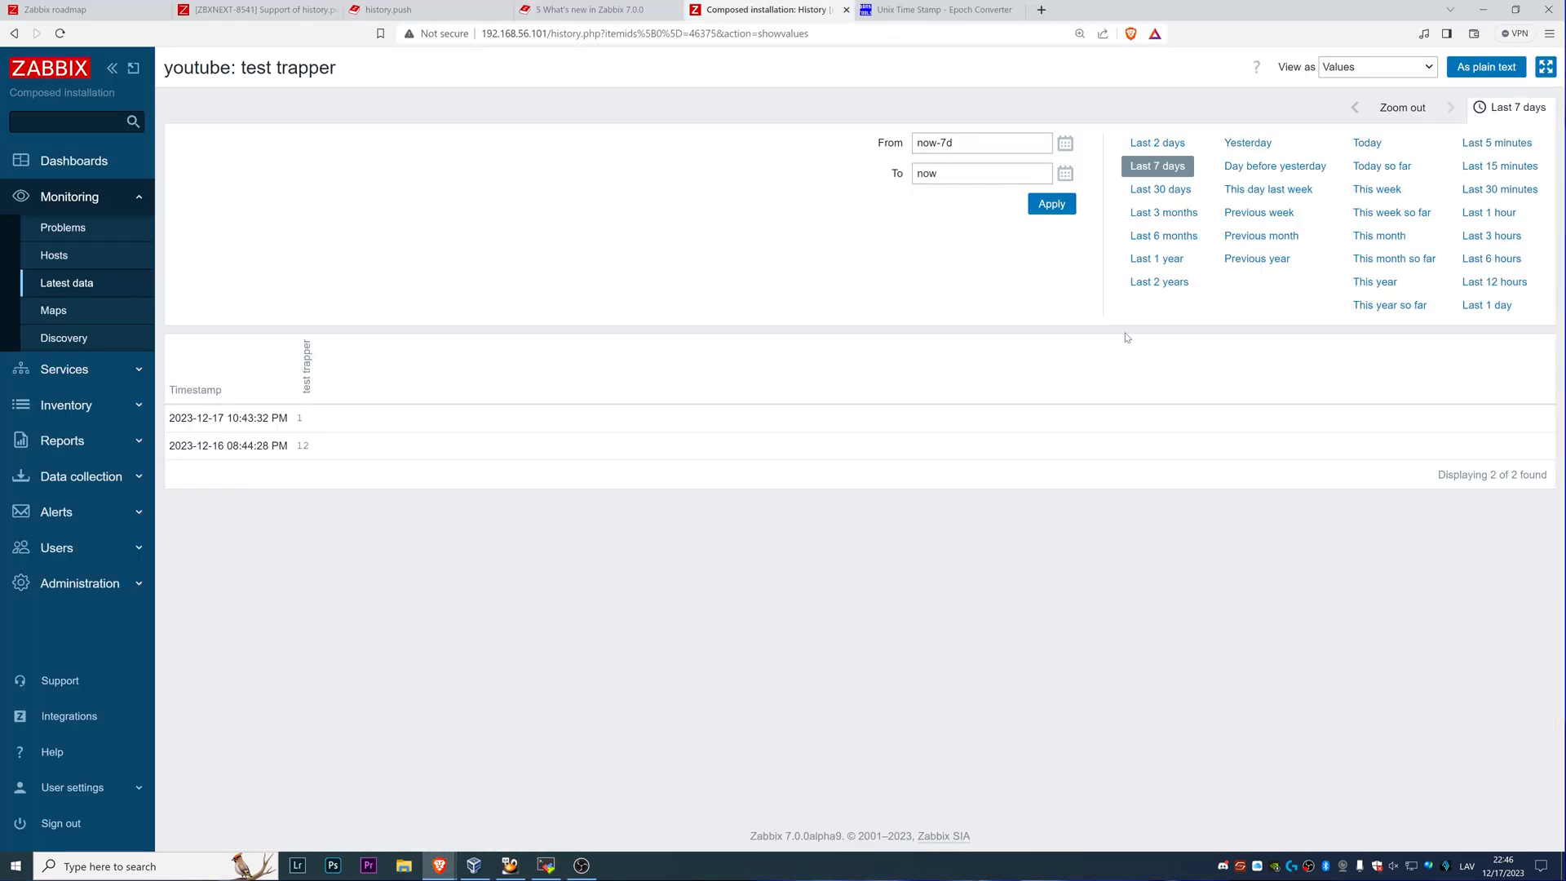
Step: Run sh /tmp/send.sh from MobaXterm until the push returns success
{"action": "left_click", "coordinate": [1160, 189]}
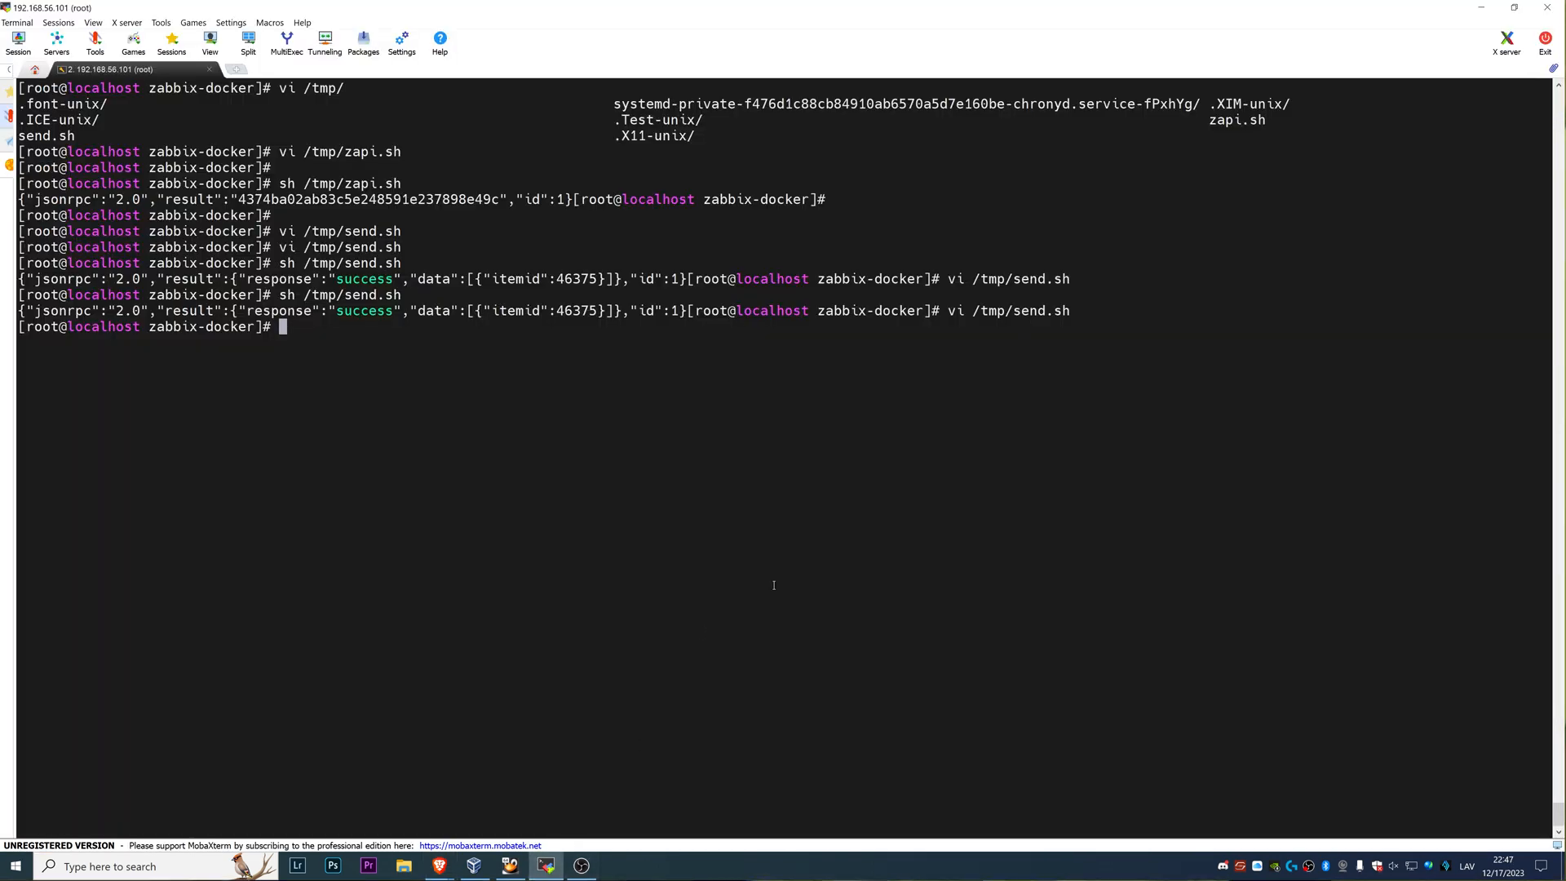
{"action": "key", "text": "Return"}
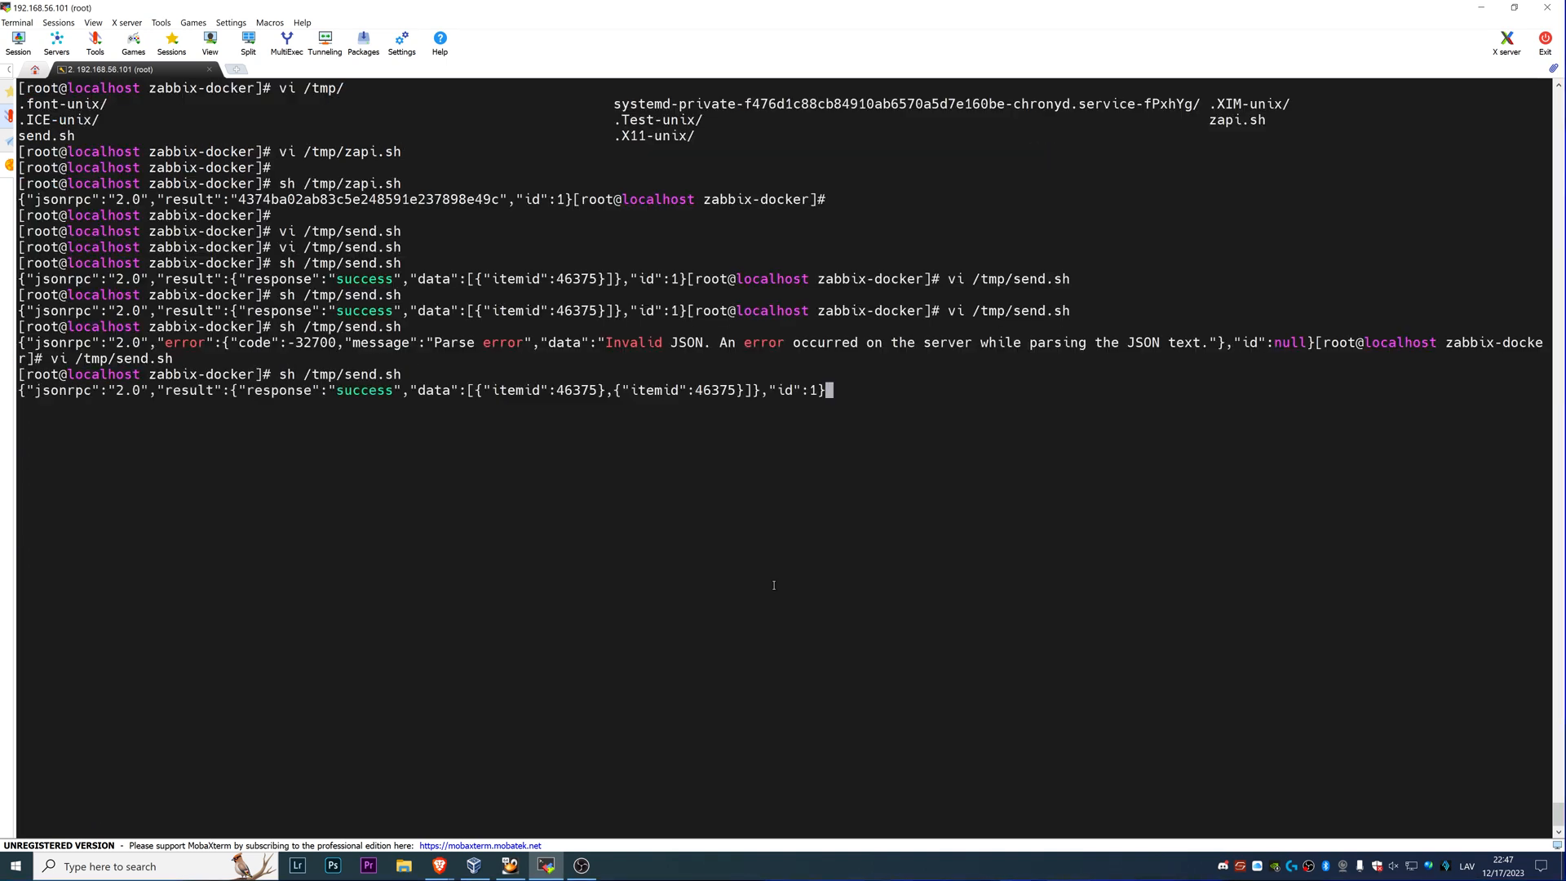
{"action": "key", "text": "Return"}
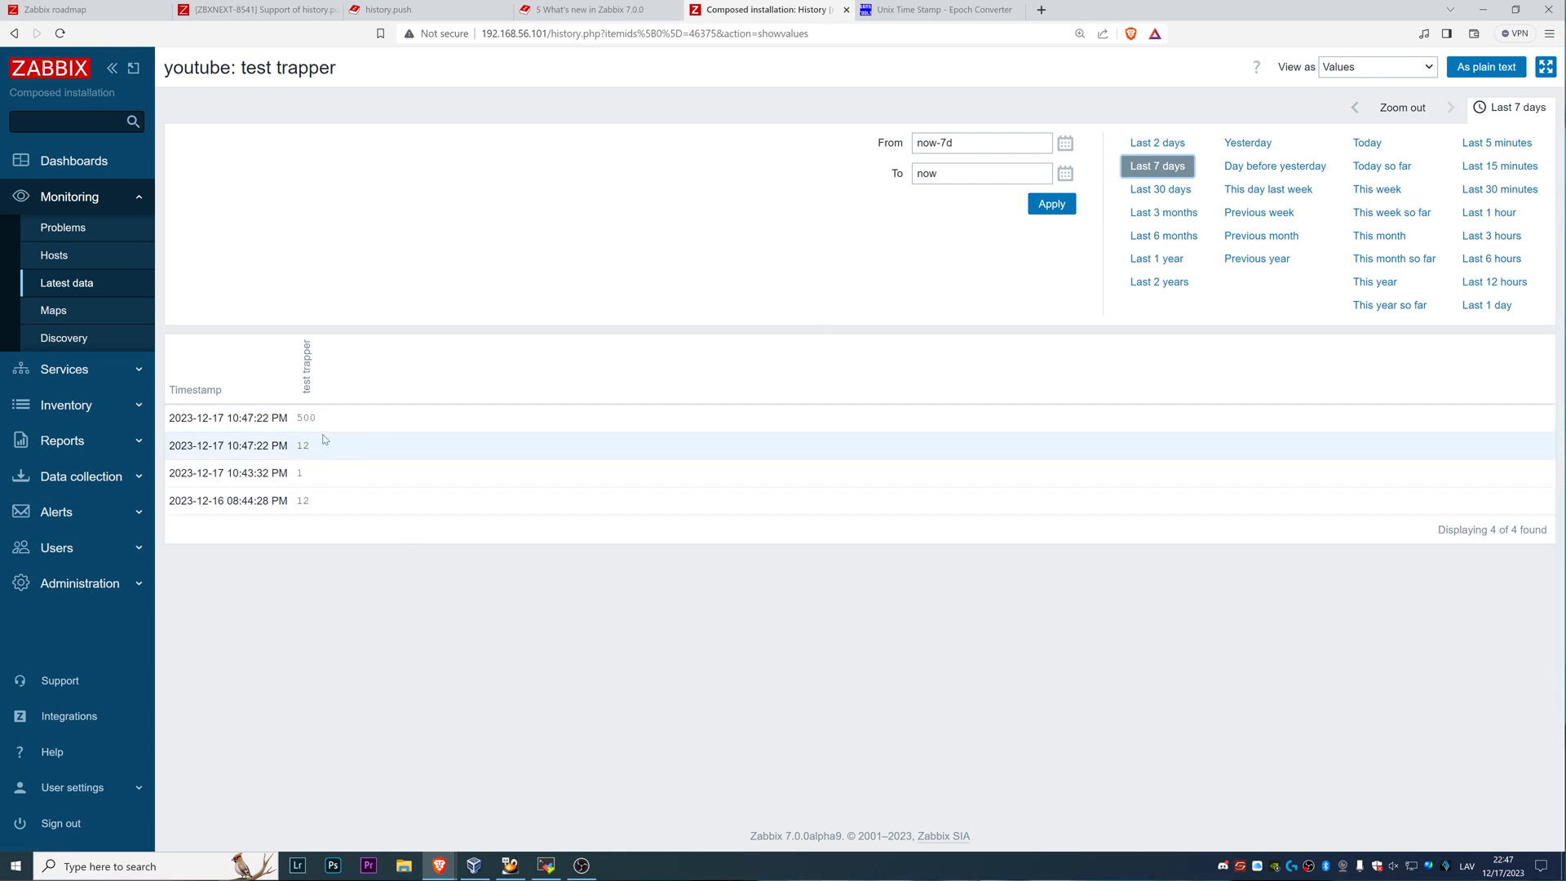
{"action": "mouse_move", "coordinate": [319, 437]}
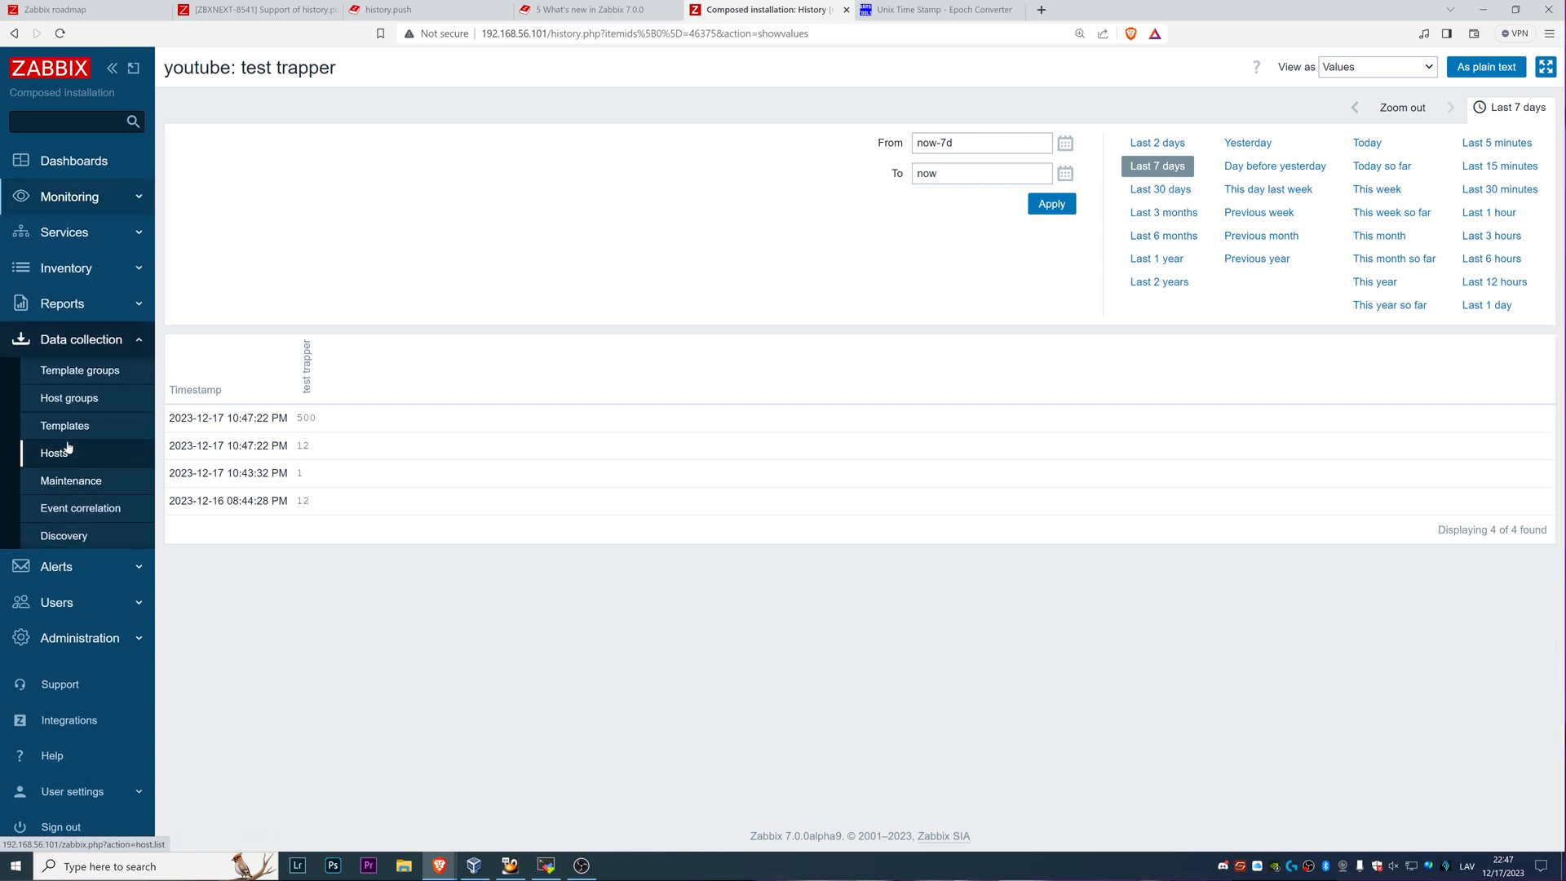
Step: Go to Data collection > Hosts and open the youtube host's items
{"action": "left_click", "coordinate": [54, 452]}
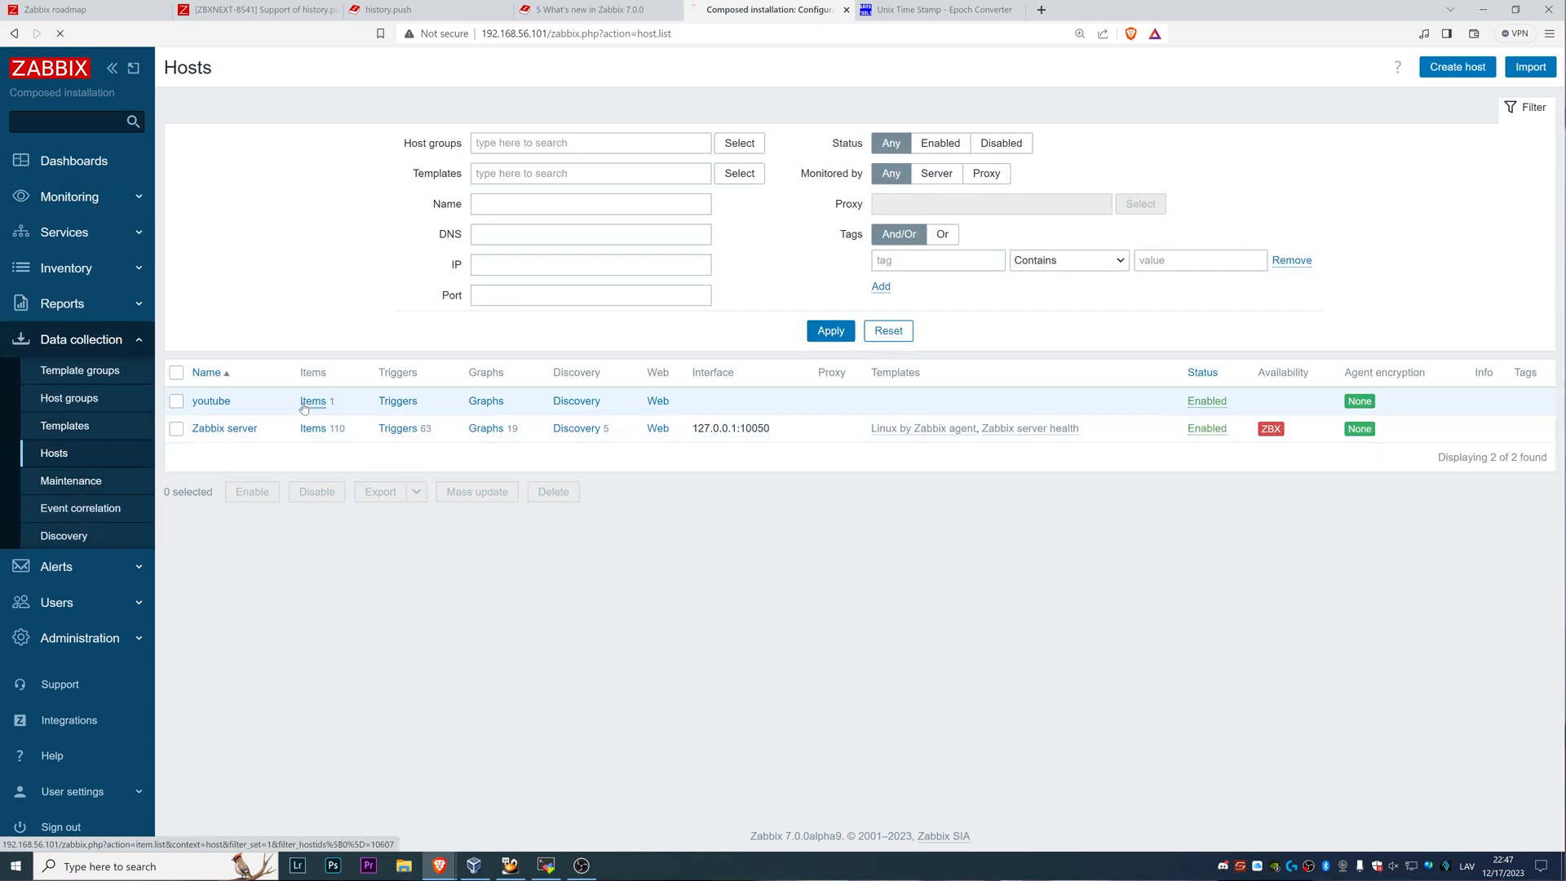
{"action": "left_click", "coordinate": [312, 401]}
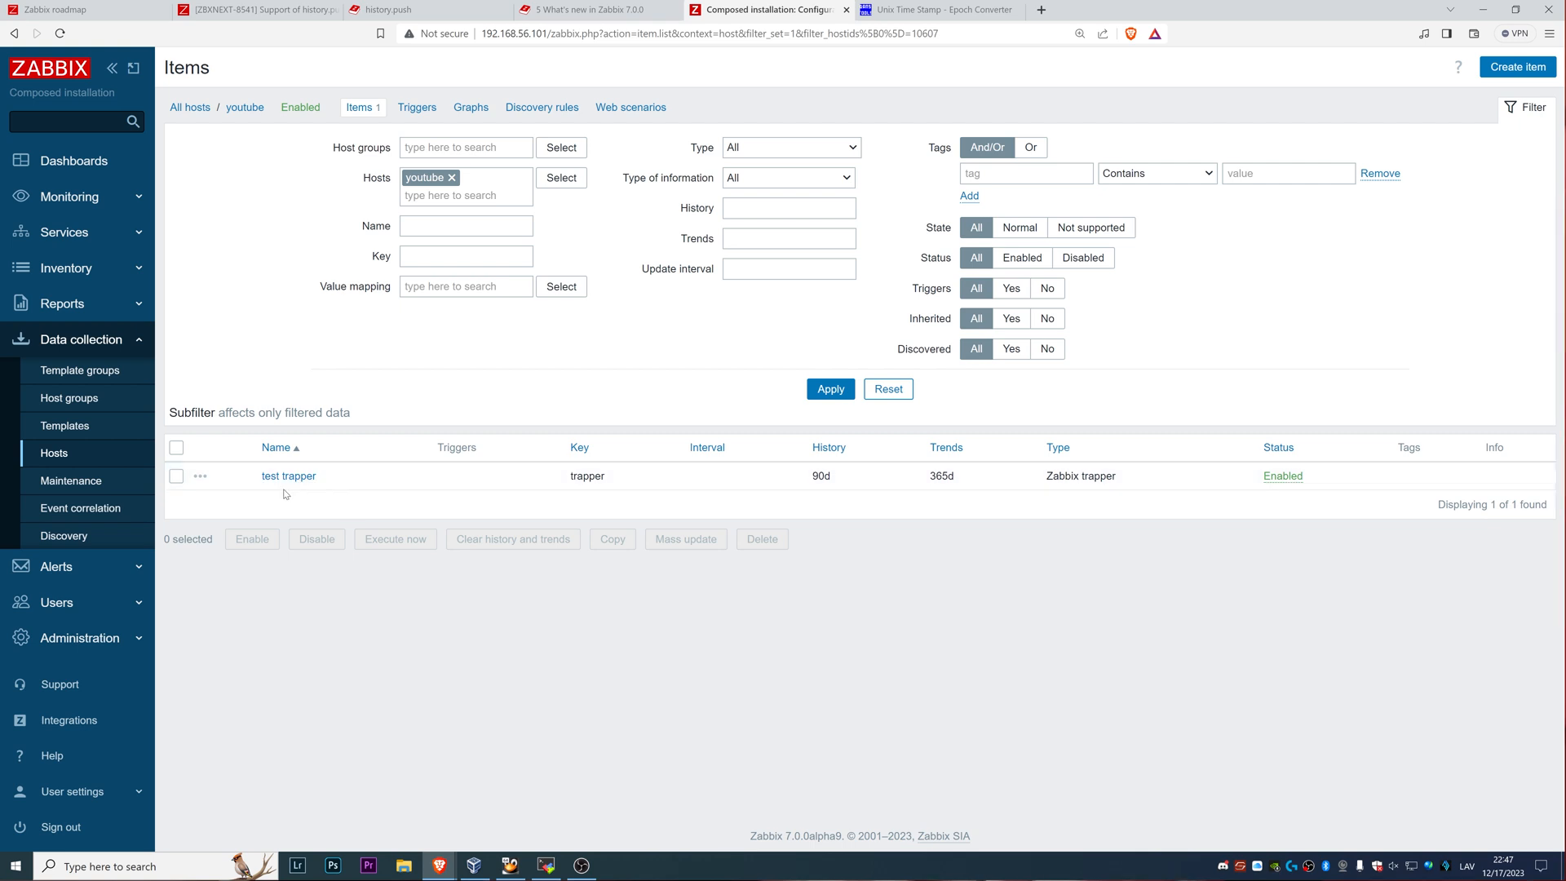
{"action": "mouse_move", "coordinate": [1100, 498]}
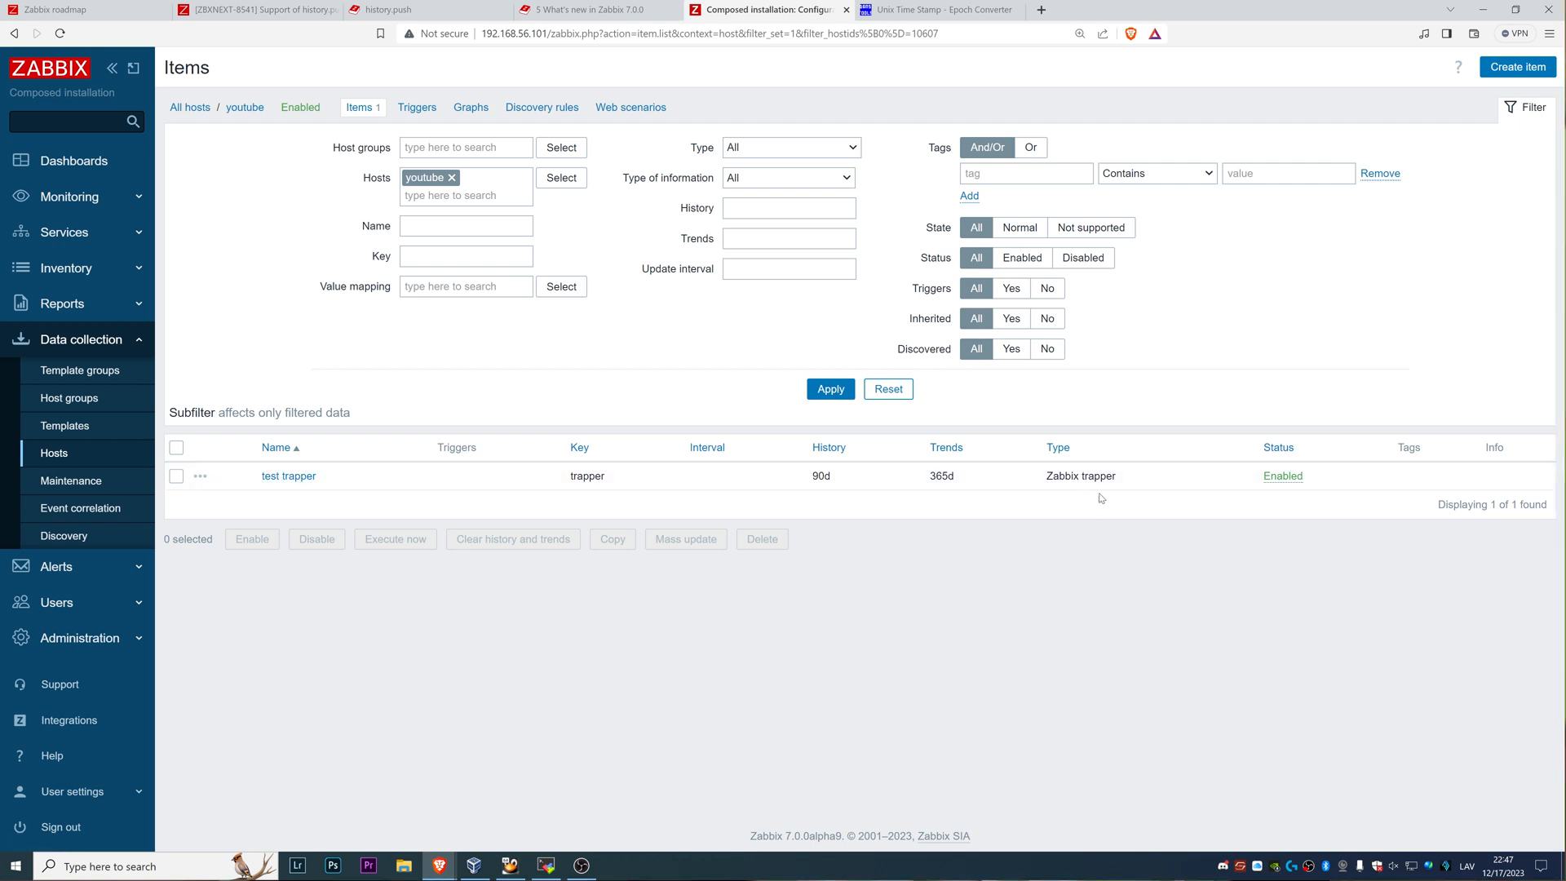
{"action": "left_click", "coordinate": [1516, 67]}
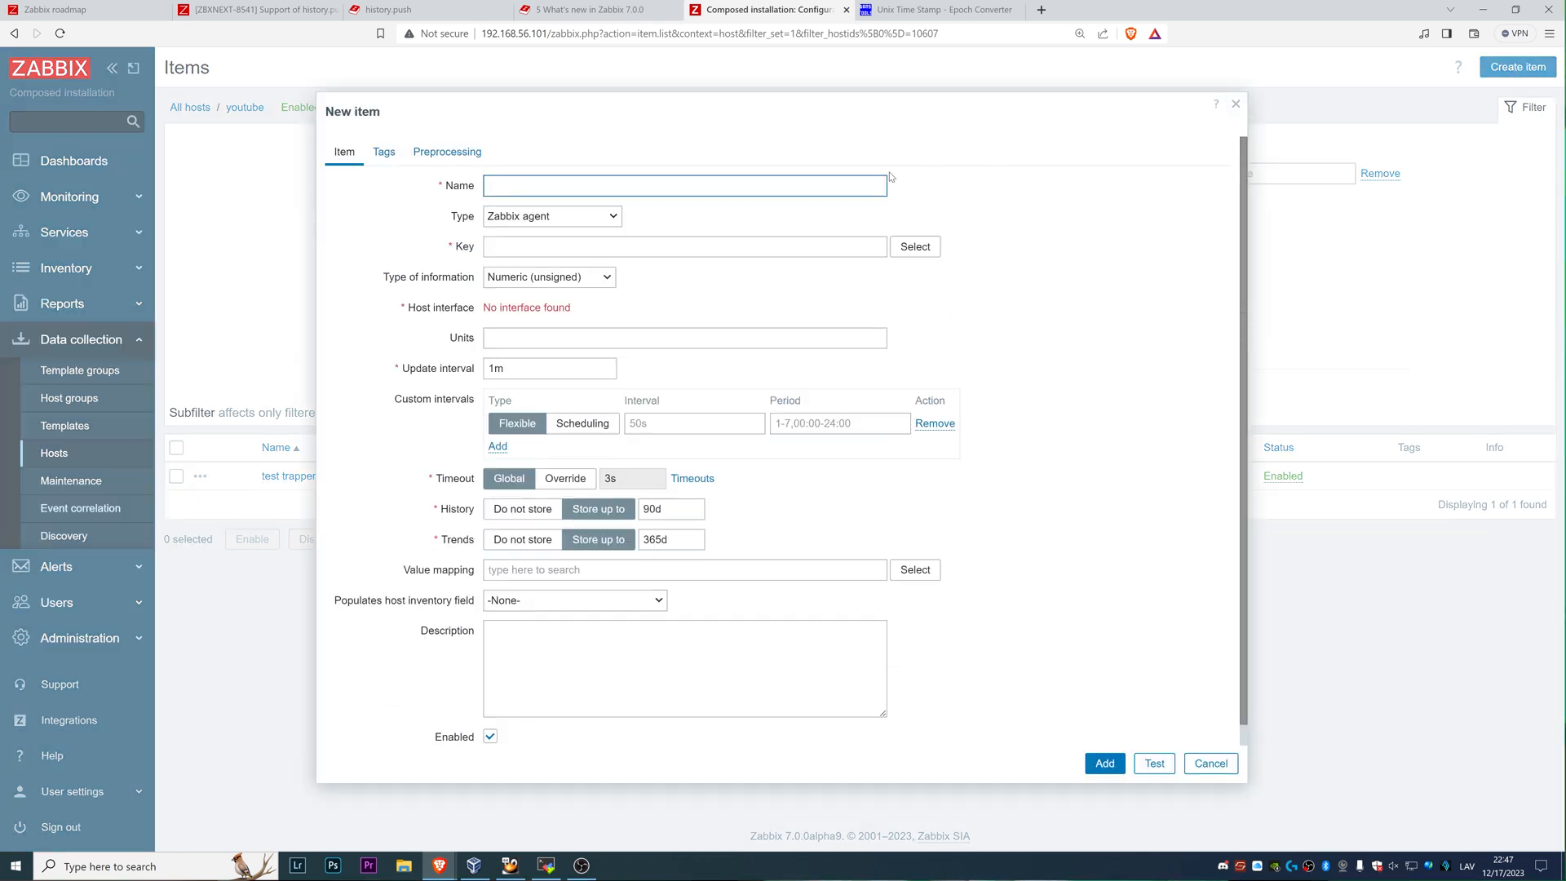
{"action": "type", "text": "http"}
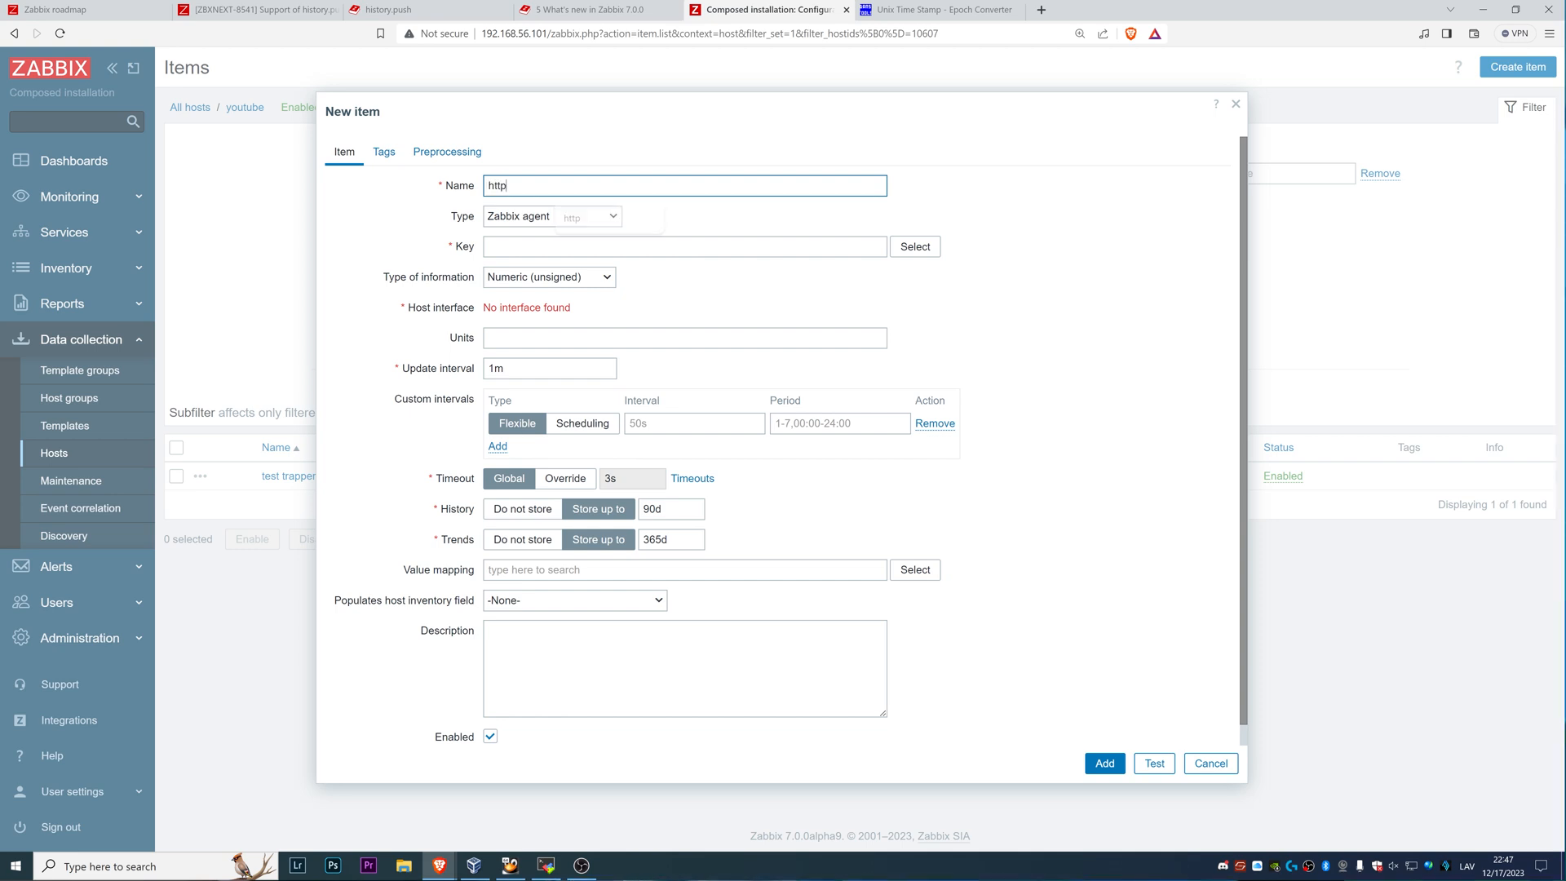
{"action": "left_click", "coordinate": [551, 216]}
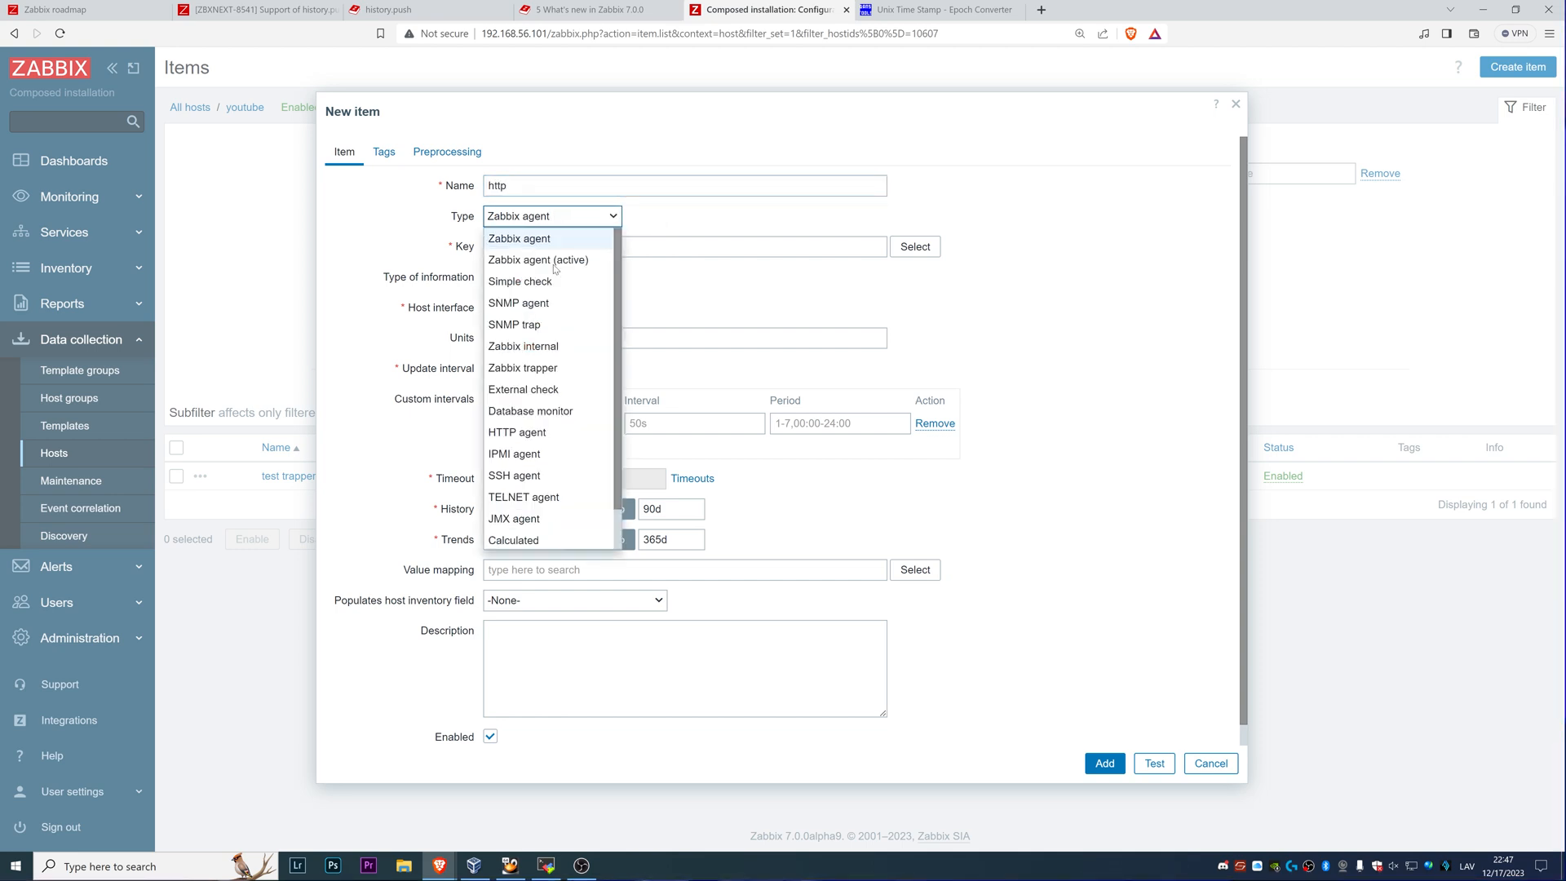
{"action": "scroll", "scroll_direction": "down", "scroll_amount": 3}
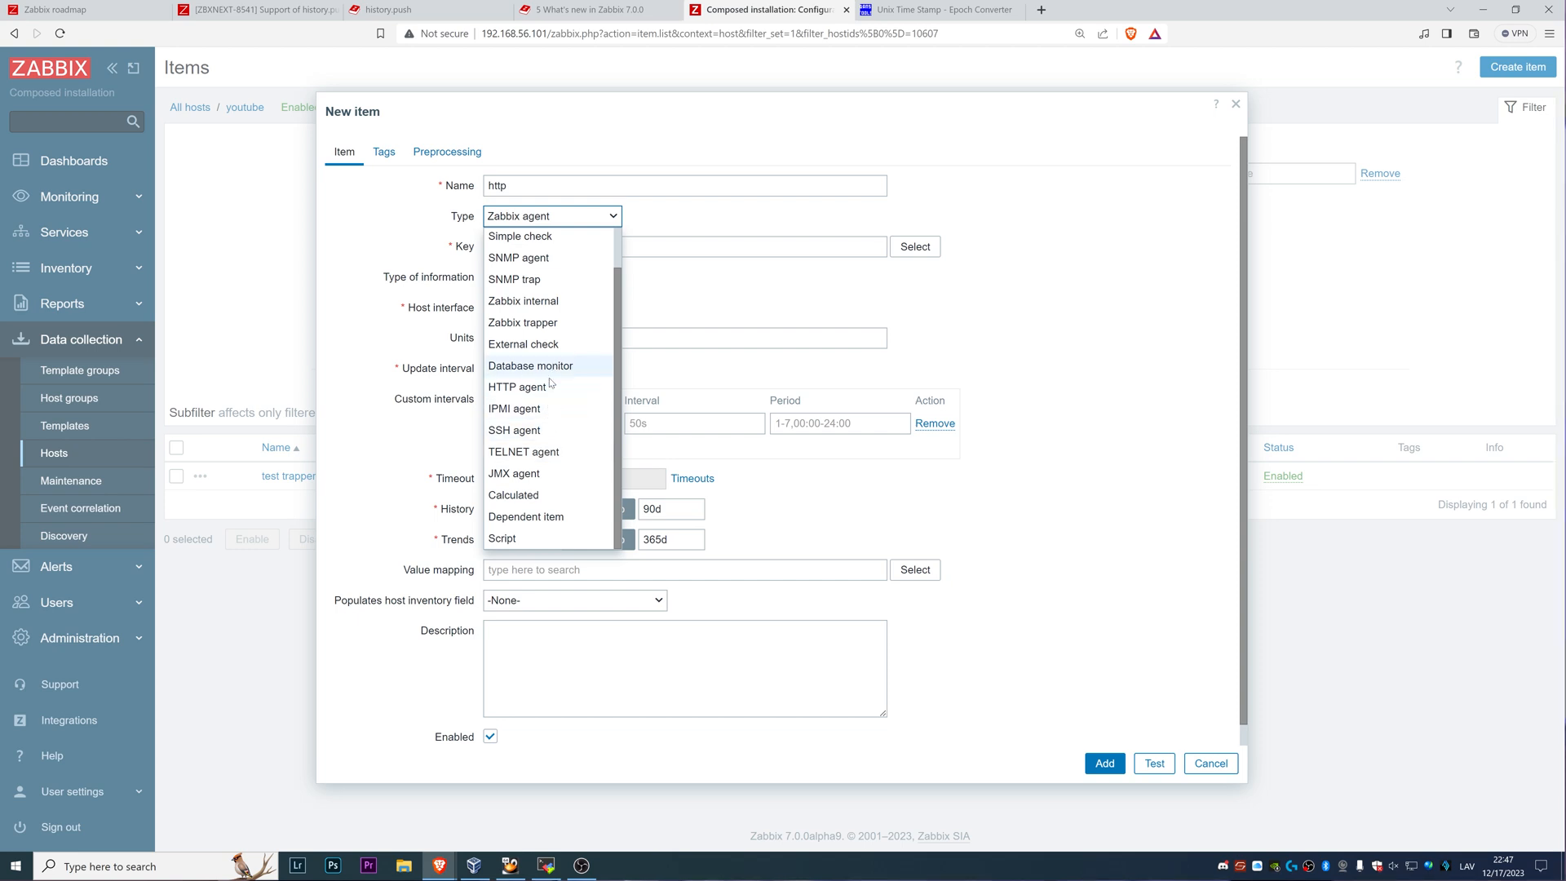
{"action": "left_click", "coordinate": [517, 386]}
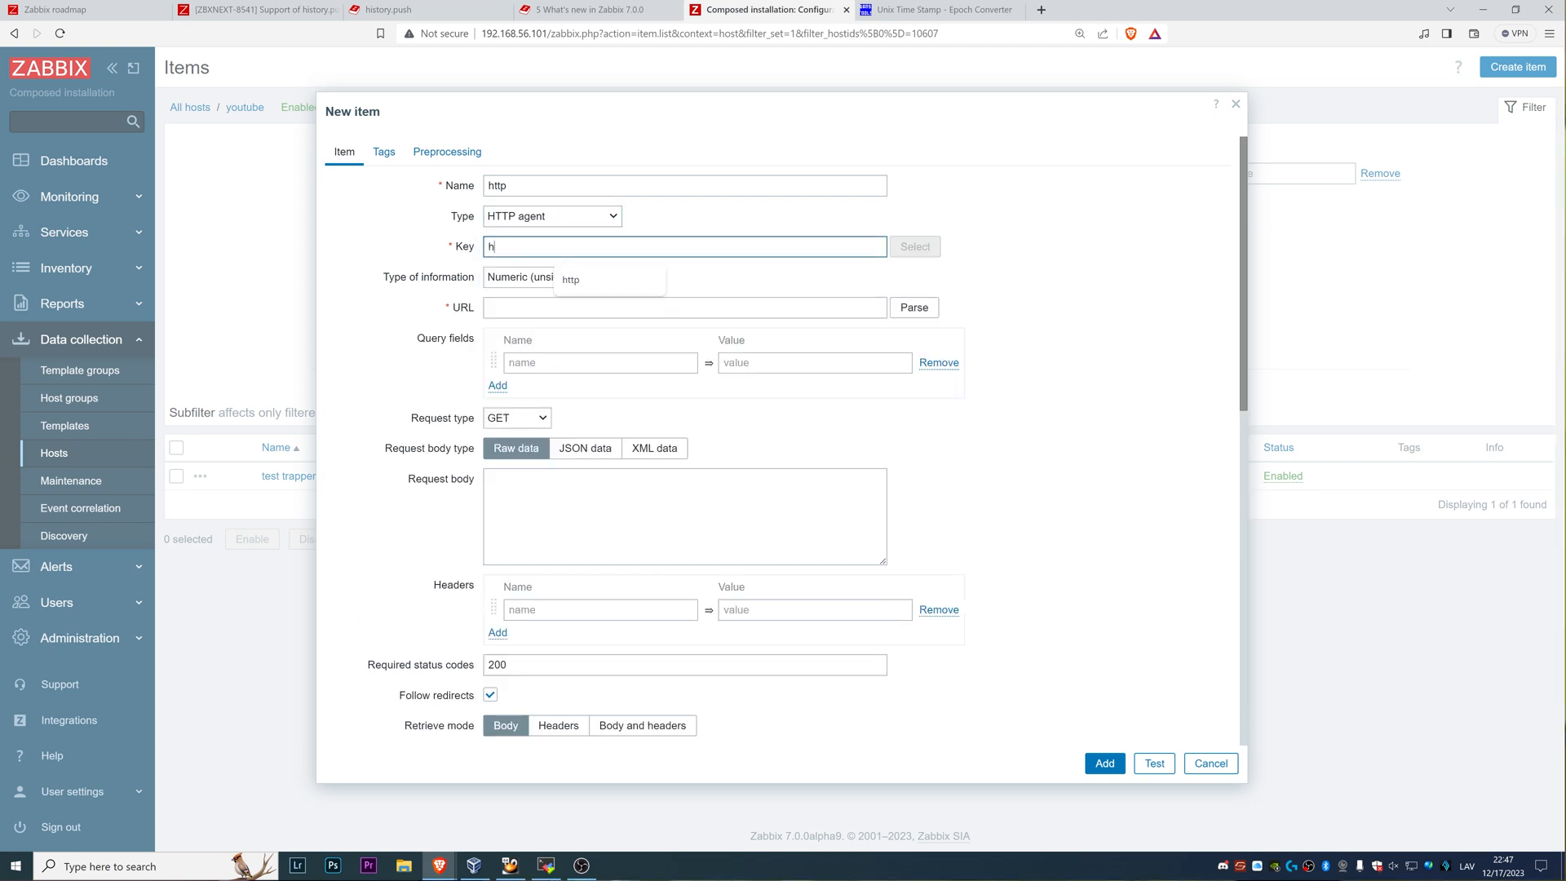
{"action": "left_click", "coordinate": [570, 280]}
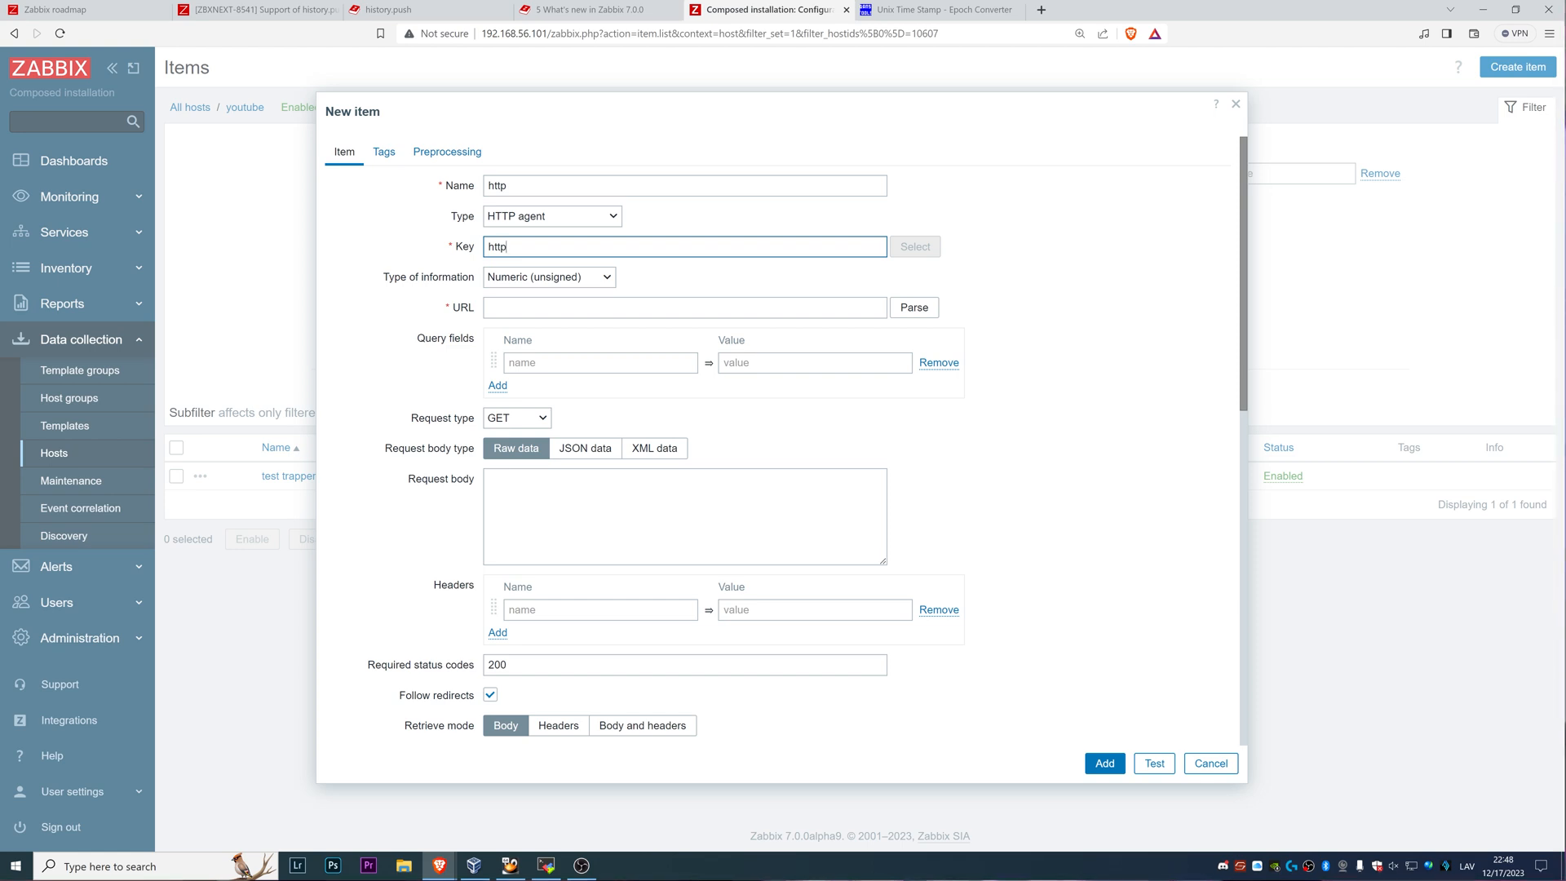
{"action": "type", "text": "www.zabbix.com"}
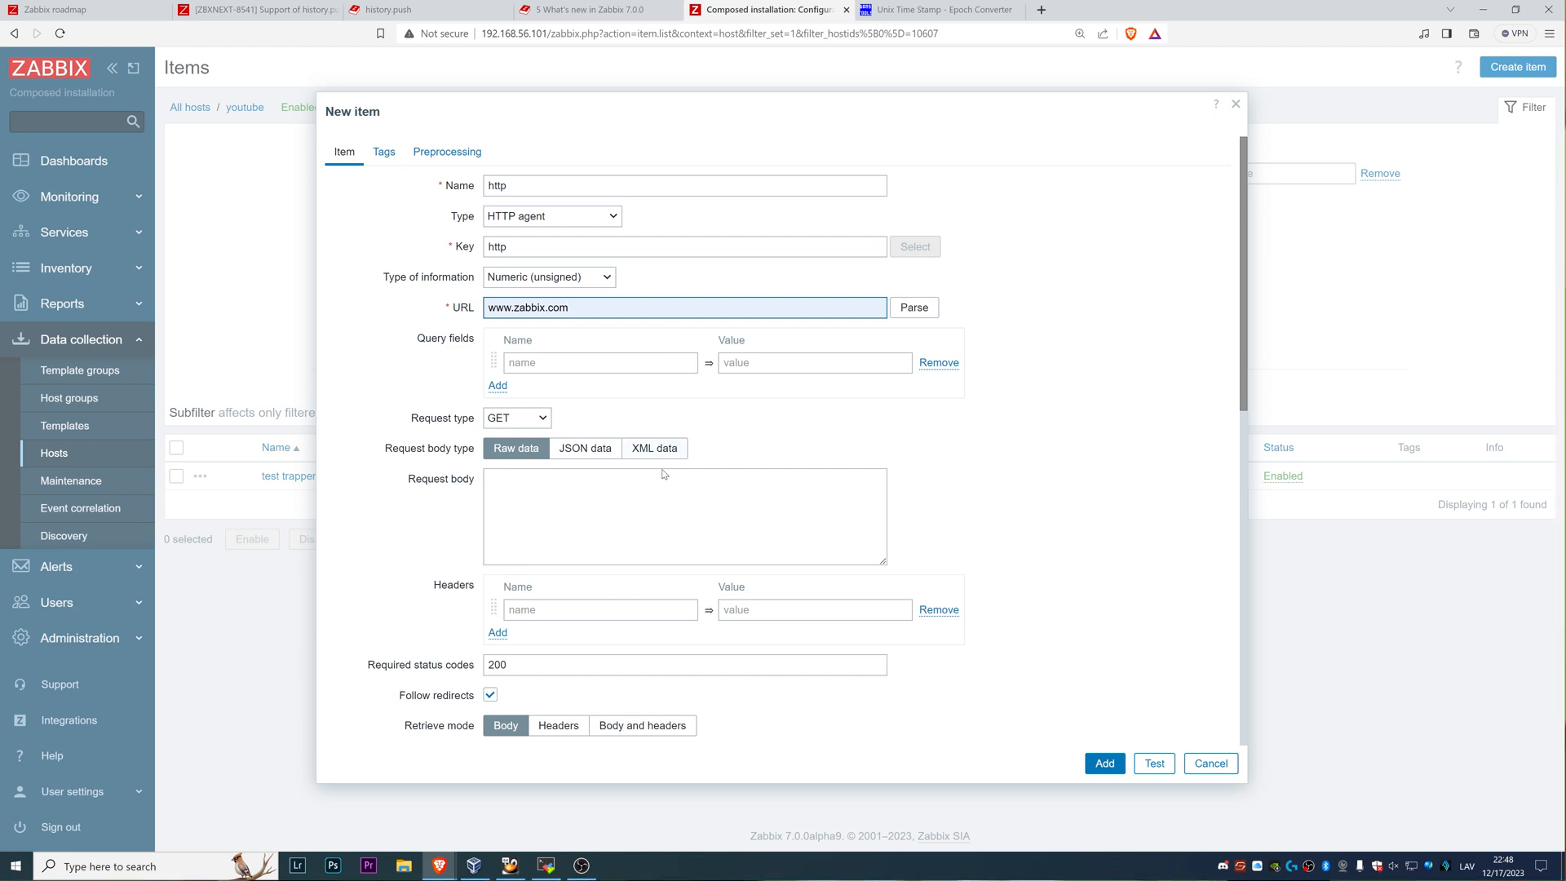
{"action": "scroll", "scroll_direction": "down", "scroll_amount": 3}
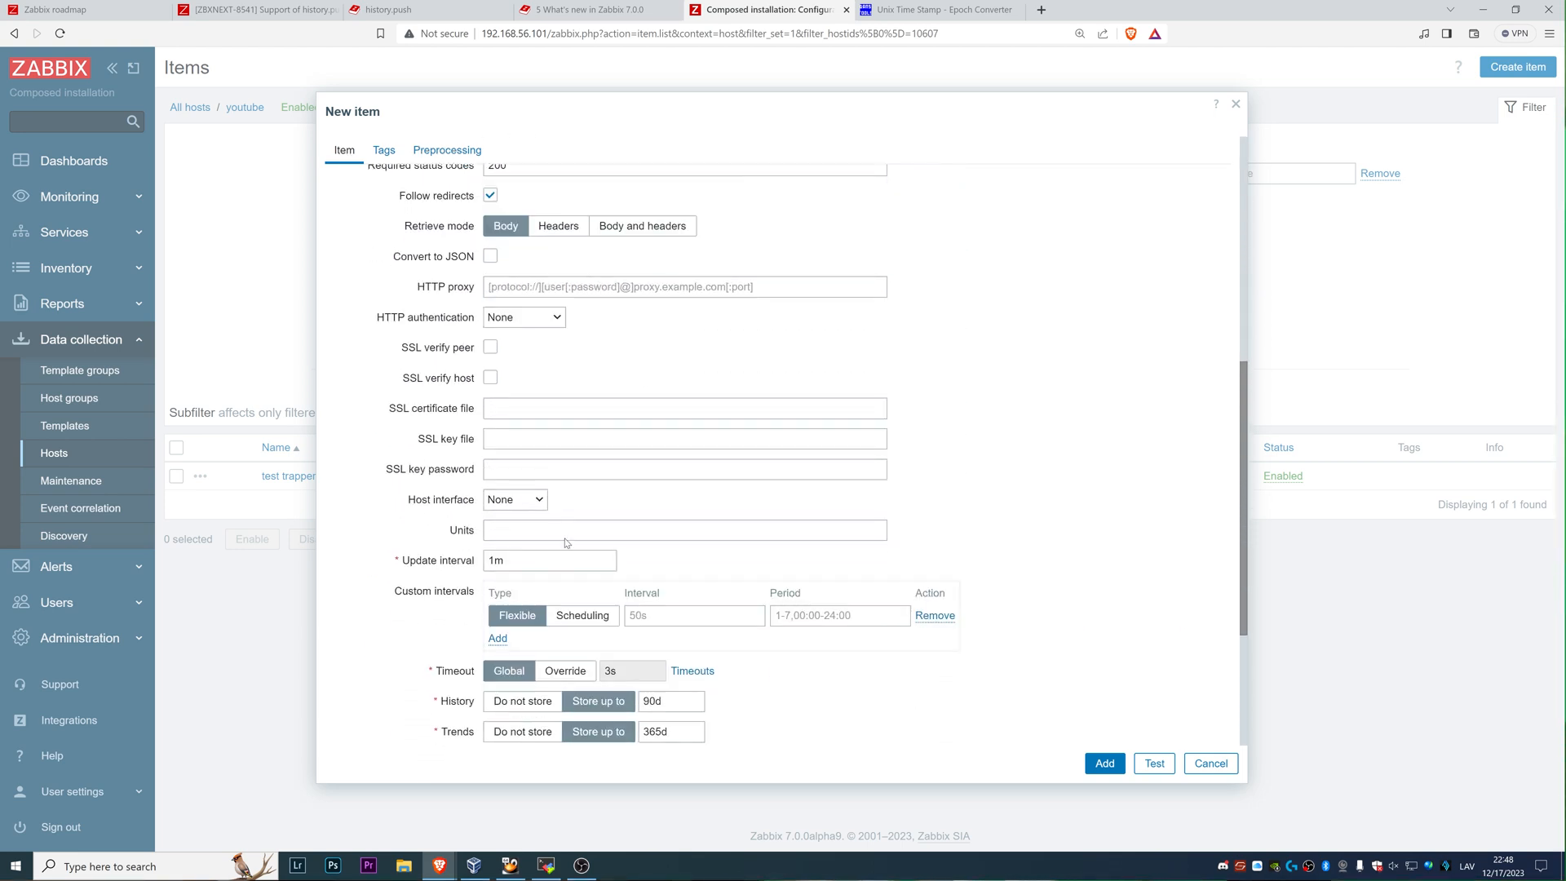
{"action": "scroll", "scroll_direction": "down", "scroll_amount": 3}
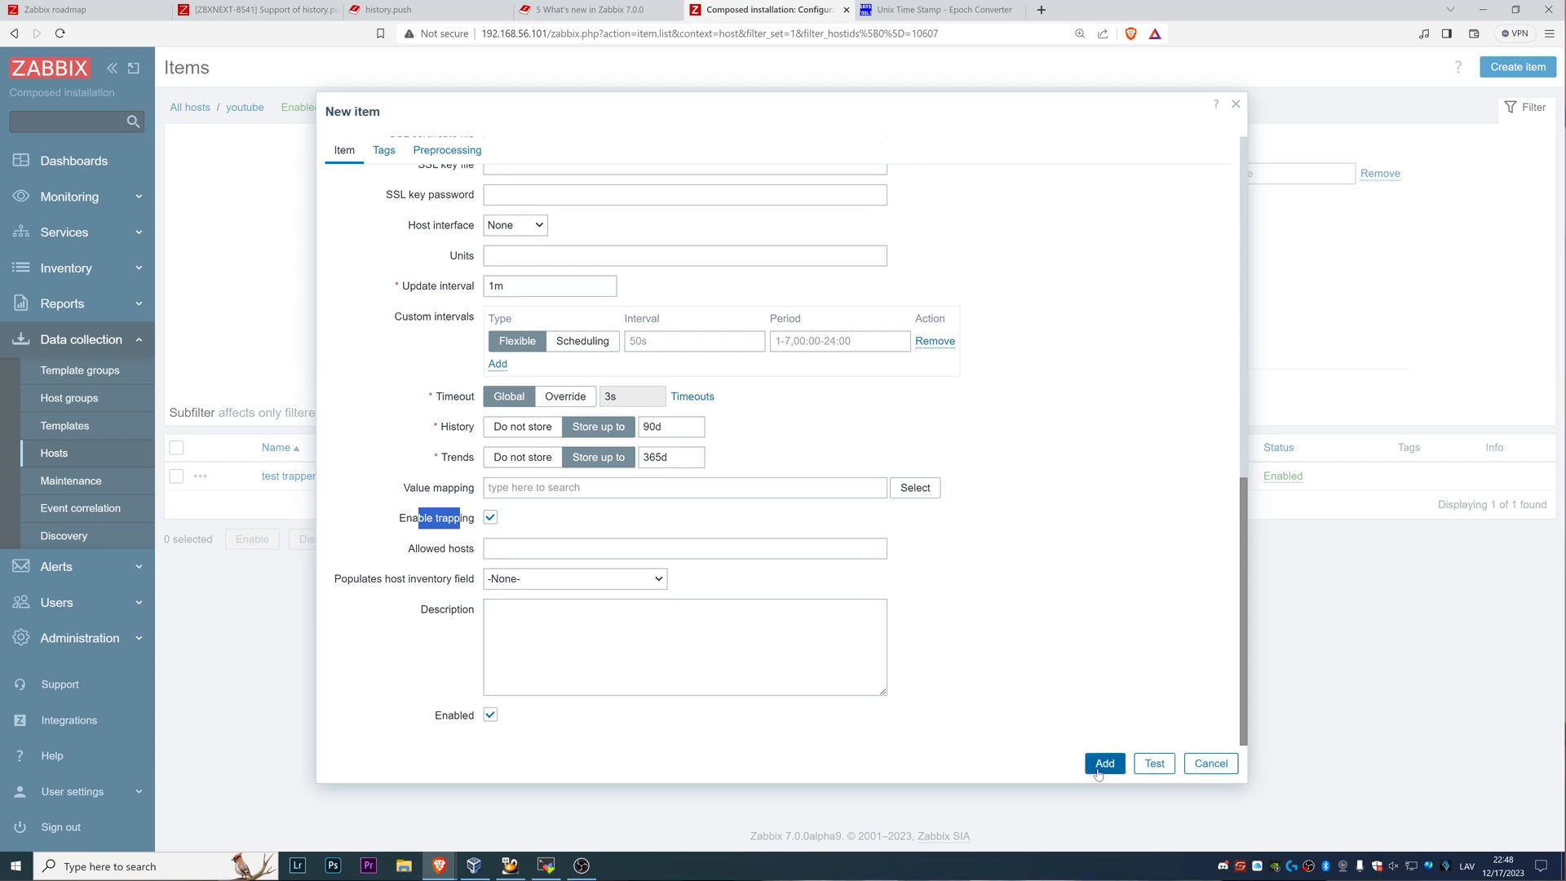
{"action": "left_click", "coordinate": [1103, 764]}
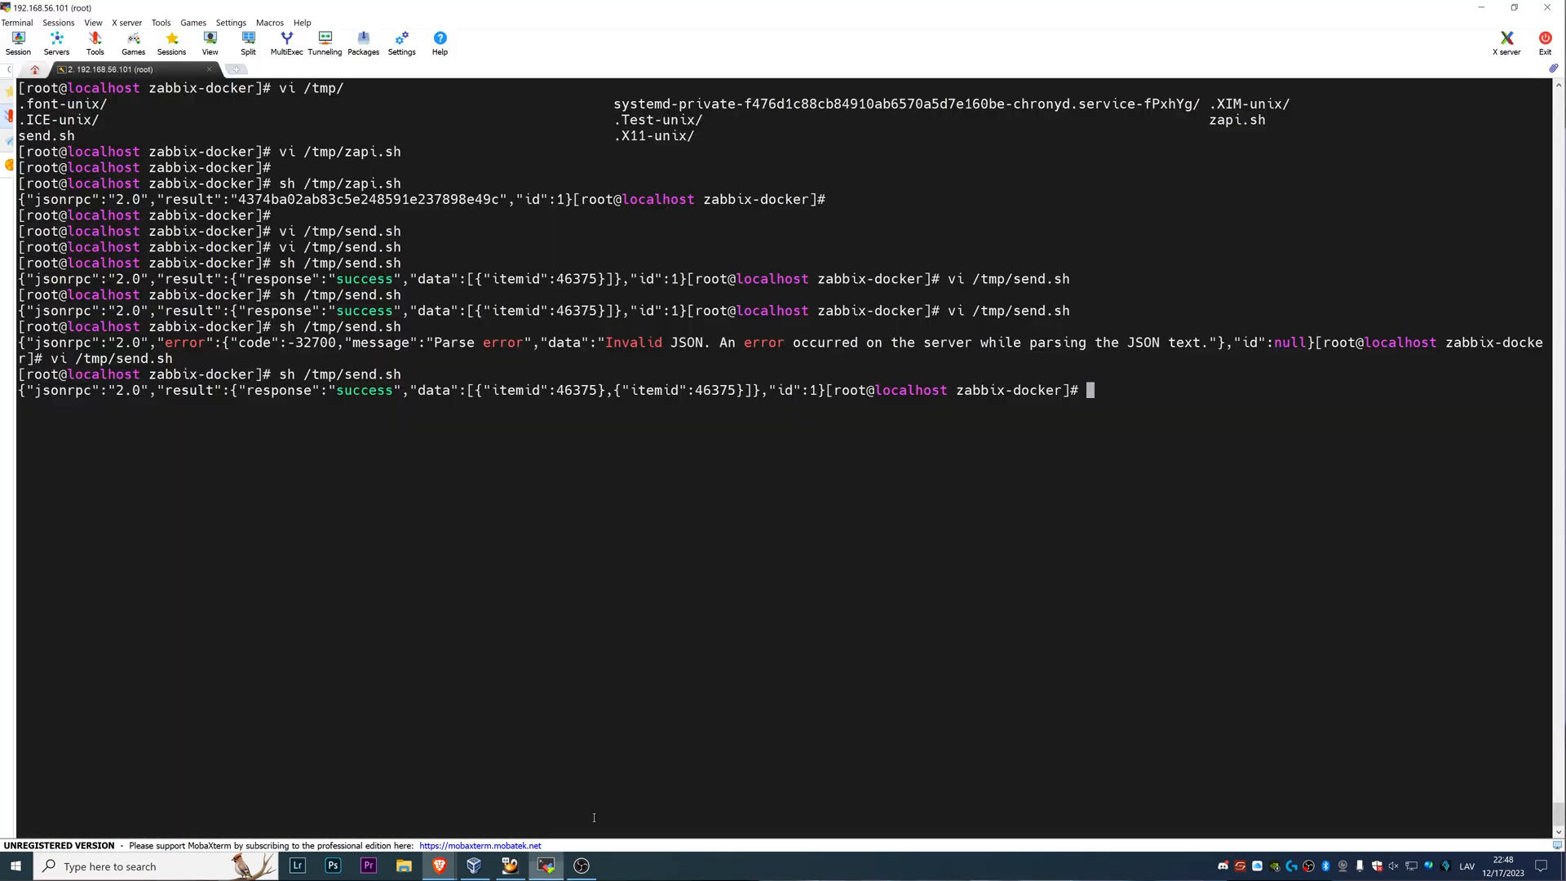
Step: Reopen send.sh in vi, then view the http item's graph from Monitoring > Latest data
{"action": "type", "text": "vi /tmp/send.sh"}
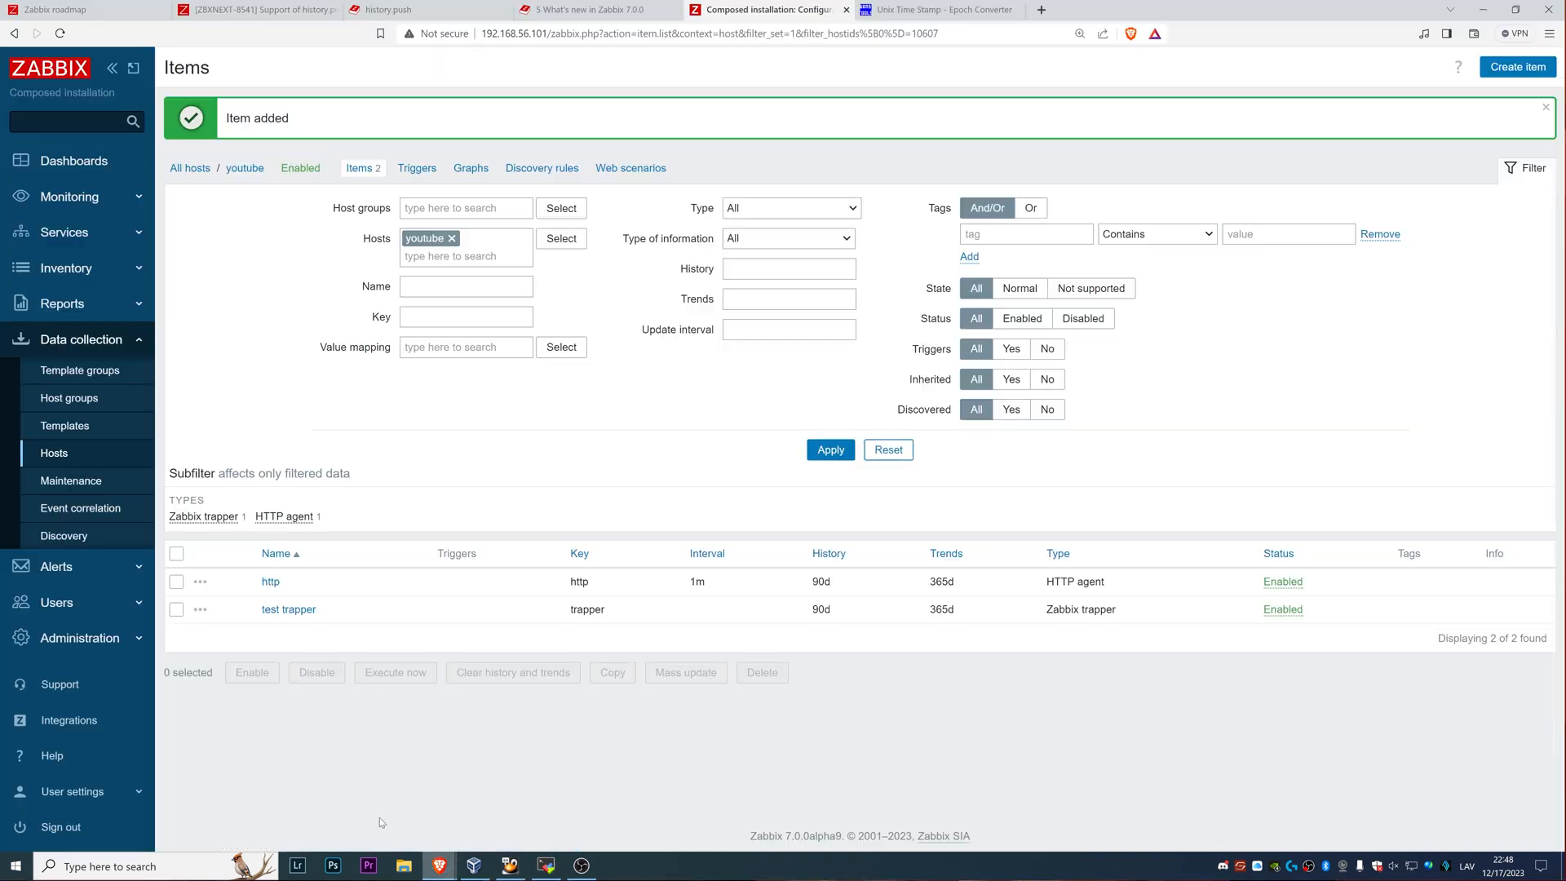
{"action": "left_click", "coordinate": [68, 196]}
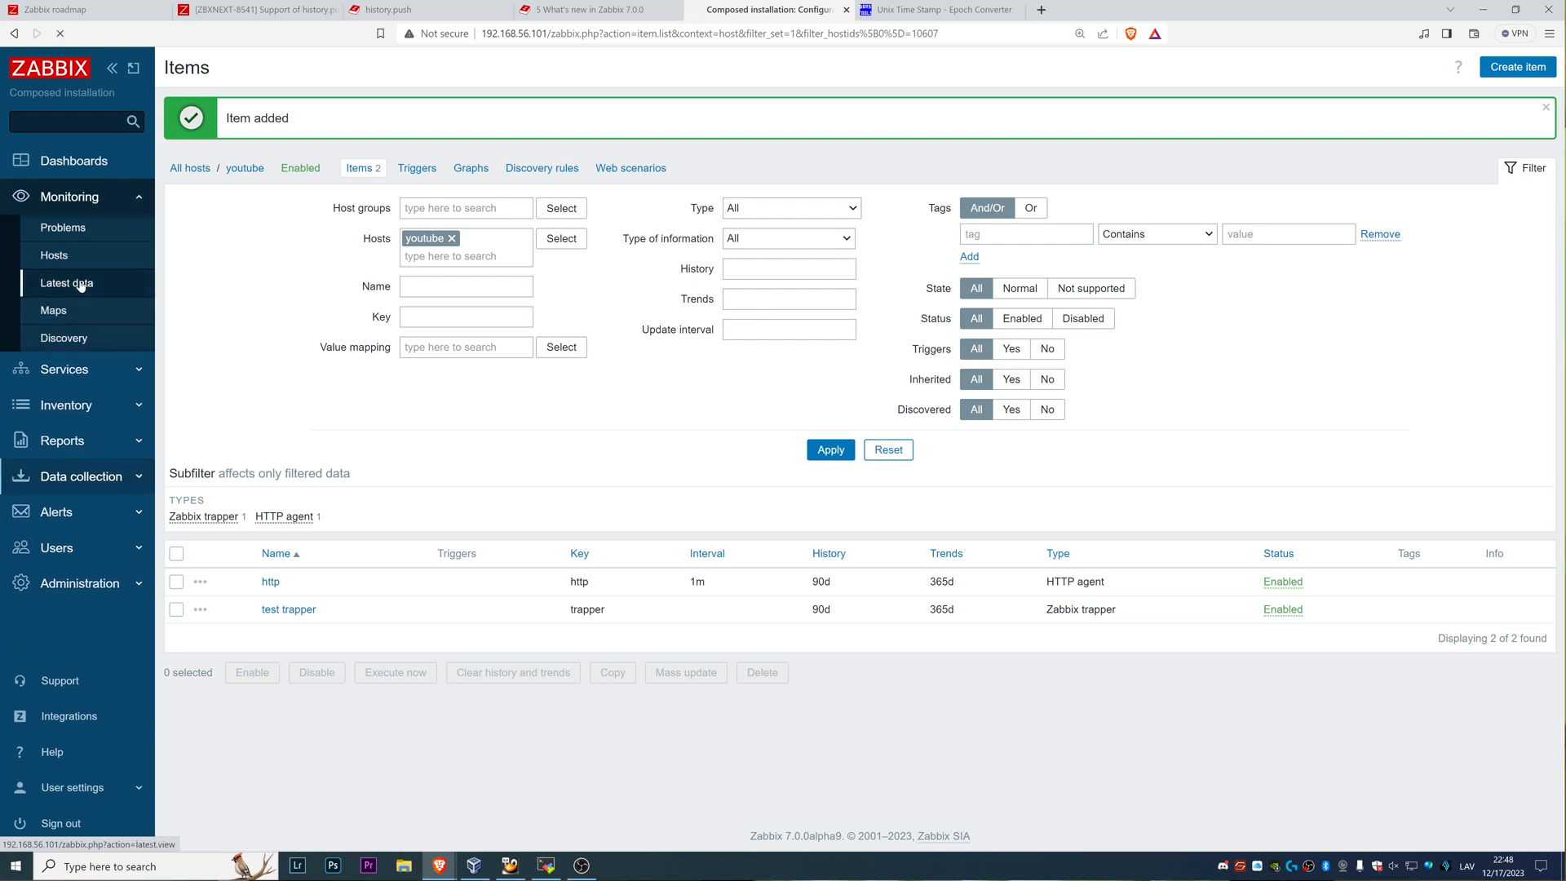
{"action": "left_click", "coordinate": [66, 283]}
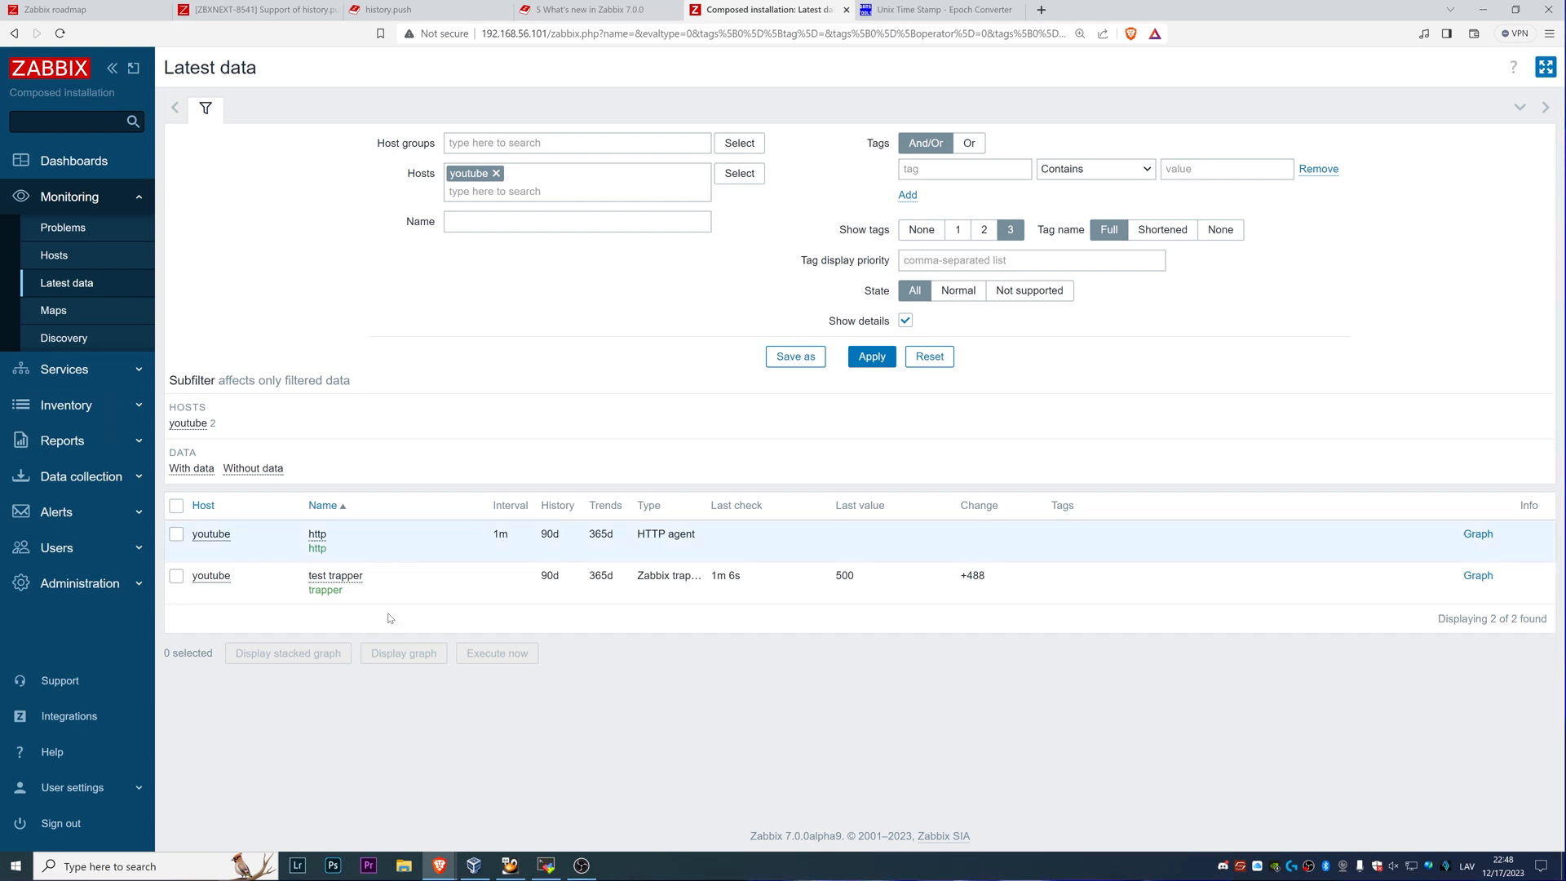
{"action": "mouse_move", "coordinate": [317, 540]}
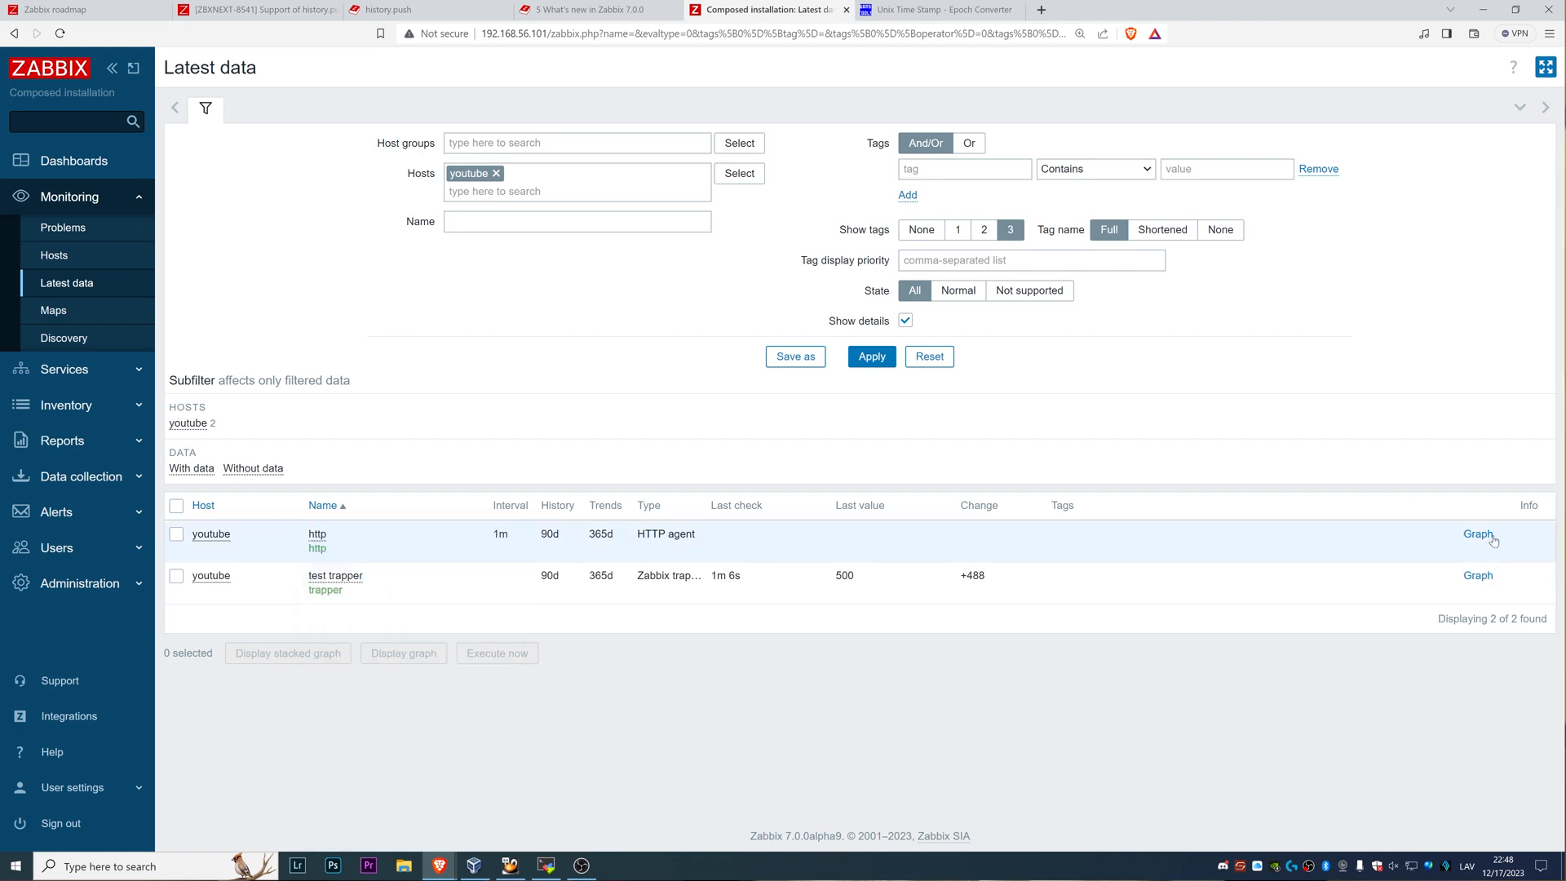
{"action": "left_click", "coordinate": [1477, 533]}
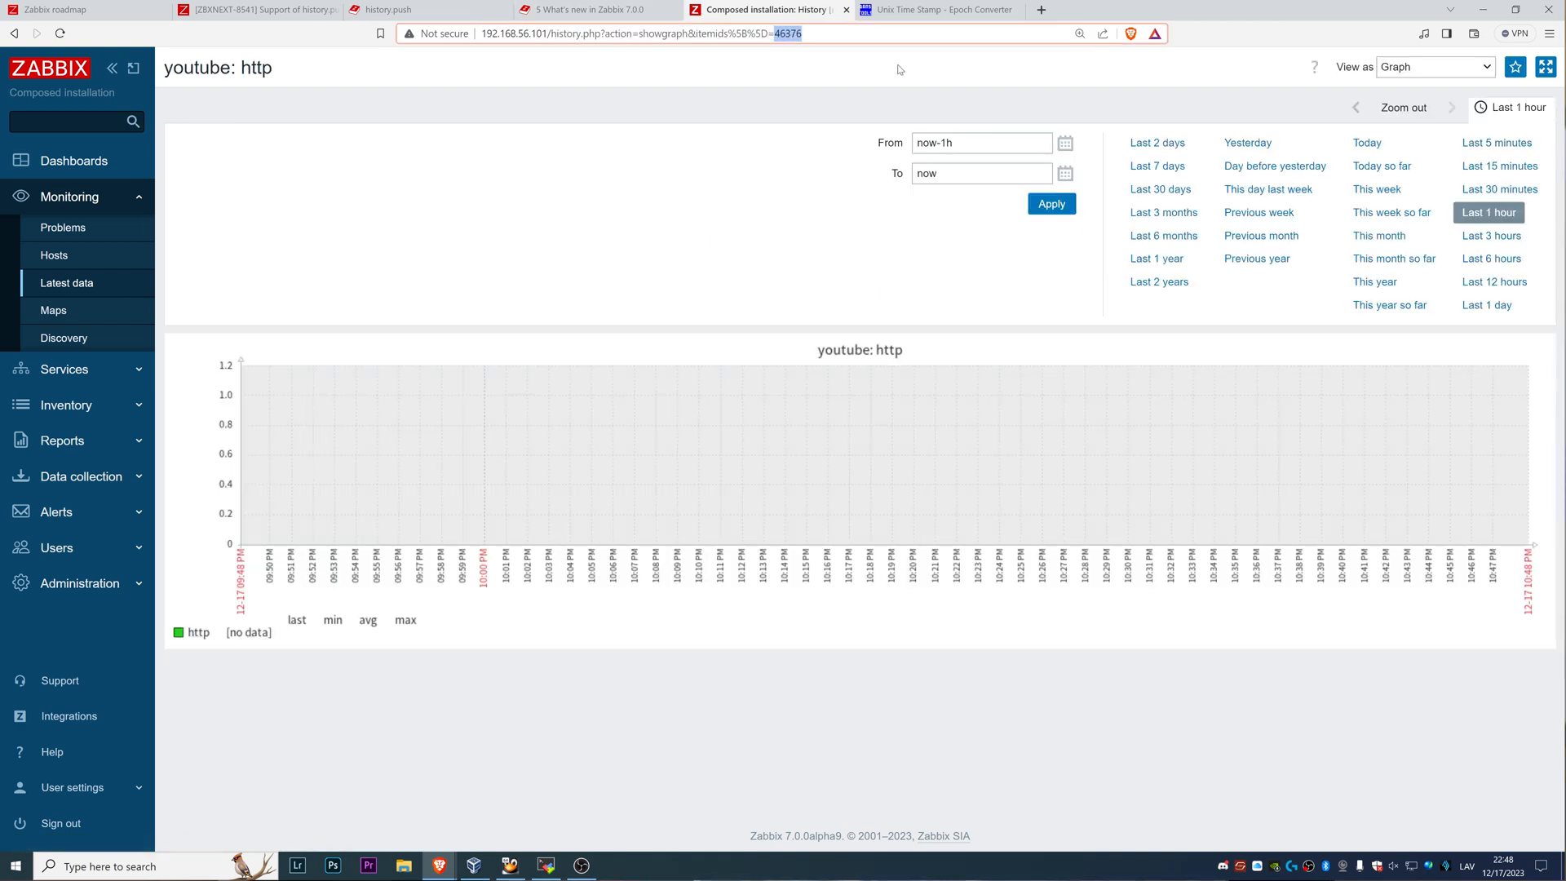
Step: In send.sh, replace the payload's item id with 46376
{"action": "left_click", "coordinate": [544, 866]}
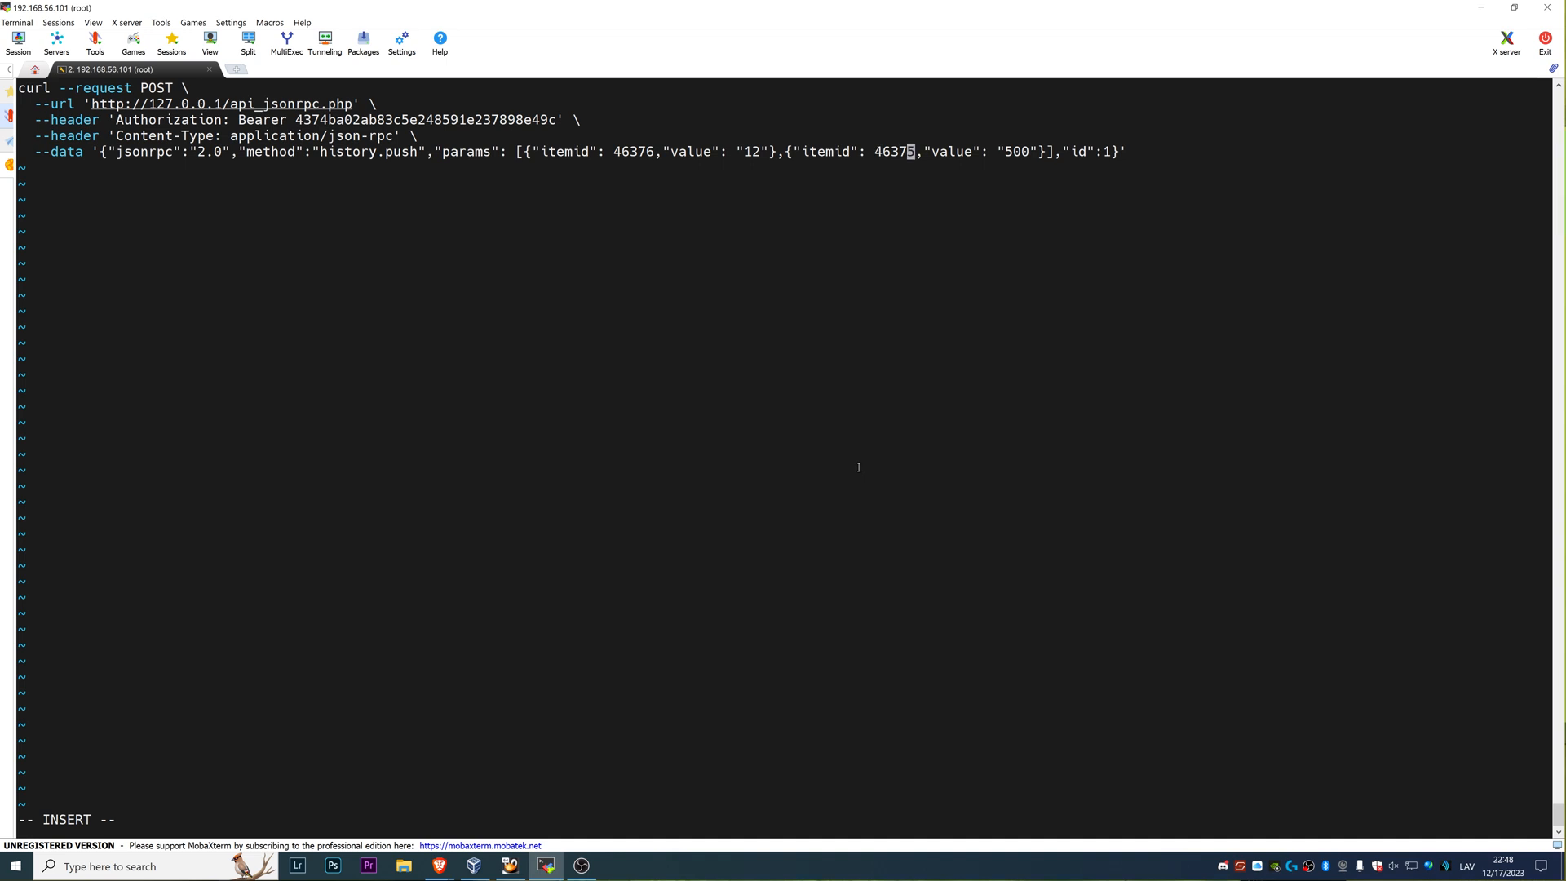
{"action": "key", "text": "BackSpace"}
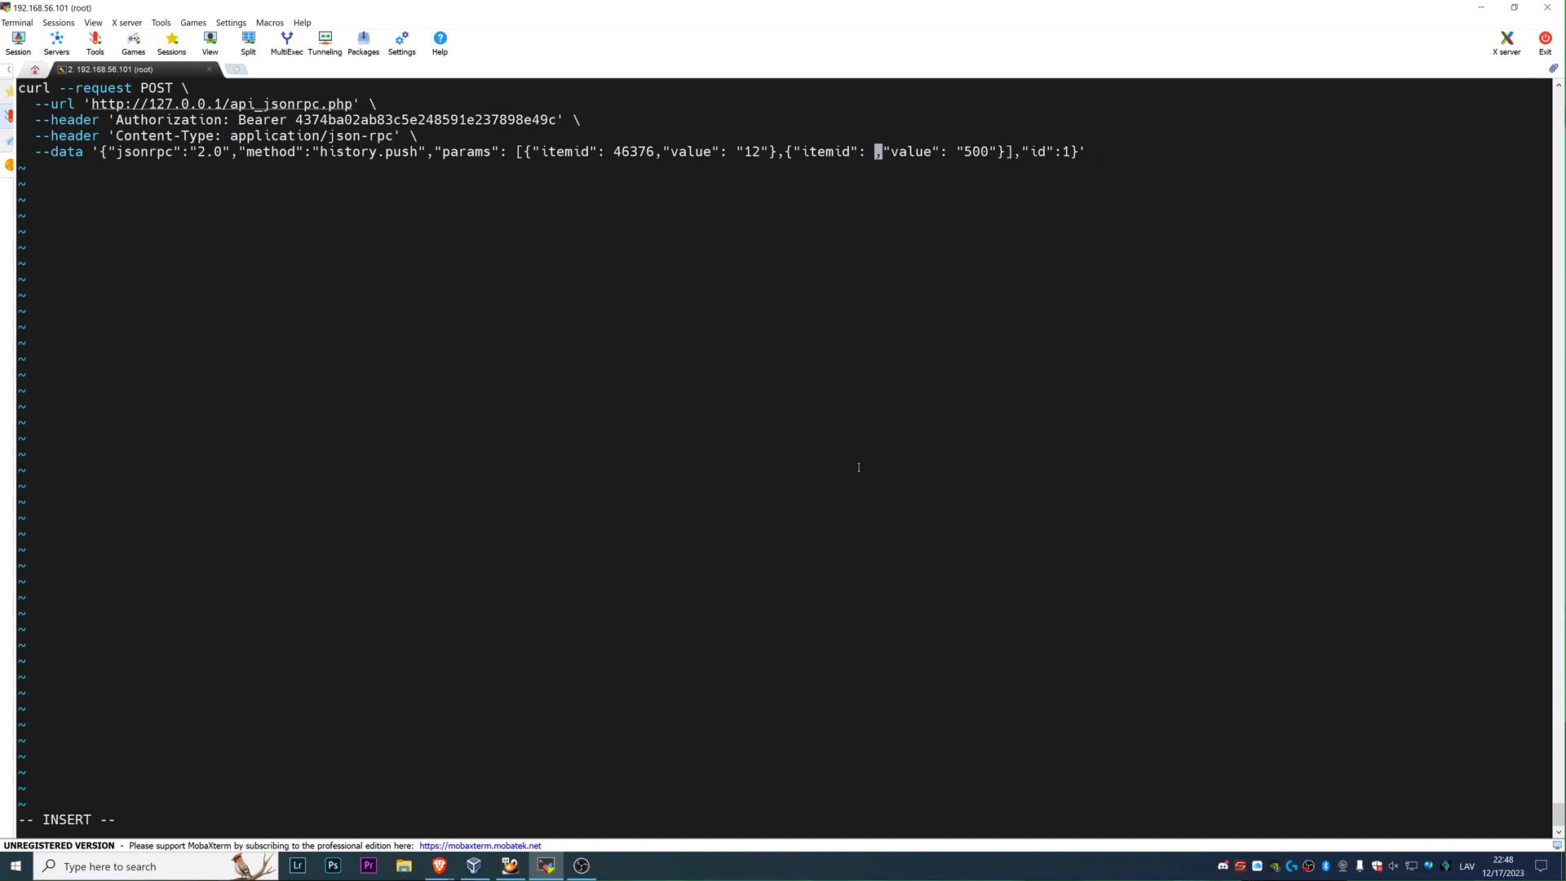
{"action": "type", "text": "46376"}
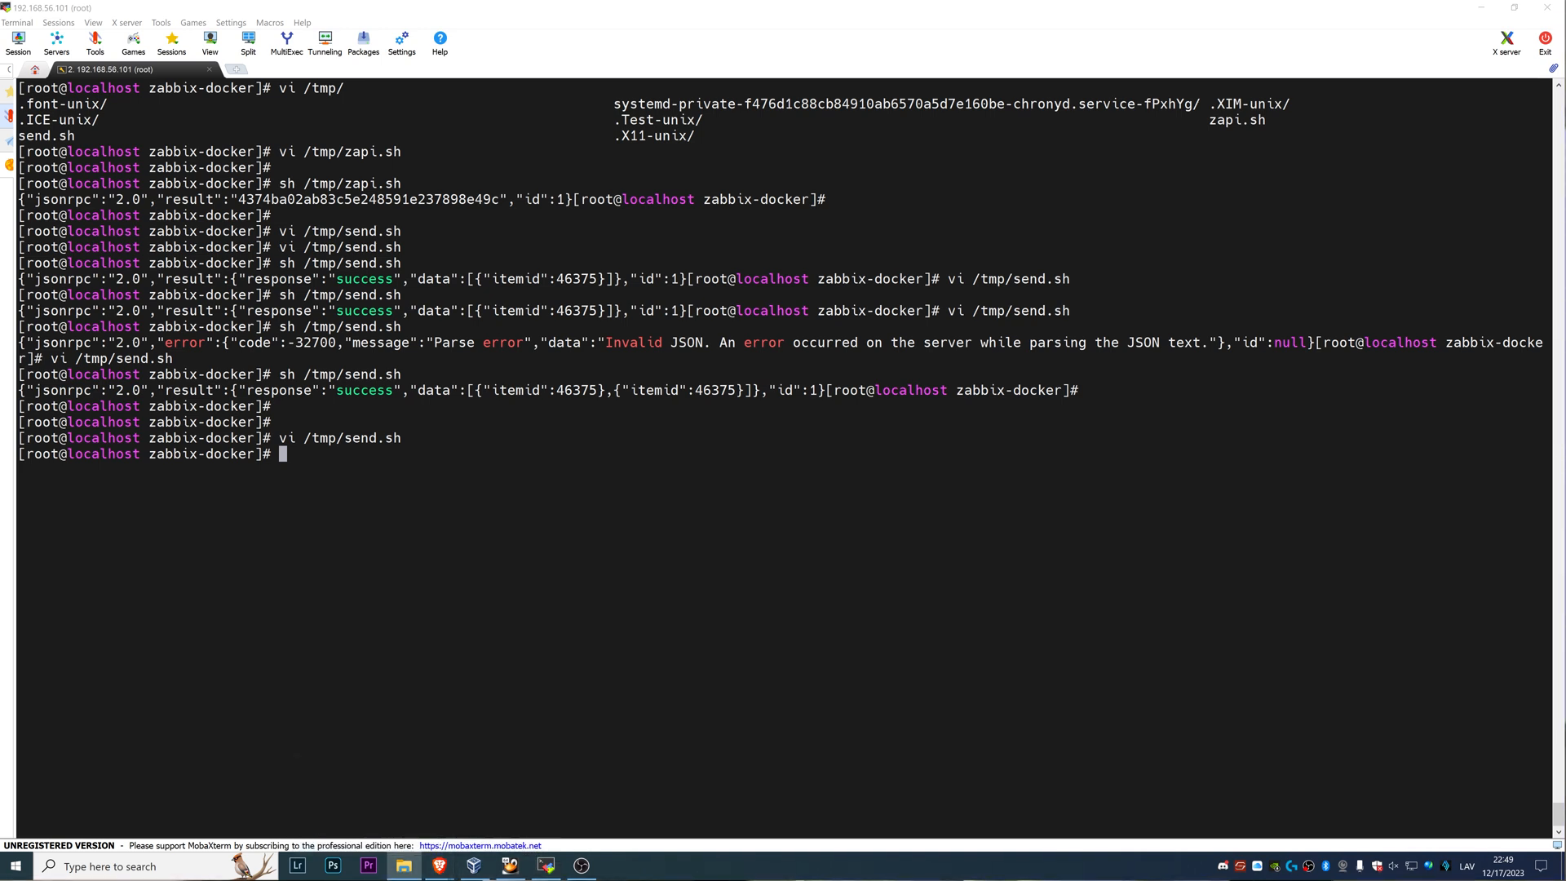
{"action": "mouse_move", "coordinate": [437, 864]}
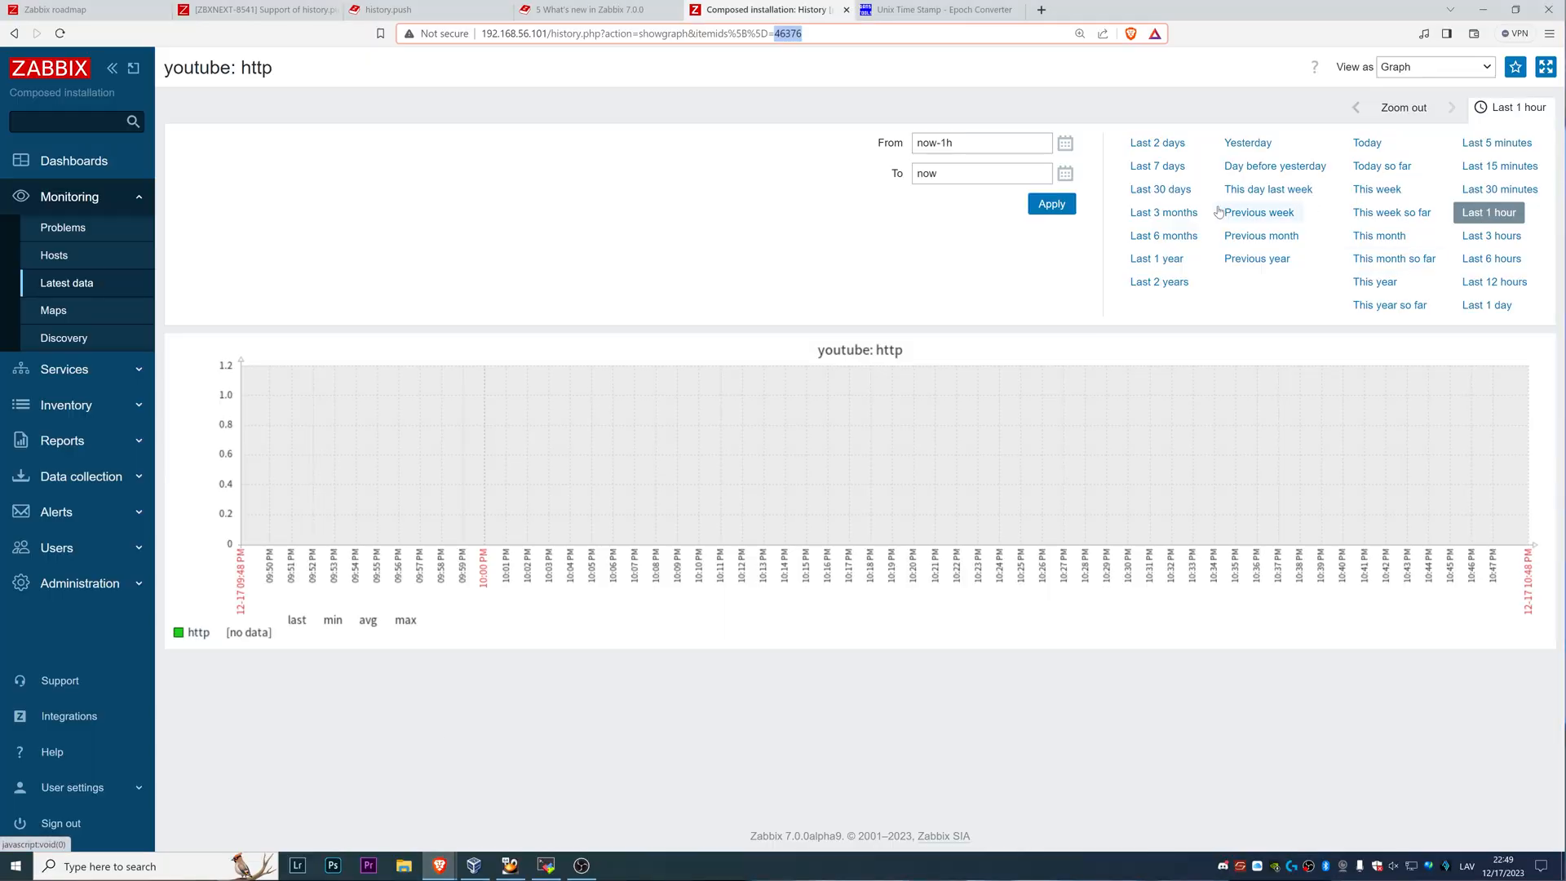
Step: Run send.sh to push 12 and 500, then show the http graph for the last 2 days
{"action": "left_click", "coordinate": [1160, 189]}
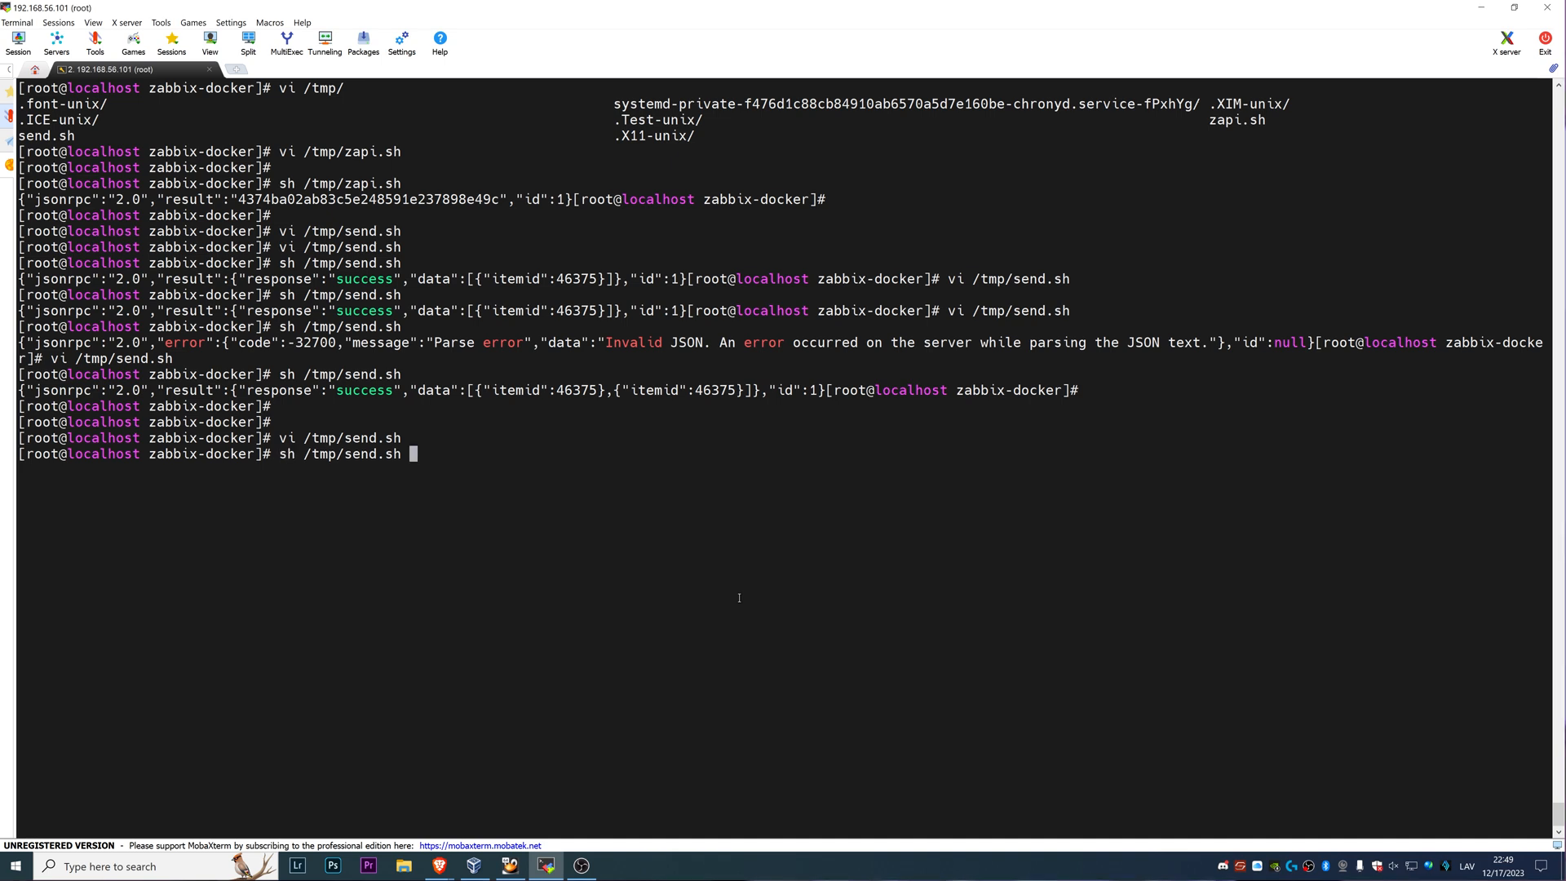
{"action": "key", "text": "Return"}
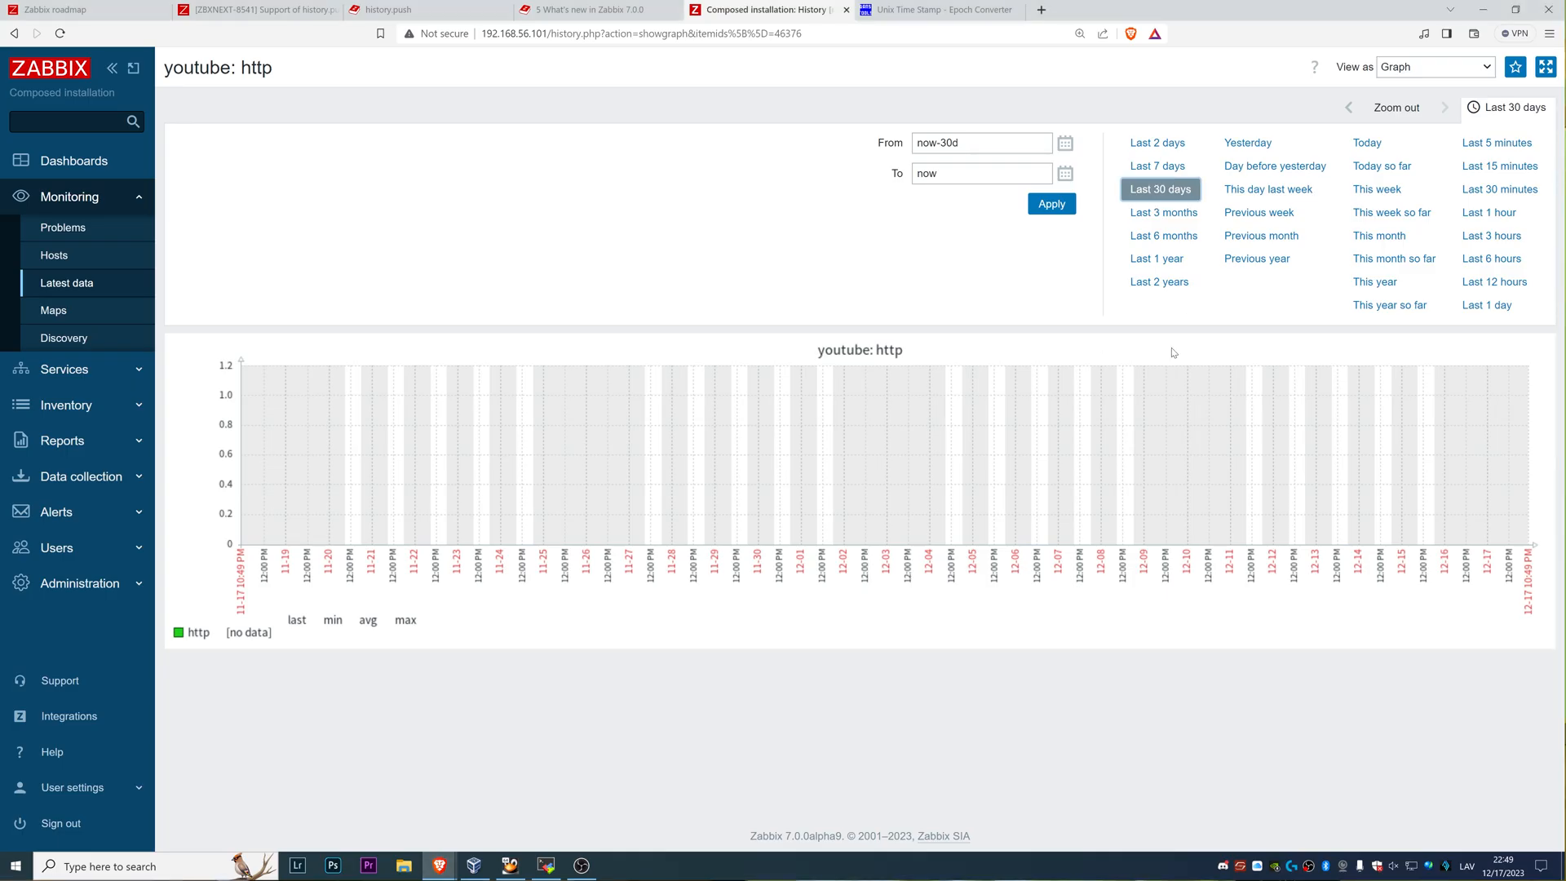
{"action": "left_click", "coordinate": [1157, 165]}
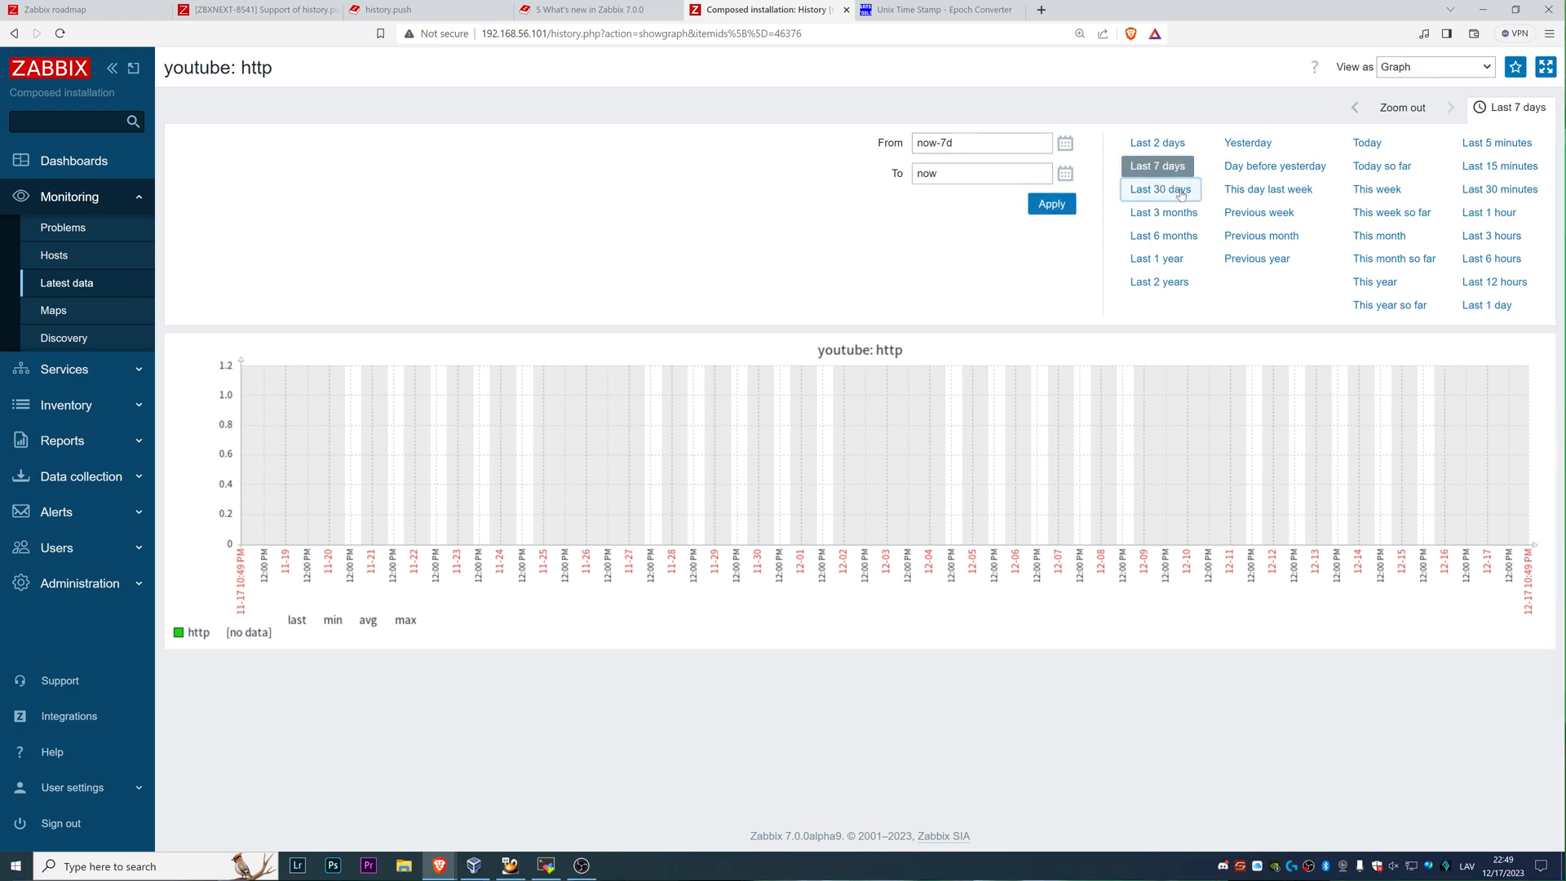
{"action": "left_click", "coordinate": [1160, 189]}
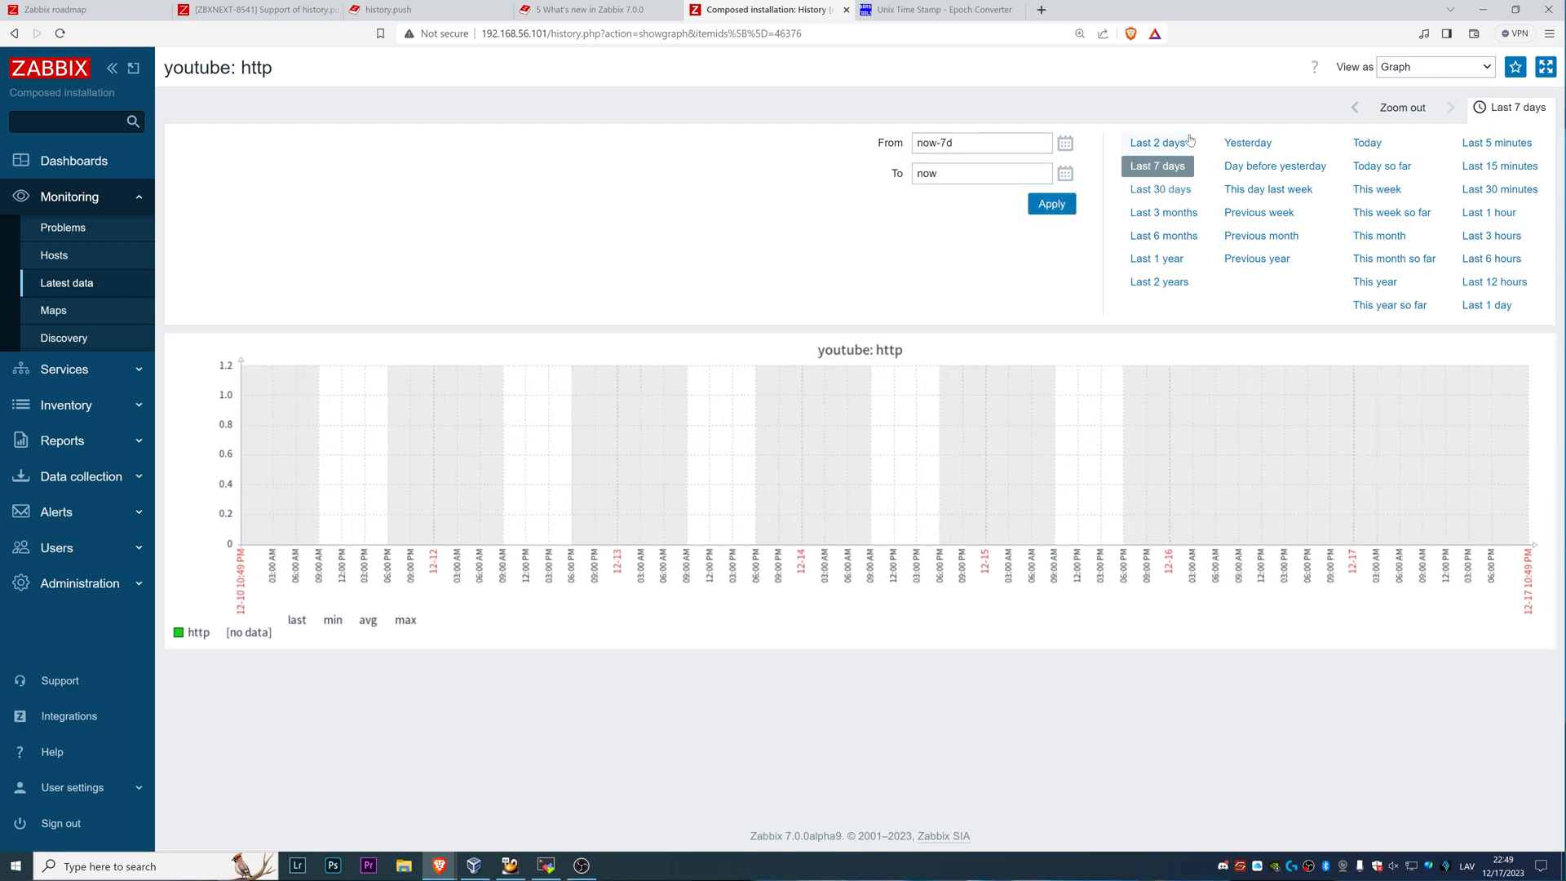
{"action": "left_click", "coordinate": [1157, 142]}
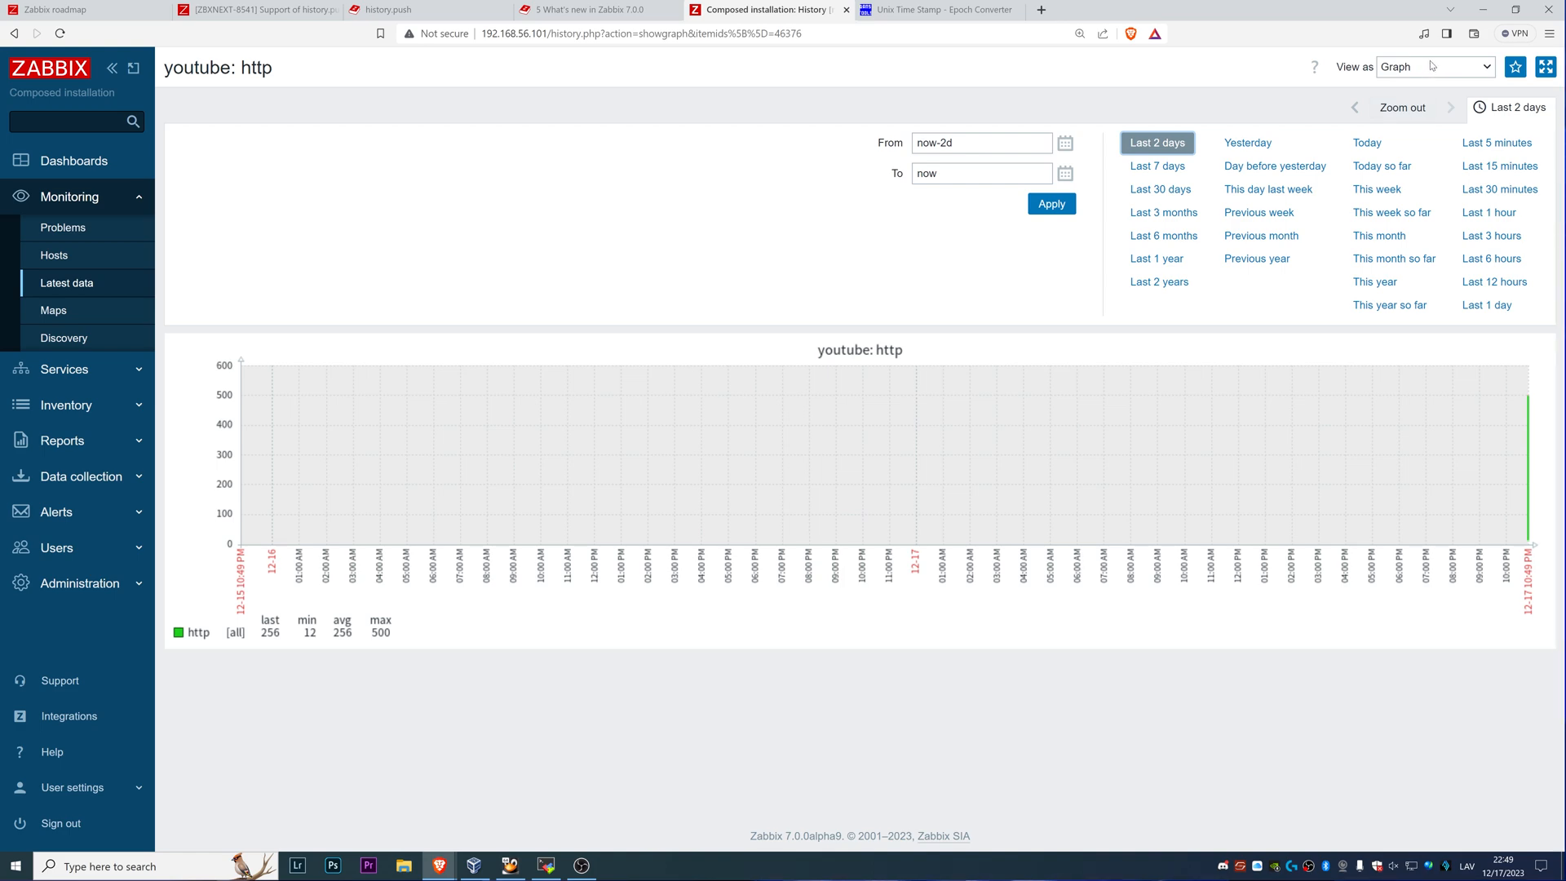
{"action": "left_click", "coordinate": [1434, 66]}
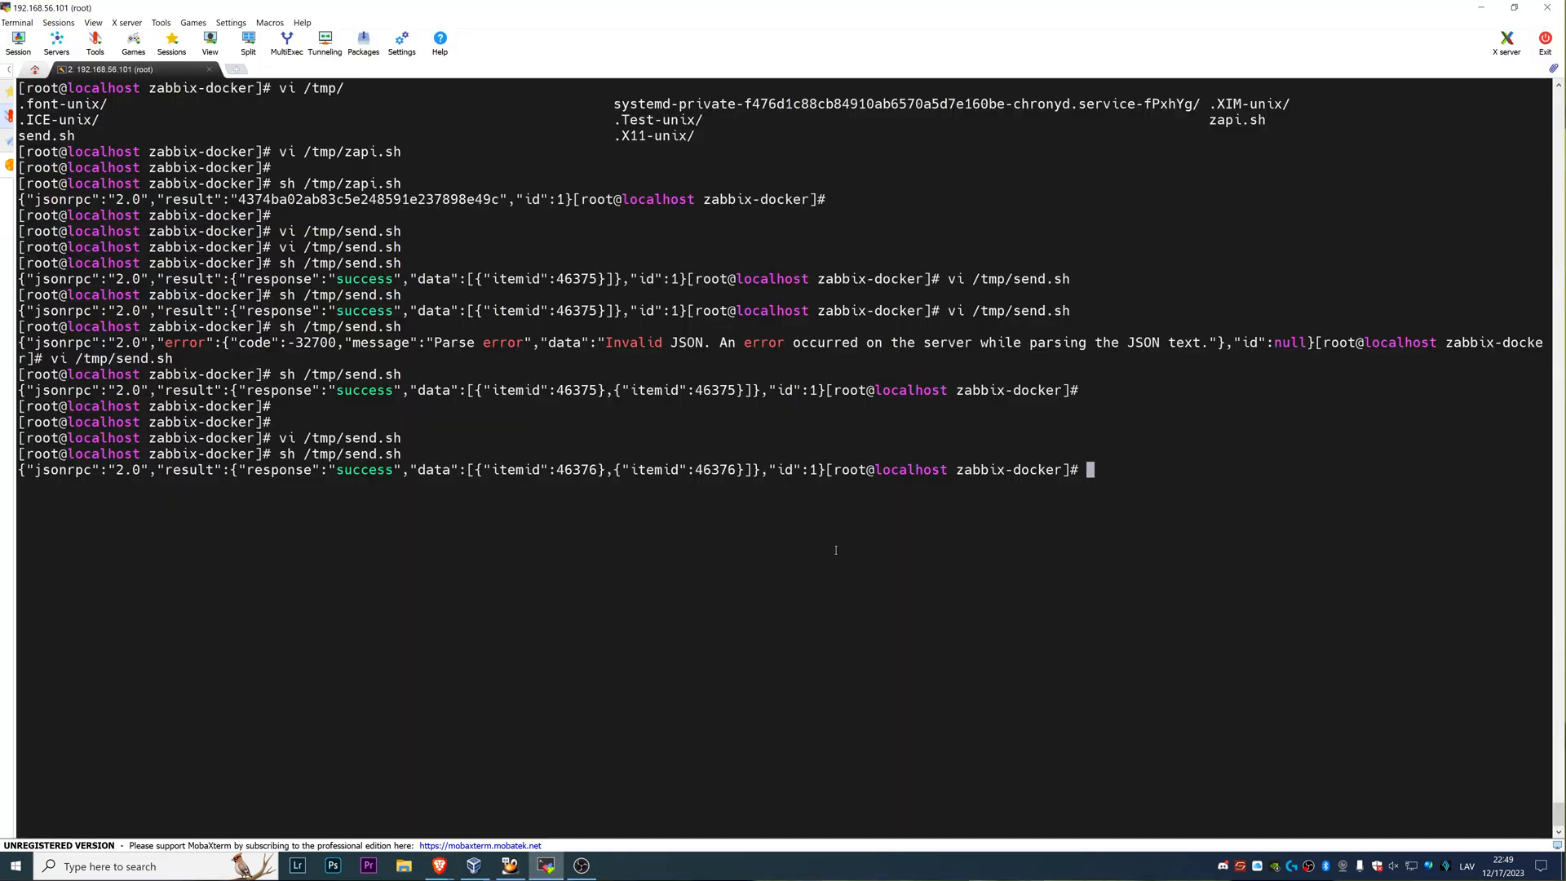
Step: Inspect /tmp/send.sh in vi, reviewing its two-value payload for item 46376, then quit
{"action": "type", "text": "vi /tmp/send.sh"}
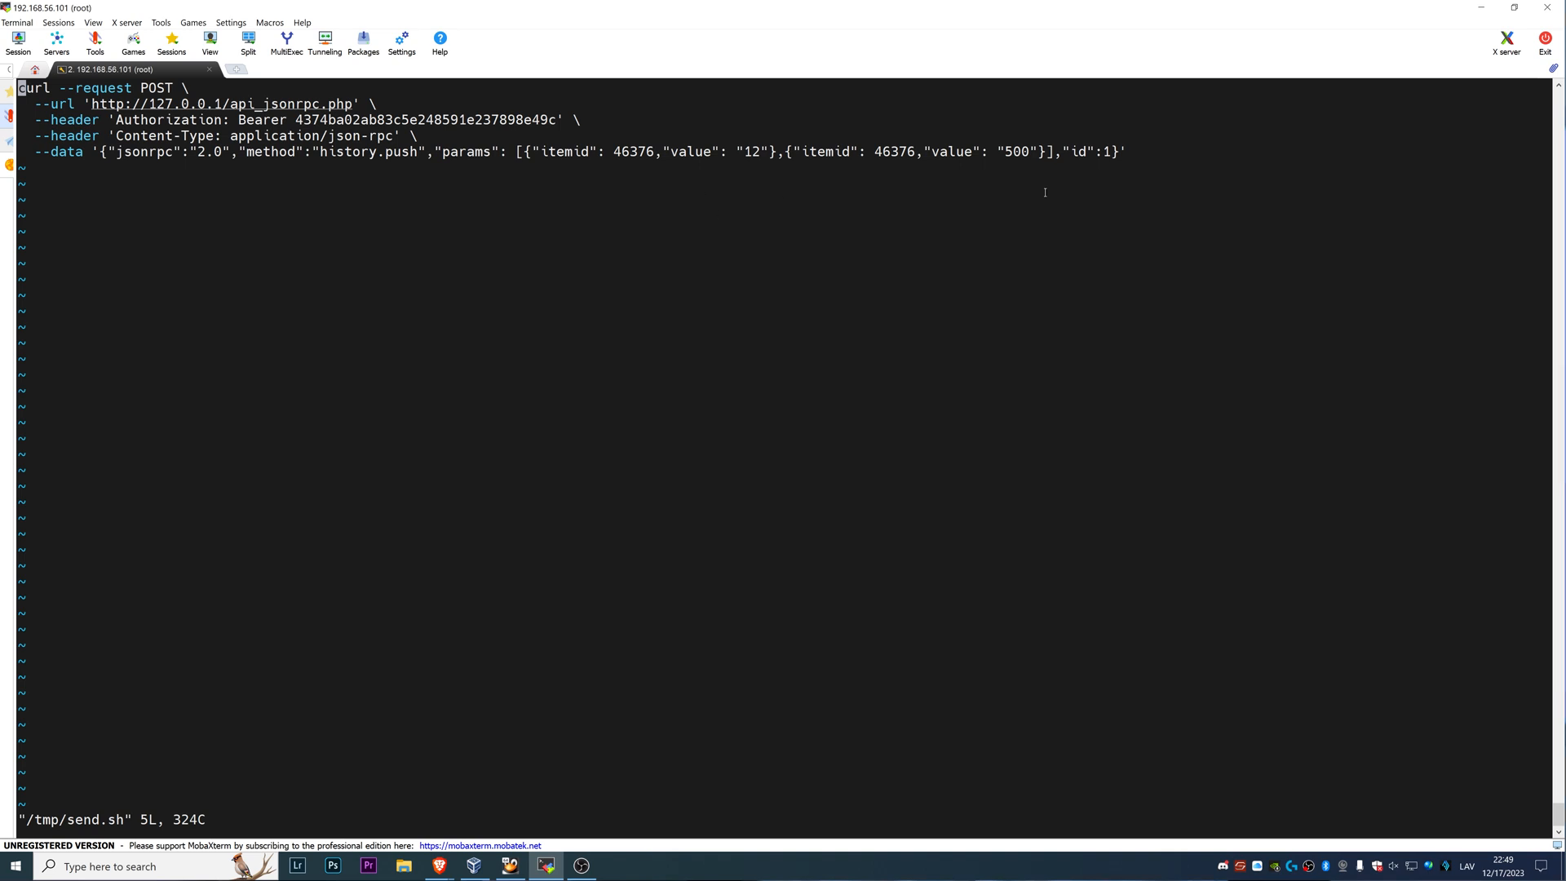
{"action": "type", "text": ":wq"}
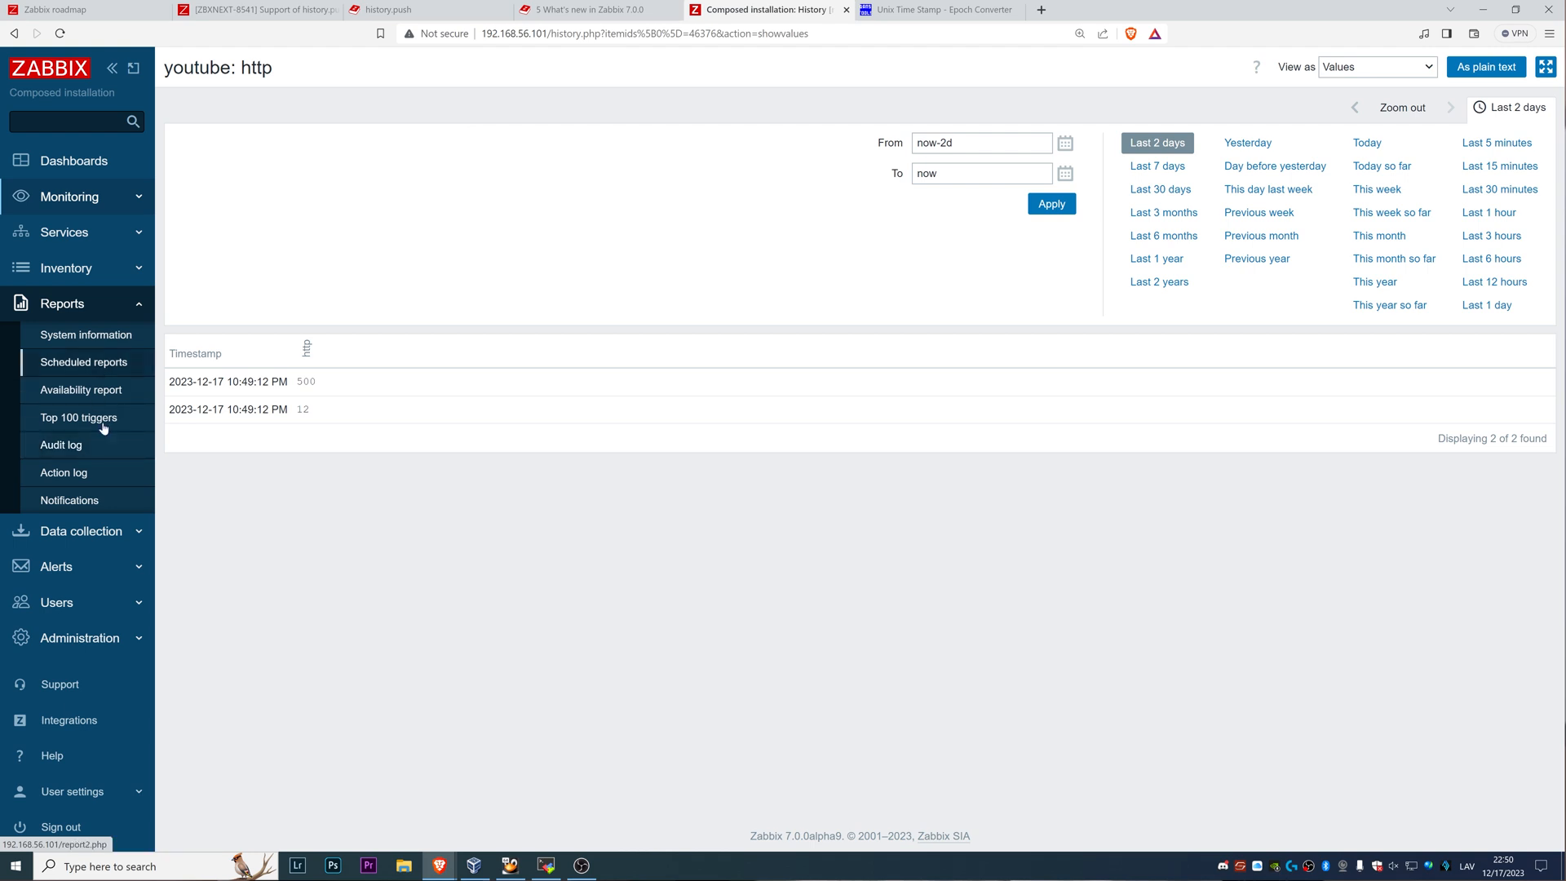
Step: Open Reports > Audit log to list the History Push records by Admin
{"action": "left_click", "coordinate": [61, 445]}
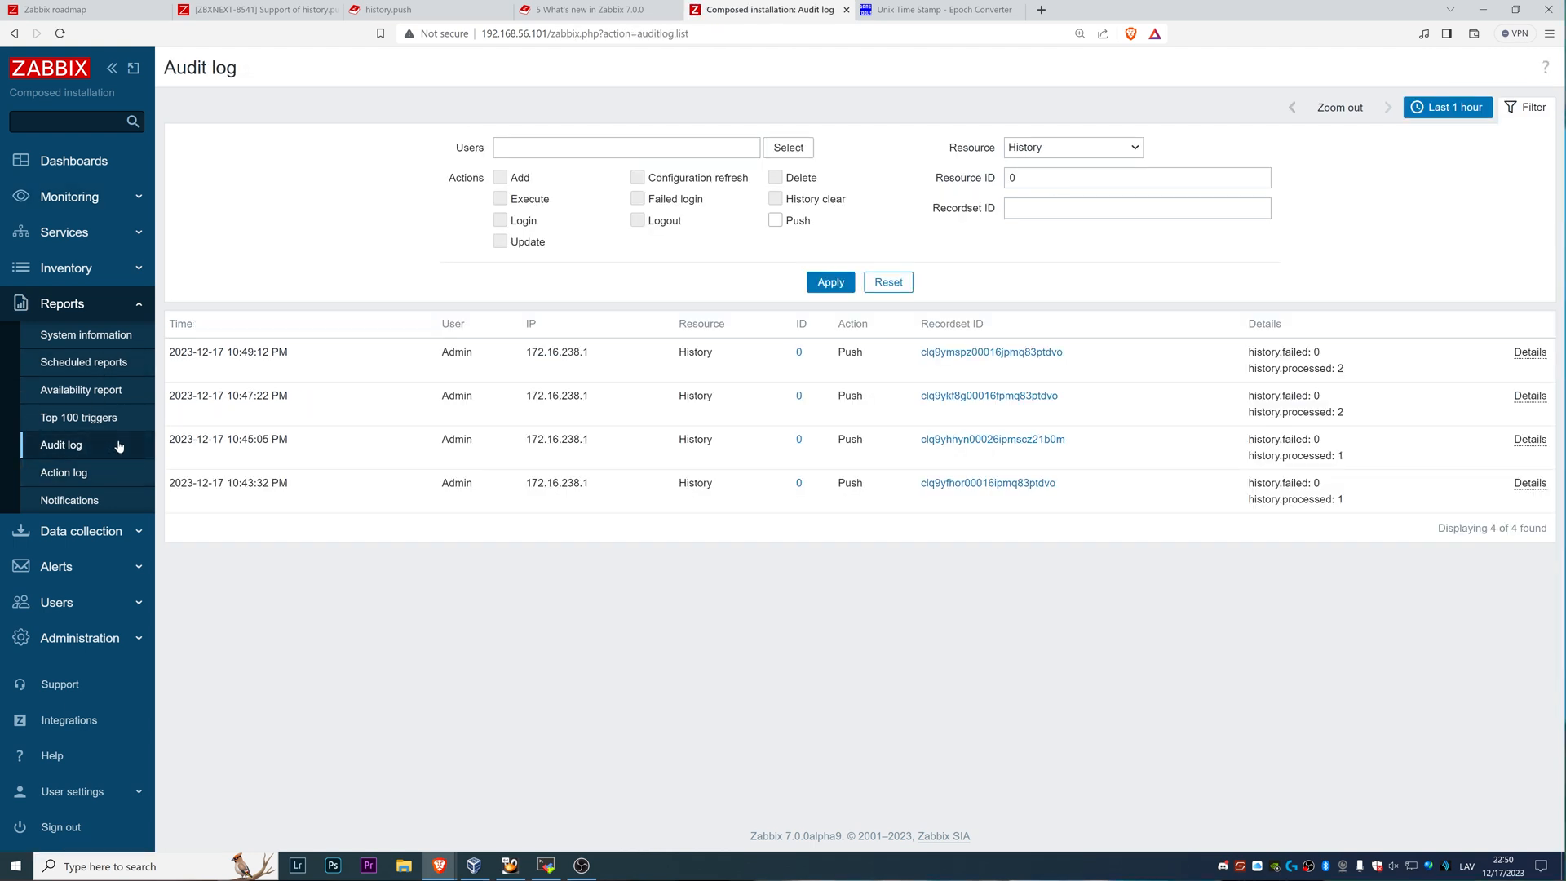
{"action": "mouse_move", "coordinate": [116, 442]}
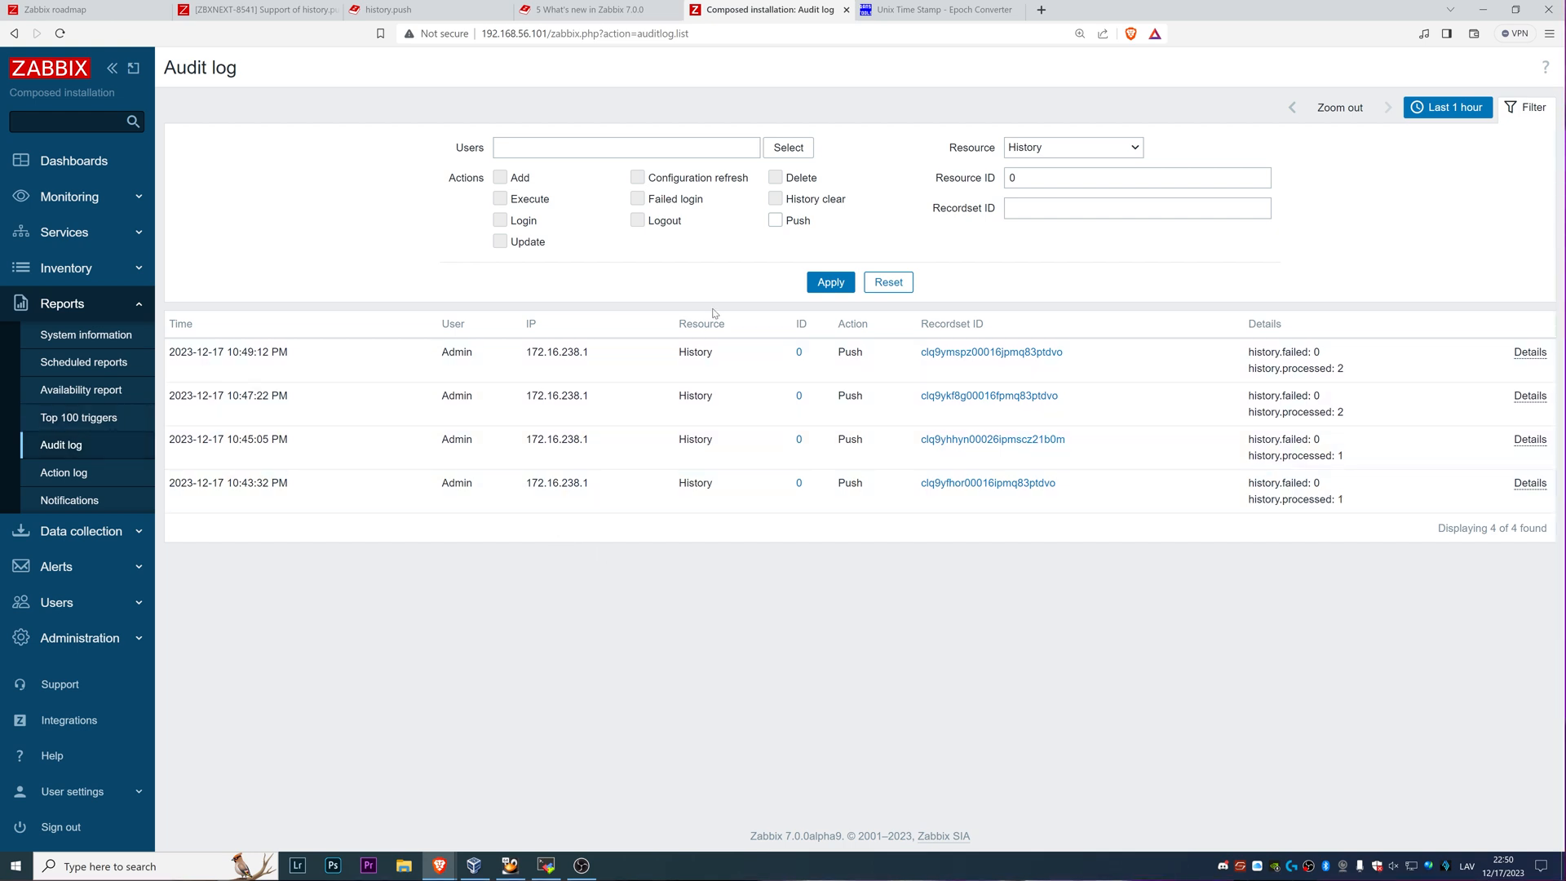
{"action": "mouse_move", "coordinate": [499, 351]}
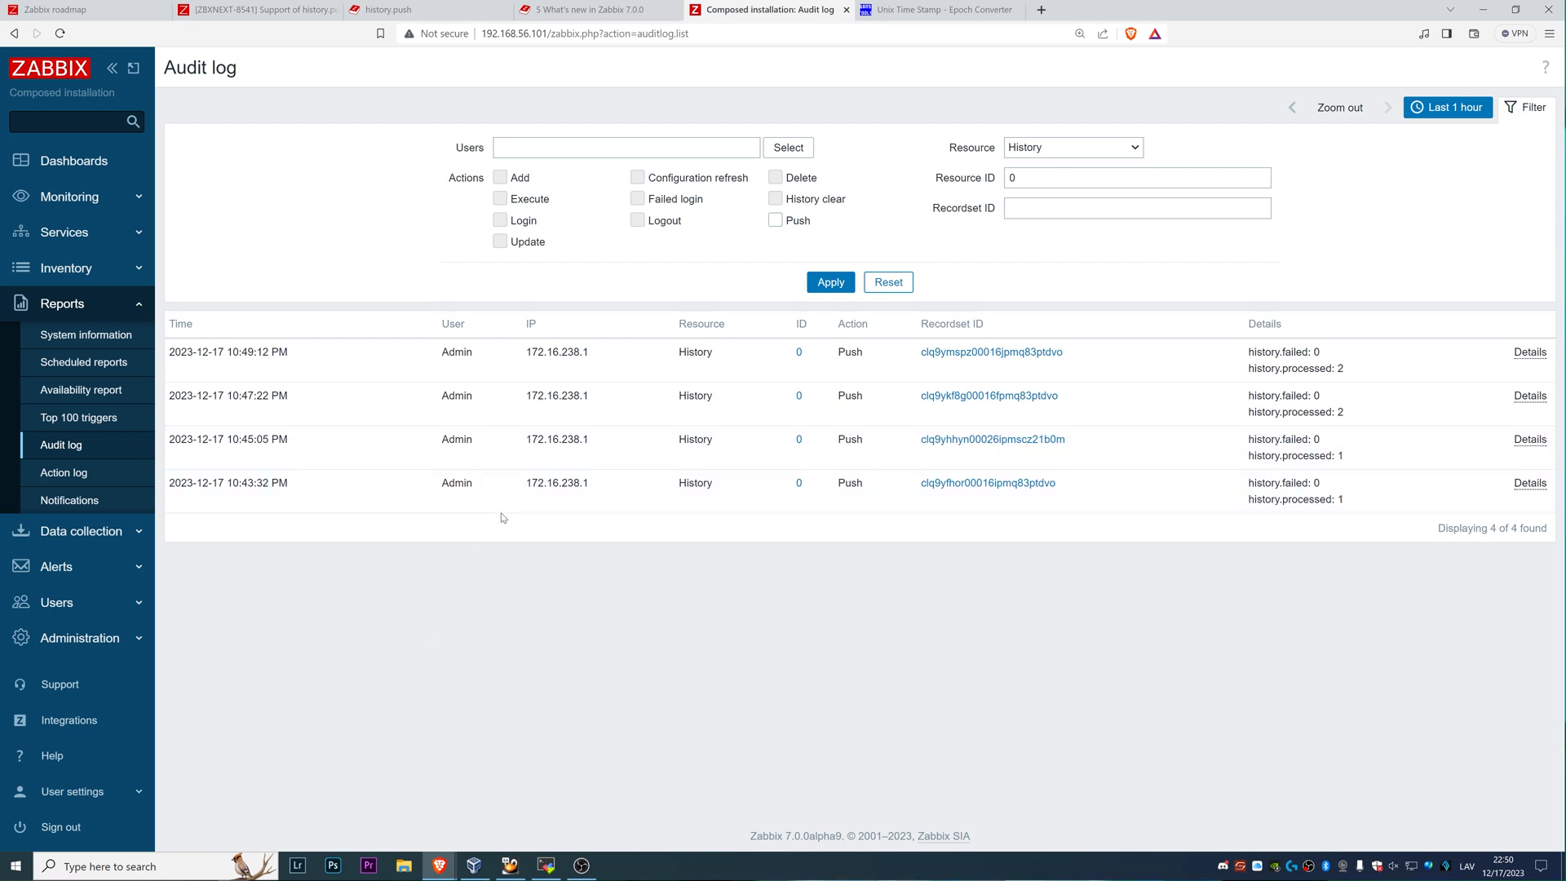
{"action": "mouse_move", "coordinate": [469, 522]}
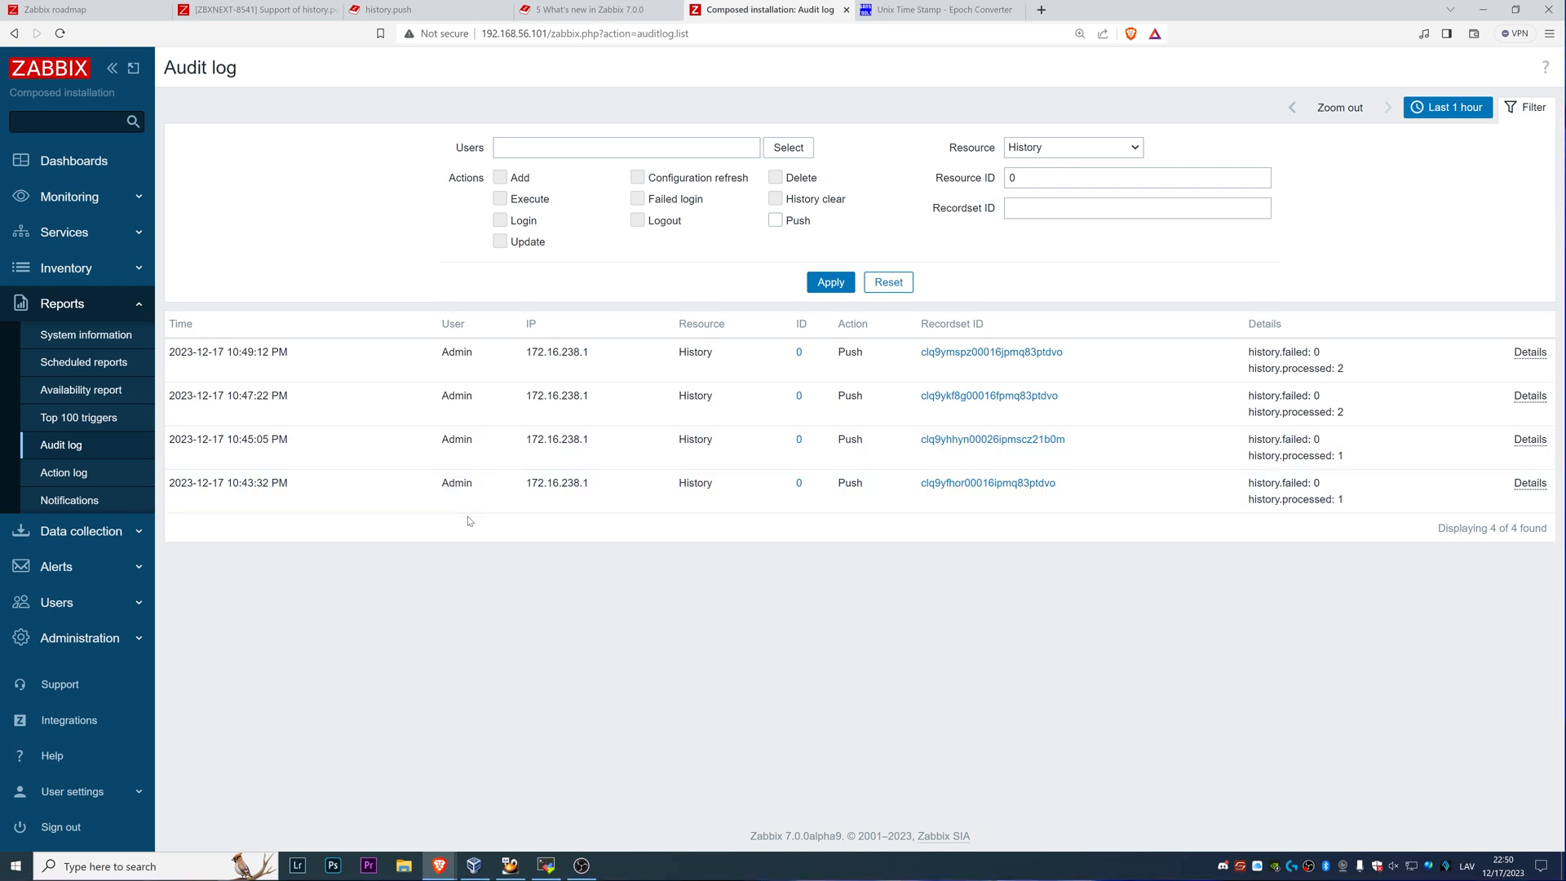
{"action": "mouse_move", "coordinate": [604, 496]}
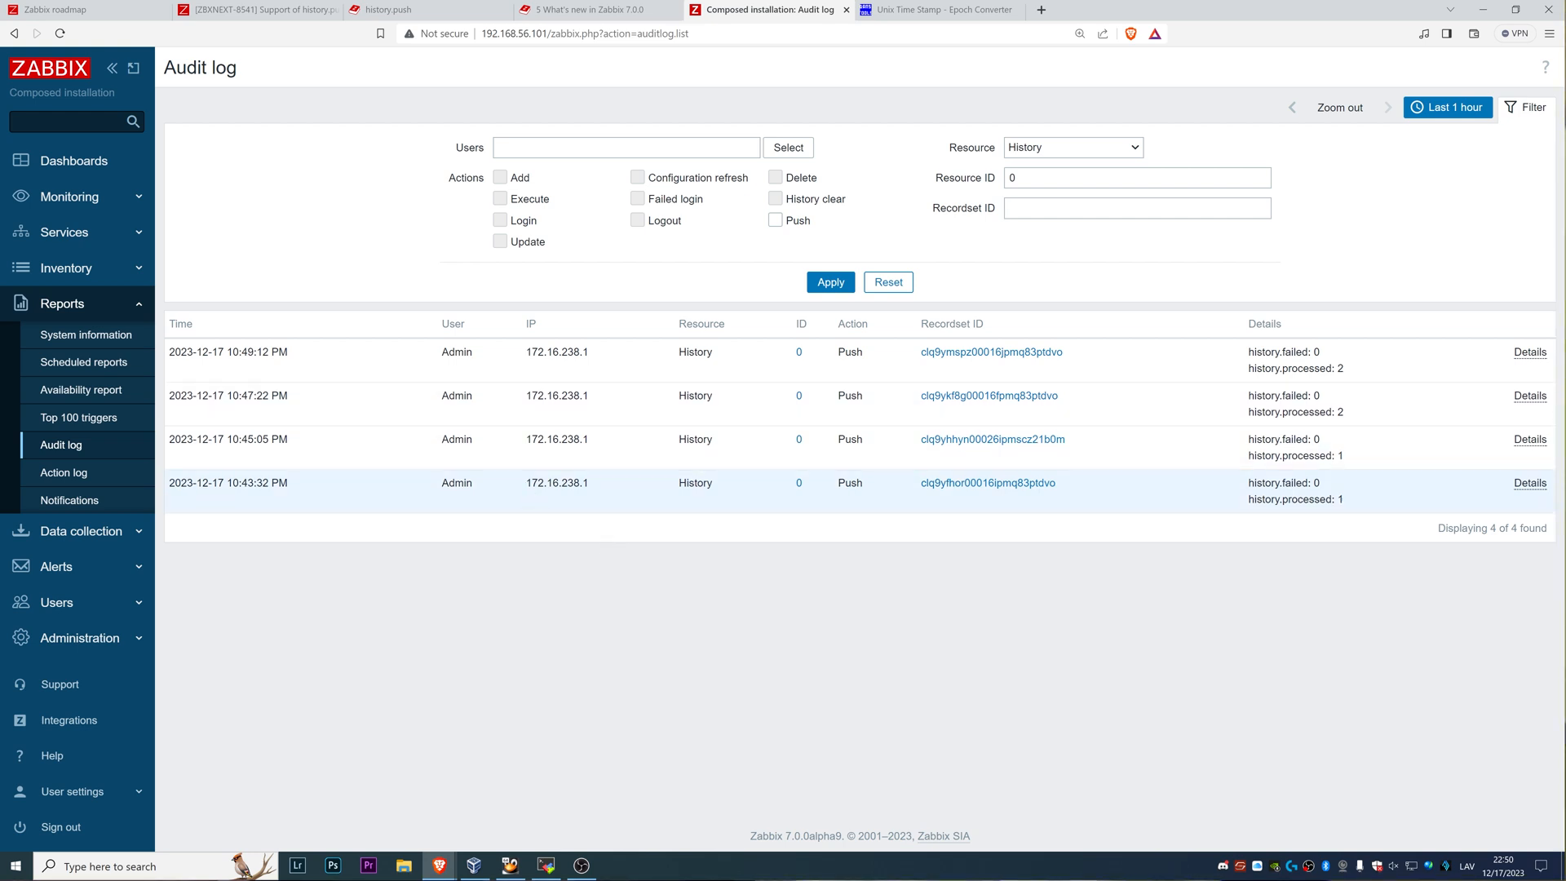
{"action": "mouse_move", "coordinate": [540, 495]}
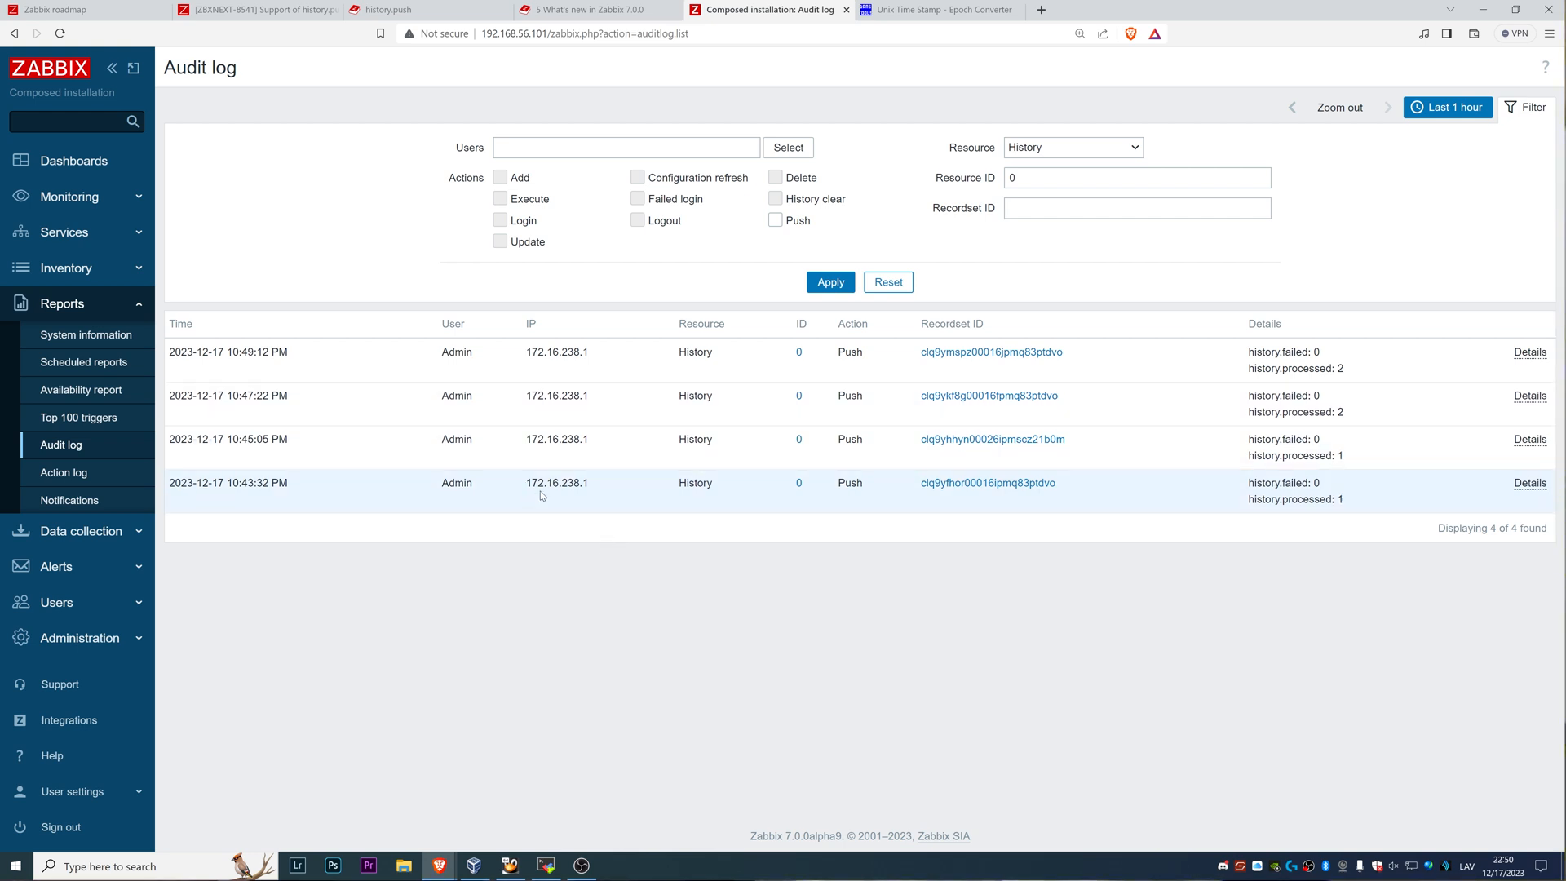
{"action": "mouse_move", "coordinate": [1068, 547]}
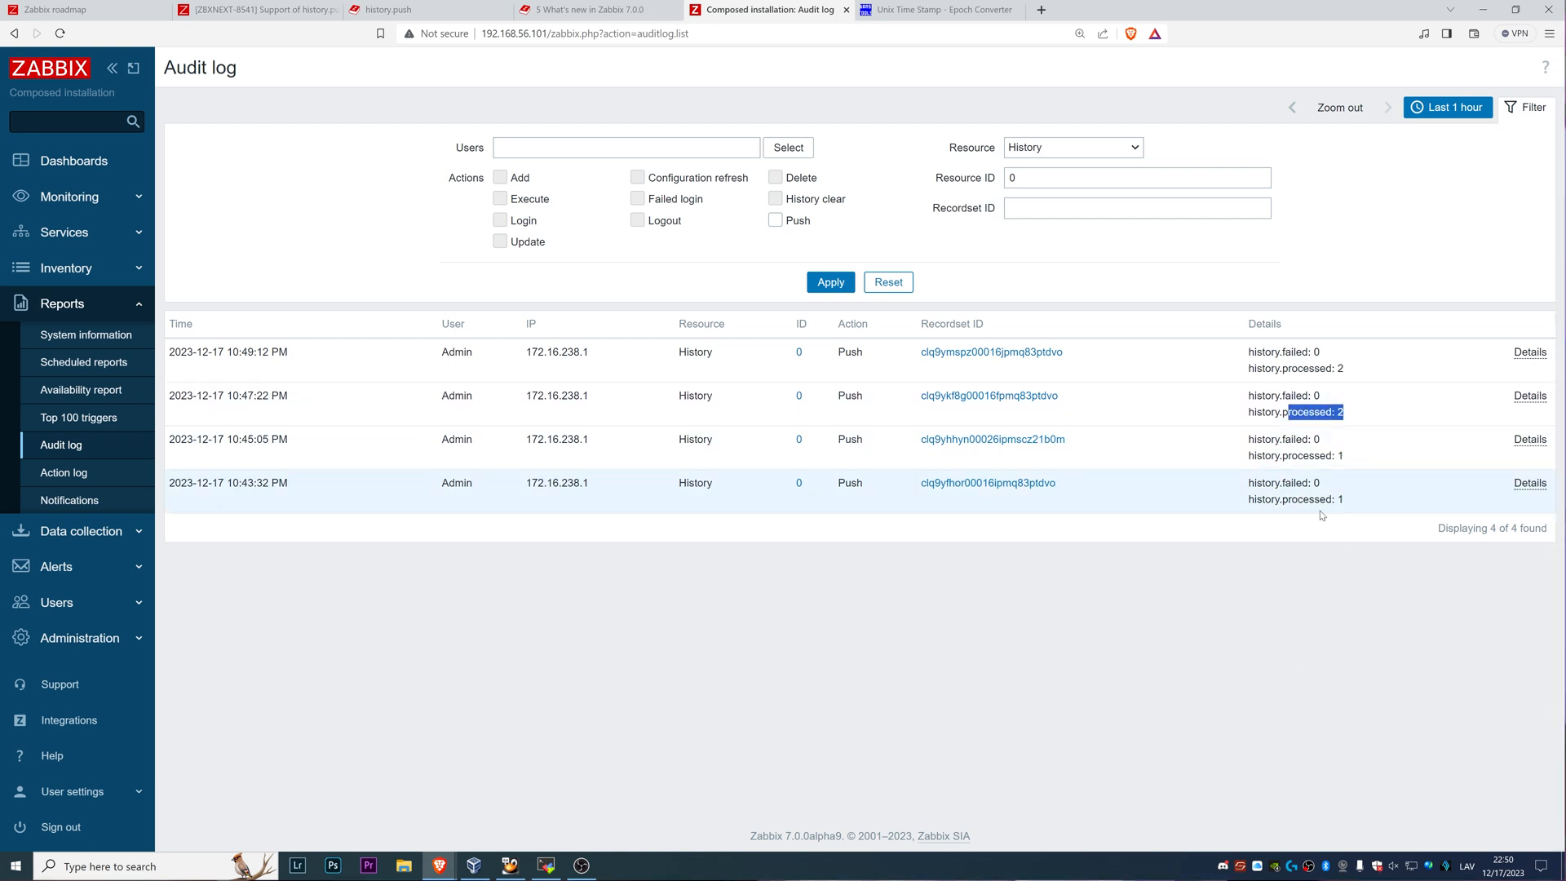
{"action": "mouse_move", "coordinate": [1272, 439]}
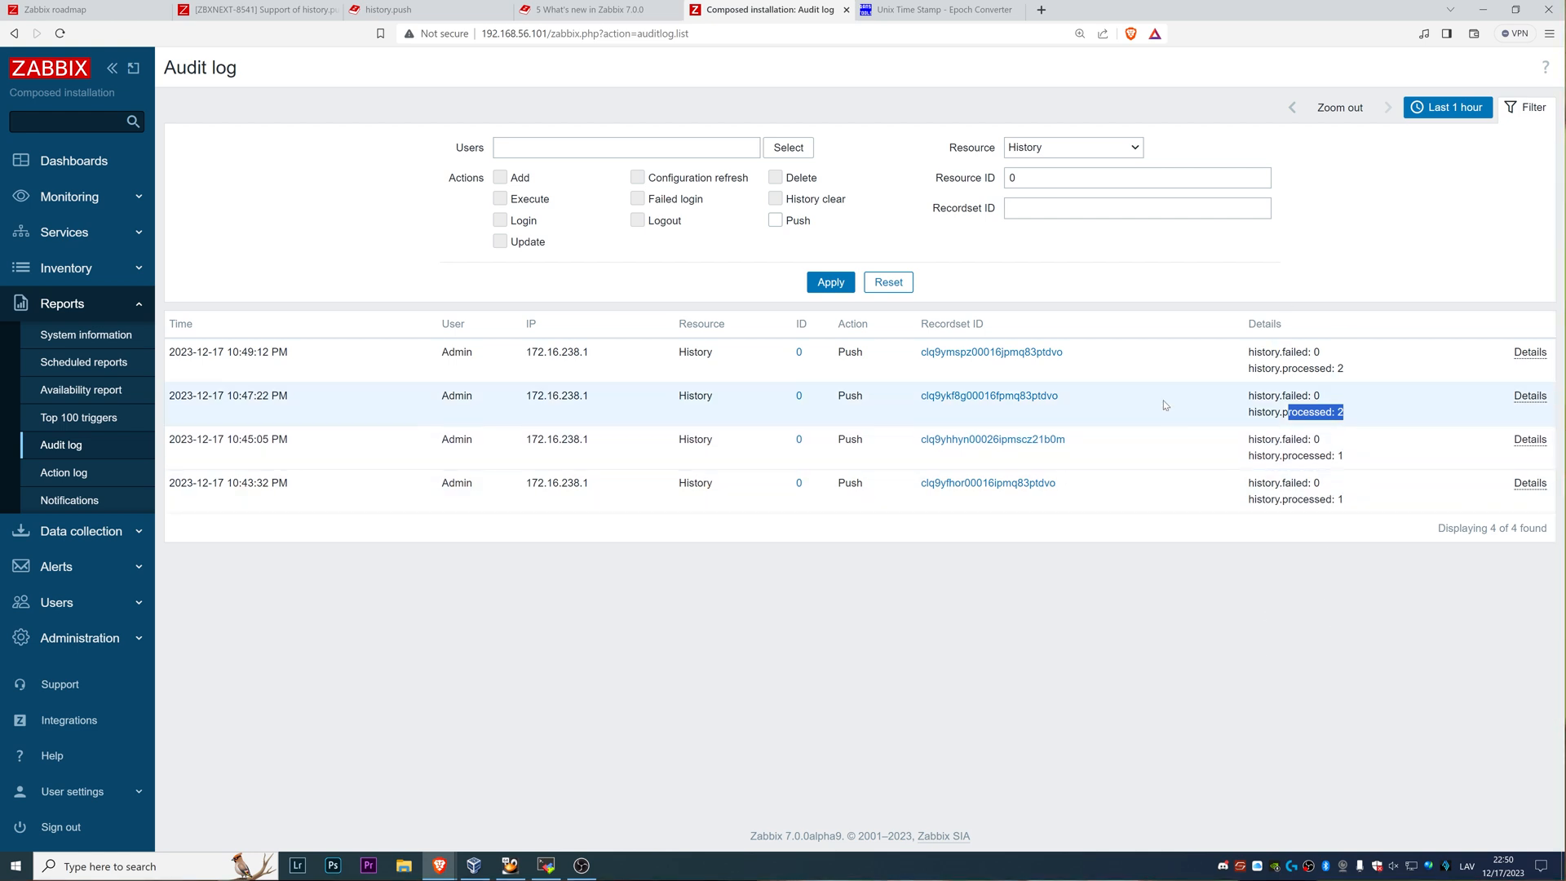
{"action": "mouse_move", "coordinate": [1160, 447]}
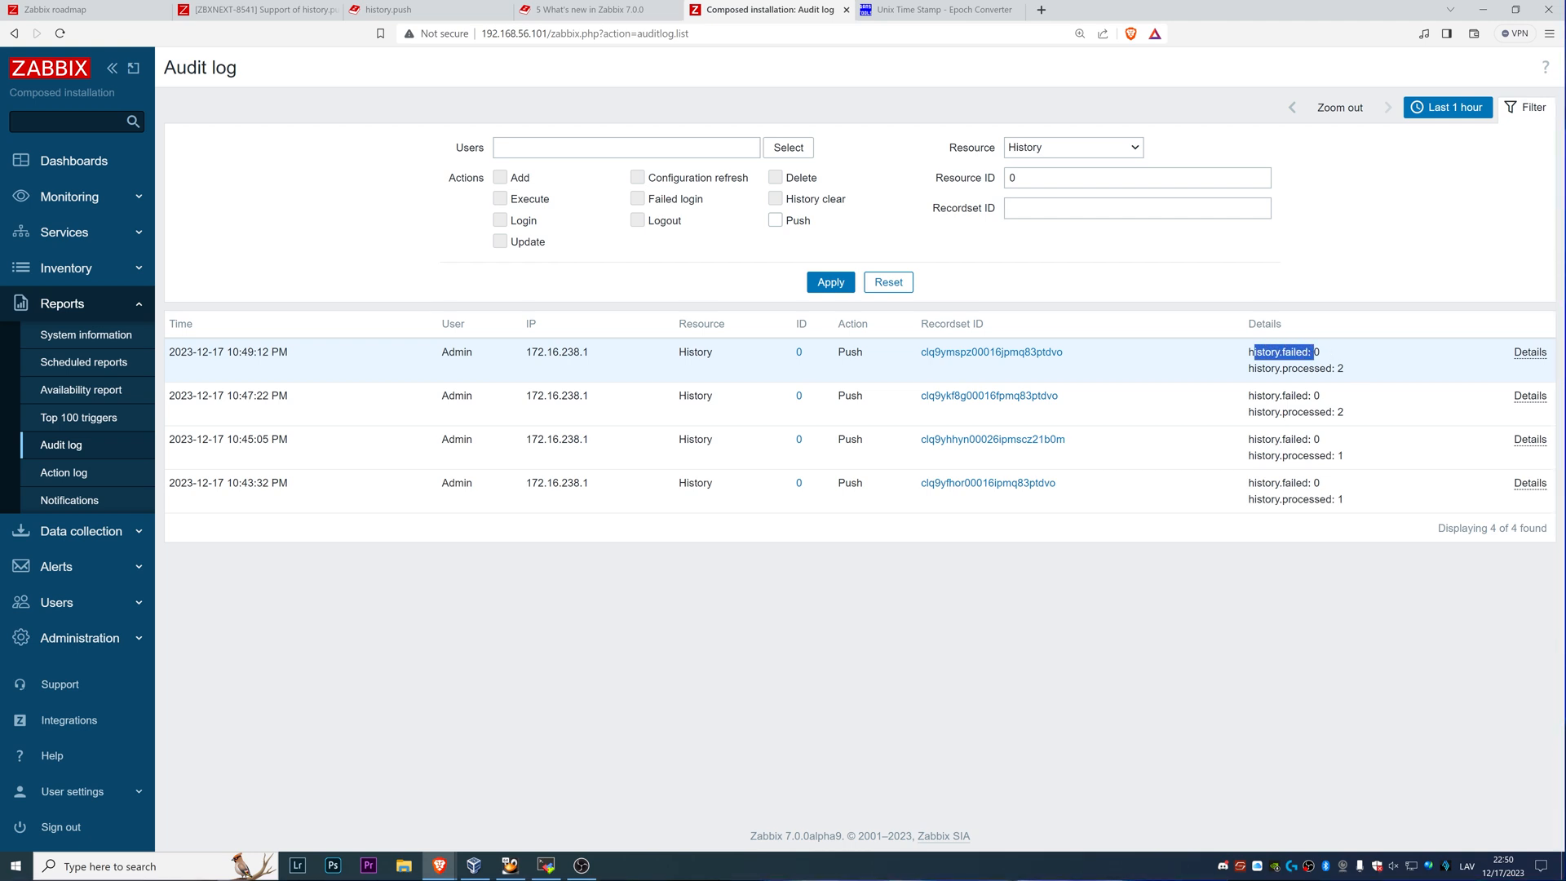
{"action": "mouse_move", "coordinate": [1286, 387]}
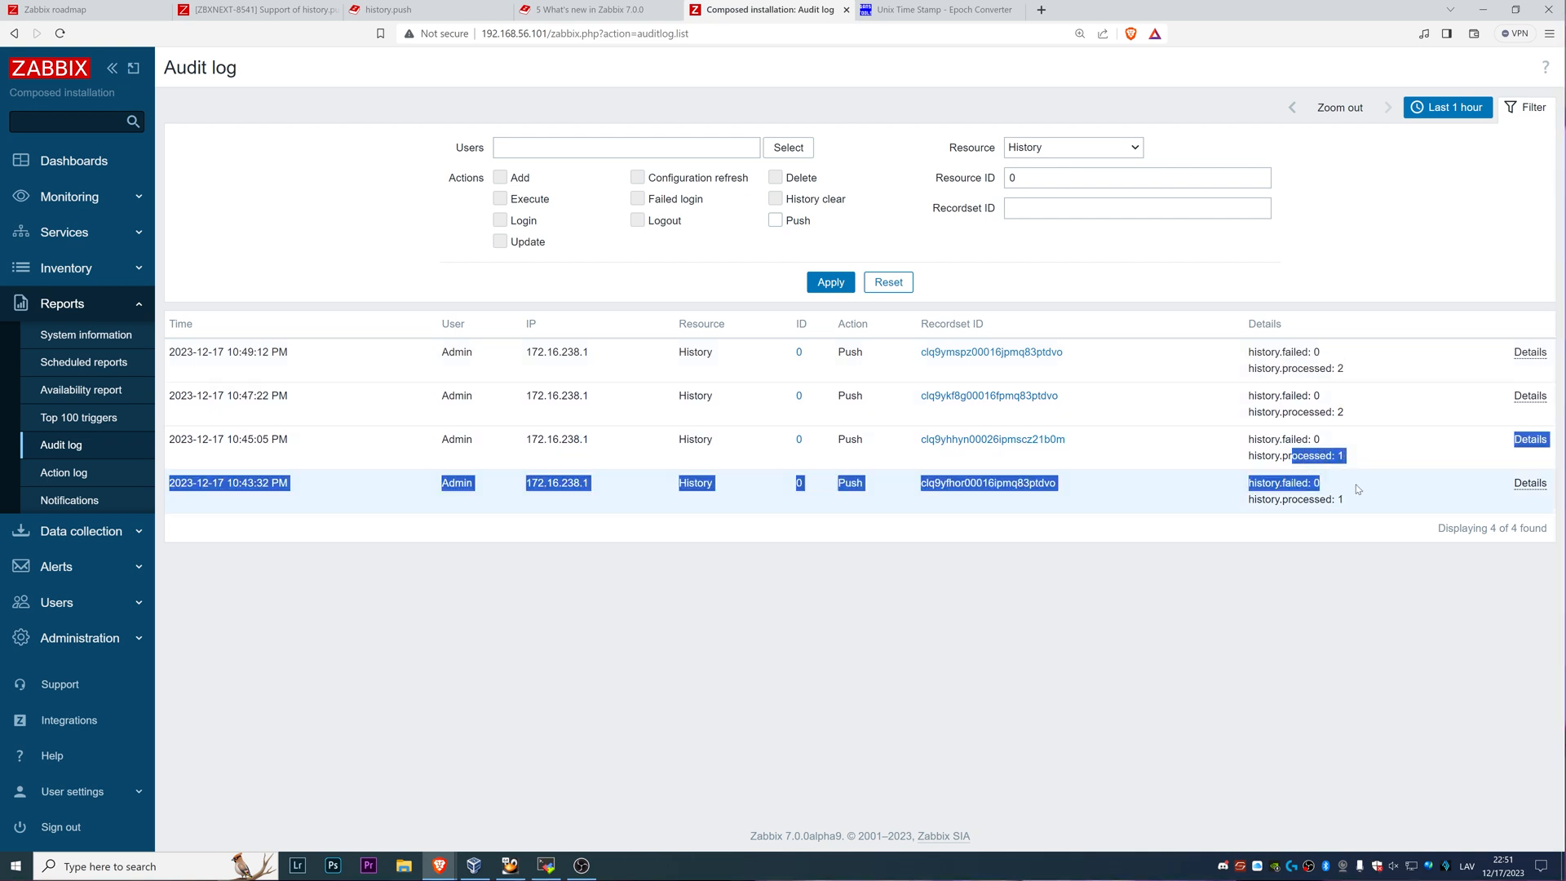
Step: Open the latest History Push record's Details: failed 0, processed 2, history.time 0.001802
{"action": "left_click", "coordinate": [1529, 439]}
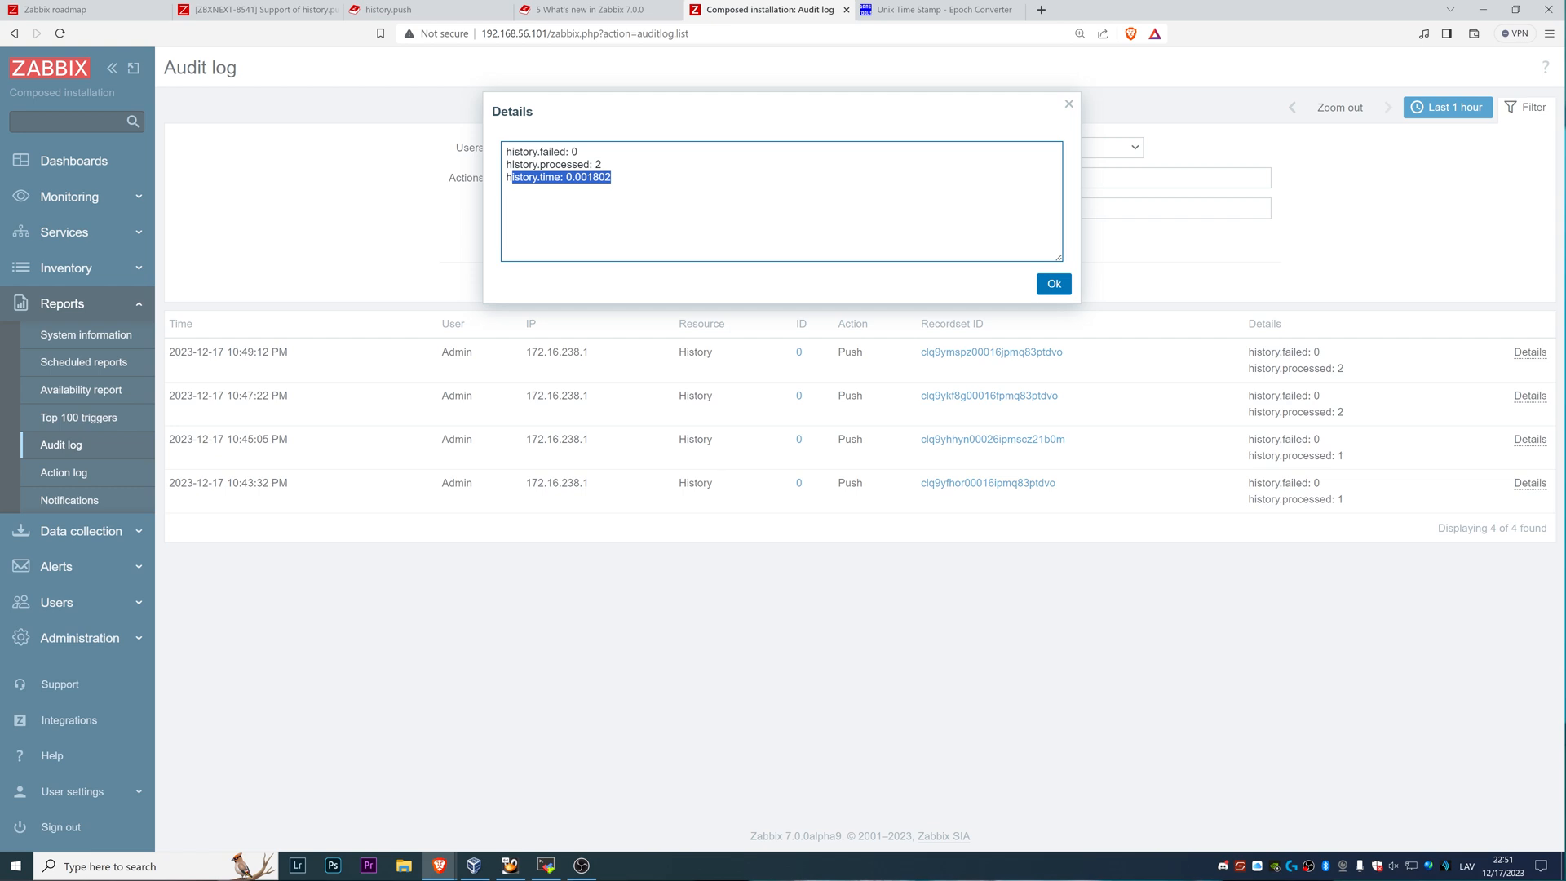
{"action": "mouse_move", "coordinate": [566, 282]}
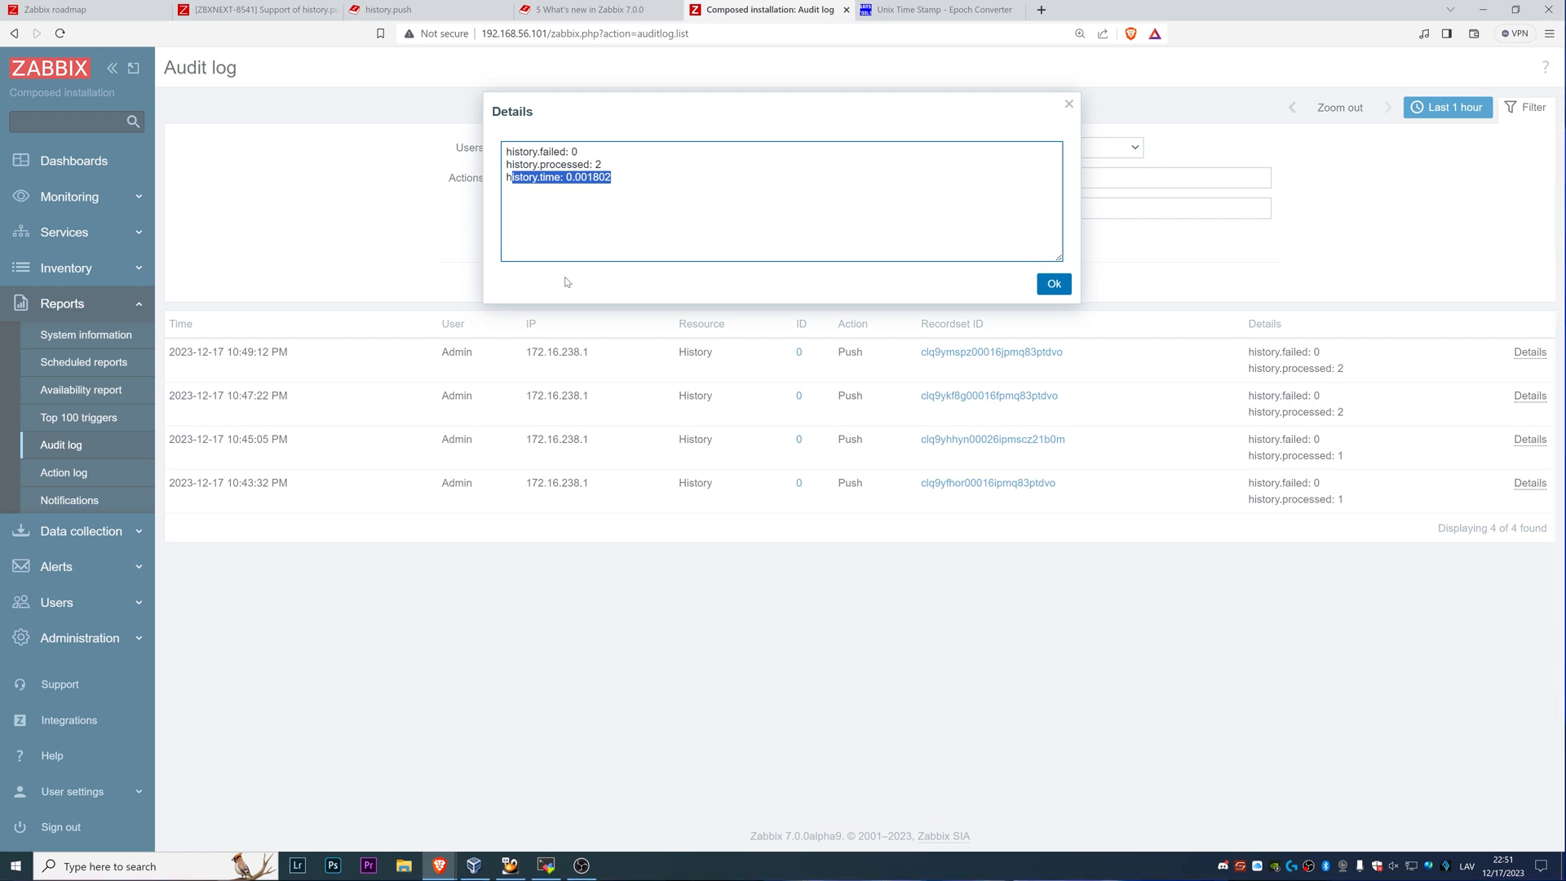
{"action": "mouse_move", "coordinate": [560, 279]}
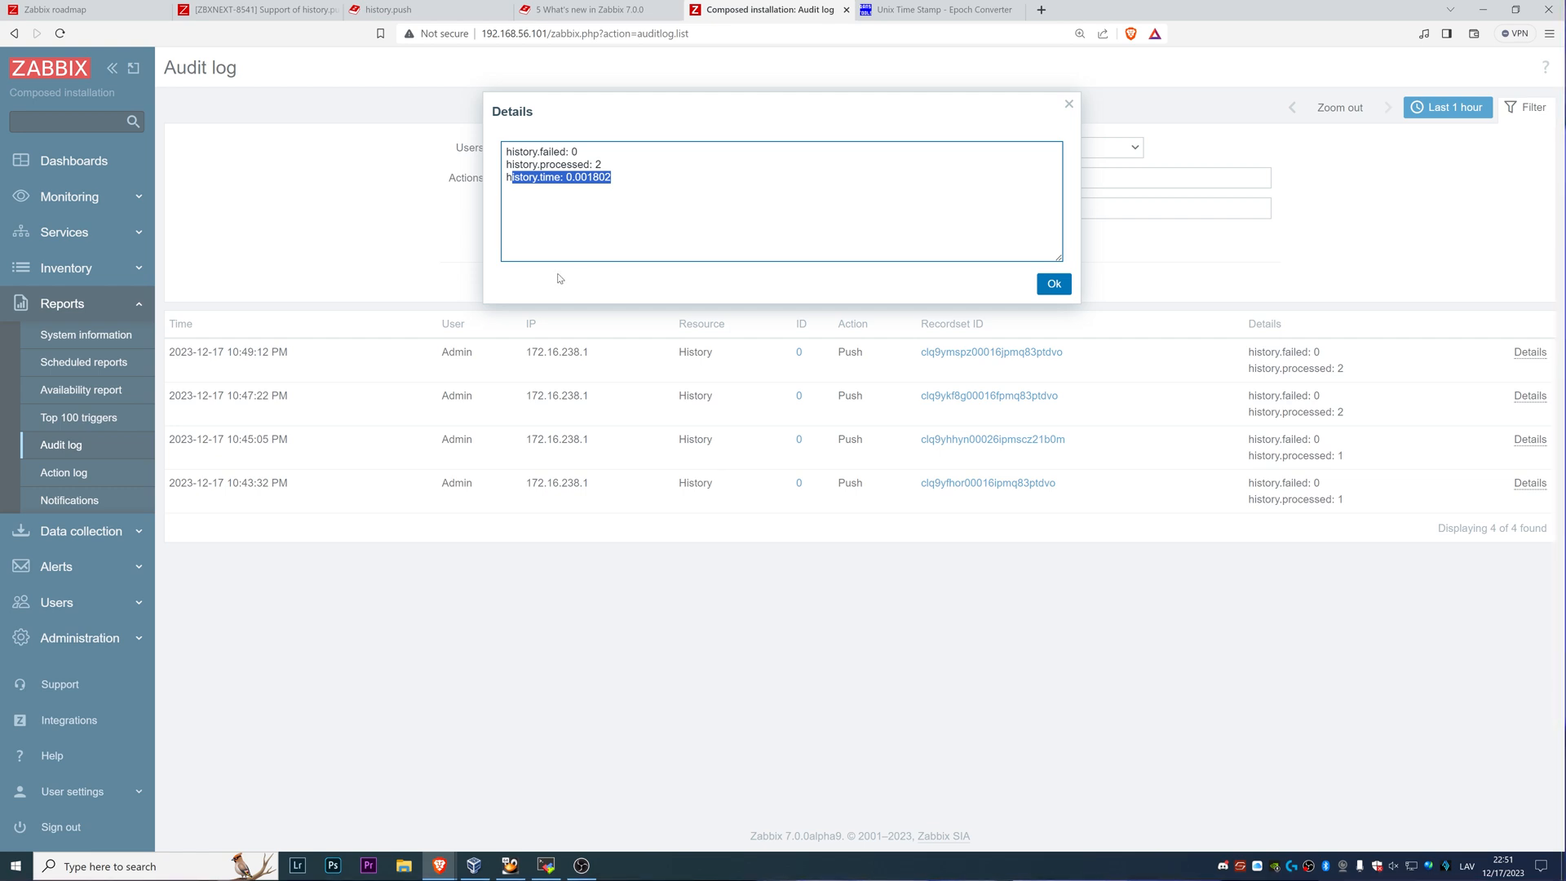
{"action": "mouse_move", "coordinate": [553, 294]}
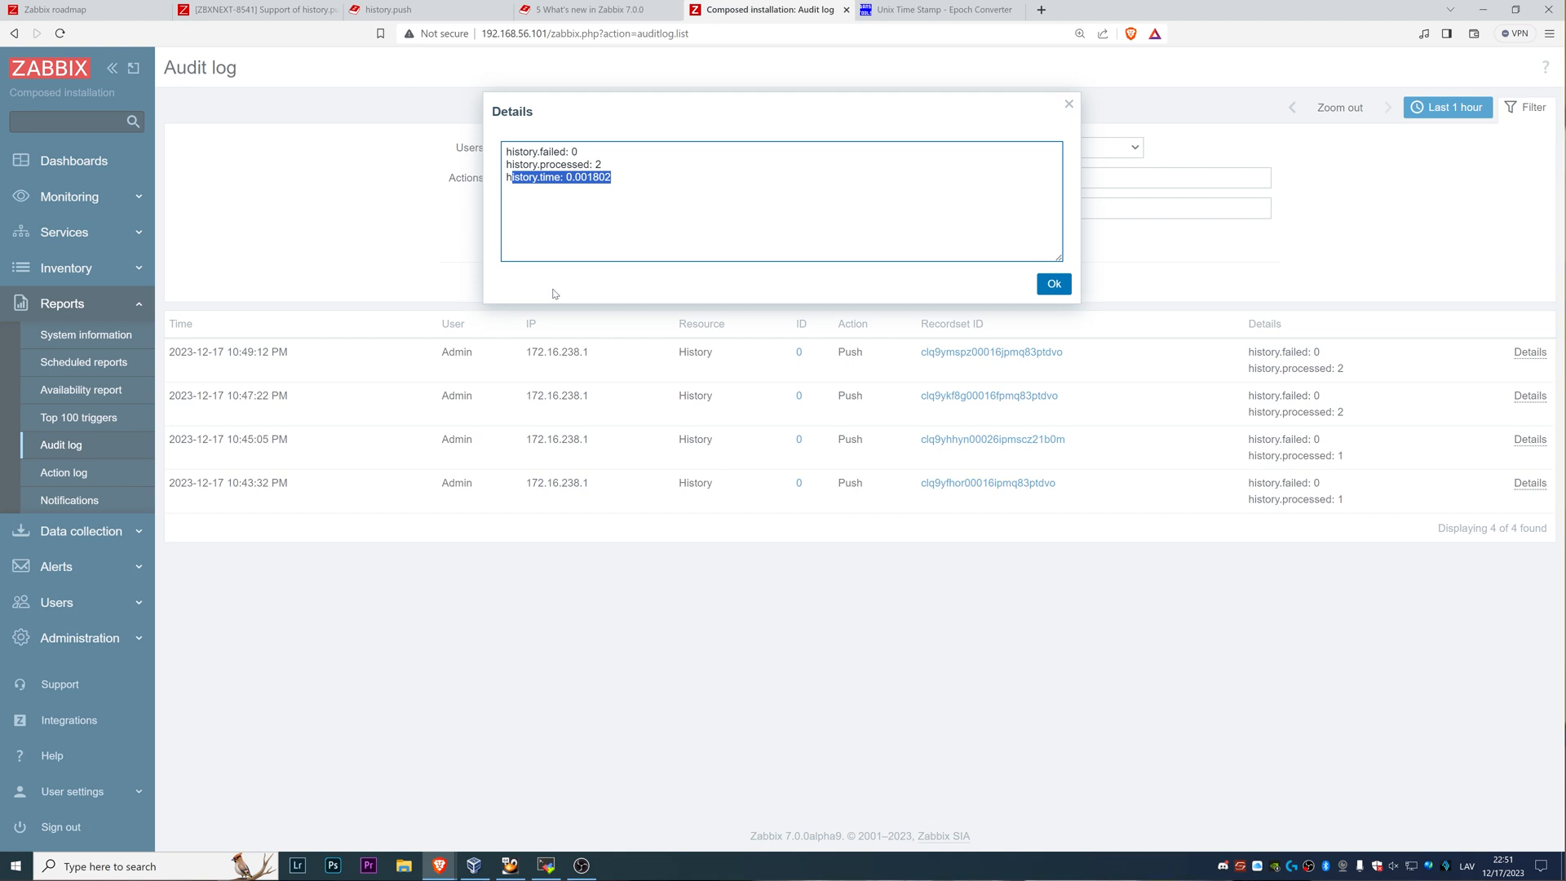